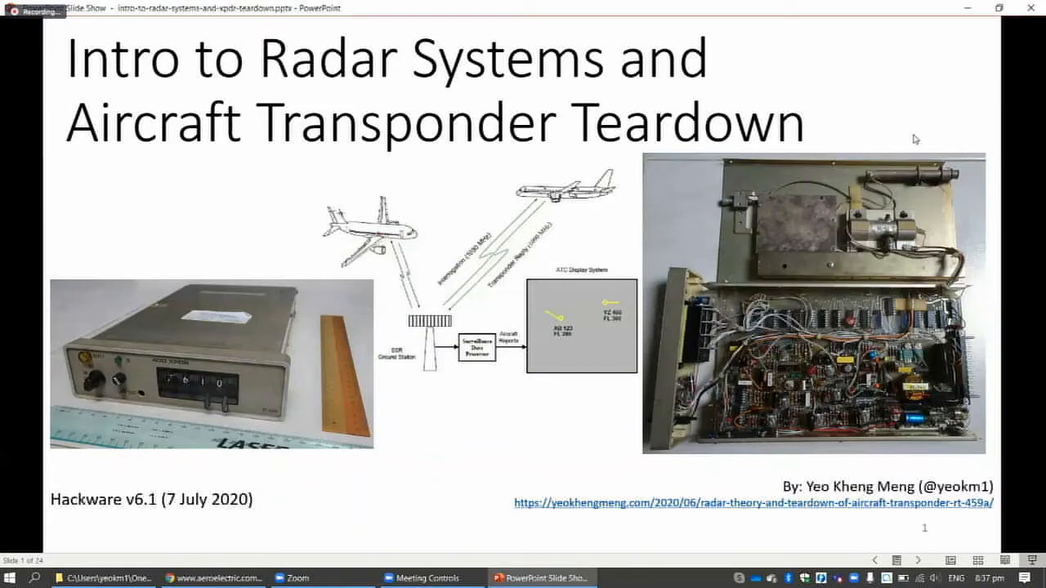
- Advance the slide show past the RT-459A transponder photo to the Some Radar theory slide
{"action": "key", "text": "right"}
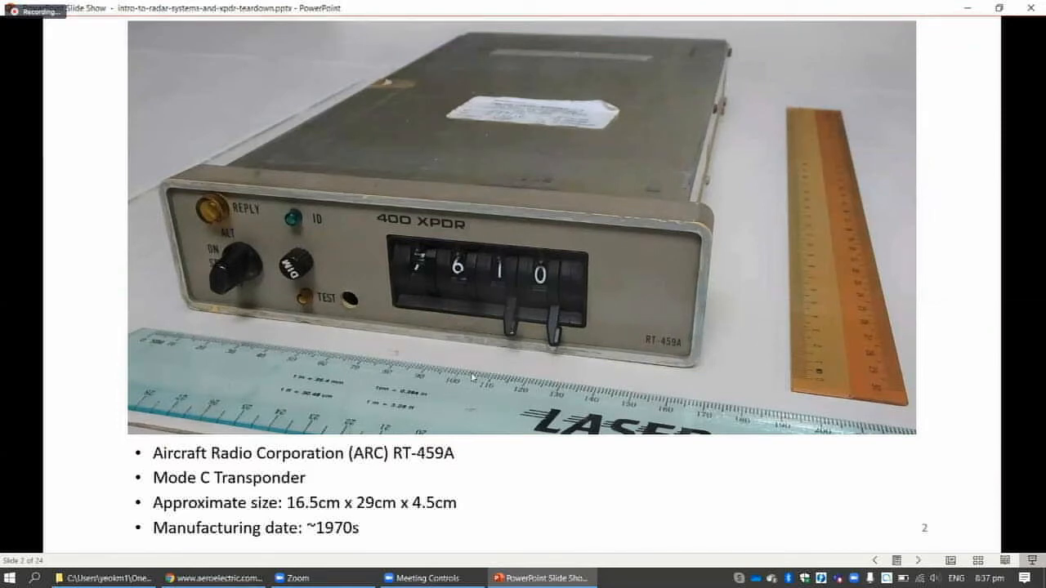
{"action": "mouse_move", "coordinate": [438, 447]}
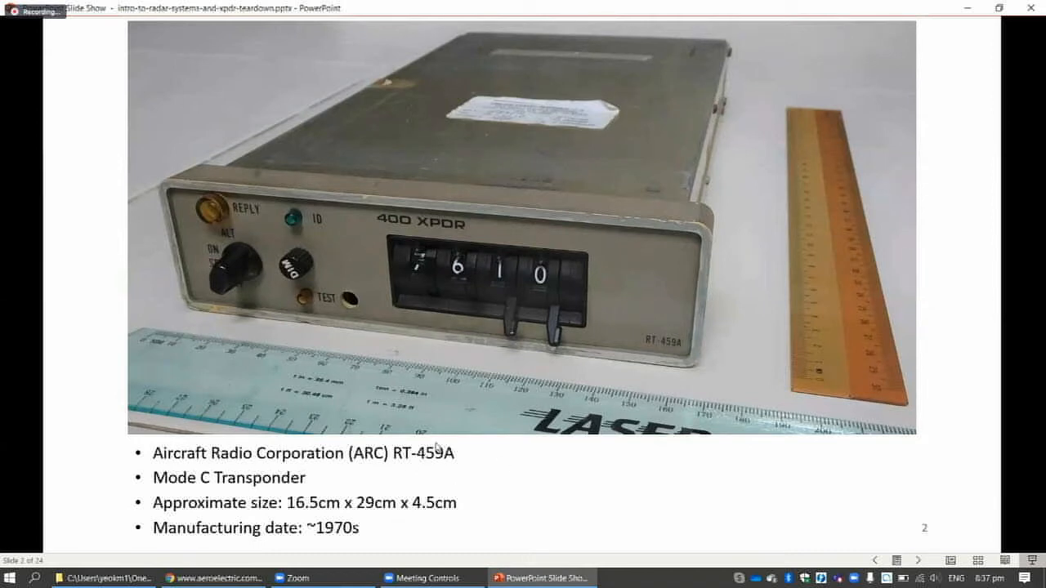
{"action": "mouse_move", "coordinate": [572, 412]}
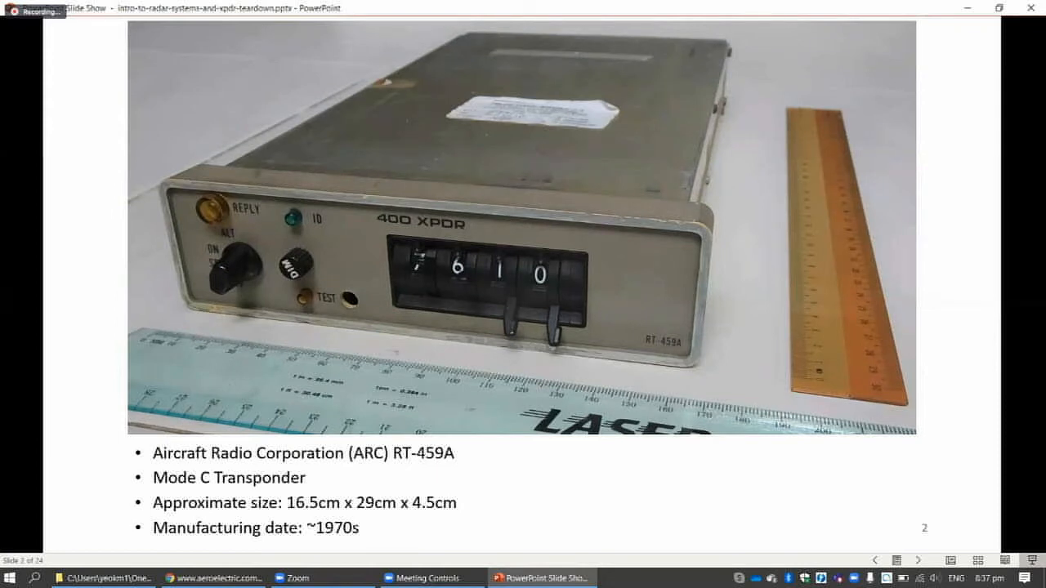
{"action": "key", "text": "right"}
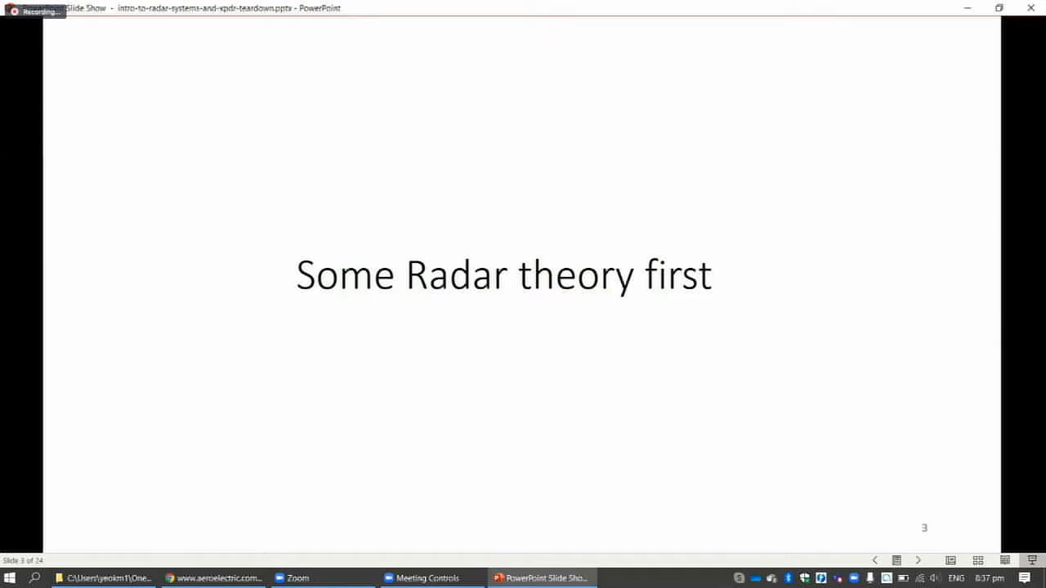
- Advance through the Primary Surveillance Radar diagram slide to the Limitations of PSR slide
{"action": "key", "text": "right"}
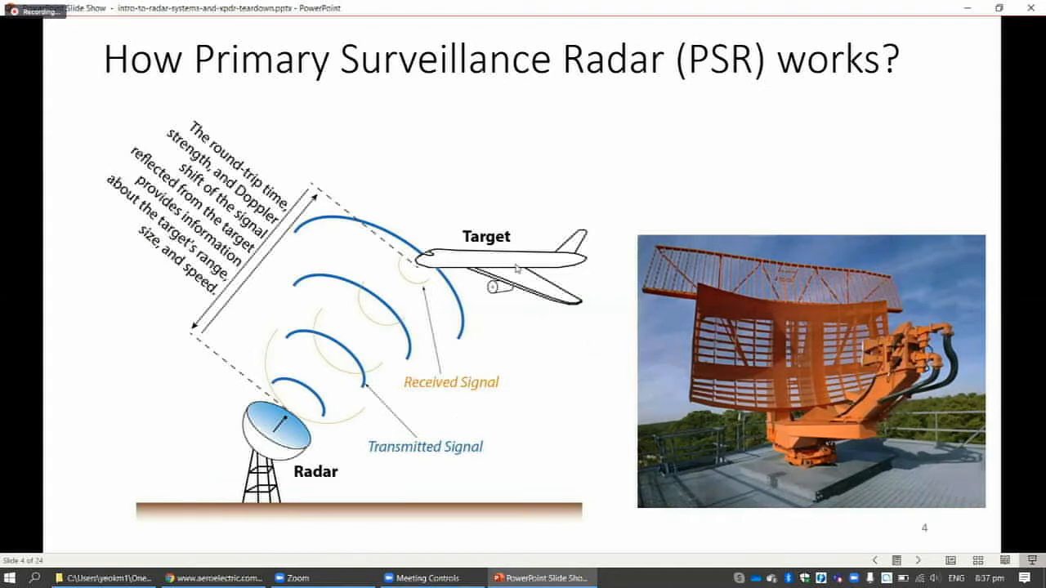
{"action": "mouse_move", "coordinate": [506, 161]}
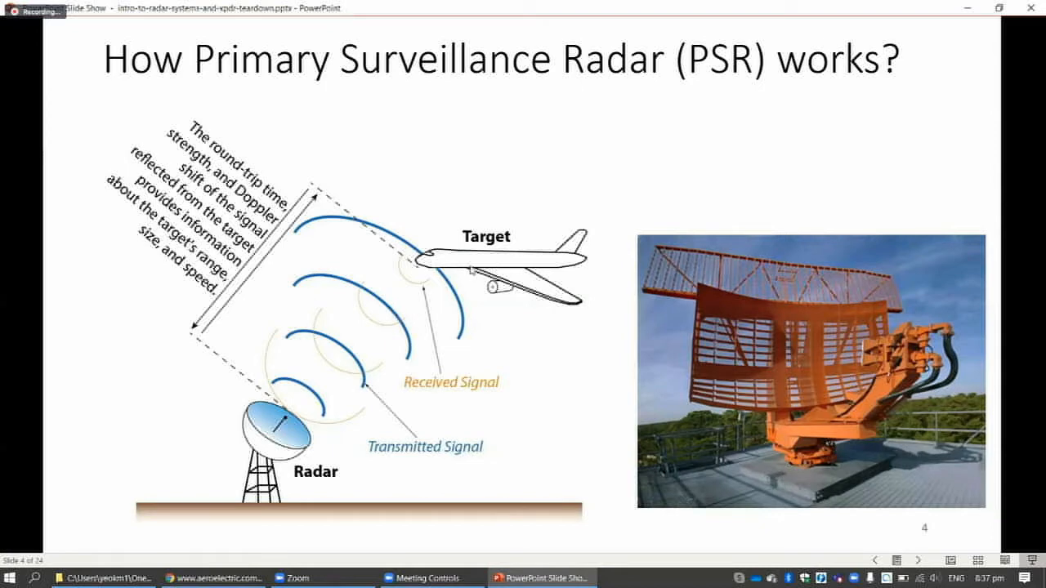
{"action": "mouse_move", "coordinate": [433, 287]}
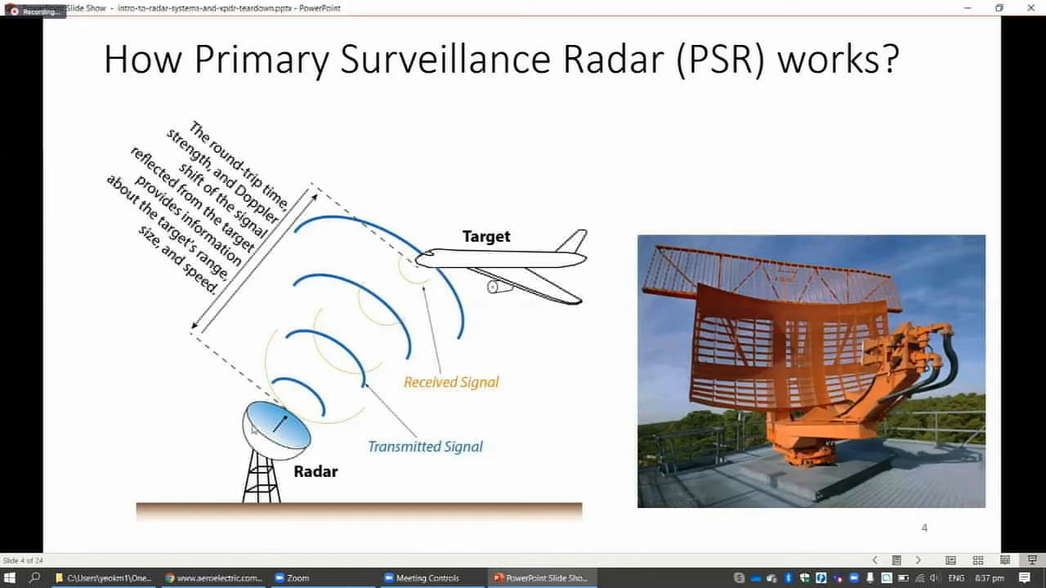
{"action": "mouse_move", "coordinate": [378, 351]}
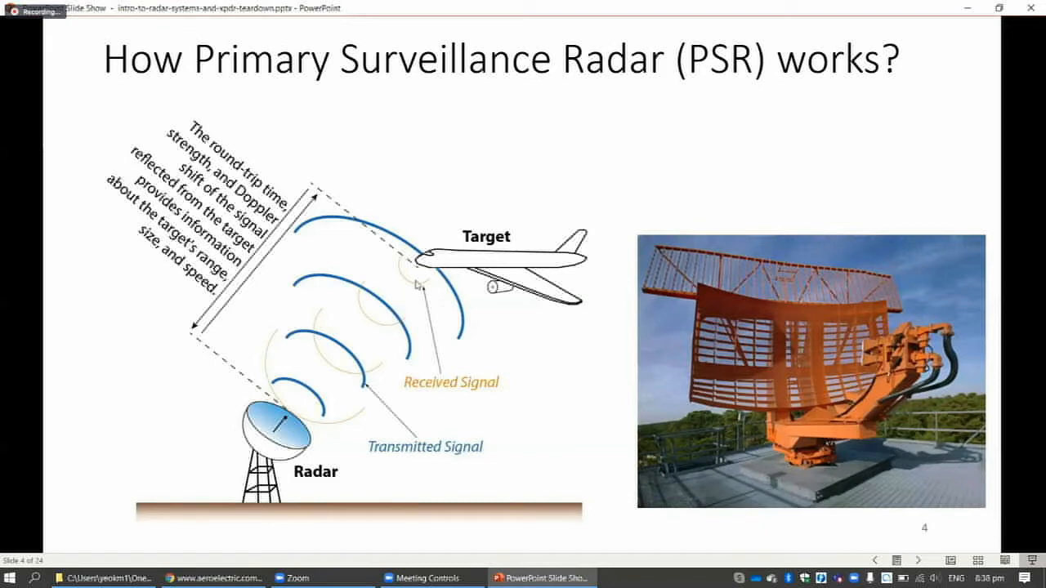
{"action": "mouse_move", "coordinate": [486, 415]}
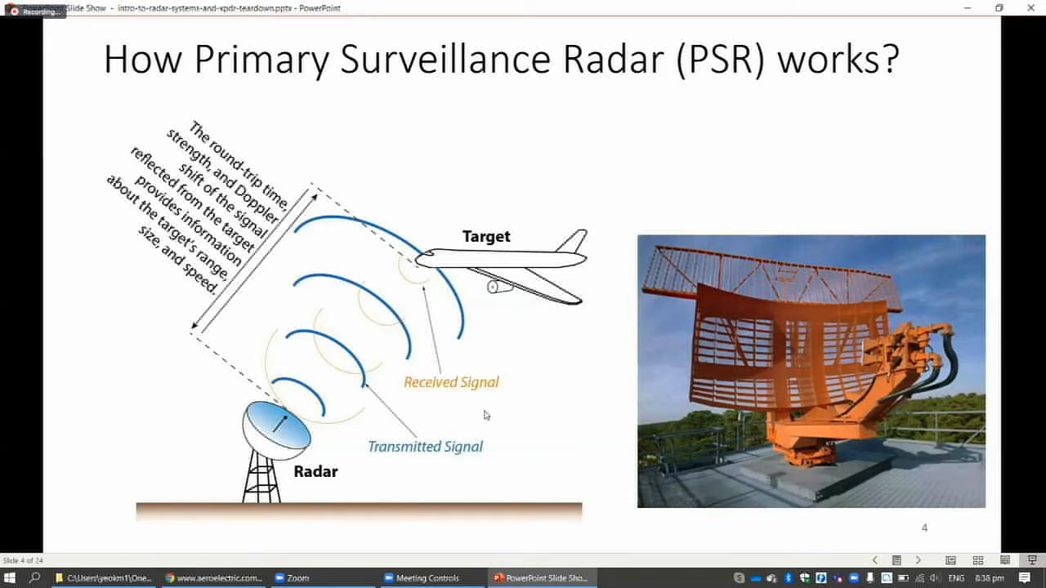
{"action": "key", "text": "Right"}
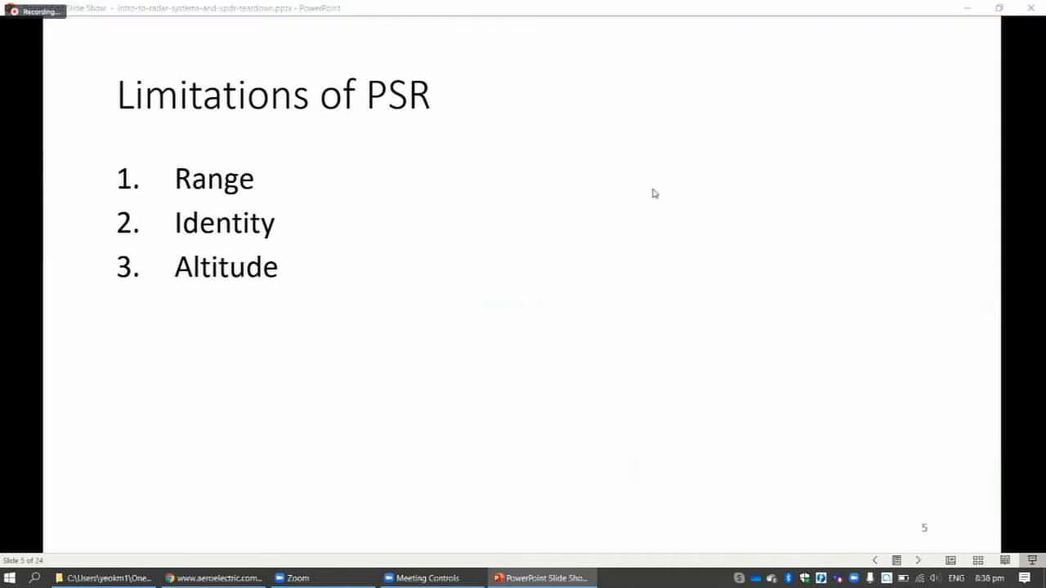
- Advance to slide 6, Radar Power Calculation, with its returned-power formulas
{"action": "key", "text": "right"}
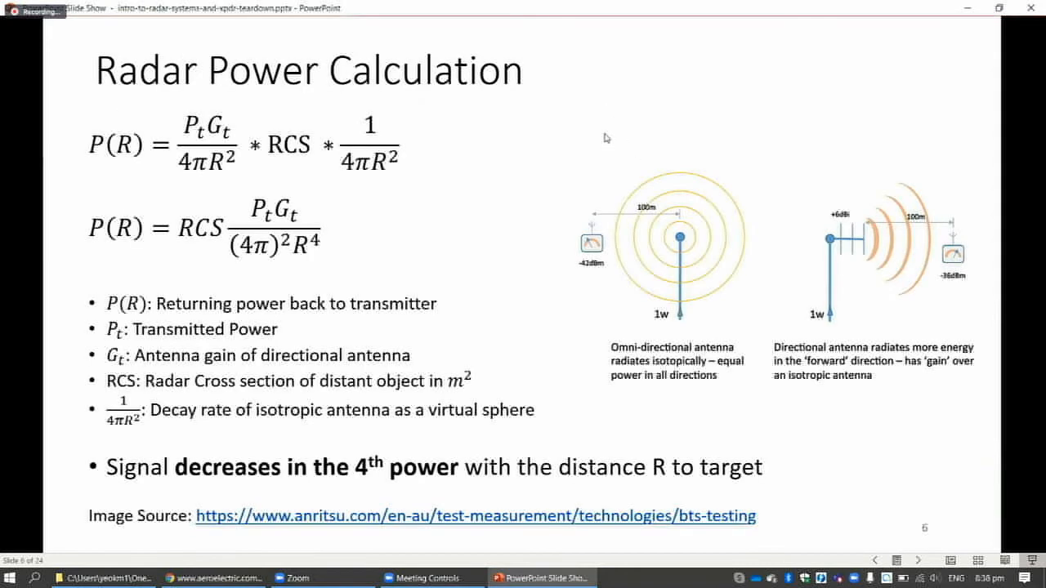
{"action": "mouse_move", "coordinate": [636, 225]}
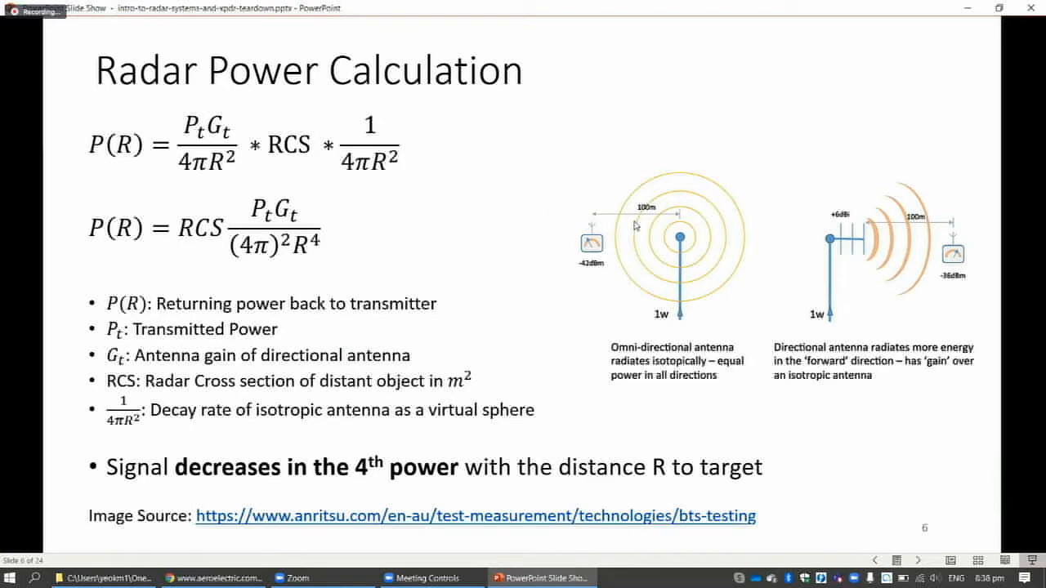
{"action": "mouse_move", "coordinate": [176, 250]}
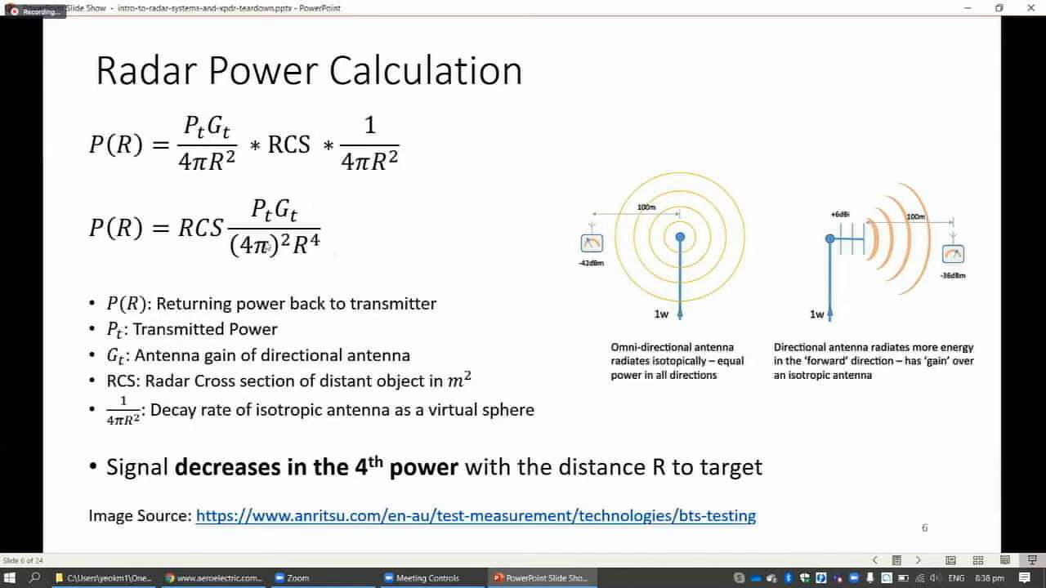
{"action": "mouse_move", "coordinate": [186, 307]}
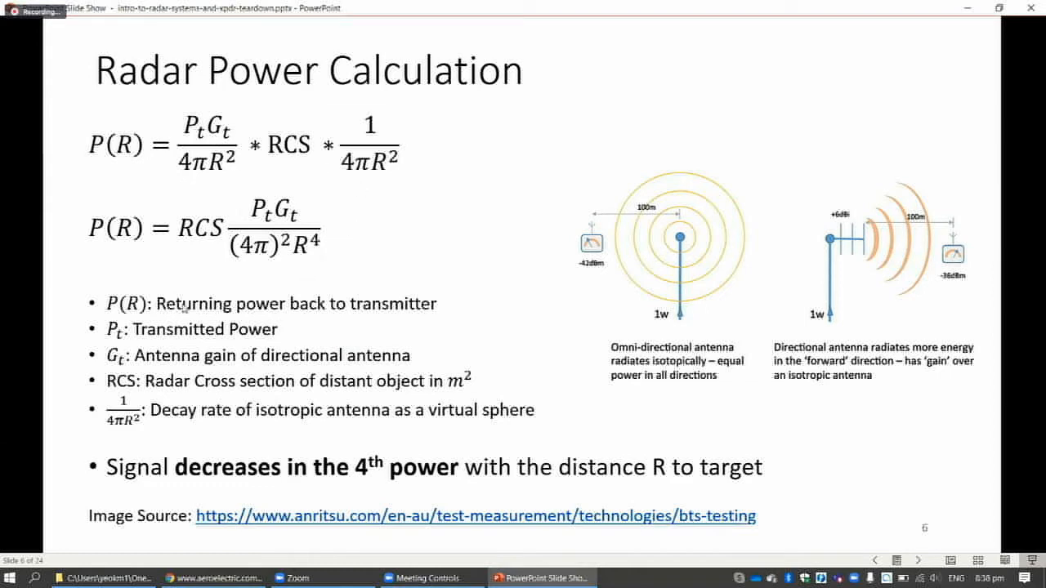
{"action": "mouse_move", "coordinate": [164, 317]}
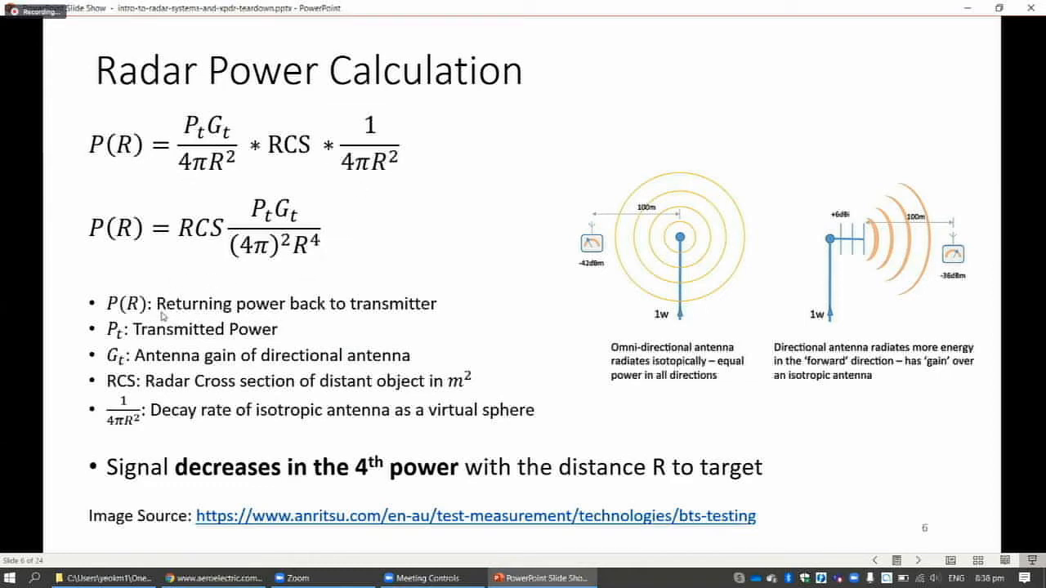
{"action": "mouse_move", "coordinate": [196, 316]}
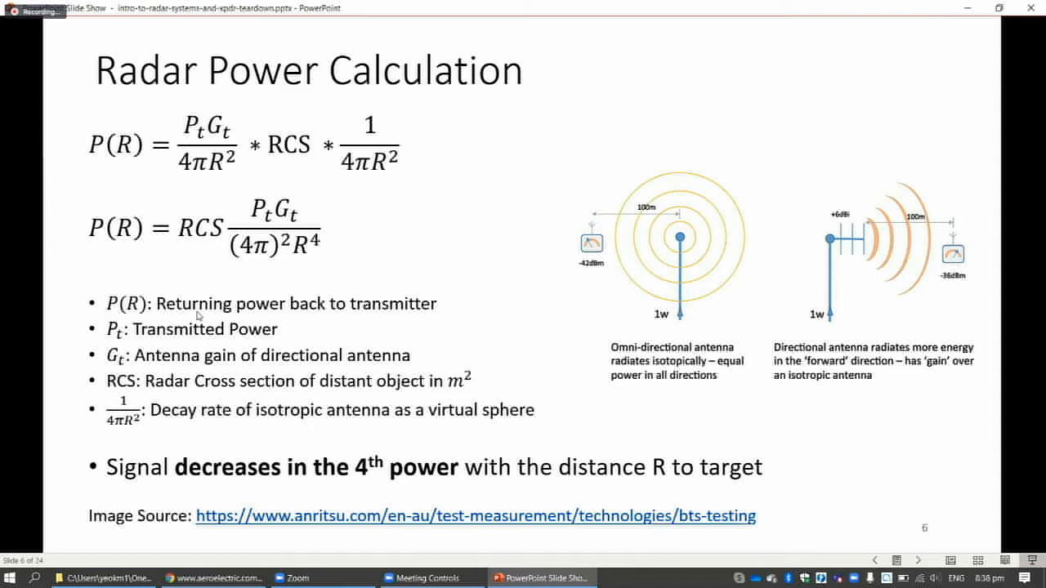
{"action": "mouse_move", "coordinate": [277, 296]}
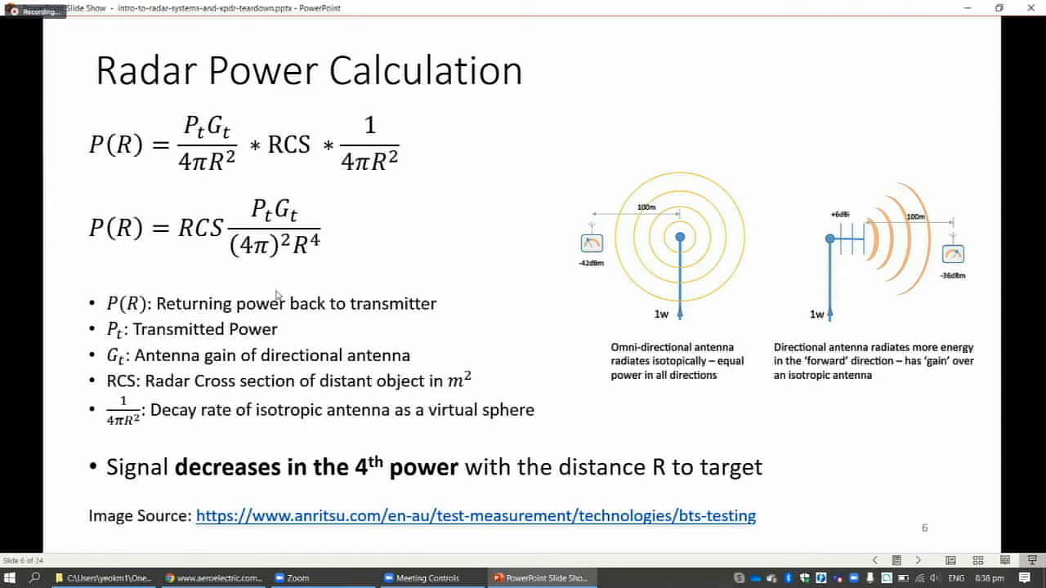
{"action": "mouse_move", "coordinate": [146, 337]}
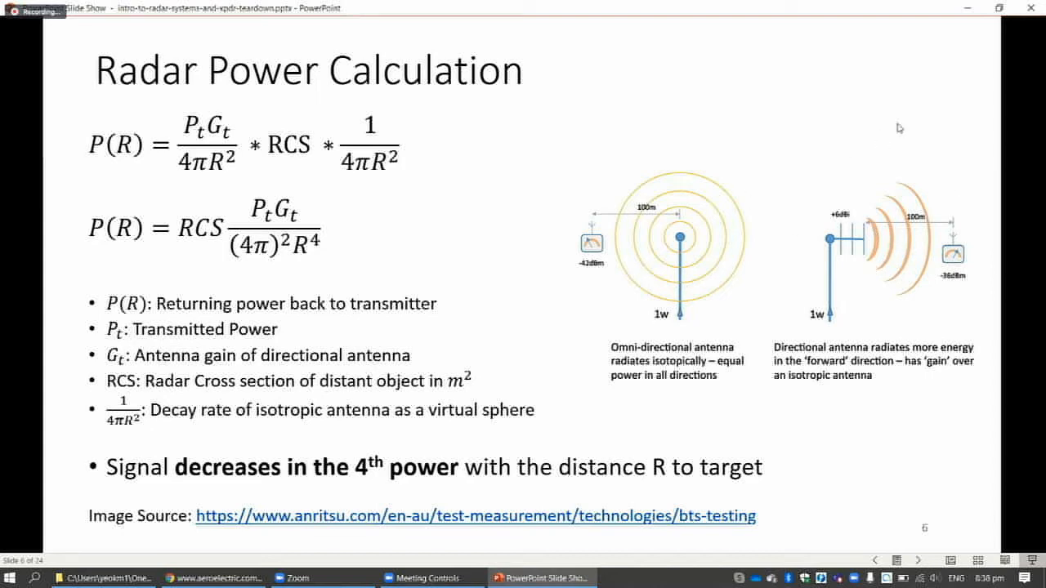
{"action": "mouse_move", "coordinate": [928, 86]}
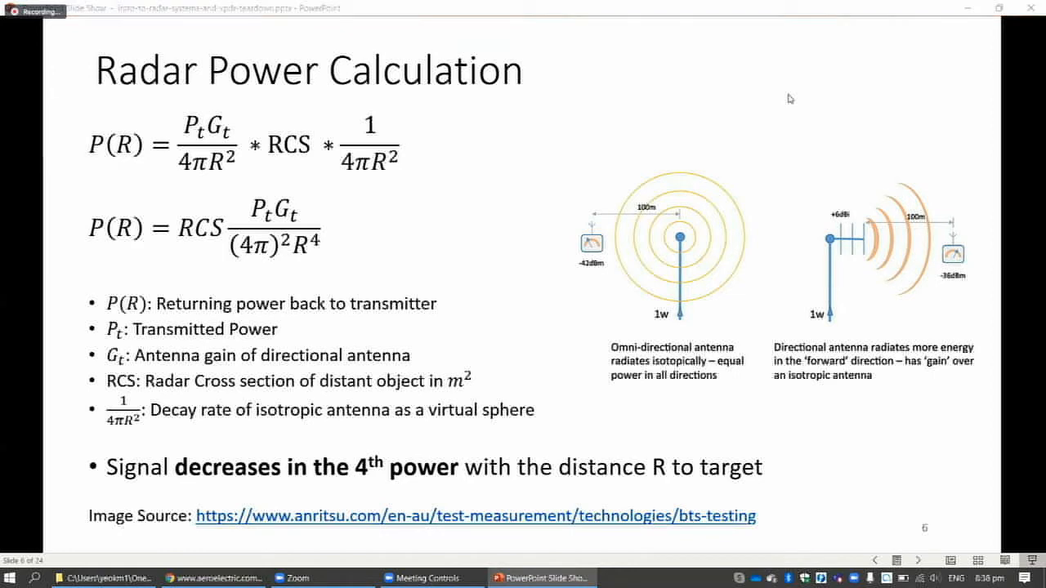
{"action": "mouse_move", "coordinate": [774, 298]}
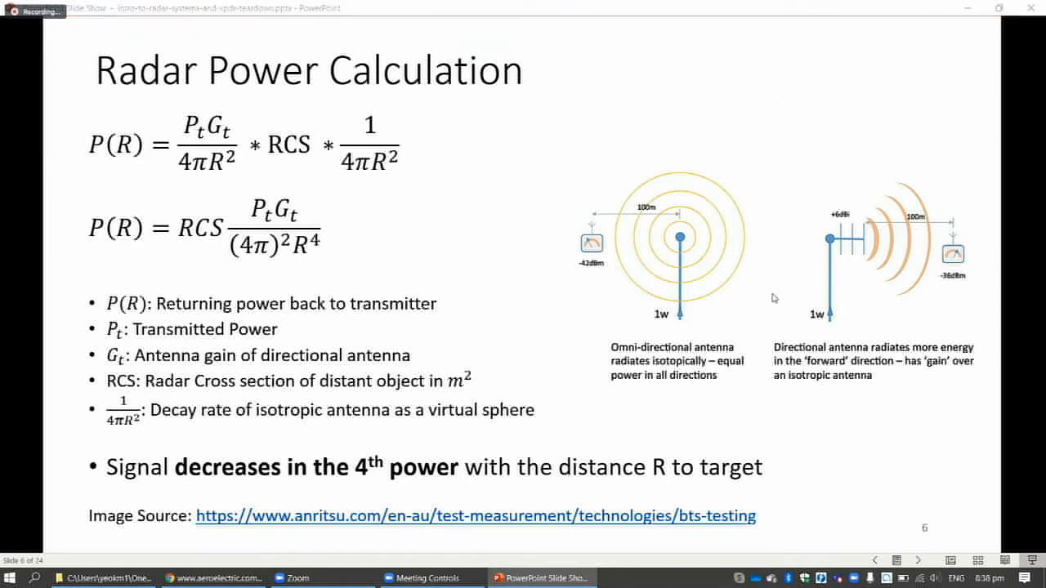
{"action": "mouse_move", "coordinate": [737, 276]}
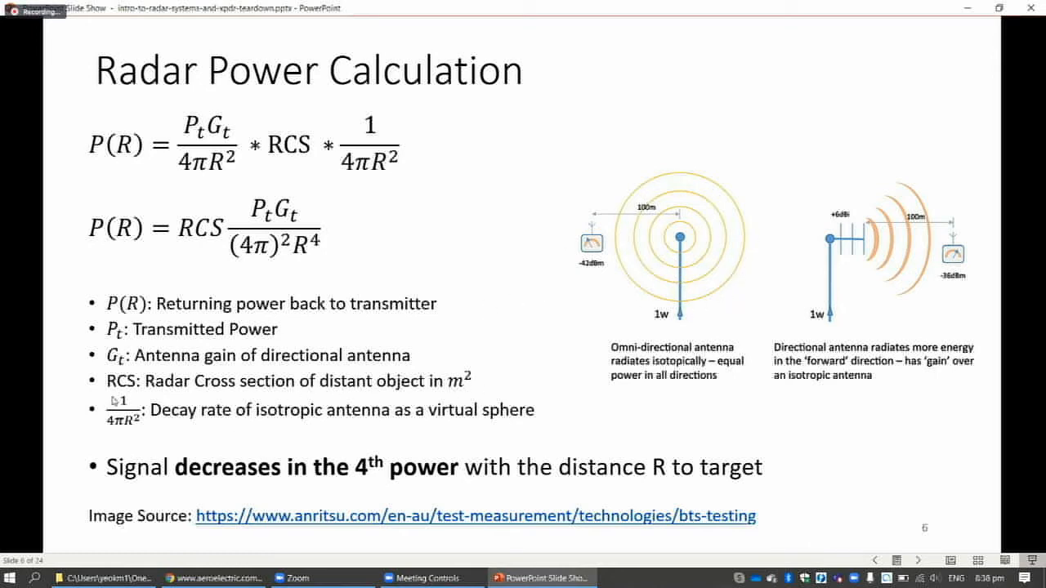
{"action": "mouse_move", "coordinate": [249, 398]}
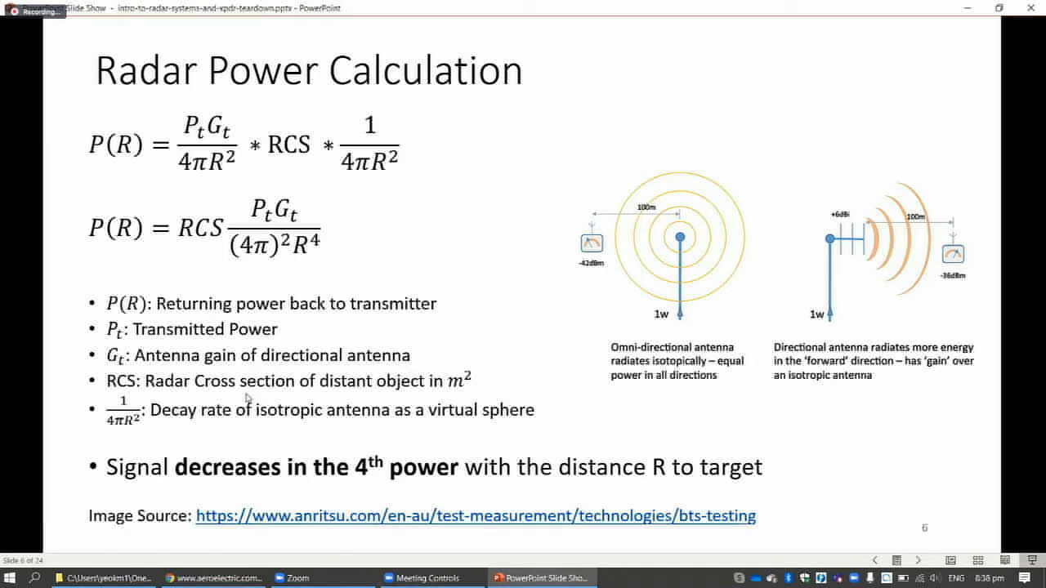
{"action": "mouse_move", "coordinate": [233, 409]}
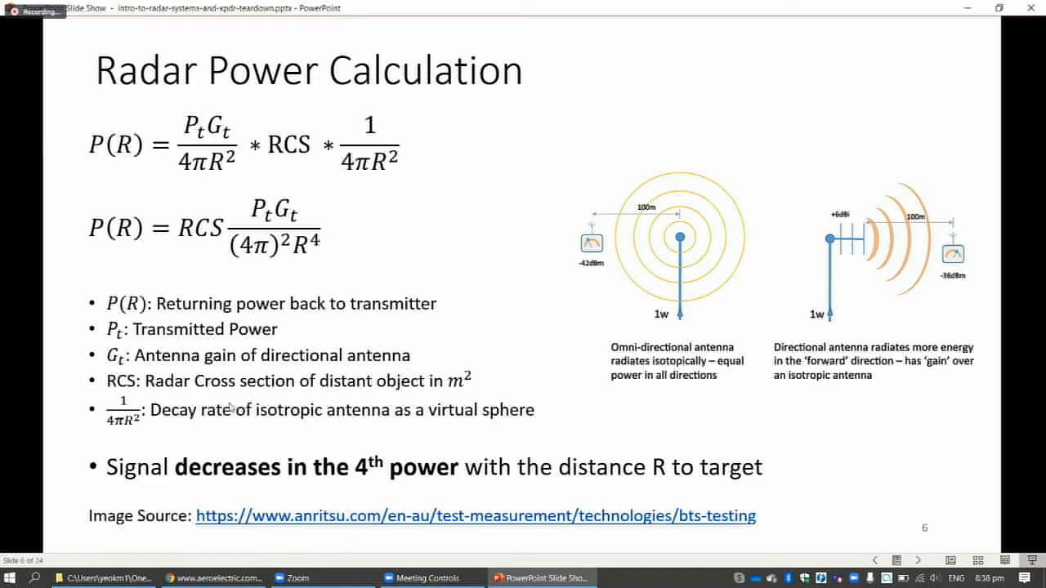
{"action": "mouse_move", "coordinate": [121, 439]}
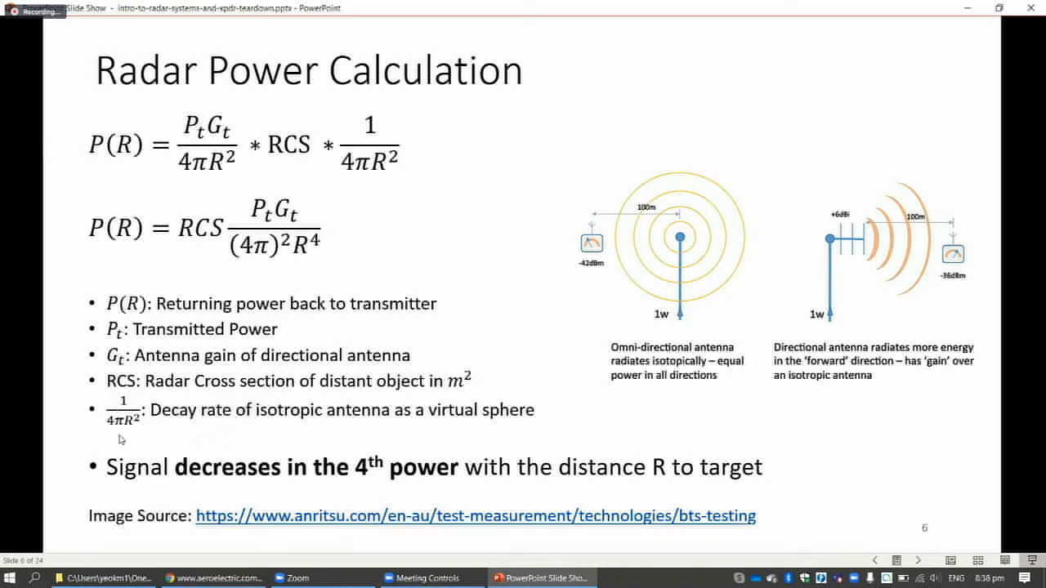
{"action": "mouse_move", "coordinate": [139, 433]}
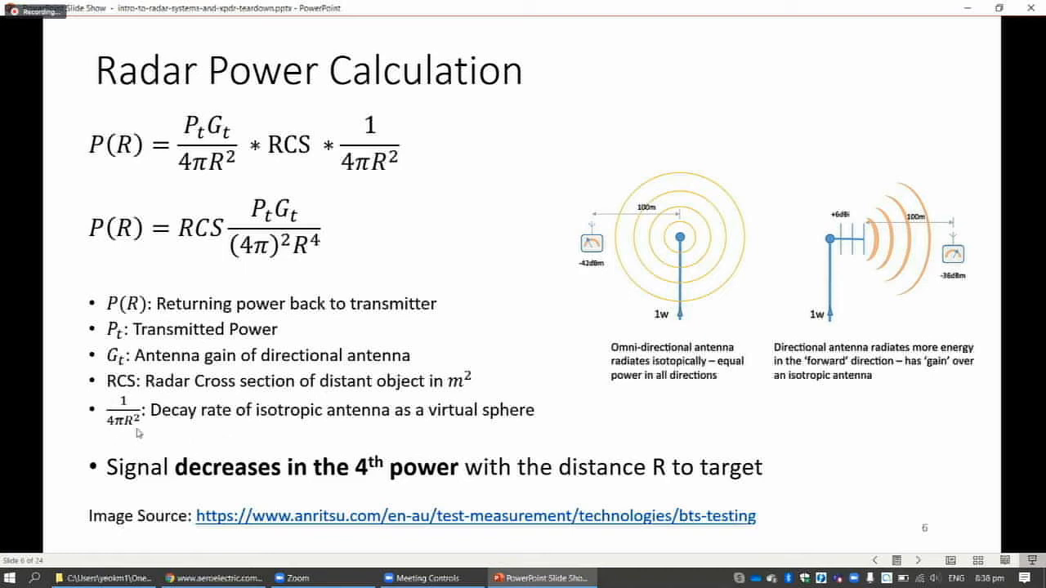
{"action": "mouse_move", "coordinate": [695, 245]}
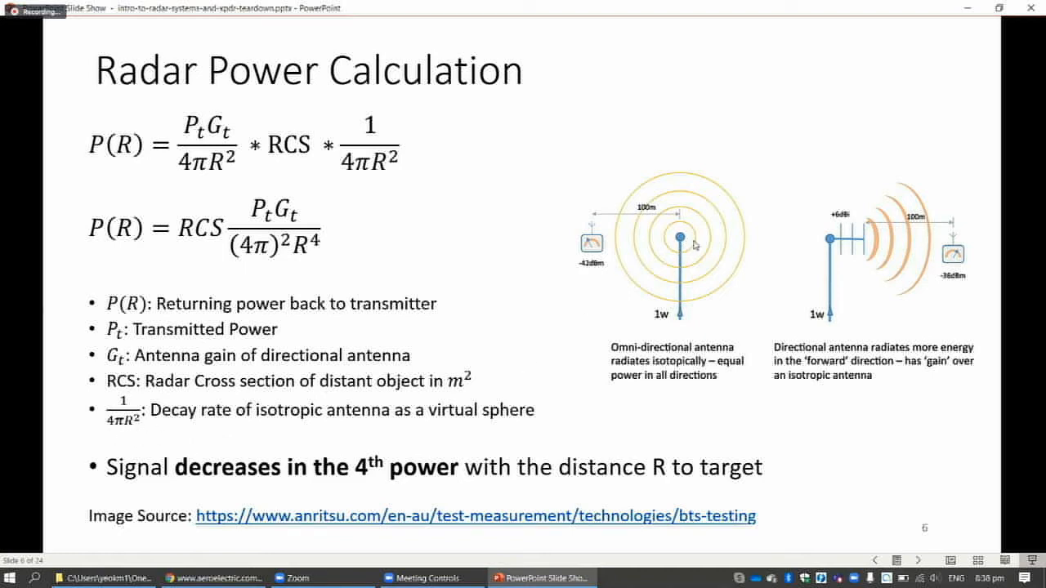
{"action": "mouse_move", "coordinate": [98, 448]}
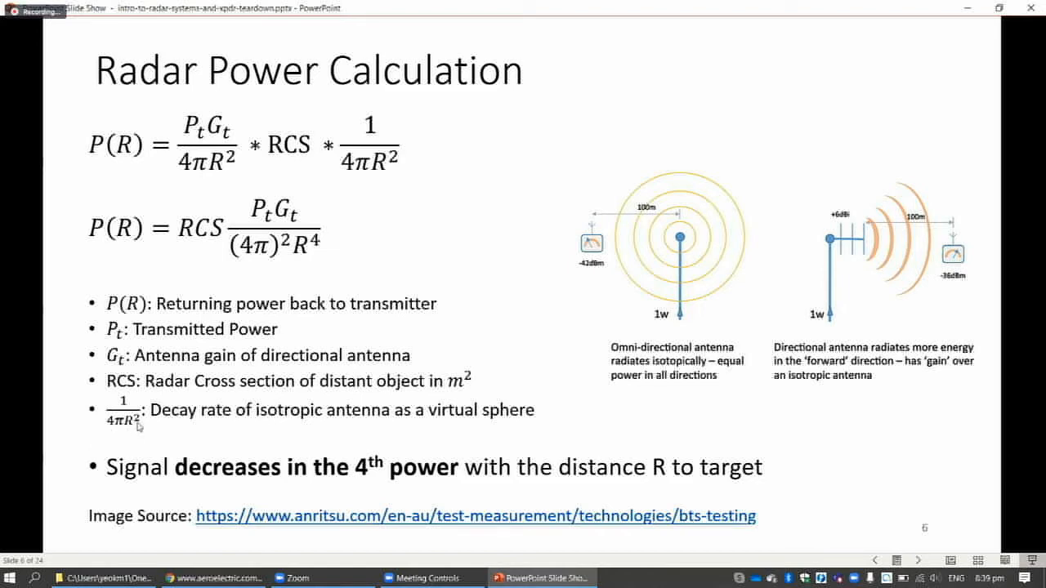
{"action": "mouse_move", "coordinate": [816, 250]}
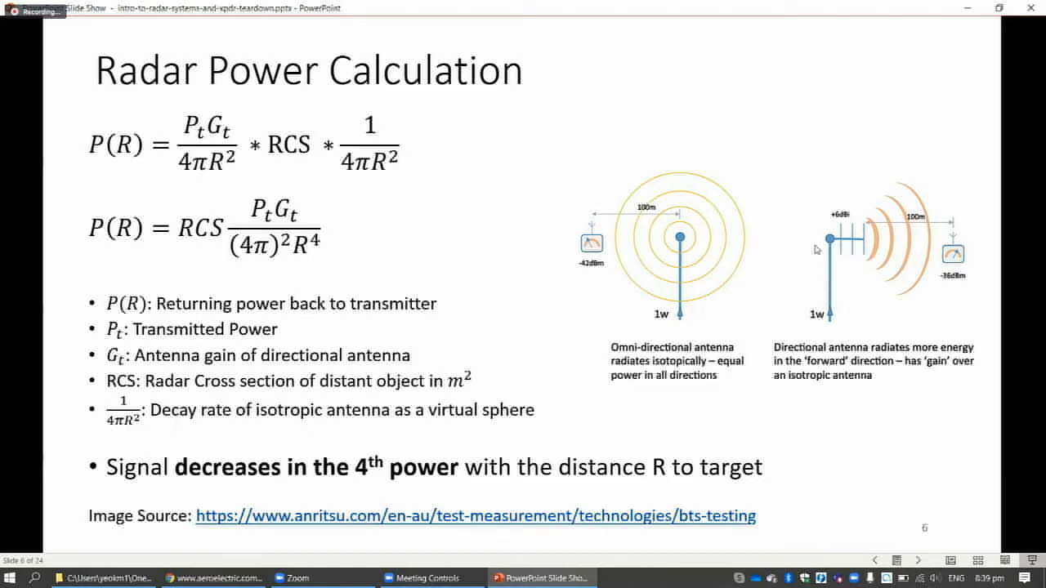
{"action": "mouse_move", "coordinate": [695, 245]}
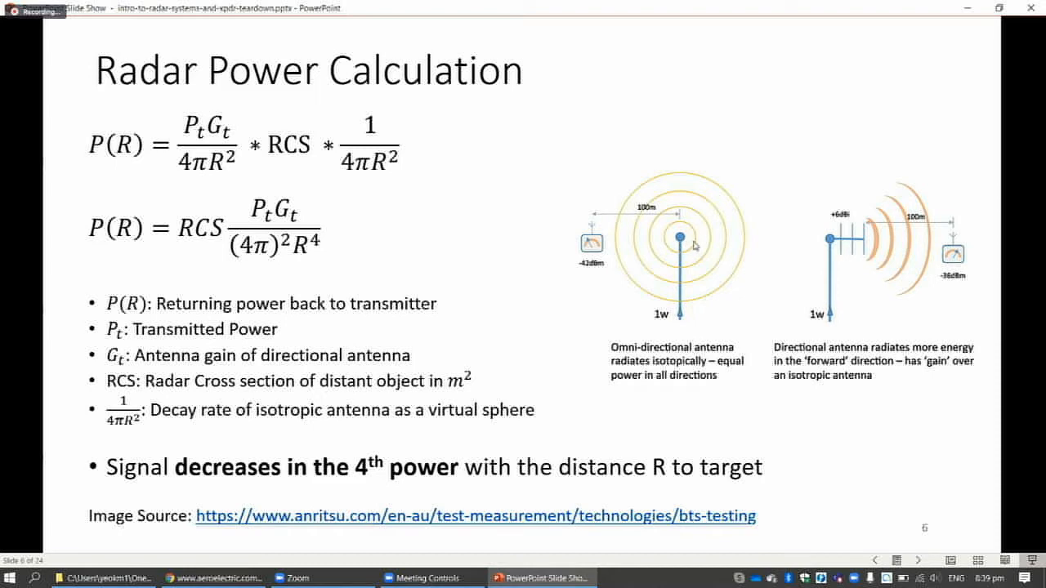
{"action": "mouse_move", "coordinate": [807, 209]}
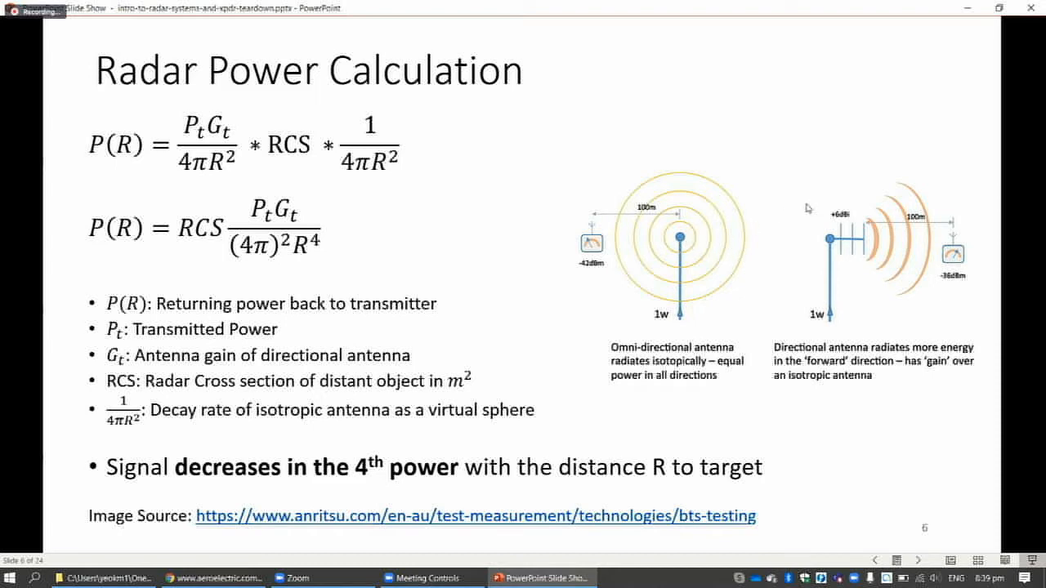
{"action": "mouse_move", "coordinate": [310, 474]}
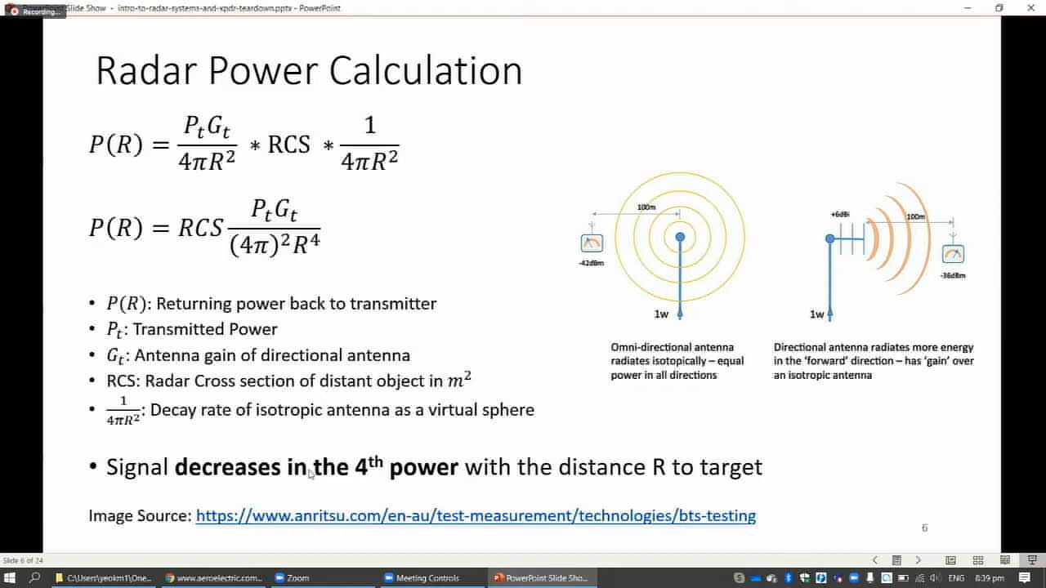
{"action": "mouse_move", "coordinate": [384, 482]}
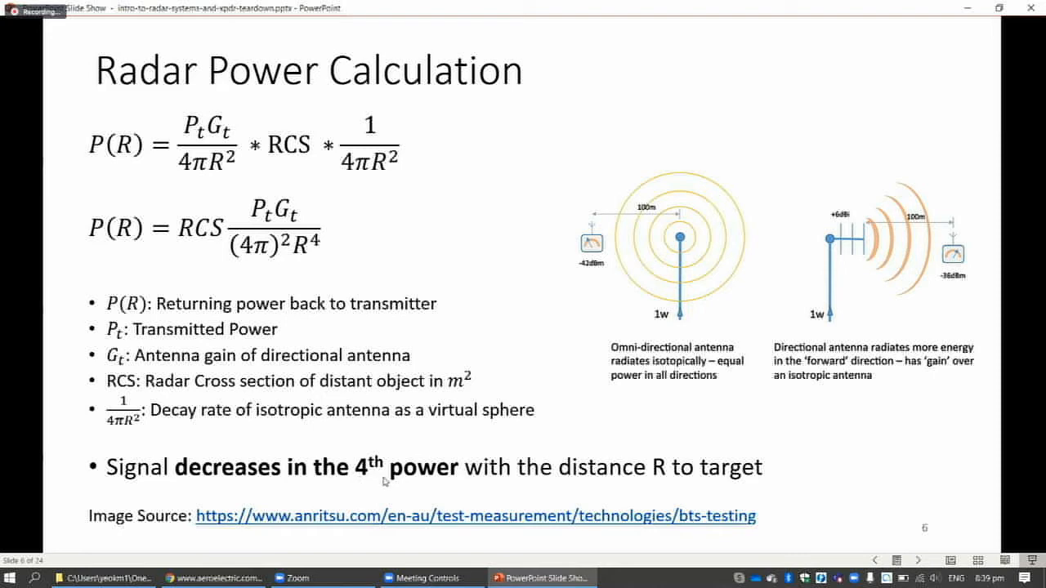
{"action": "mouse_move", "coordinate": [419, 475]}
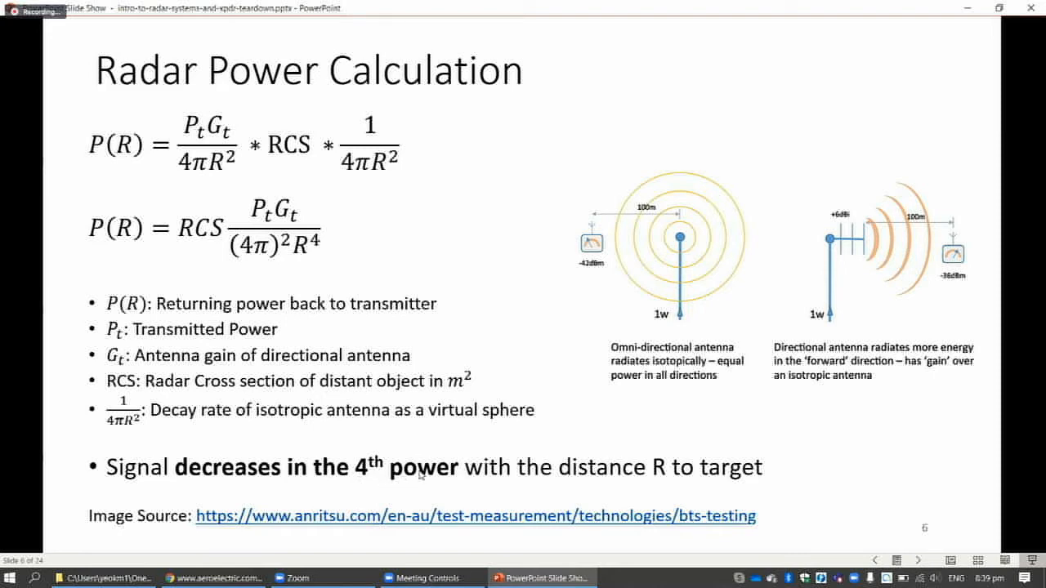
{"action": "mouse_move", "coordinate": [511, 371]}
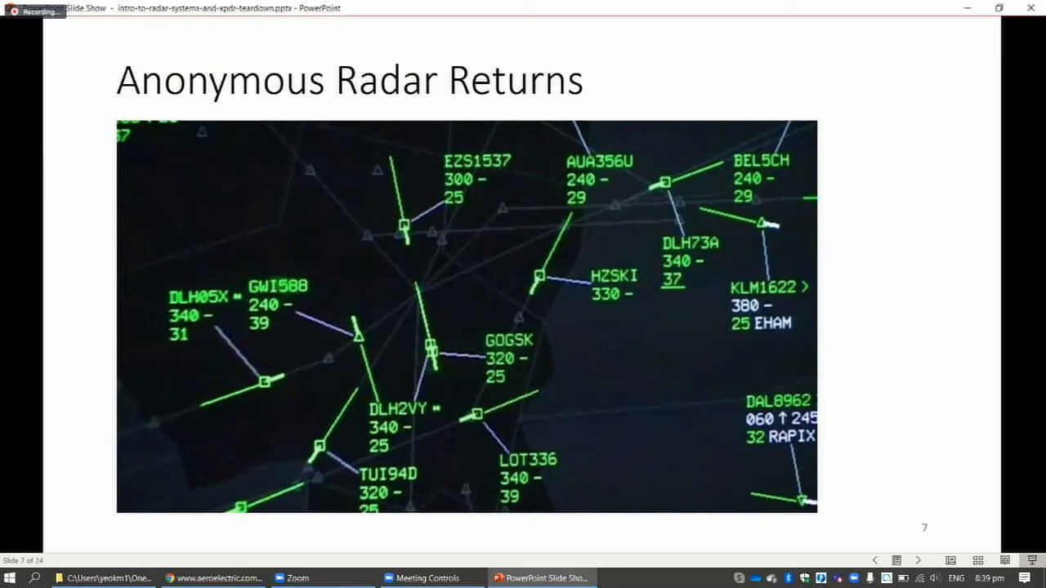
{"action": "mouse_move", "coordinate": [464, 302]}
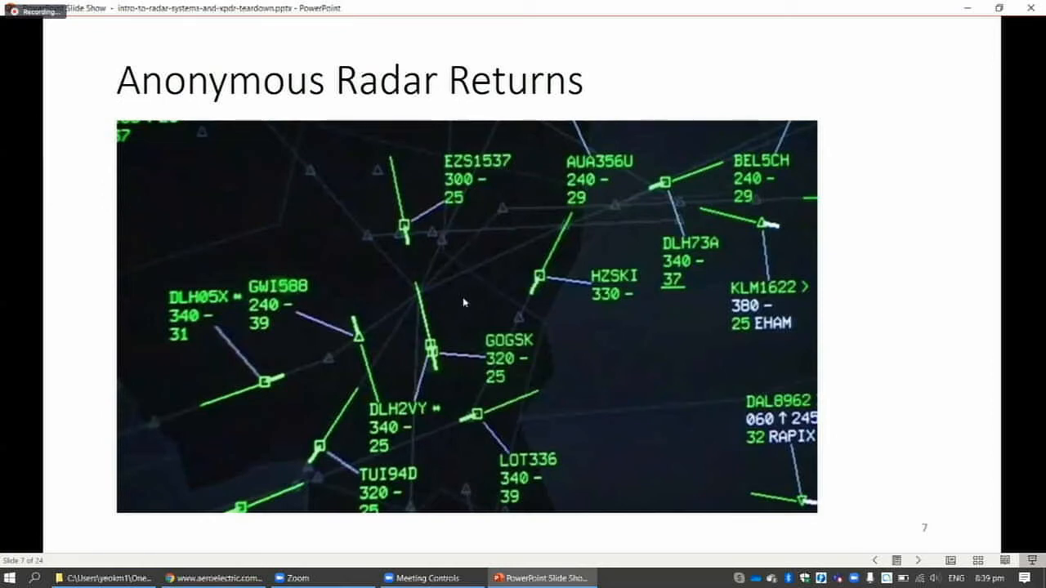
{"action": "mouse_move", "coordinate": [447, 302]}
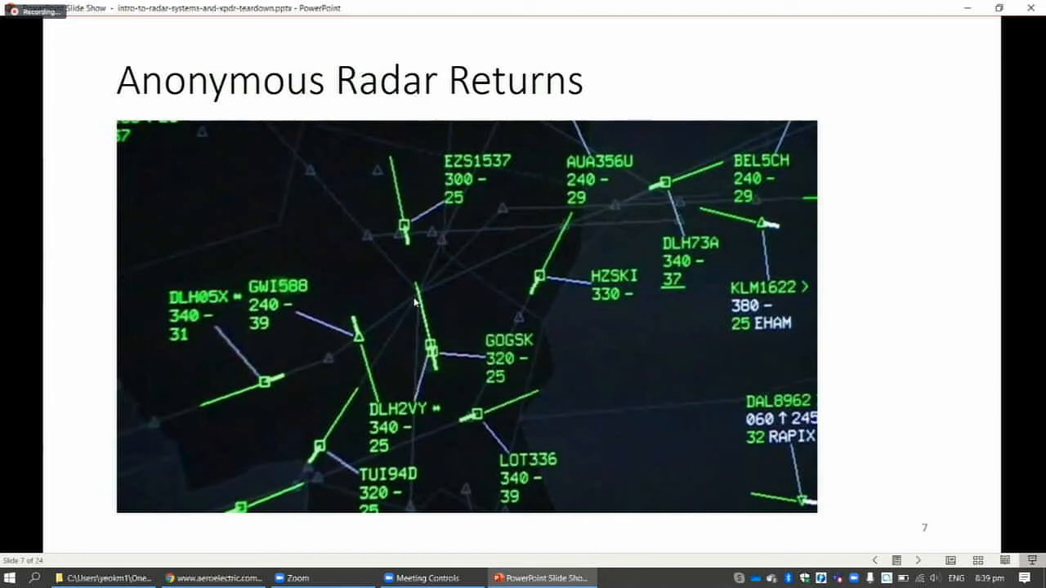
{"action": "mouse_move", "coordinate": [415, 302]}
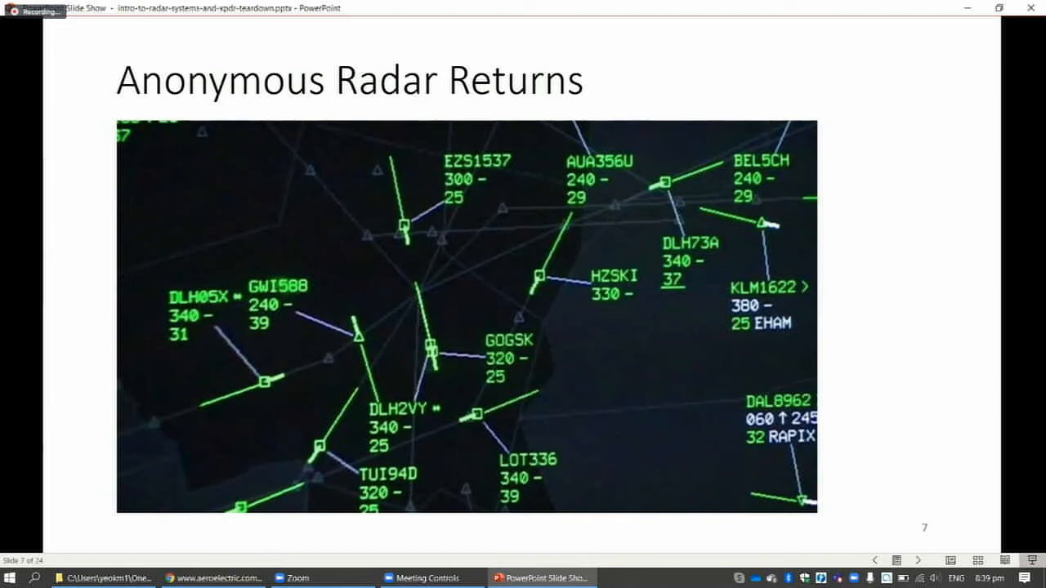
- Advance from the Anonymous Radar Returns slide to slide 8, Civilian PSR cannot get Altitude
{"action": "key", "text": "right"}
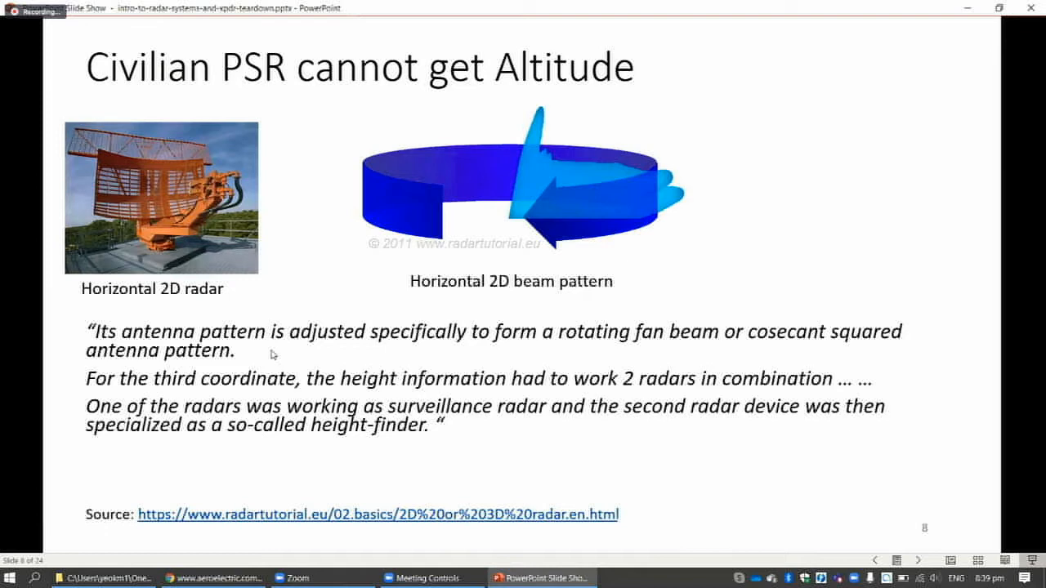
{"action": "mouse_move", "coordinate": [259, 318]}
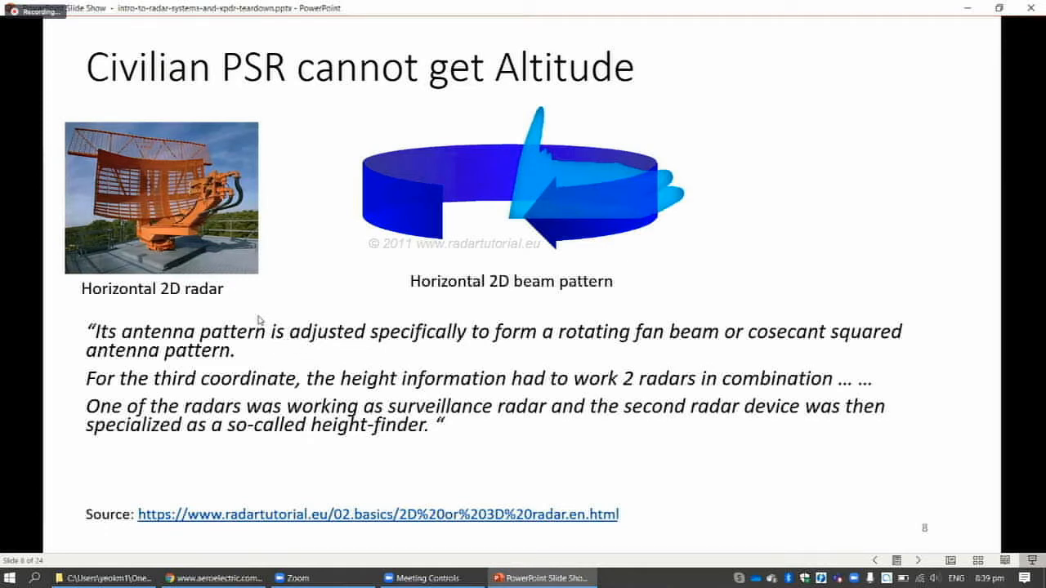
{"action": "mouse_move", "coordinate": [343, 262]}
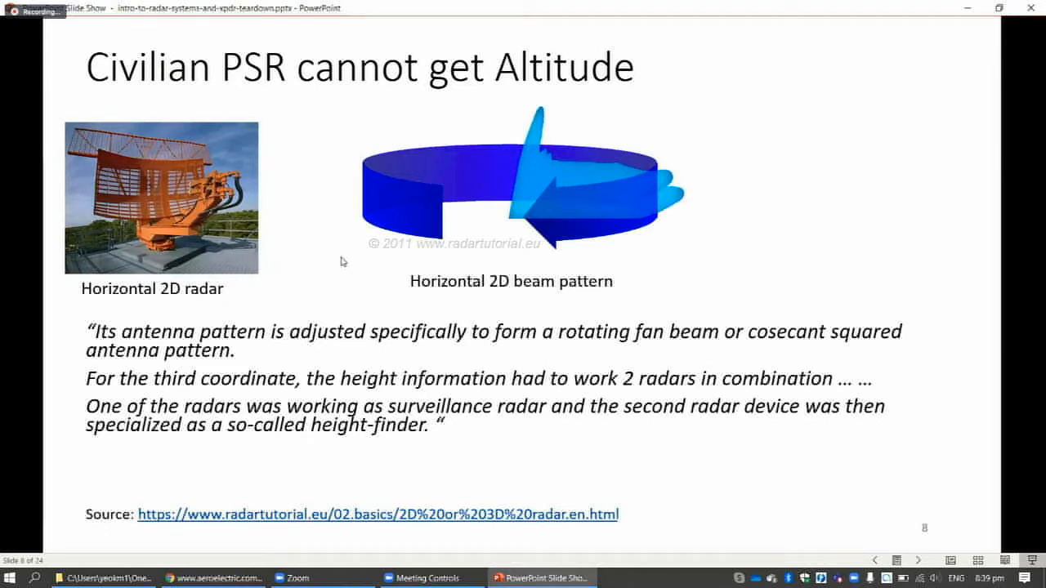
{"action": "mouse_move", "coordinate": [664, 237]}
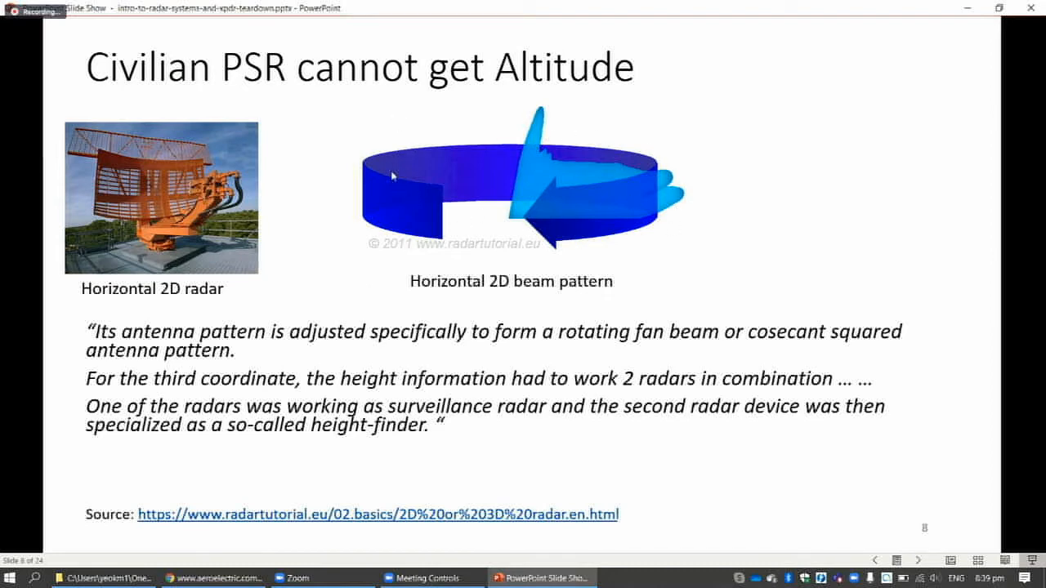
{"action": "mouse_move", "coordinate": [440, 285]}
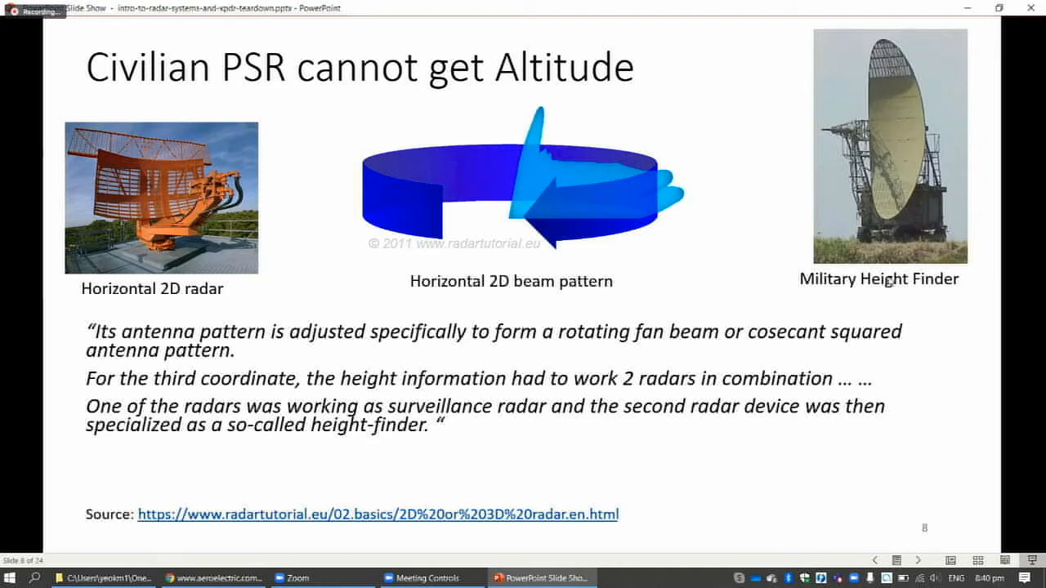
{"action": "mouse_move", "coordinate": [873, 296]}
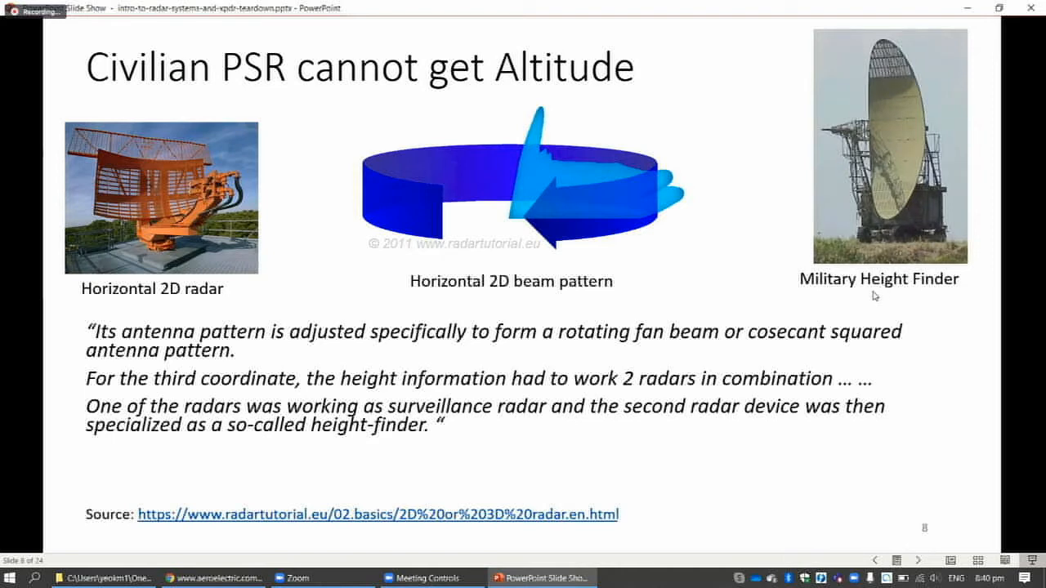
{"action": "mouse_move", "coordinate": [835, 261]}
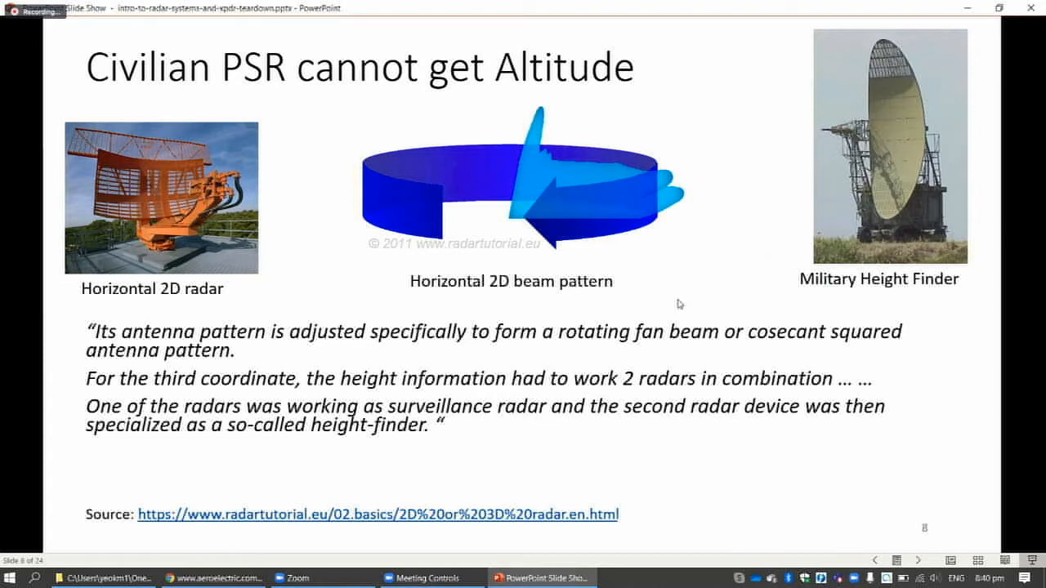
{"action": "mouse_move", "coordinate": [508, 343]}
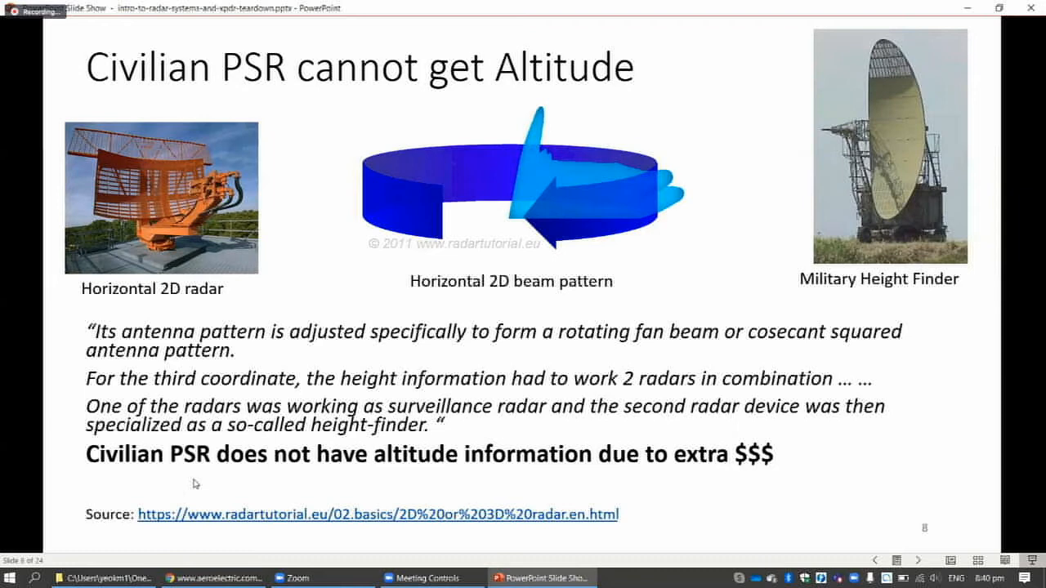
{"action": "mouse_move", "coordinate": [376, 478]}
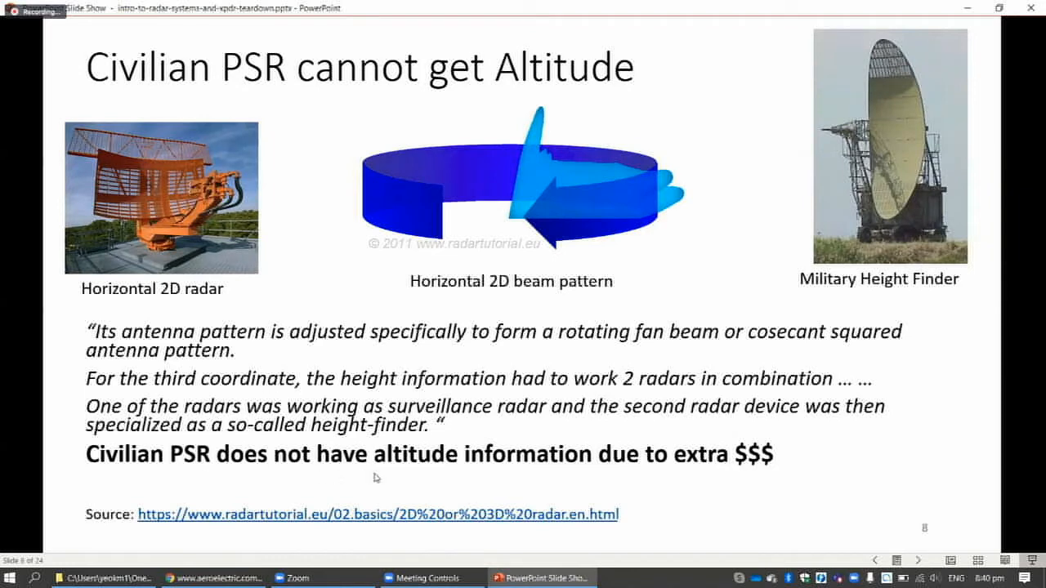
{"action": "mouse_move", "coordinate": [545, 475]}
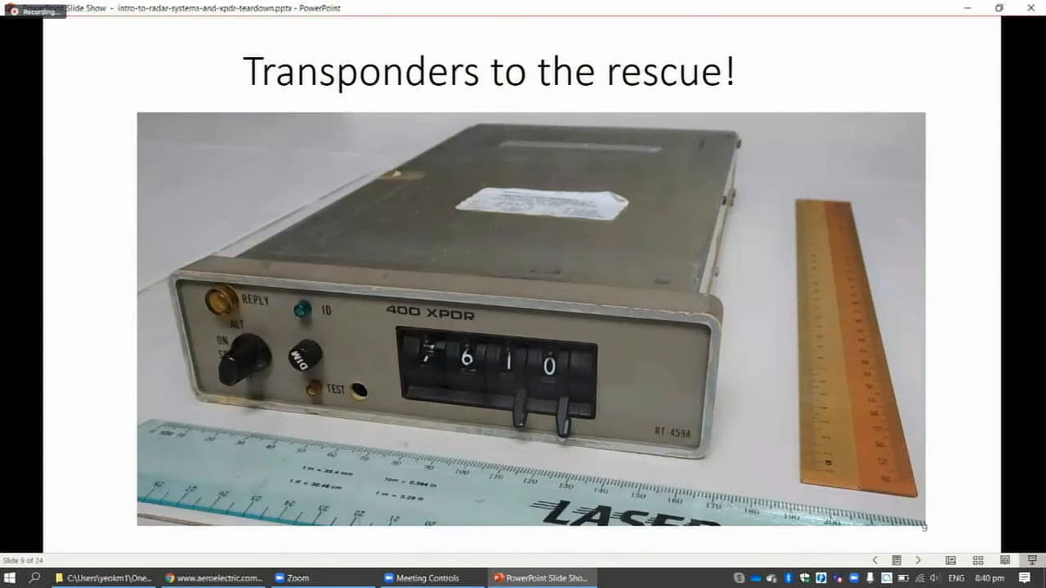
- Advance to slide 10, Solving the range problem, with its SSR interrogation diagram
{"action": "key", "text": "right"}
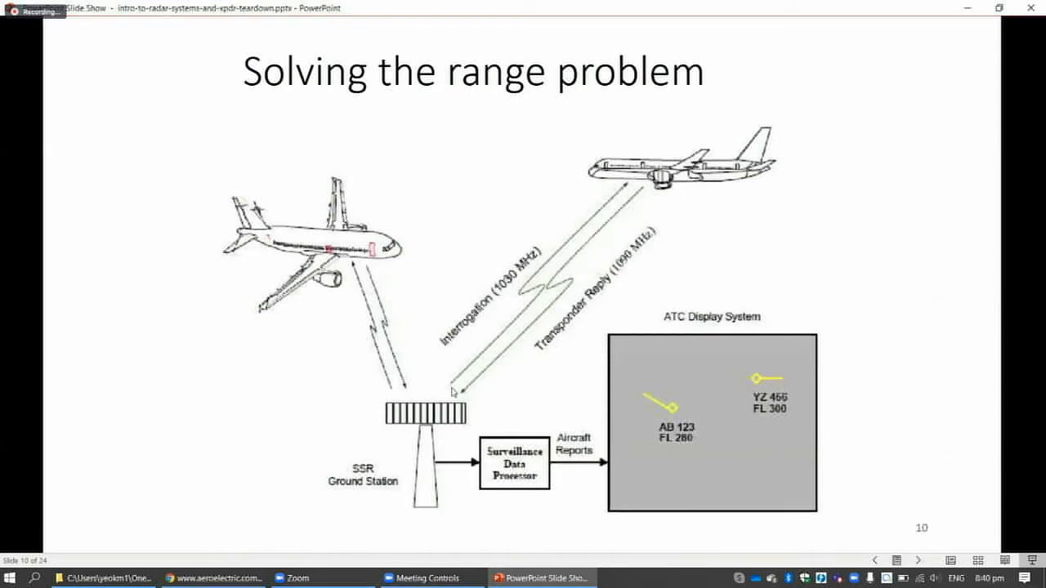
{"action": "mouse_move", "coordinate": [659, 200]}
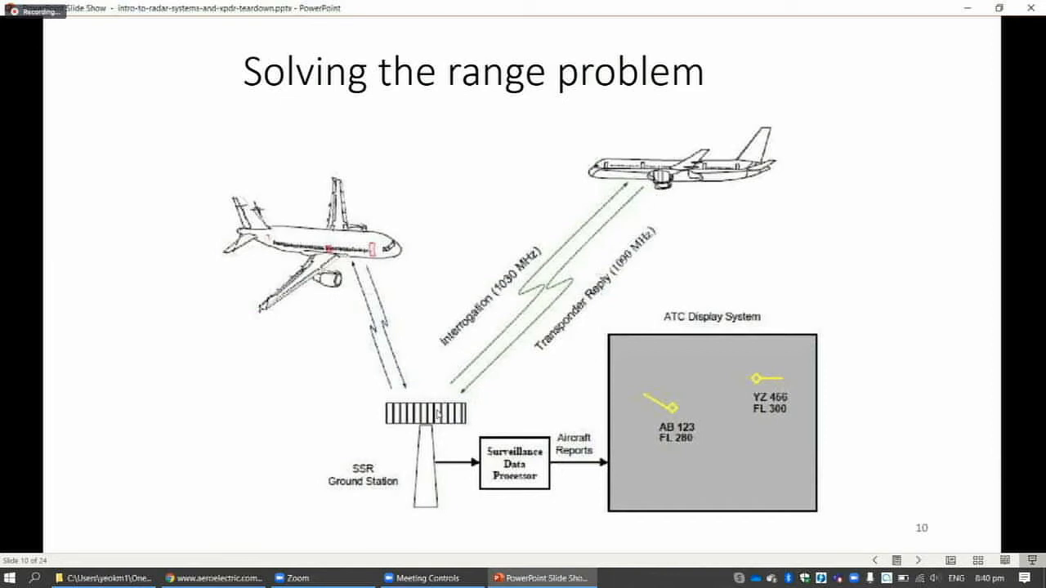
{"action": "mouse_move", "coordinate": [638, 214]}
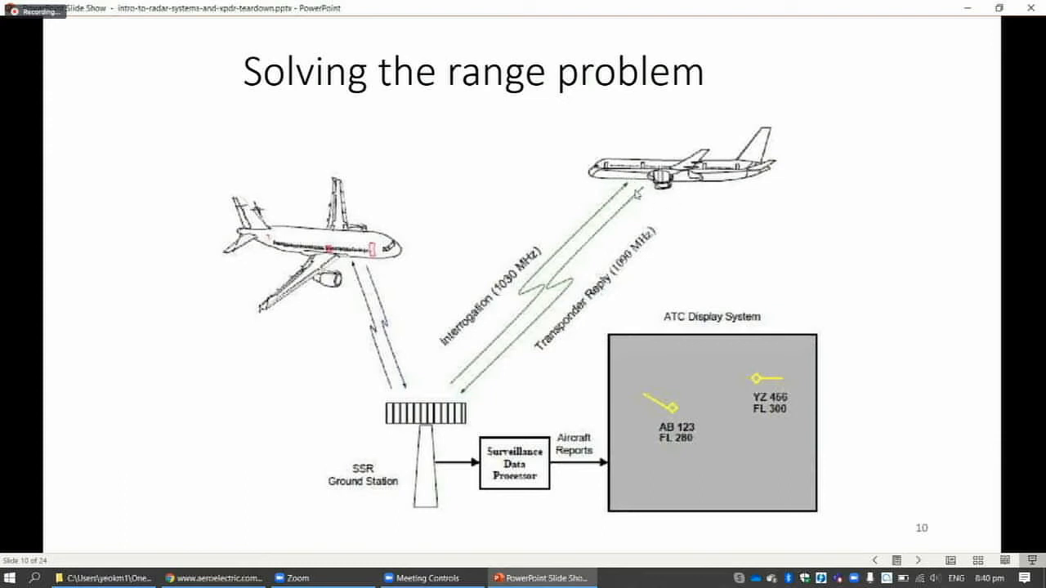
{"action": "mouse_move", "coordinate": [604, 187]}
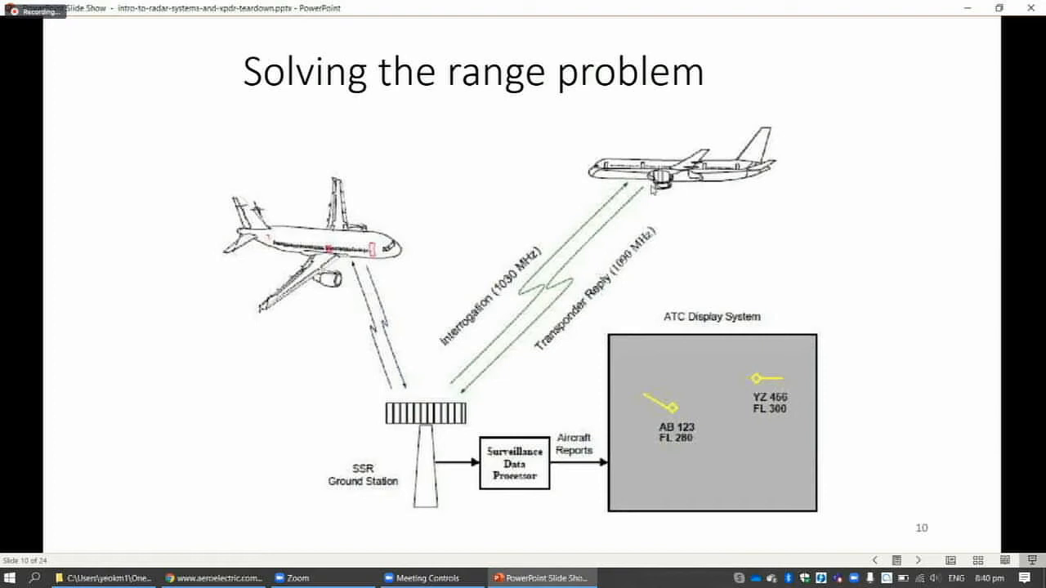
{"action": "mouse_move", "coordinate": [424, 439]}
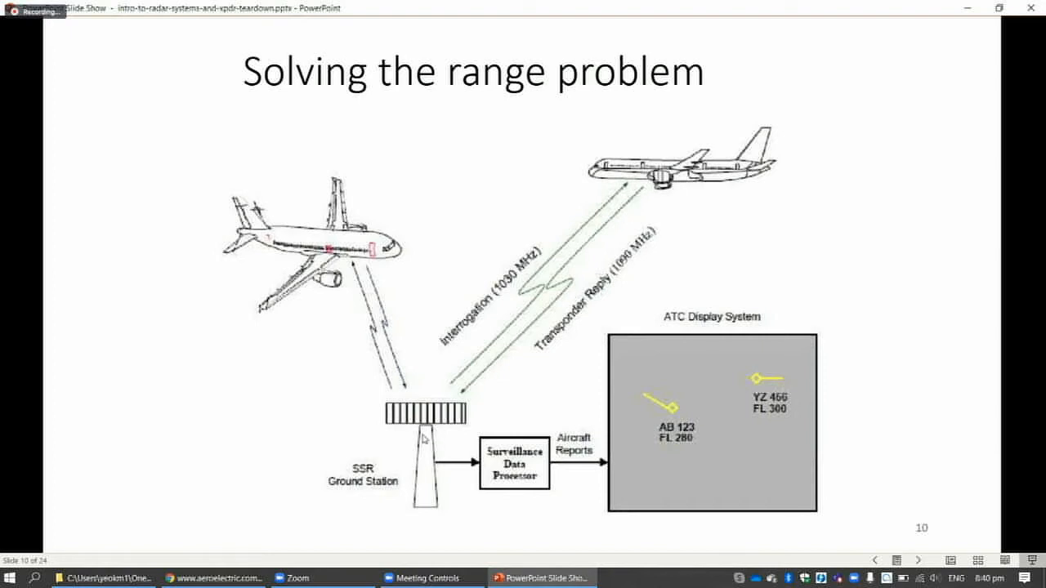
{"action": "mouse_move", "coordinate": [840, 327]}
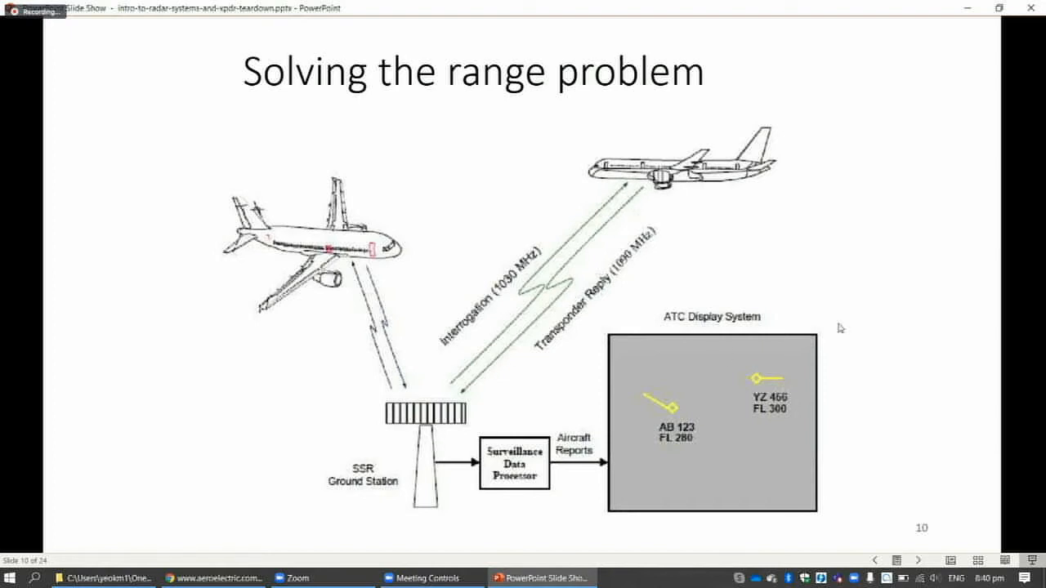
{"action": "key", "text": "right"}
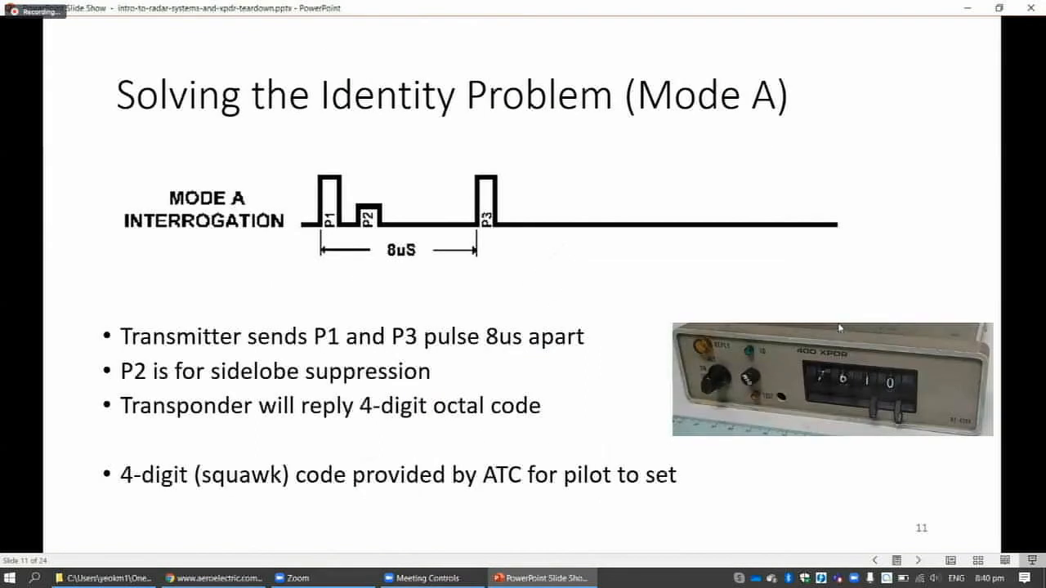
{"action": "mouse_move", "coordinate": [566, 385]}
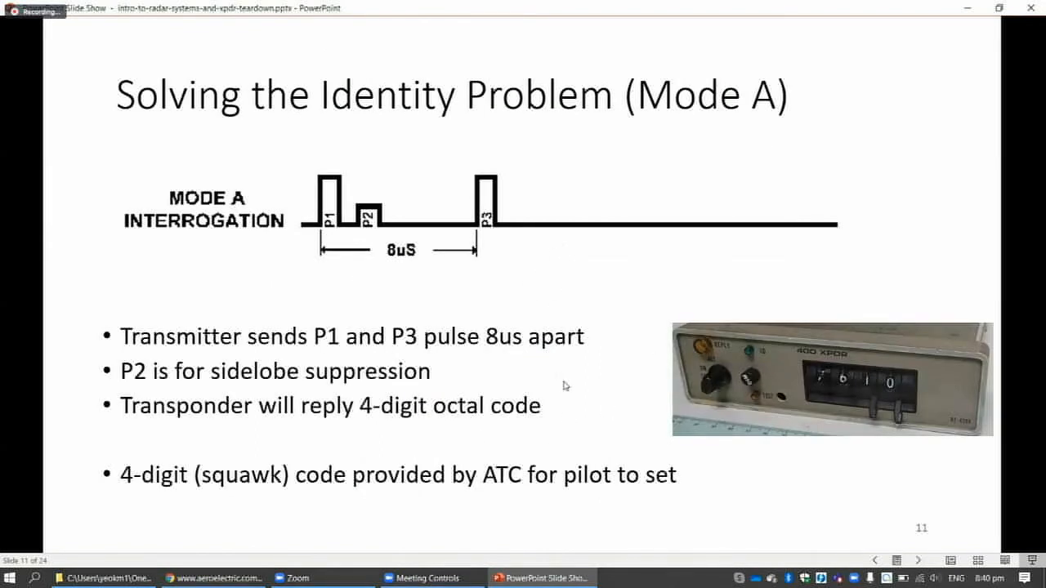
{"action": "mouse_move", "coordinate": [372, 253]}
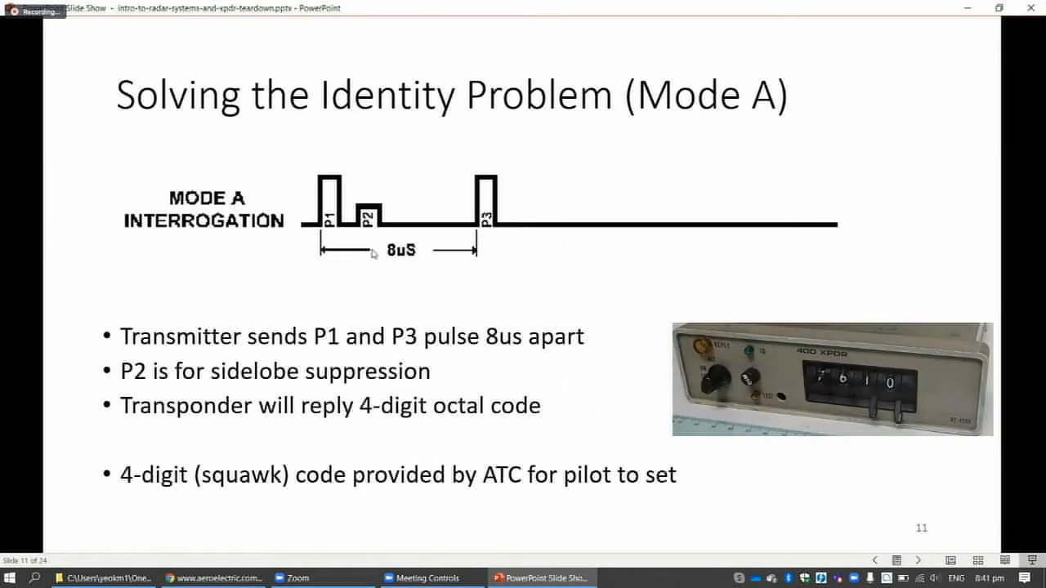
{"action": "mouse_move", "coordinate": [509, 368]}
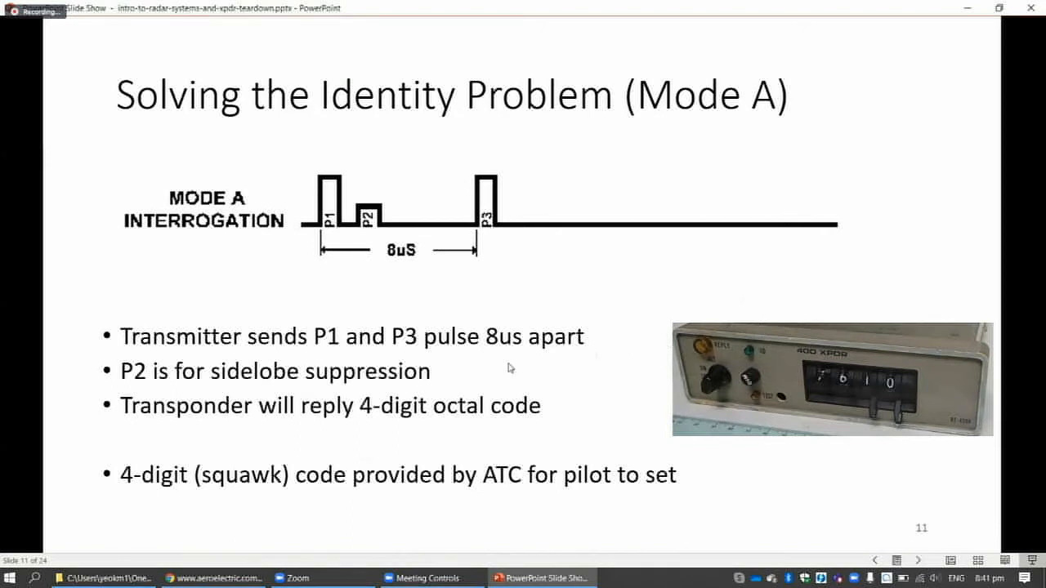
{"action": "mouse_move", "coordinate": [347, 268]}
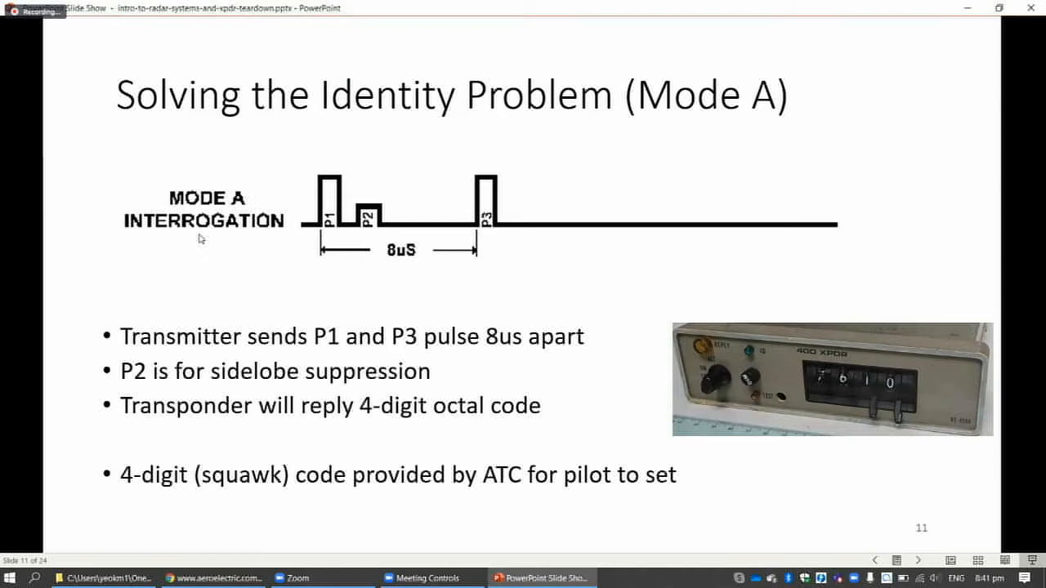
{"action": "mouse_move", "coordinate": [303, 257]}
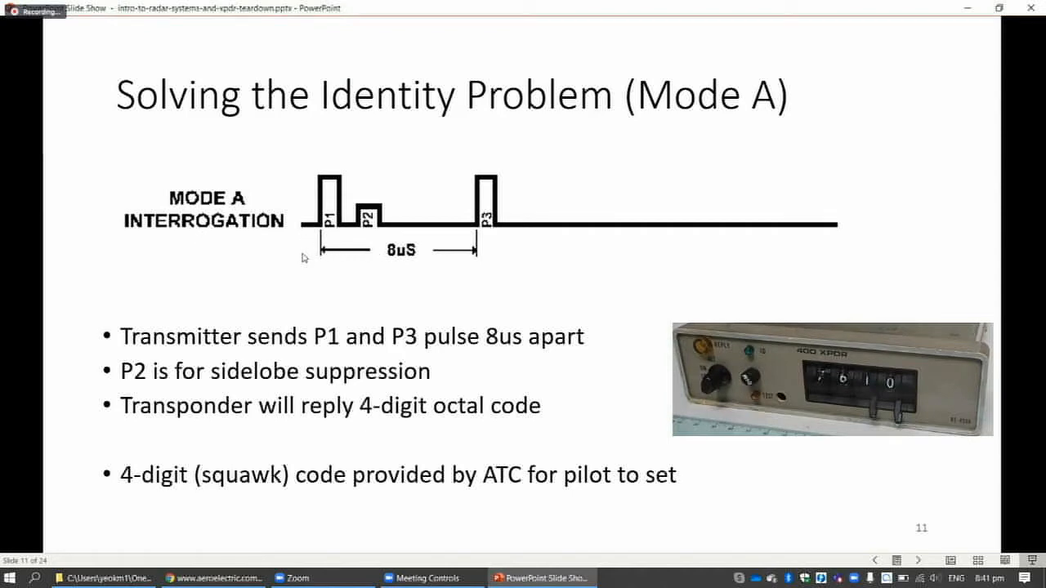
{"action": "mouse_move", "coordinate": [415, 268]}
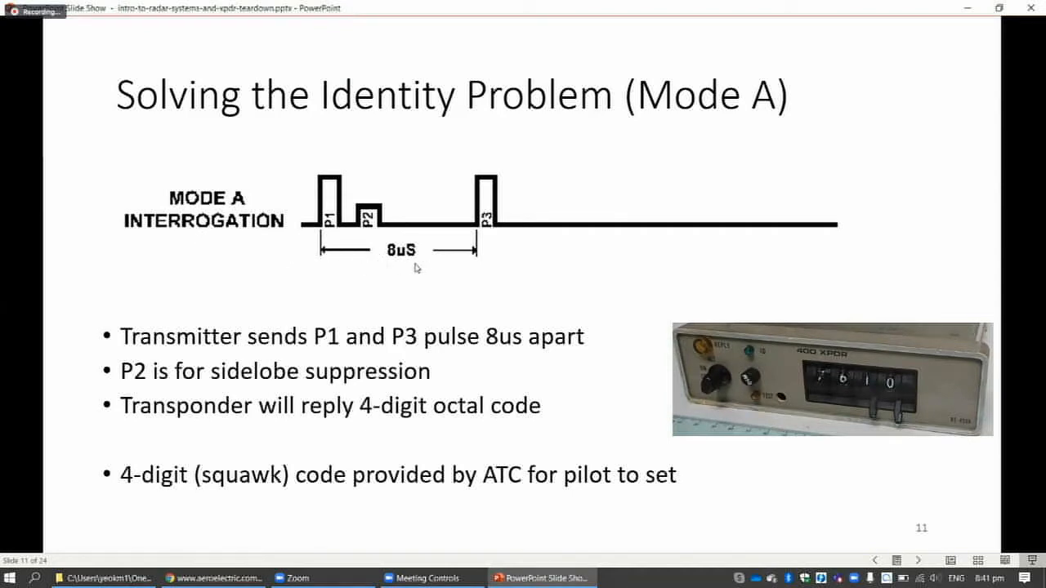
{"action": "mouse_move", "coordinate": [329, 267]}
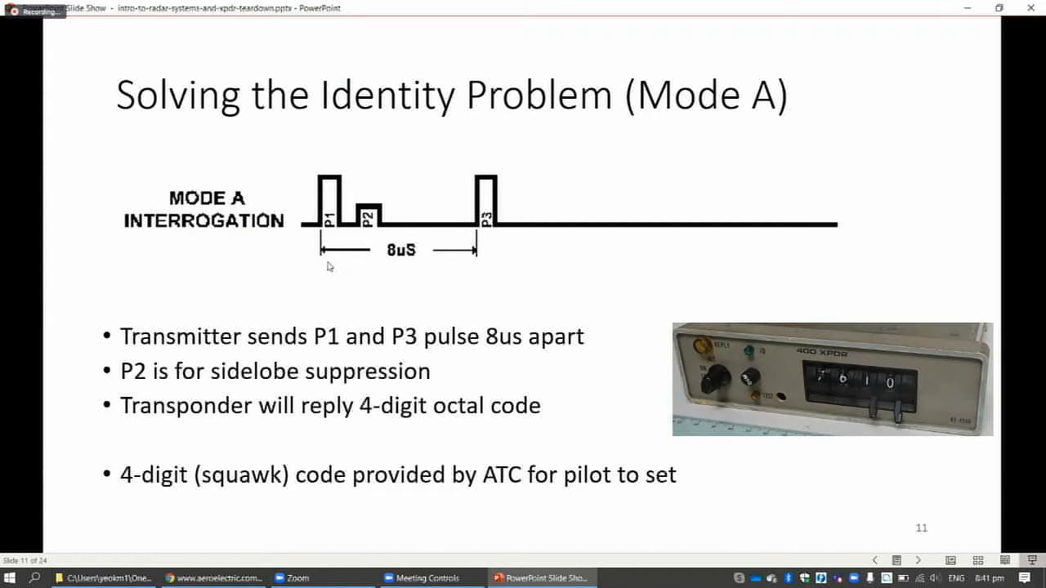
{"action": "mouse_move", "coordinate": [415, 257]}
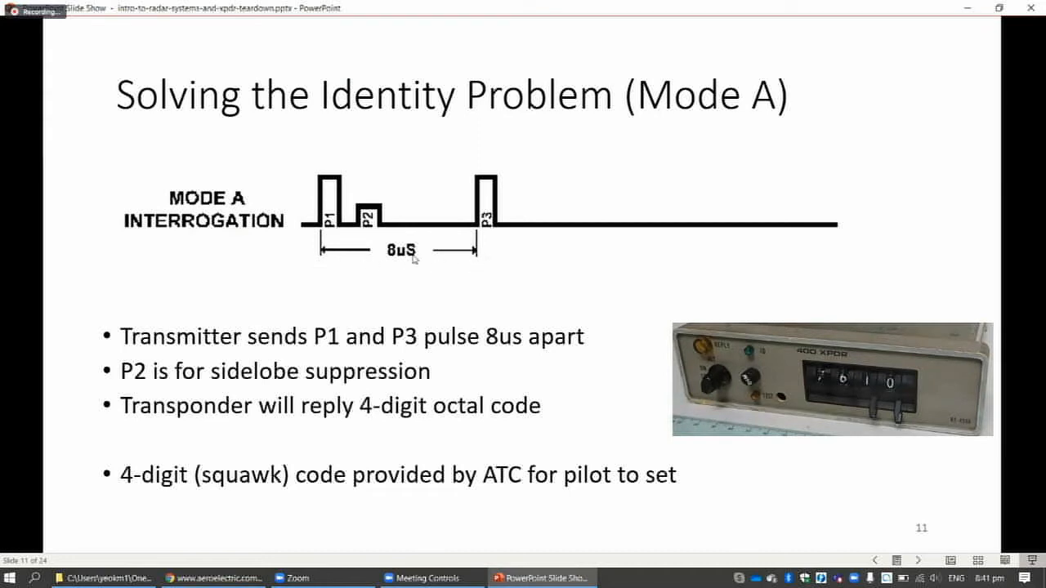
{"action": "mouse_move", "coordinate": [304, 246]}
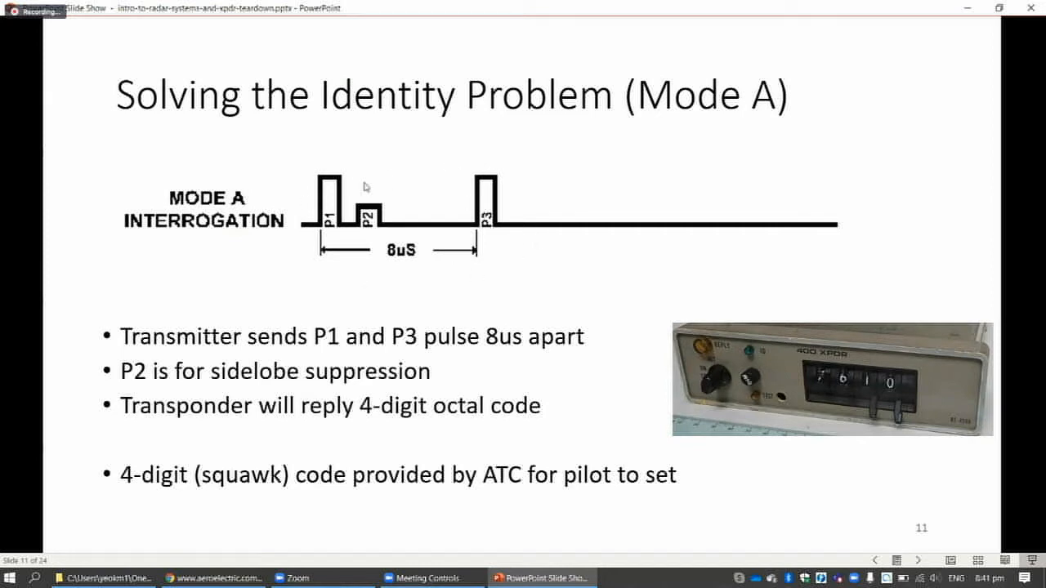
{"action": "mouse_move", "coordinate": [427, 278]}
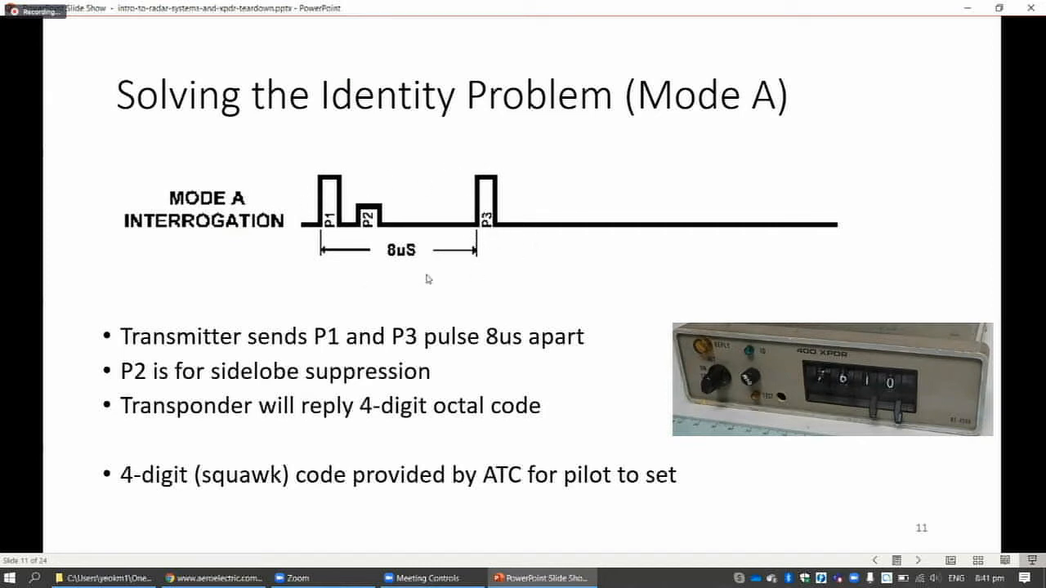
{"action": "mouse_move", "coordinate": [813, 434]}
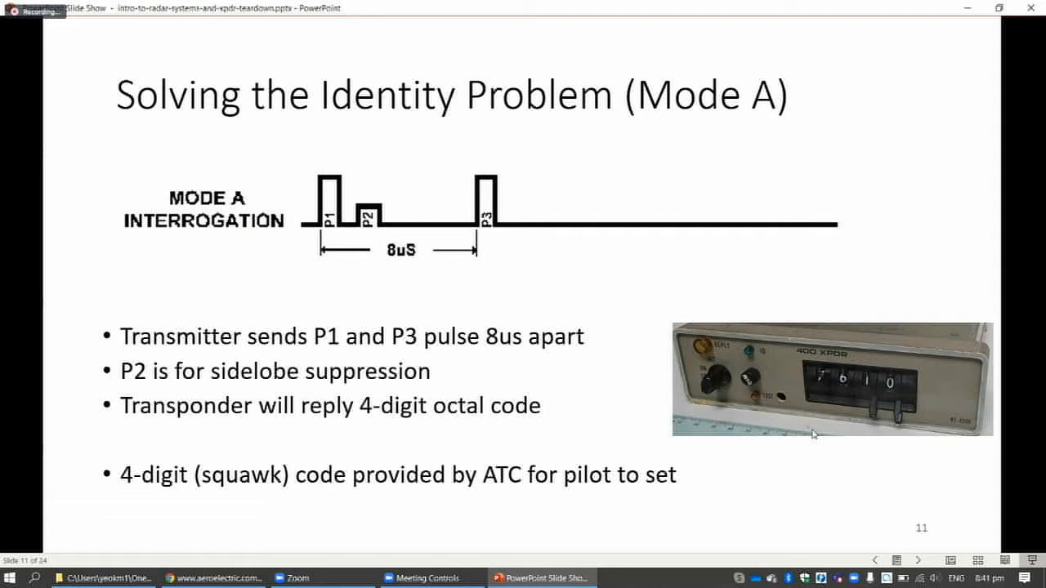
{"action": "mouse_move", "coordinate": [876, 377]}
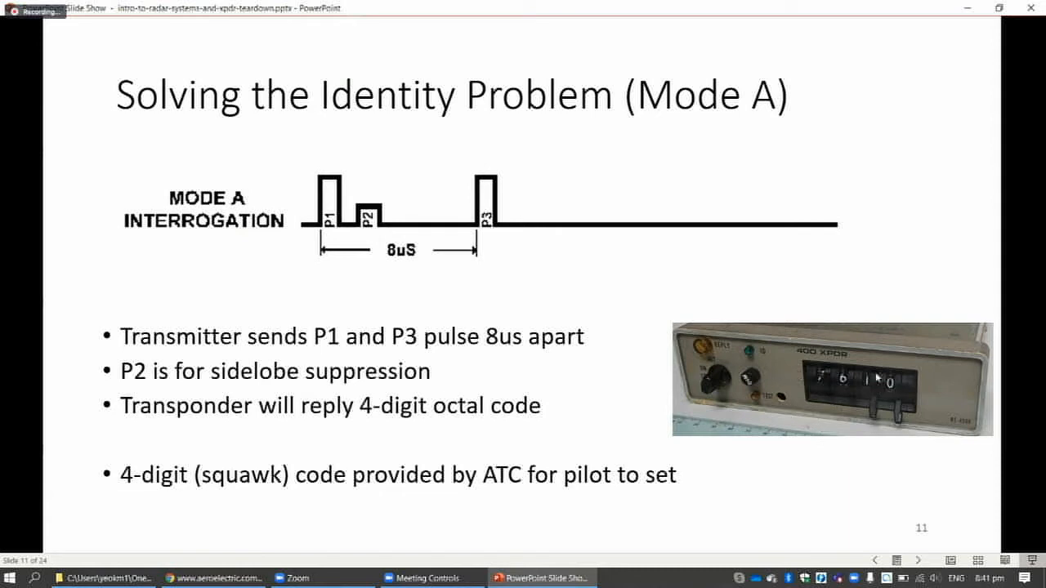
{"action": "mouse_move", "coordinate": [876, 378]}
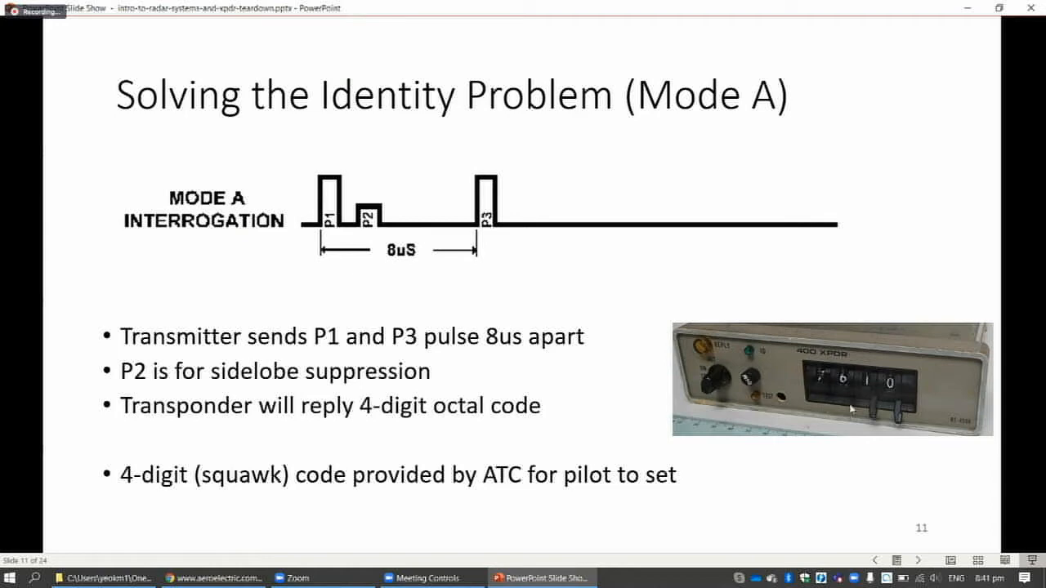
{"action": "mouse_move", "coordinate": [821, 387]}
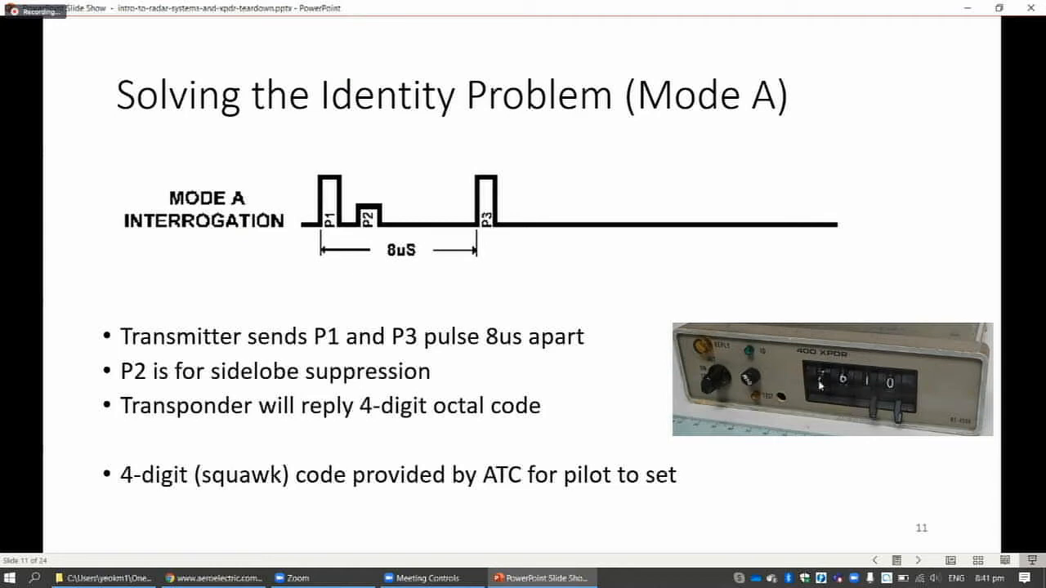
{"action": "mouse_move", "coordinate": [822, 408]}
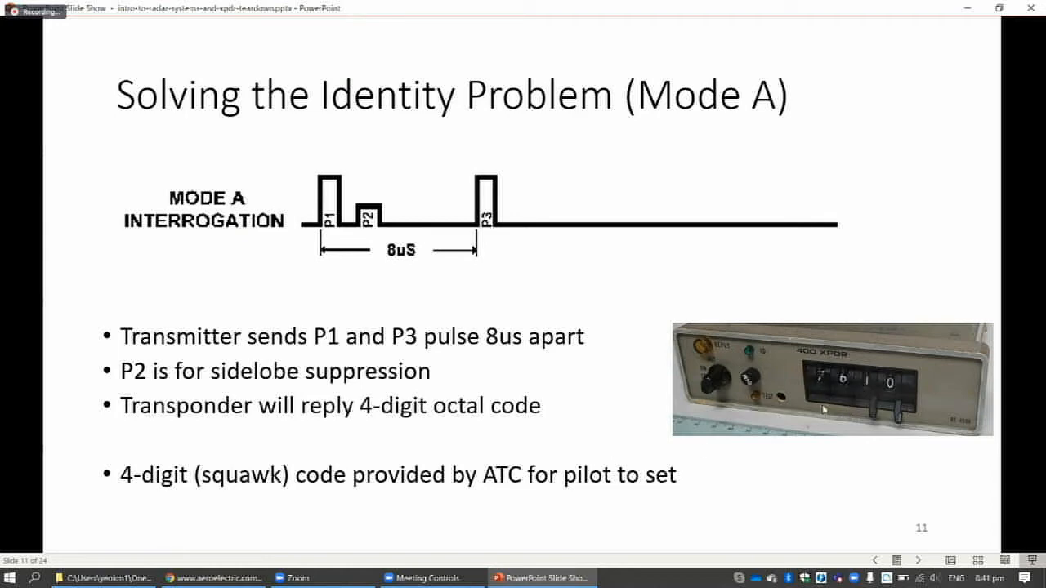
{"action": "mouse_move", "coordinate": [843, 440]}
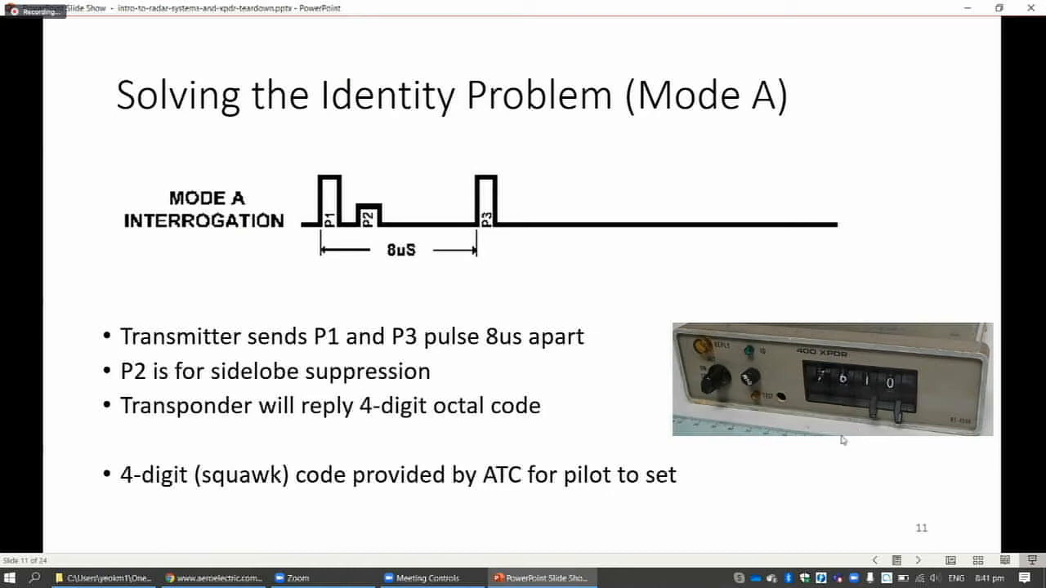
{"action": "mouse_move", "coordinate": [373, 212]}
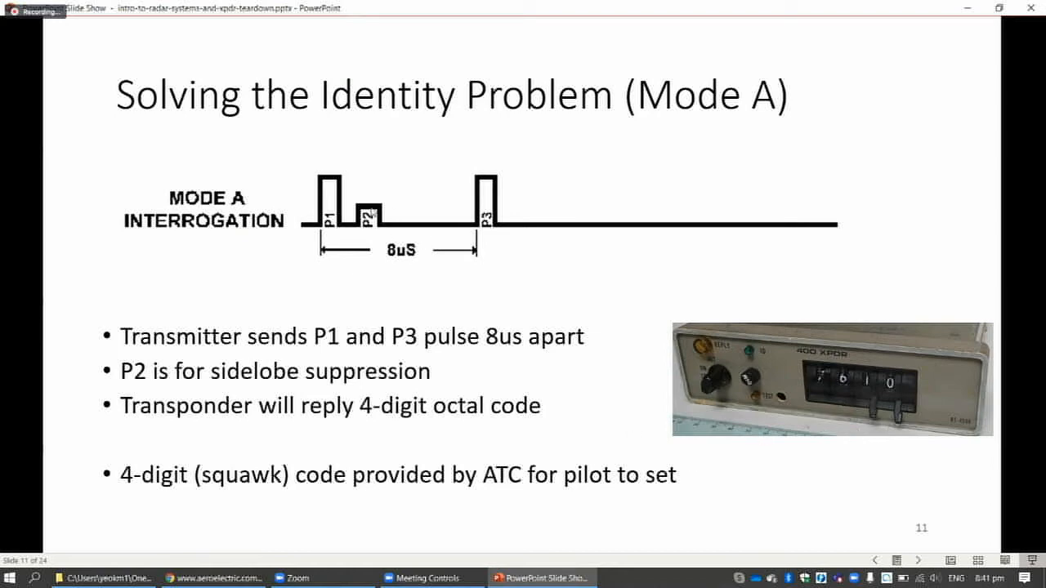
{"action": "mouse_move", "coordinate": [707, 435]}
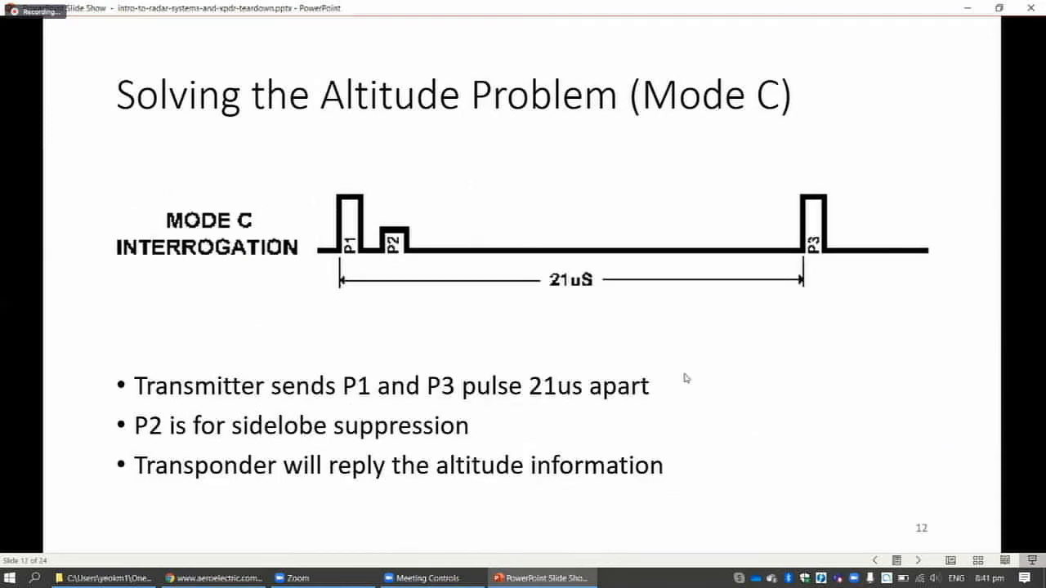
{"action": "mouse_move", "coordinate": [363, 294]}
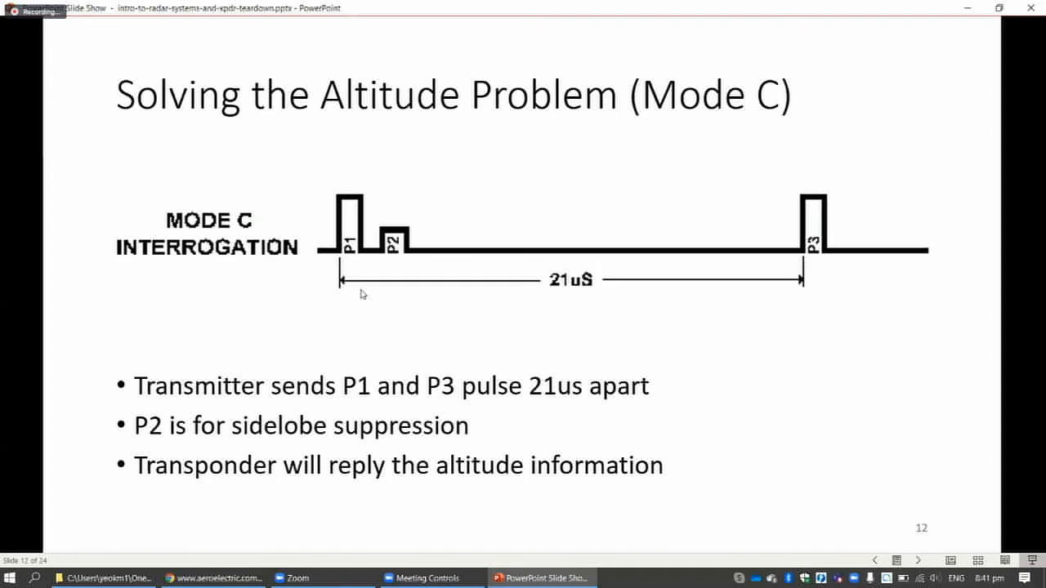
{"action": "mouse_move", "coordinate": [501, 254]}
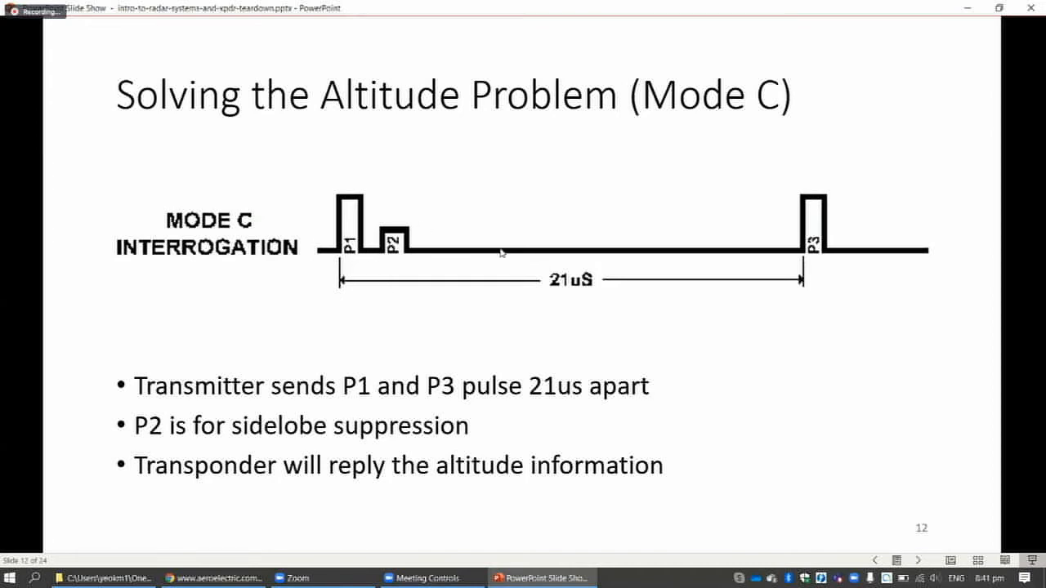
{"action": "mouse_move", "coordinate": [375, 284]}
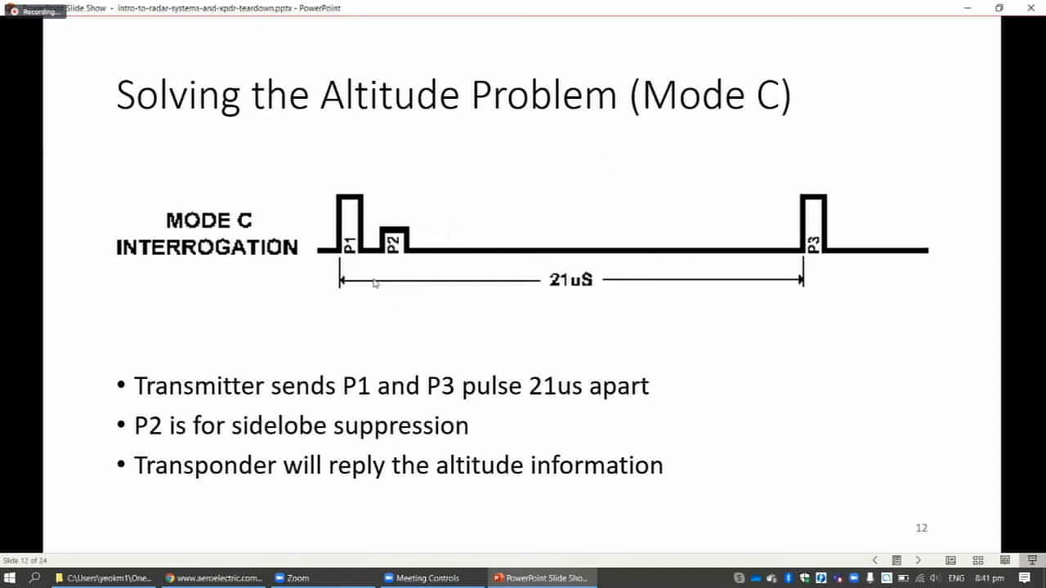
{"action": "mouse_move", "coordinate": [371, 287]}
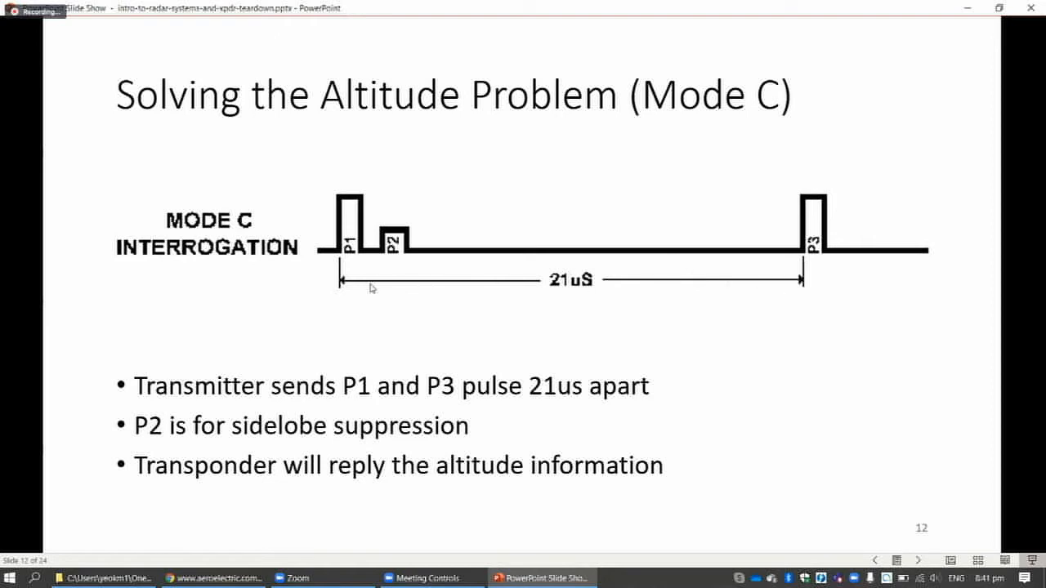
{"action": "mouse_move", "coordinate": [577, 290]}
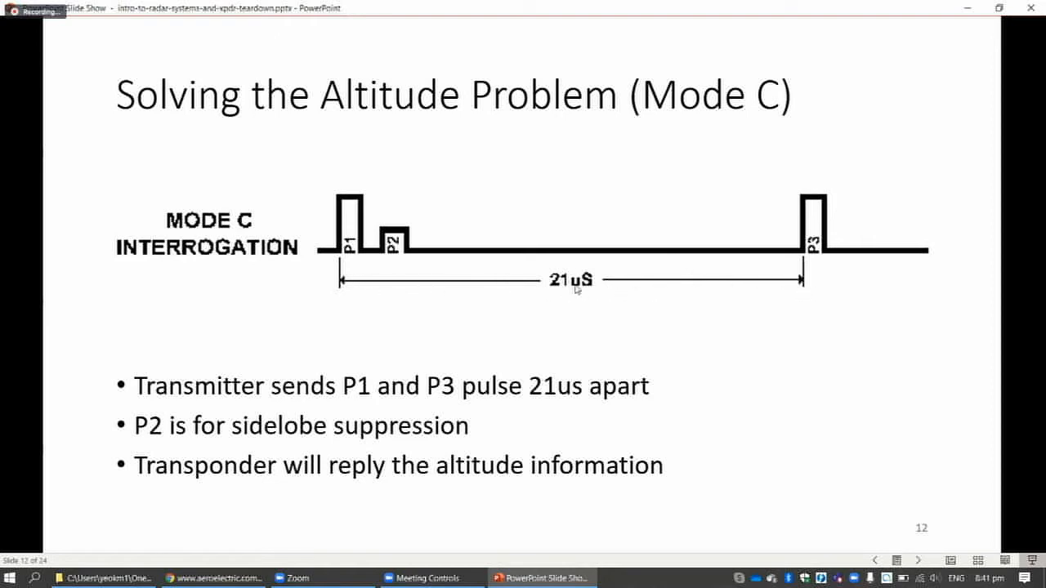
{"action": "mouse_move", "coordinate": [415, 287]}
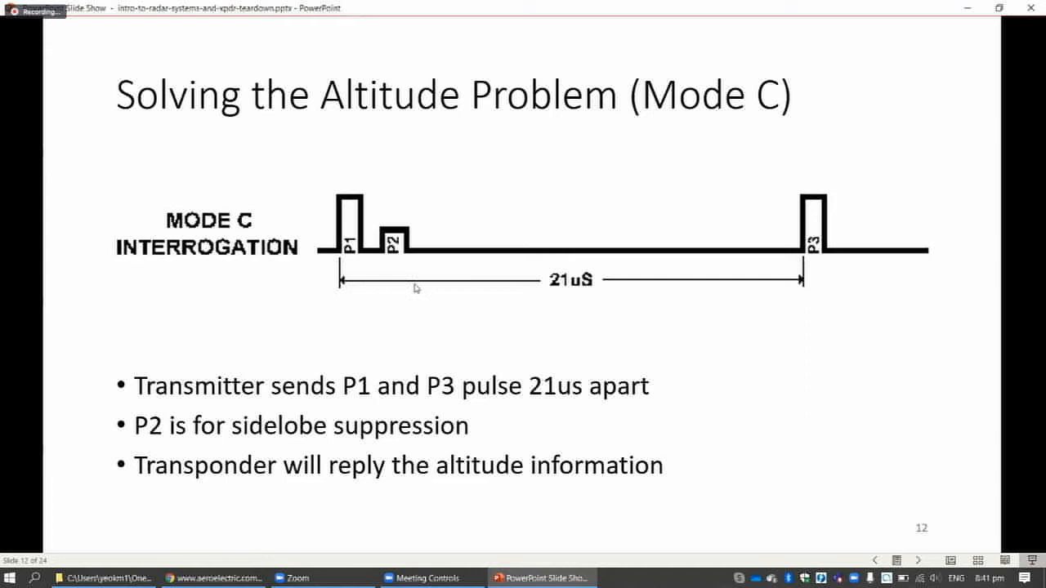
{"action": "mouse_move", "coordinate": [744, 313]}
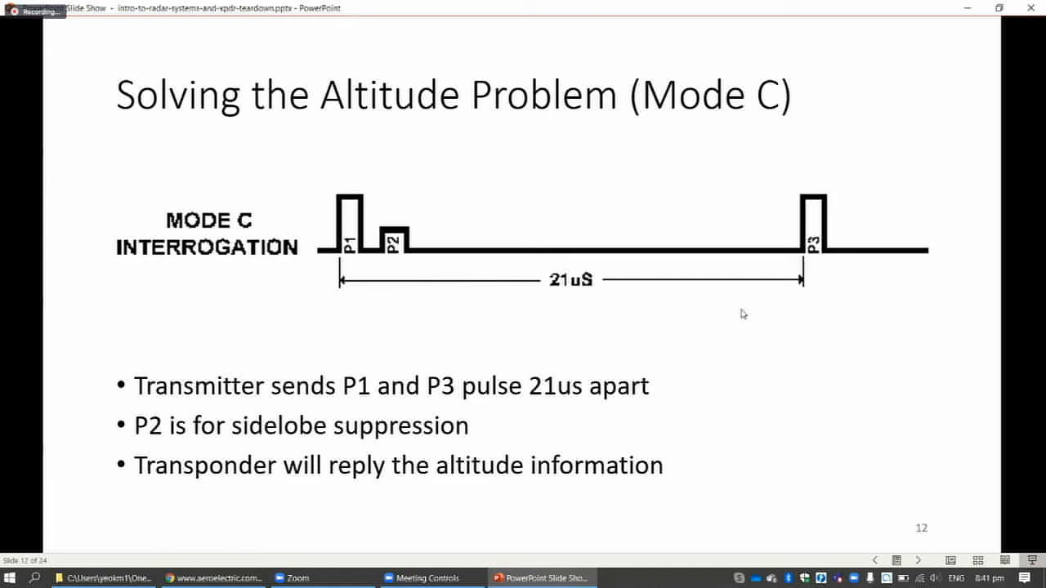
{"action": "mouse_move", "coordinate": [698, 319]}
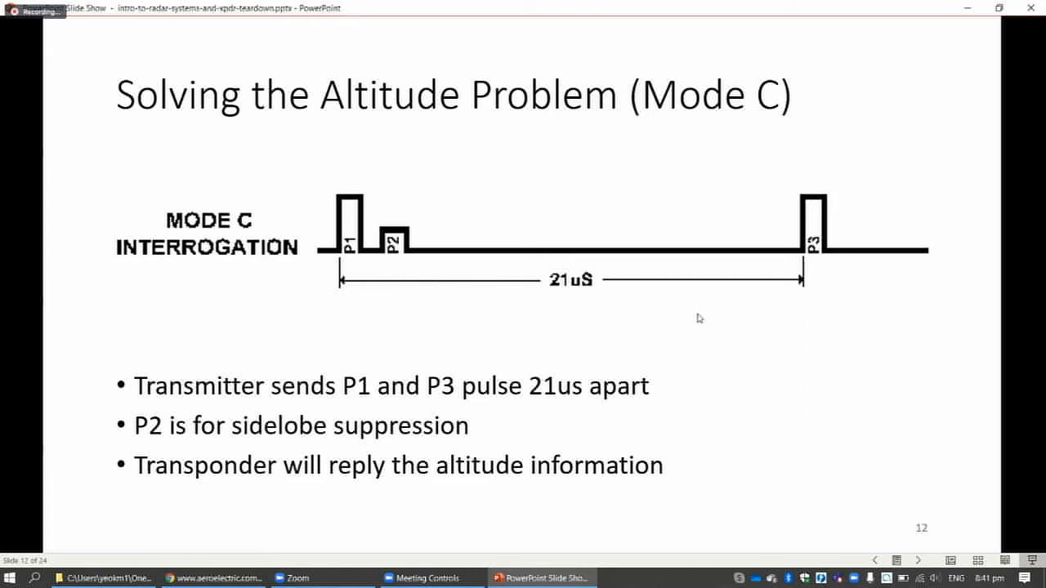
- Advance to slide 12, Solving the Altitude Problem (Mode C), showing the pulse timing diagram
{"action": "key", "text": "right"}
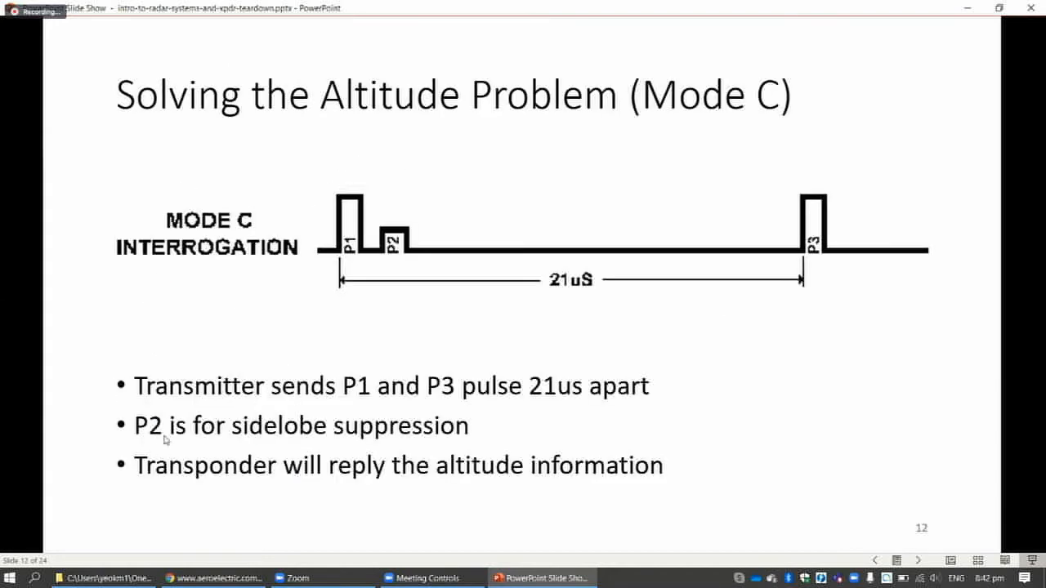
{"action": "key", "text": "right"}
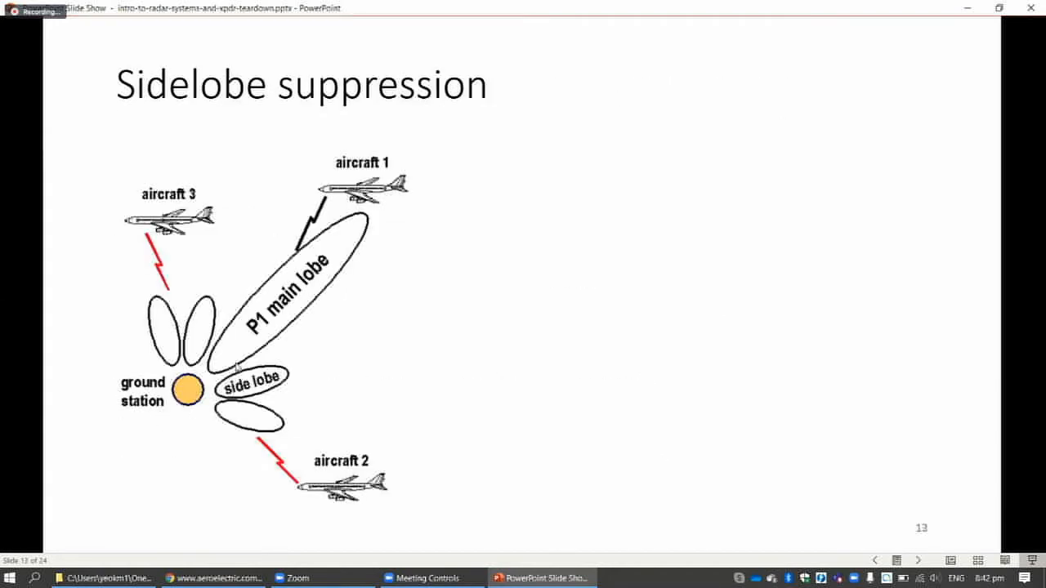
{"action": "mouse_move", "coordinate": [196, 344]}
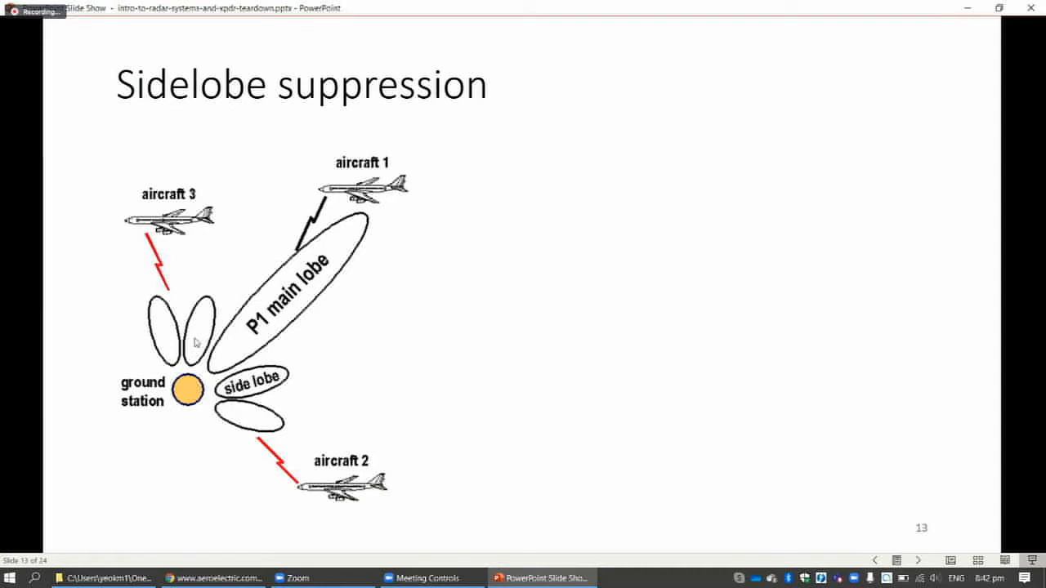
{"action": "mouse_move", "coordinate": [176, 413]}
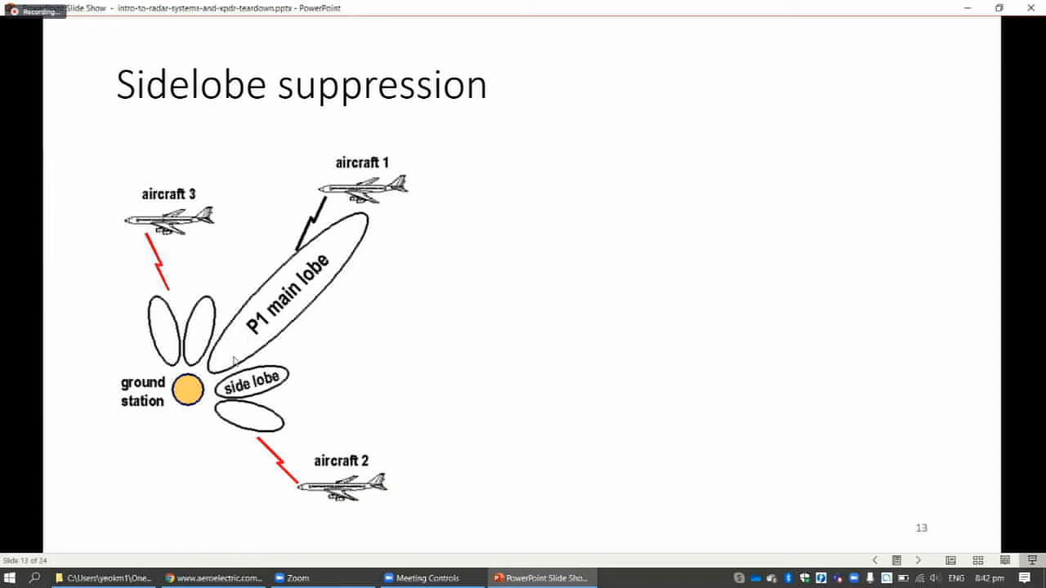
{"action": "mouse_move", "coordinate": [237, 362]}
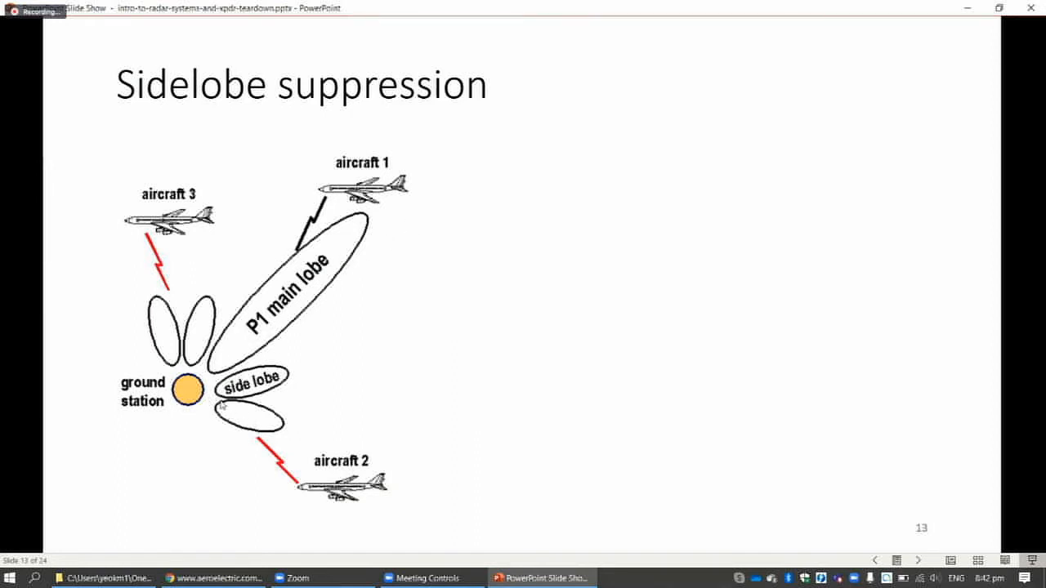
{"action": "mouse_move", "coordinate": [271, 434]}
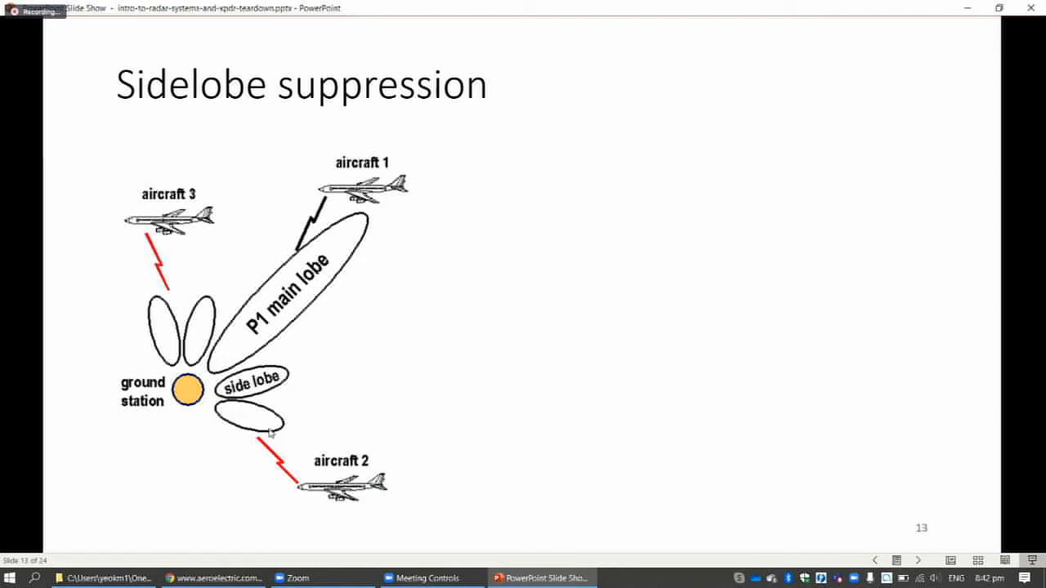
{"action": "mouse_move", "coordinate": [327, 459]}
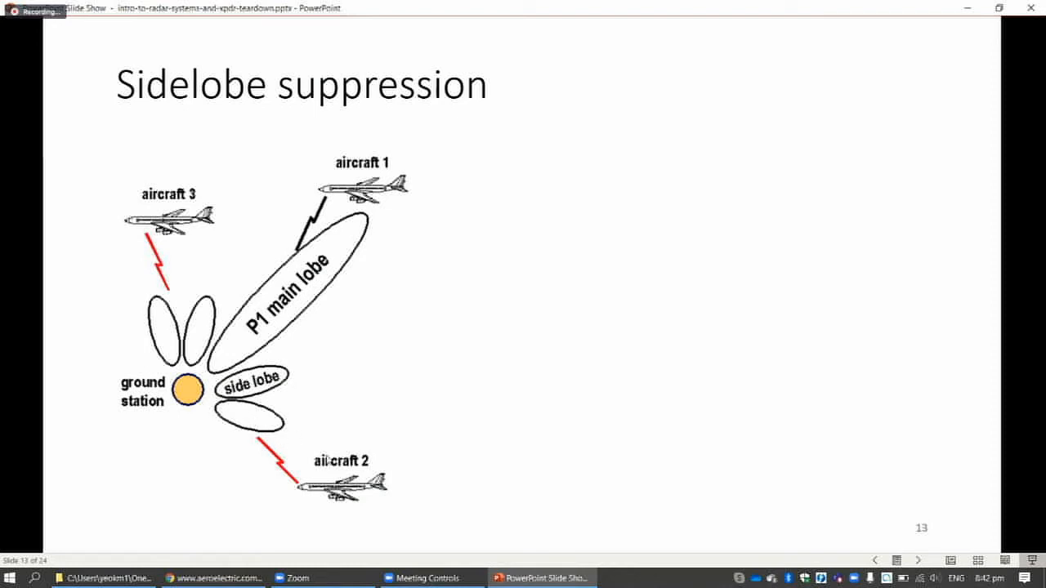
{"action": "mouse_move", "coordinate": [307, 449]}
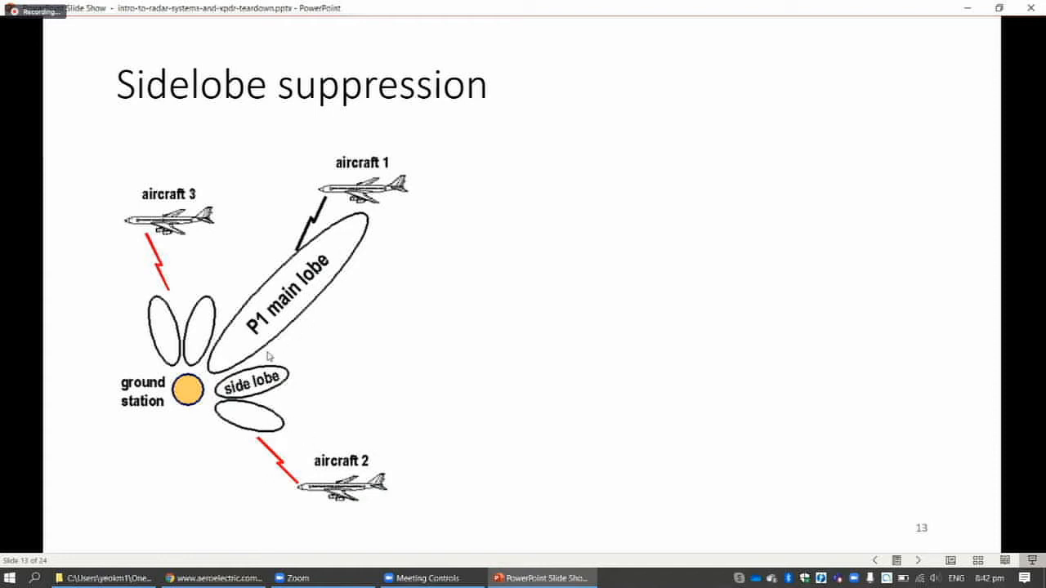
{"action": "mouse_move", "coordinate": [386, 349]}
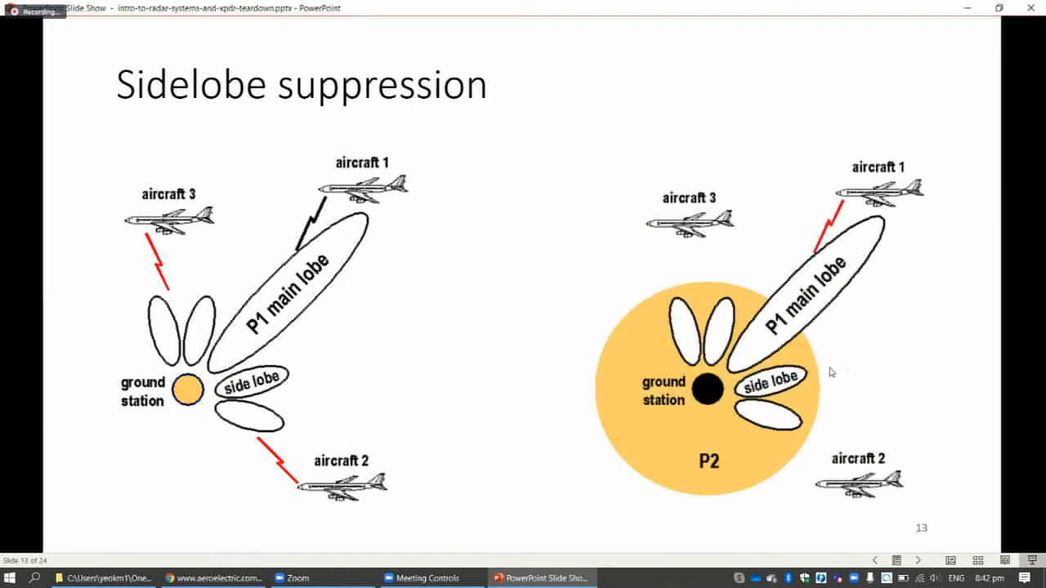
{"action": "mouse_move", "coordinate": [755, 320]}
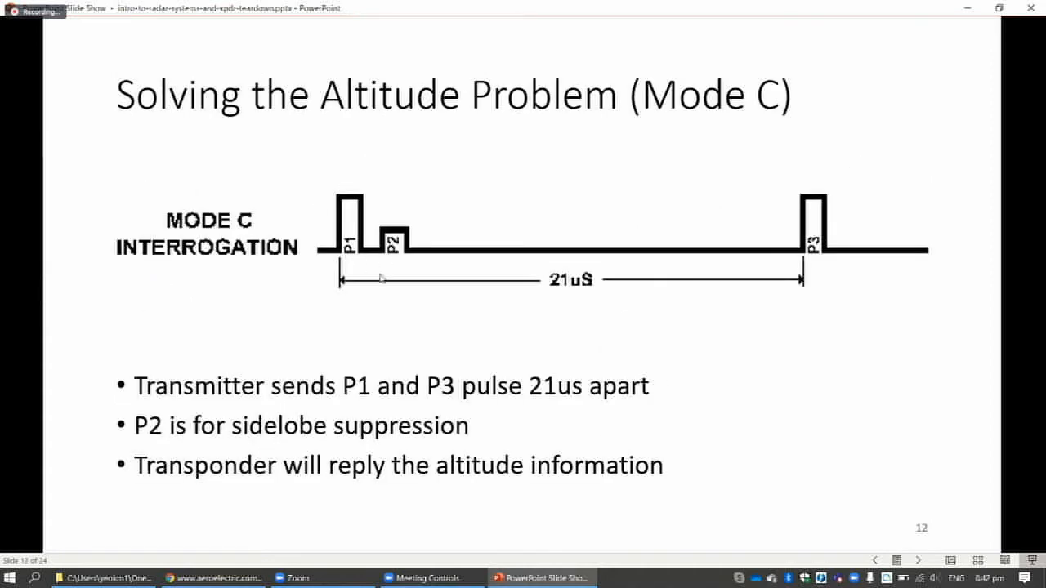
- Show the Sidelobe suppression slide's P2 diagram, then return to the Mode C slide
{"action": "key", "text": "right"}
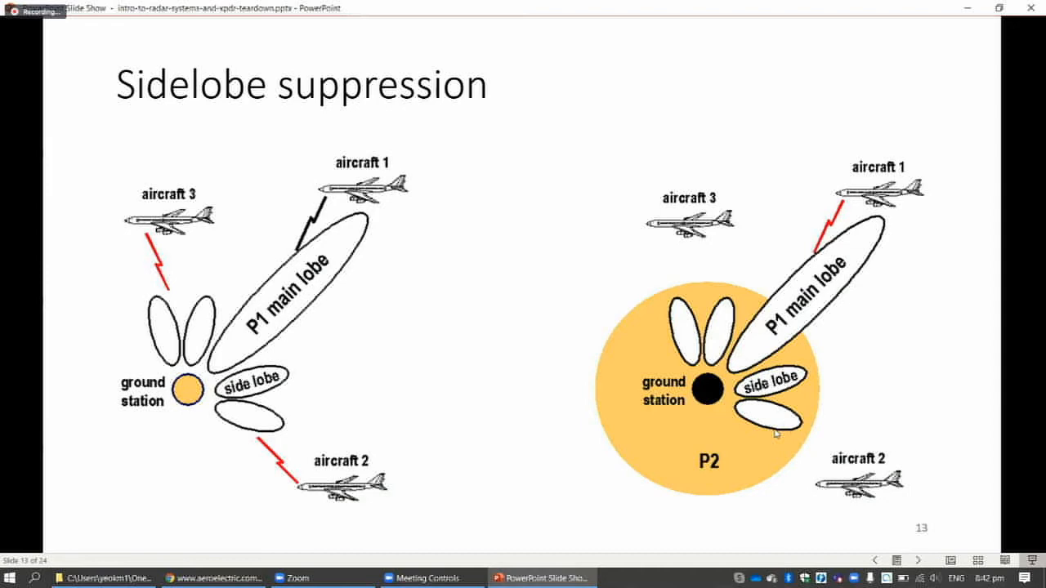
{"action": "mouse_move", "coordinate": [791, 325]}
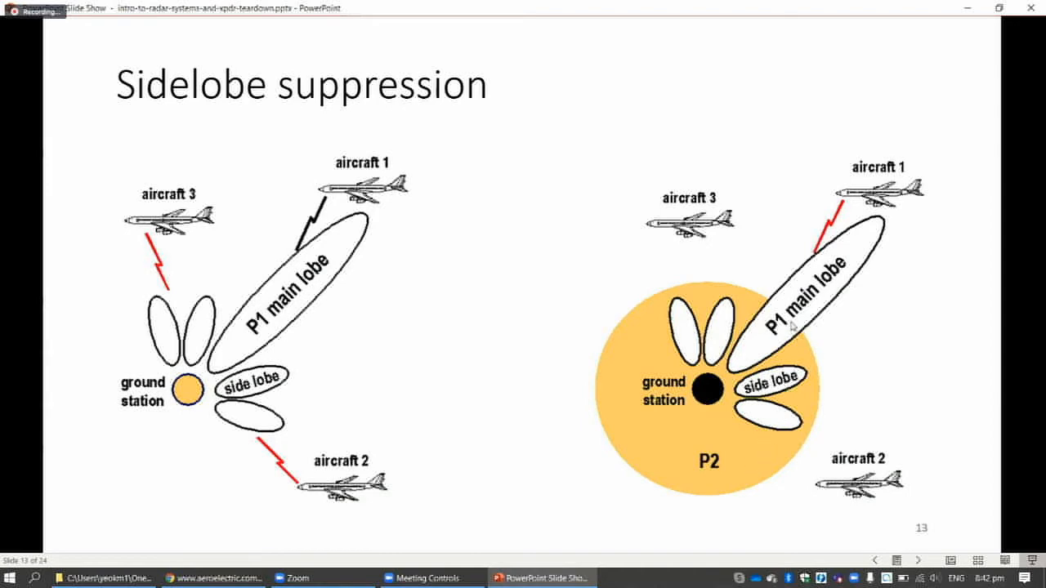
{"action": "key", "text": "left"}
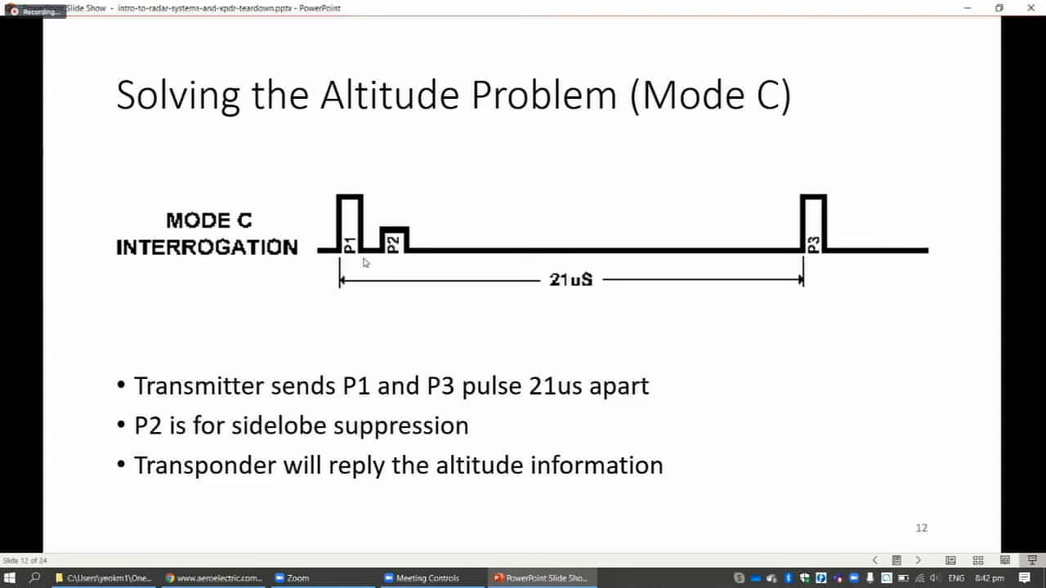
{"action": "mouse_move", "coordinate": [385, 288]}
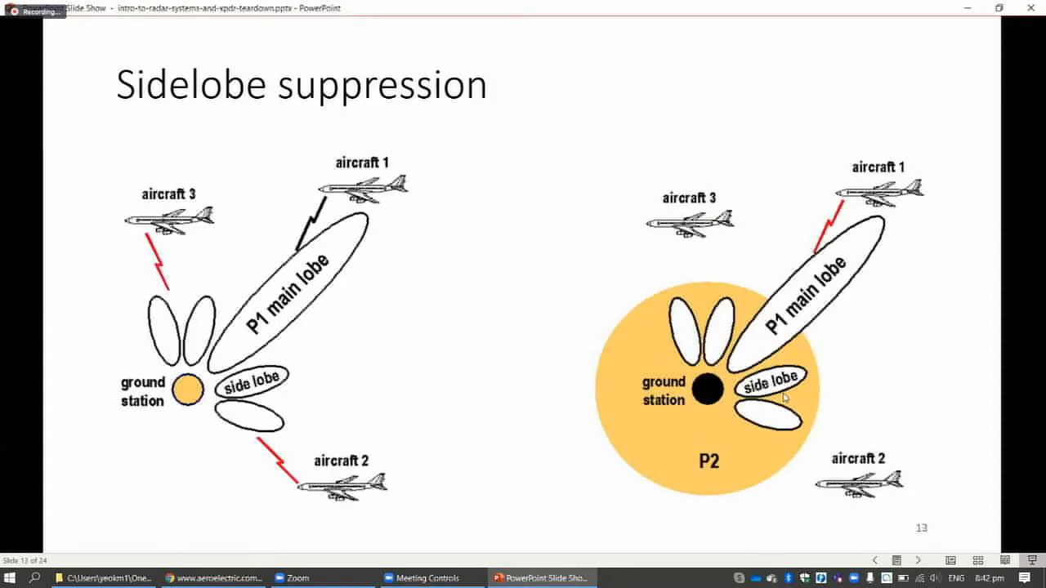
{"action": "mouse_move", "coordinate": [805, 398]}
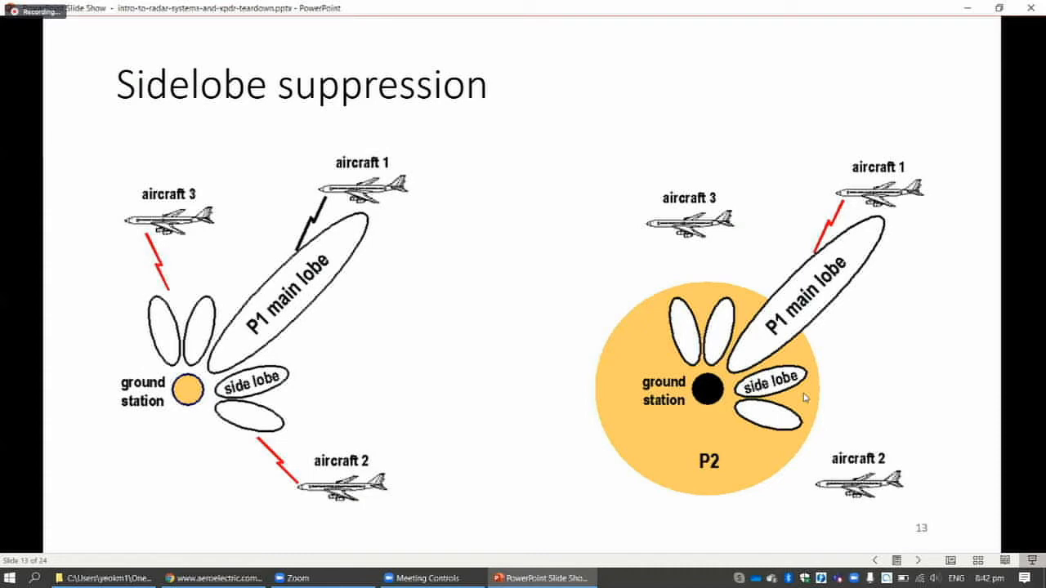
- Advance through Transponder reply format to the Transponder Front view slide, then press Escape
{"action": "key", "text": "Right"}
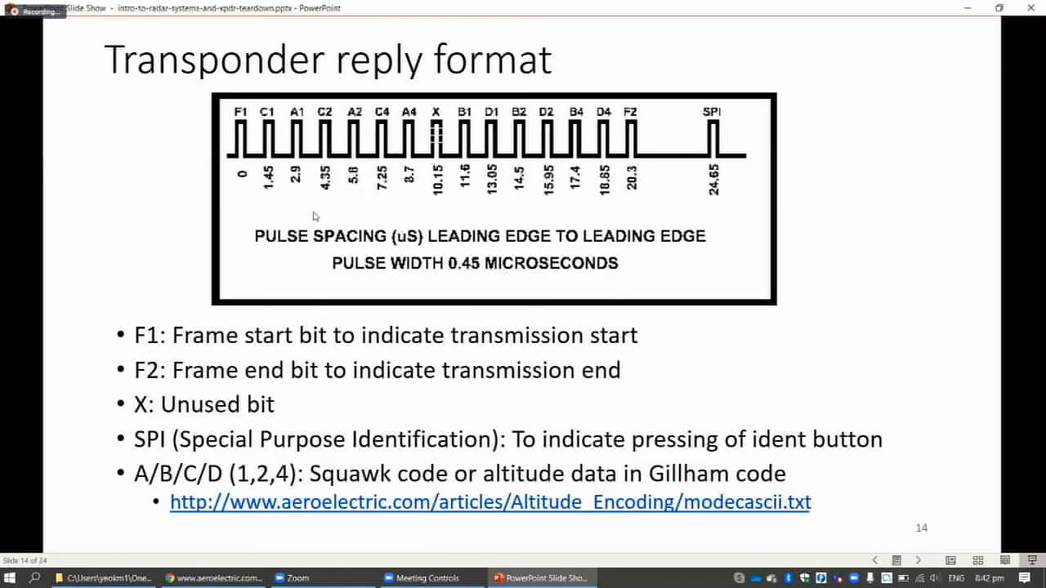
{"action": "mouse_move", "coordinate": [569, 203]}
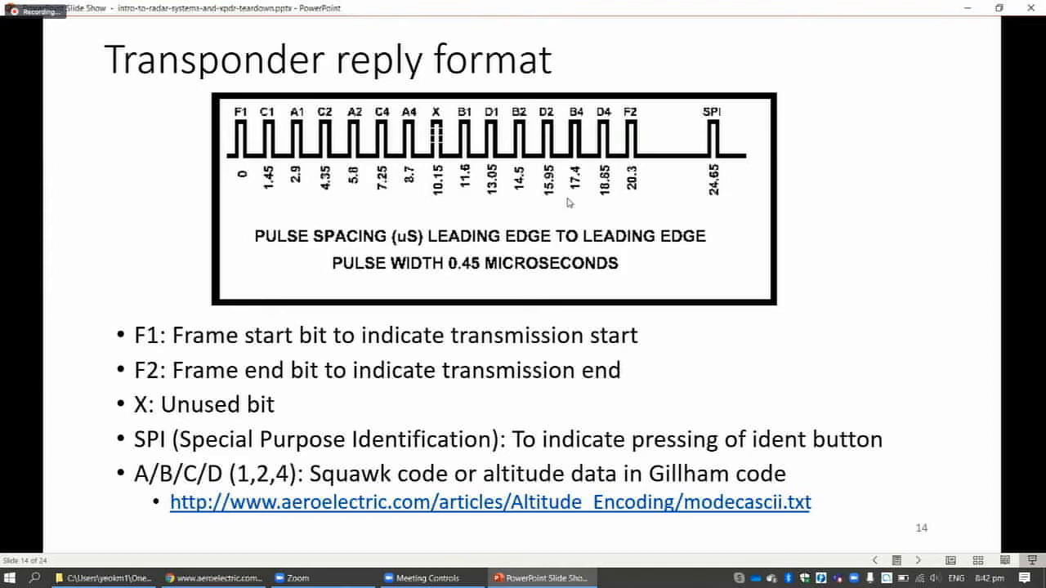
{"action": "mouse_move", "coordinate": [243, 129]}
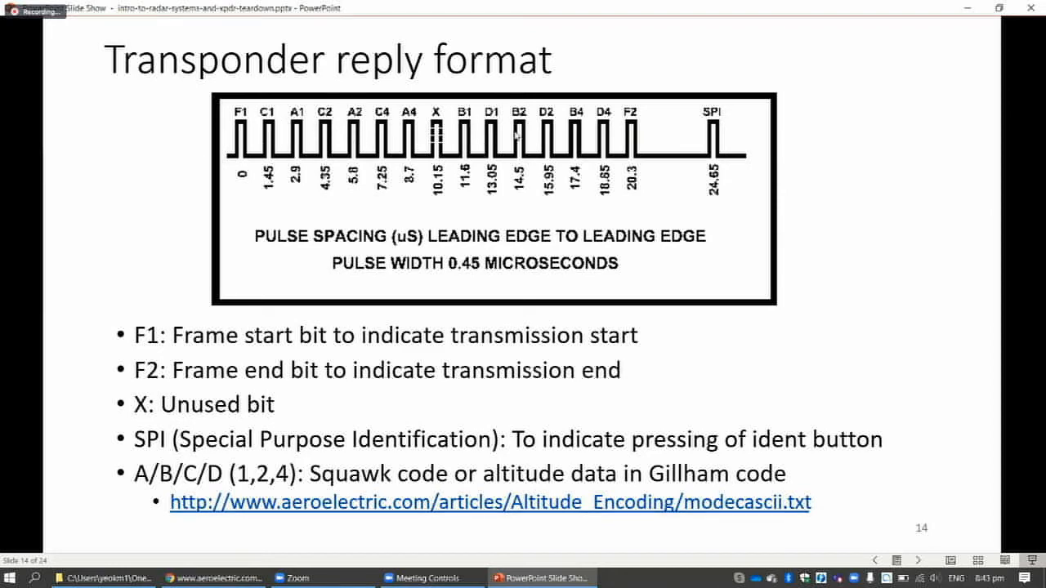
{"action": "mouse_move", "coordinate": [449, 134]}
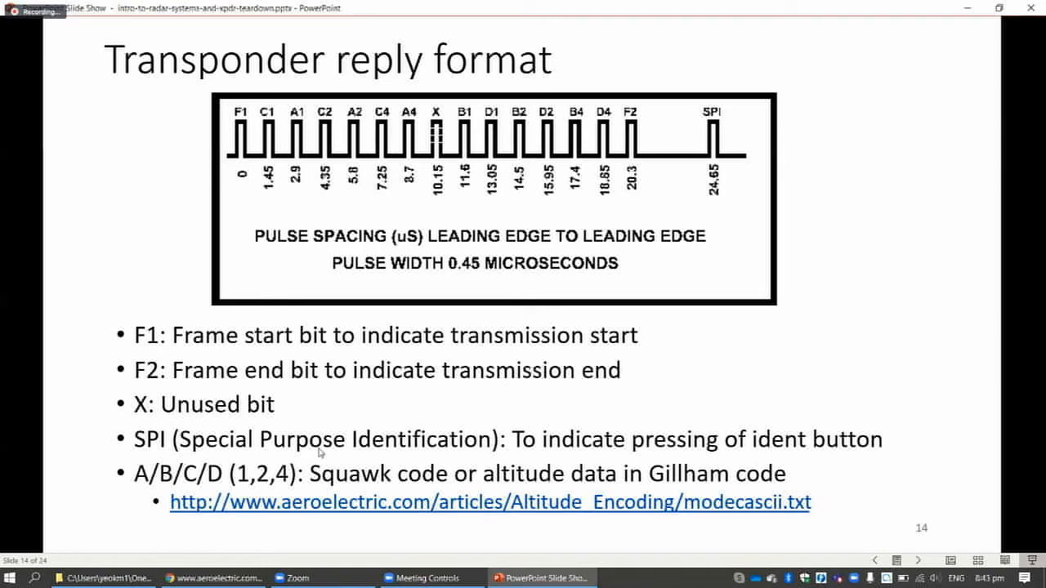
{"action": "key", "text": "Escape"}
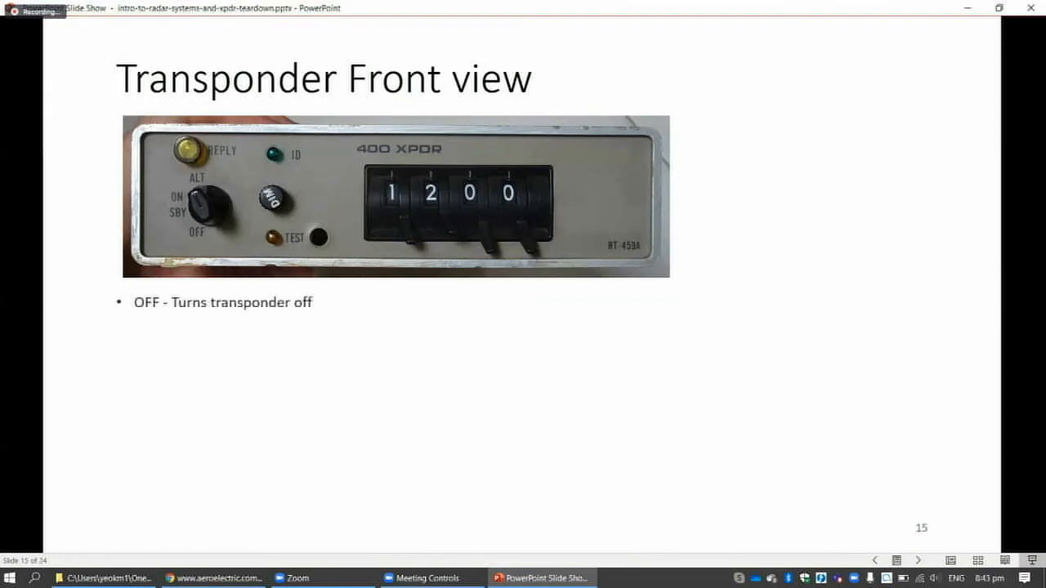
{"action": "mouse_move", "coordinate": [364, 218]}
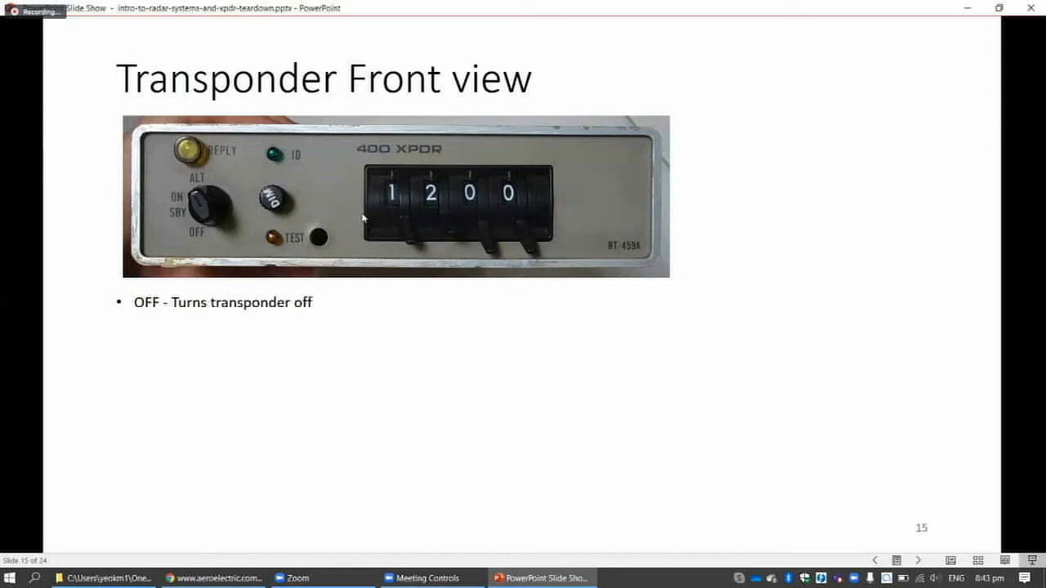
{"action": "mouse_move", "coordinate": [278, 222]}
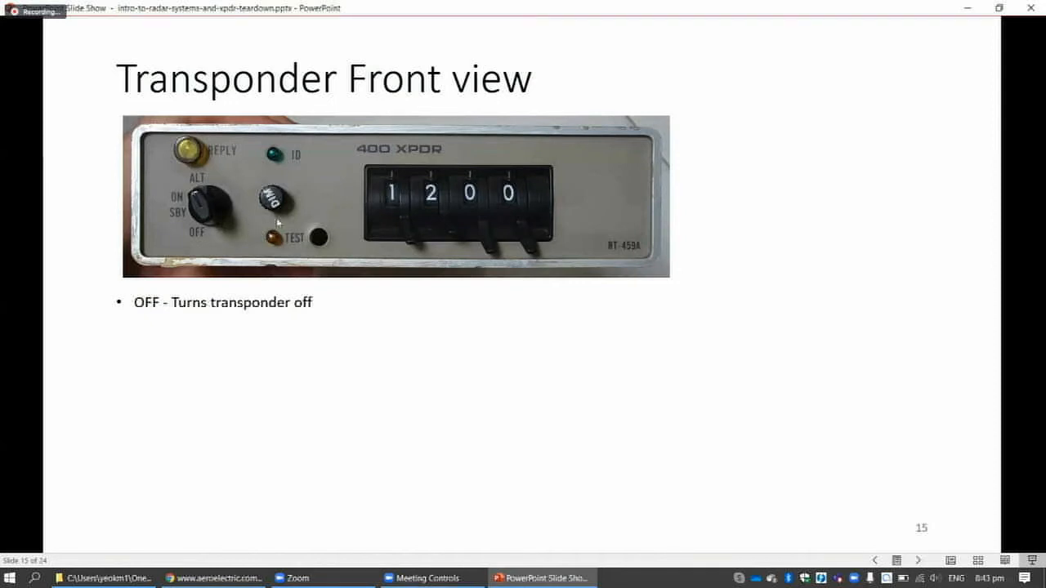
{"action": "mouse_move", "coordinate": [210, 301]}
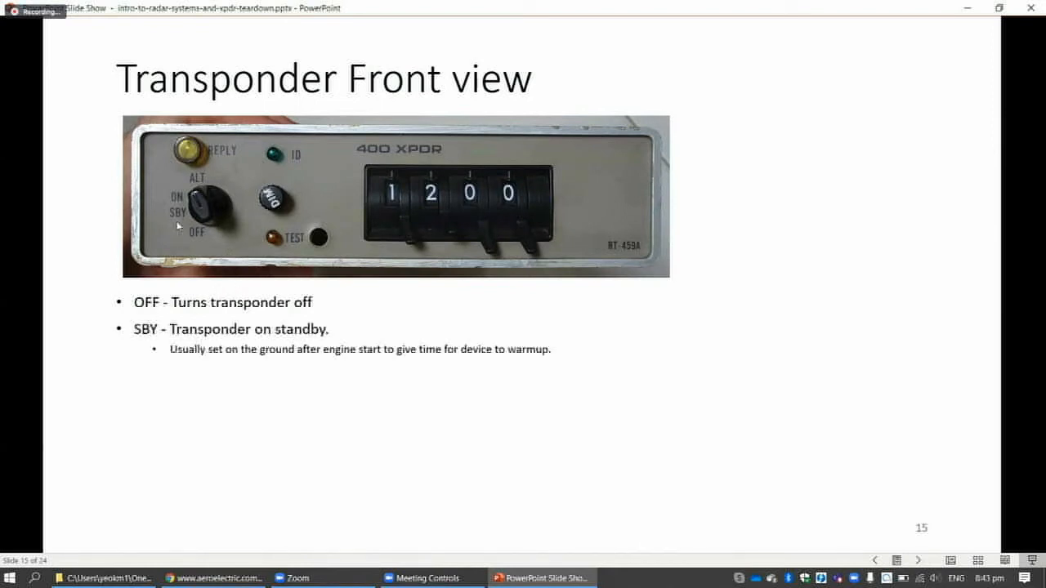
{"action": "mouse_move", "coordinate": [230, 226]}
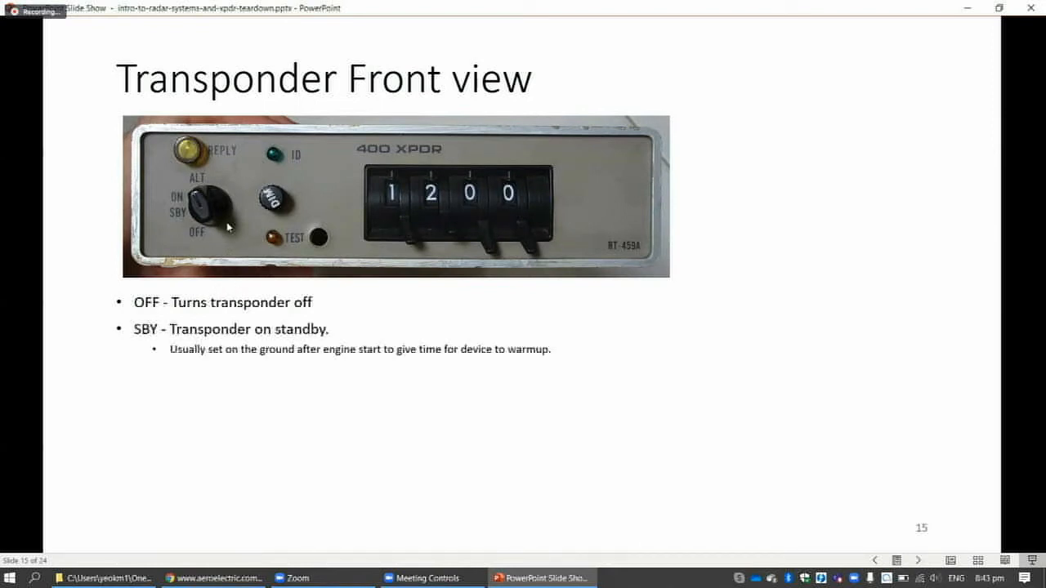
{"action": "mouse_move", "coordinate": [241, 227]}
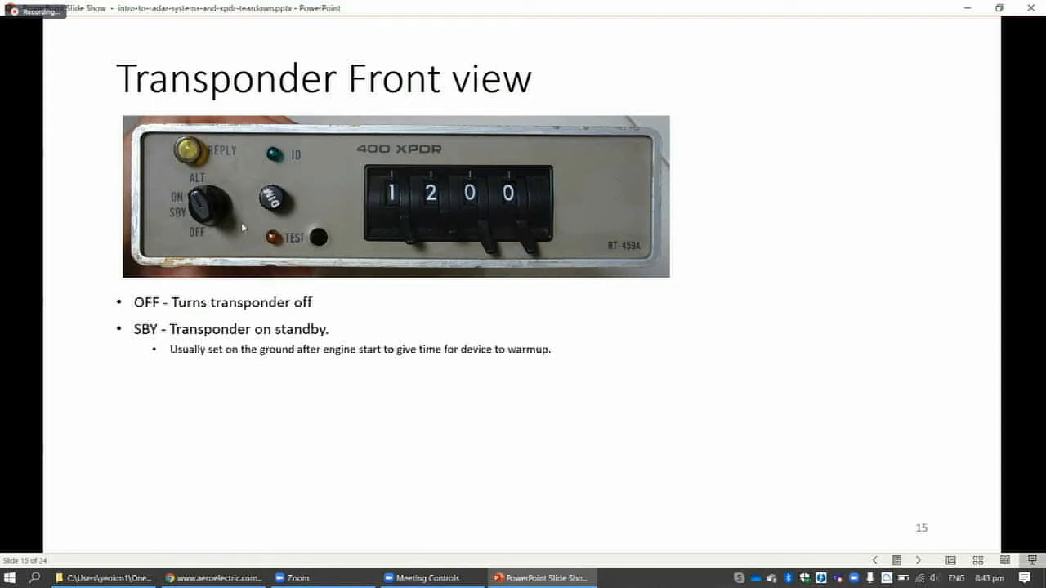
{"action": "mouse_move", "coordinate": [237, 228]}
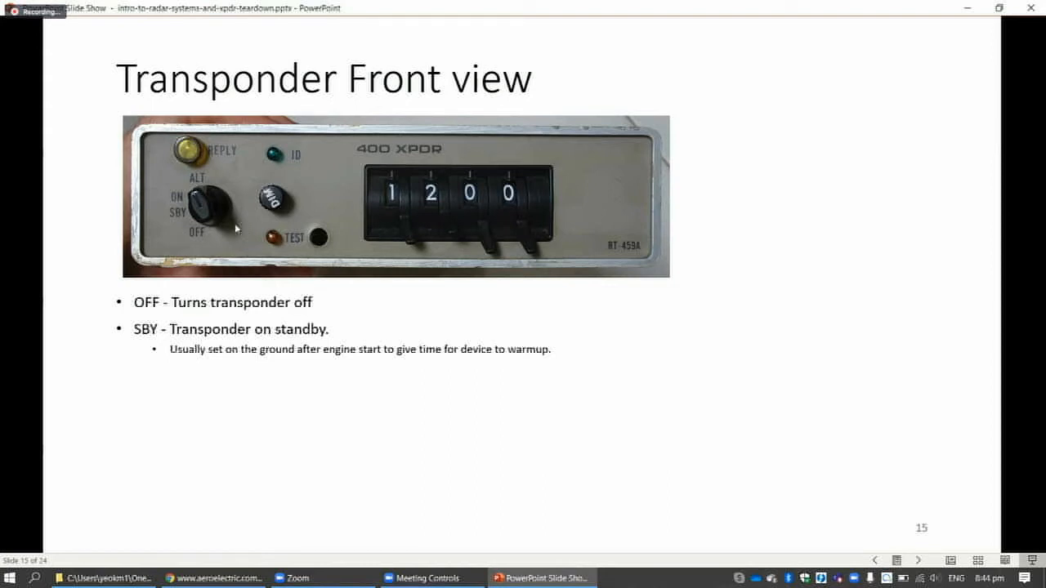
{"action": "mouse_move", "coordinate": [342, 247]}
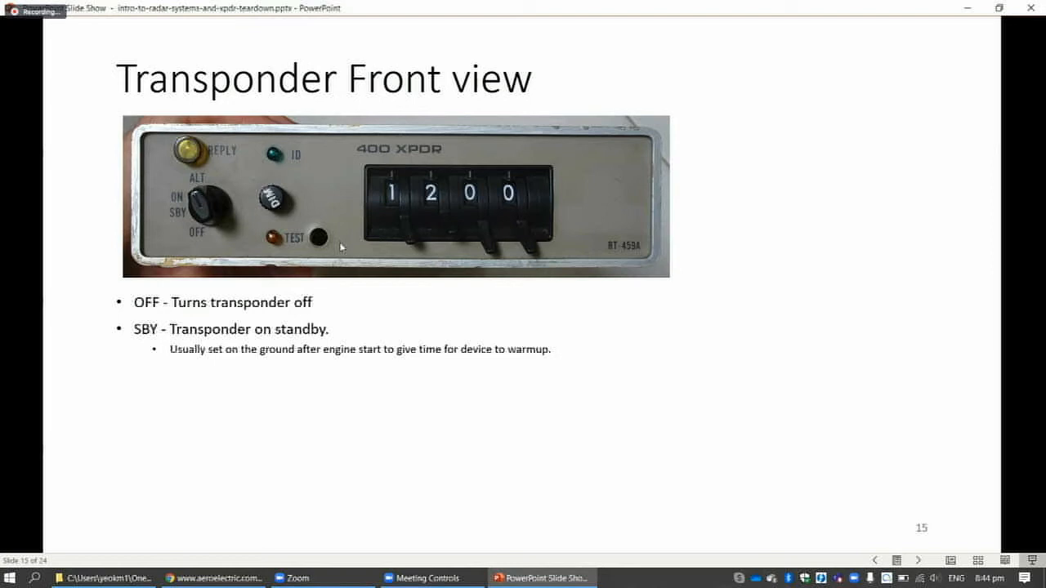
{"action": "mouse_move", "coordinate": [205, 266]}
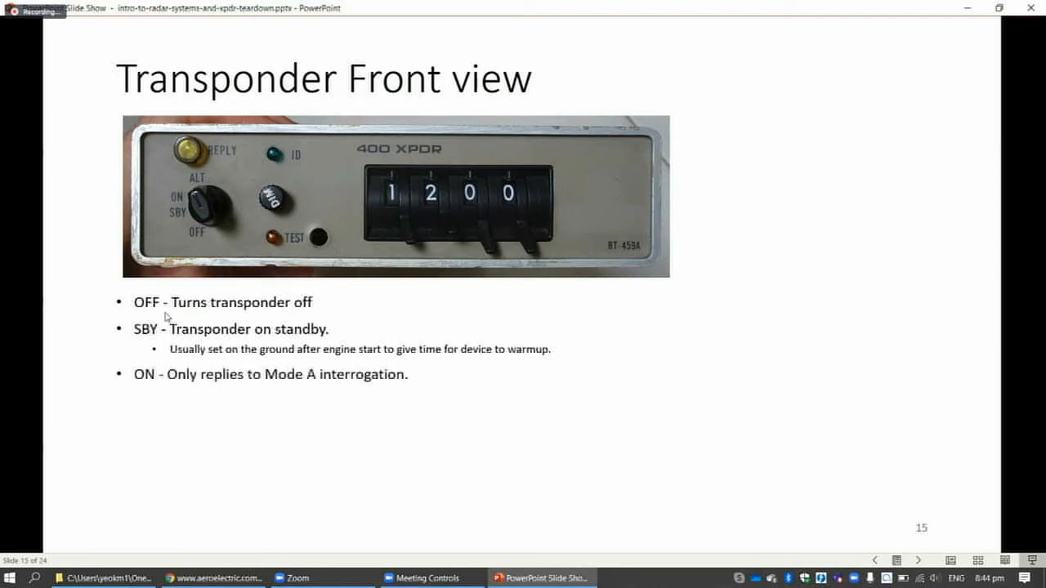
{"action": "mouse_move", "coordinate": [184, 204]}
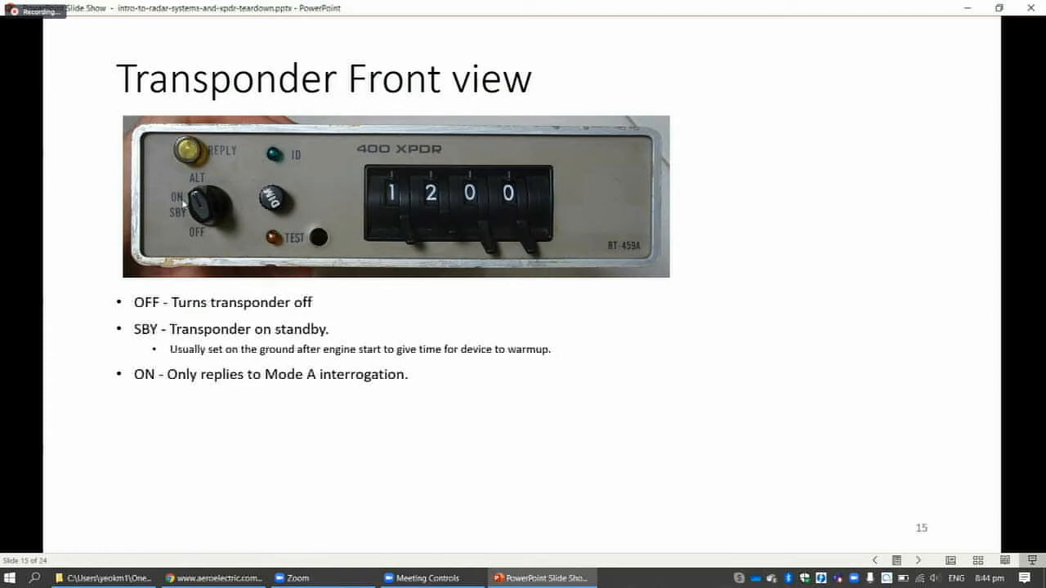
{"action": "mouse_move", "coordinate": [304, 350]}
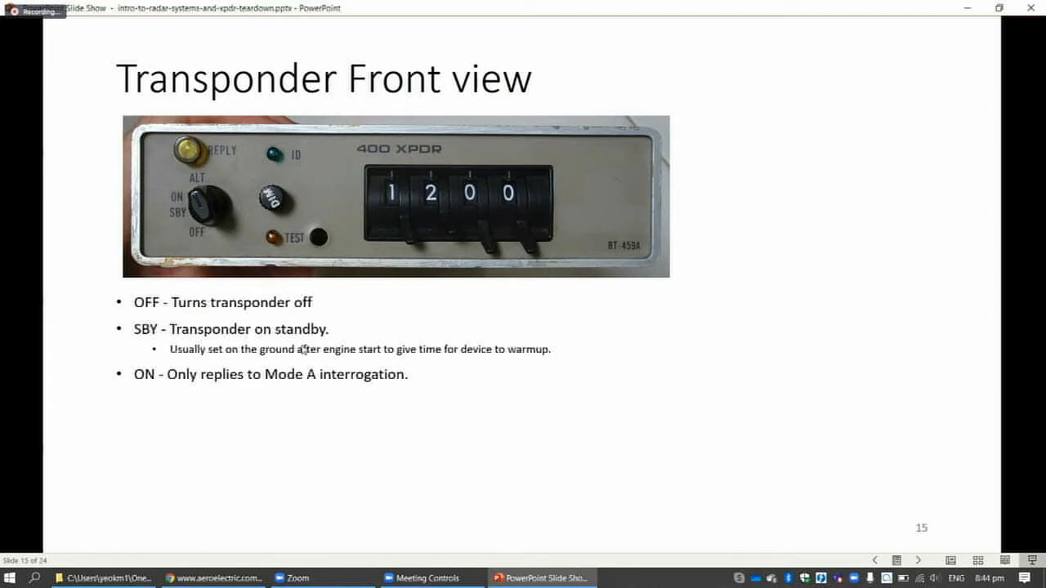
{"action": "mouse_move", "coordinate": [326, 392]}
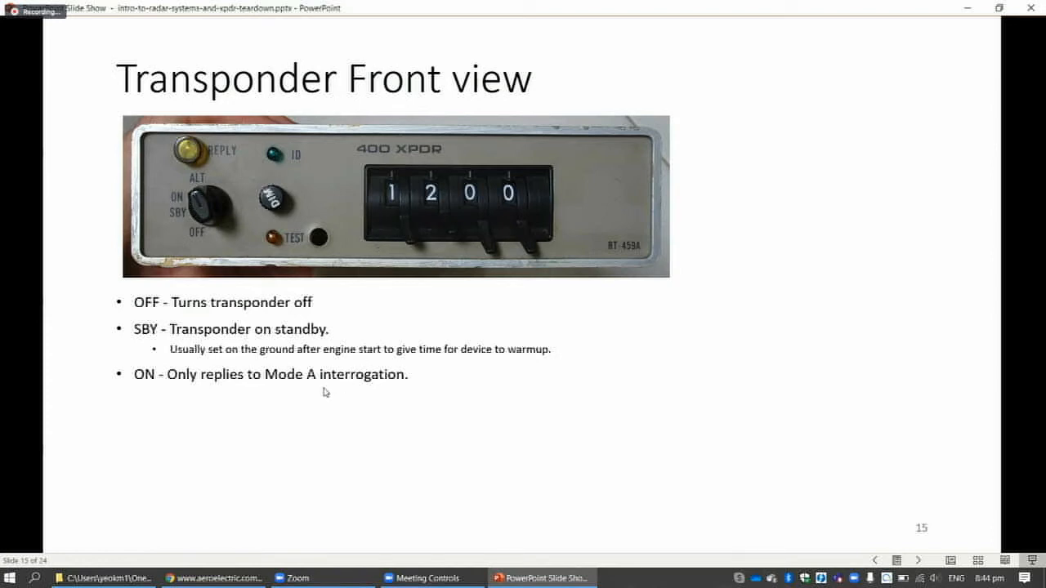
{"action": "mouse_move", "coordinate": [560, 229]}
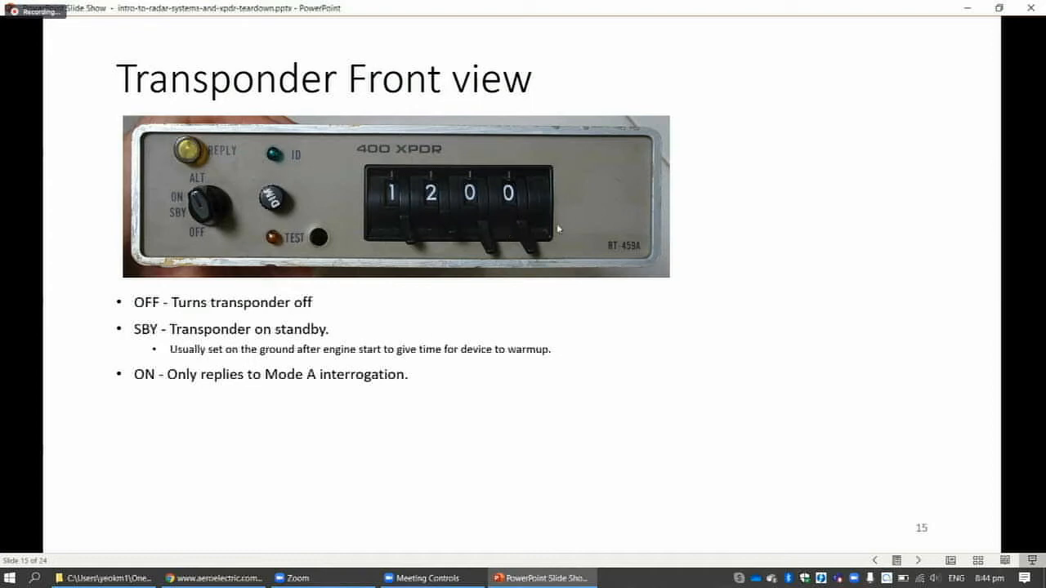
{"action": "mouse_move", "coordinate": [492, 272]}
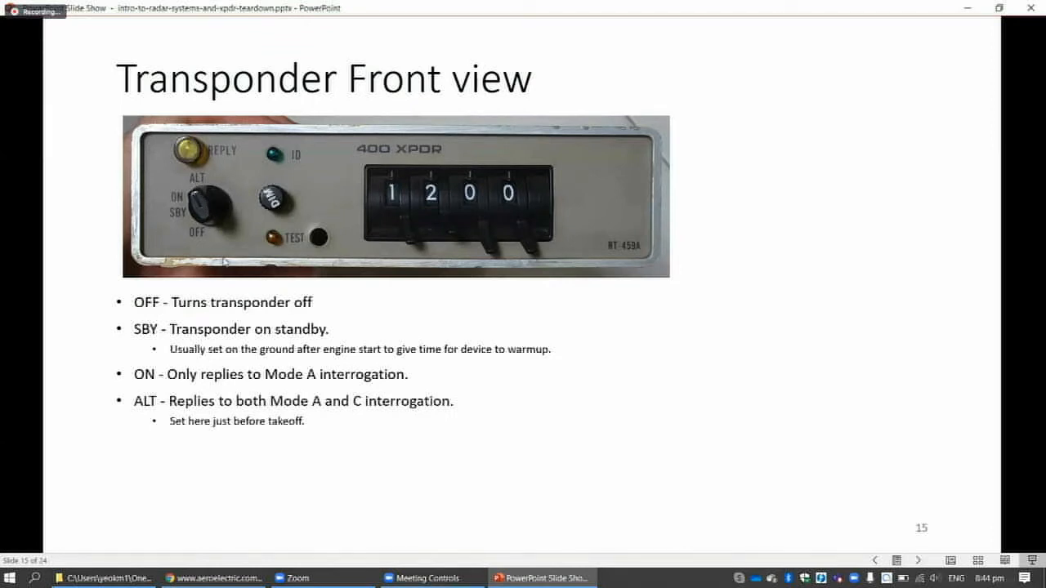
{"action": "mouse_move", "coordinate": [344, 426]}
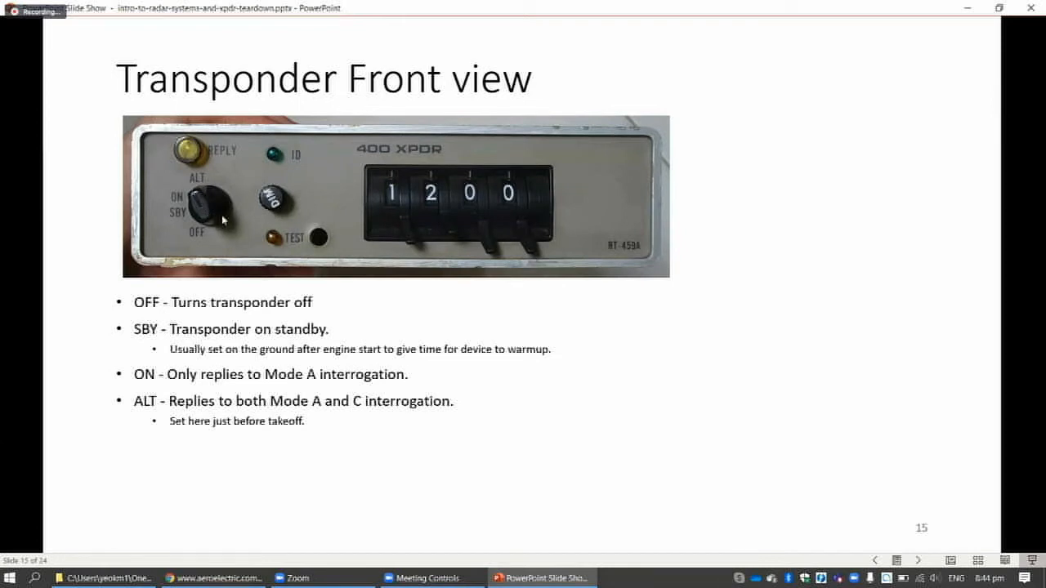
{"action": "mouse_move", "coordinate": [371, 451]}
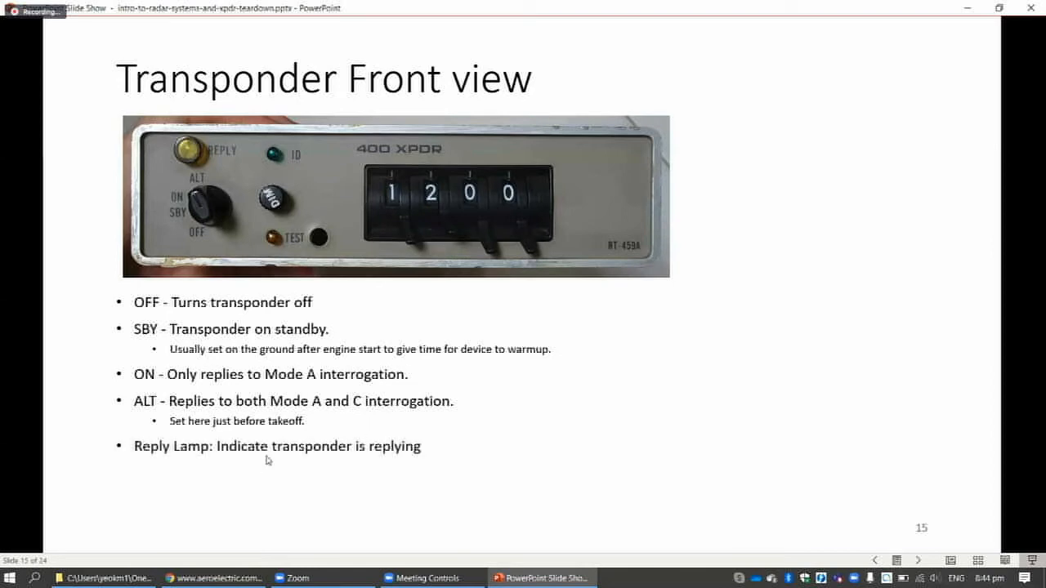
{"action": "mouse_move", "coordinate": [301, 274]}
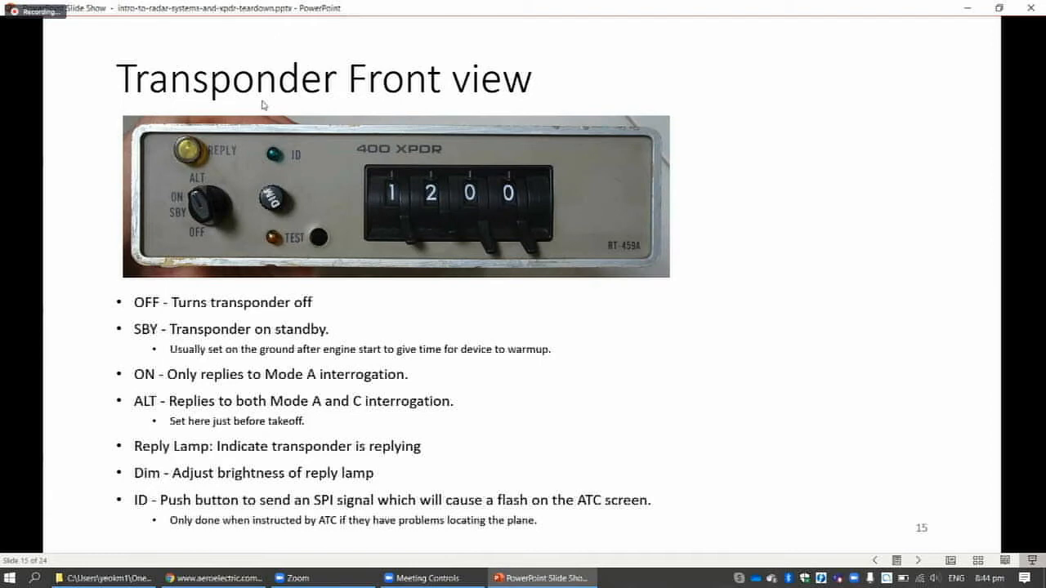
{"action": "mouse_move", "coordinate": [280, 165]}
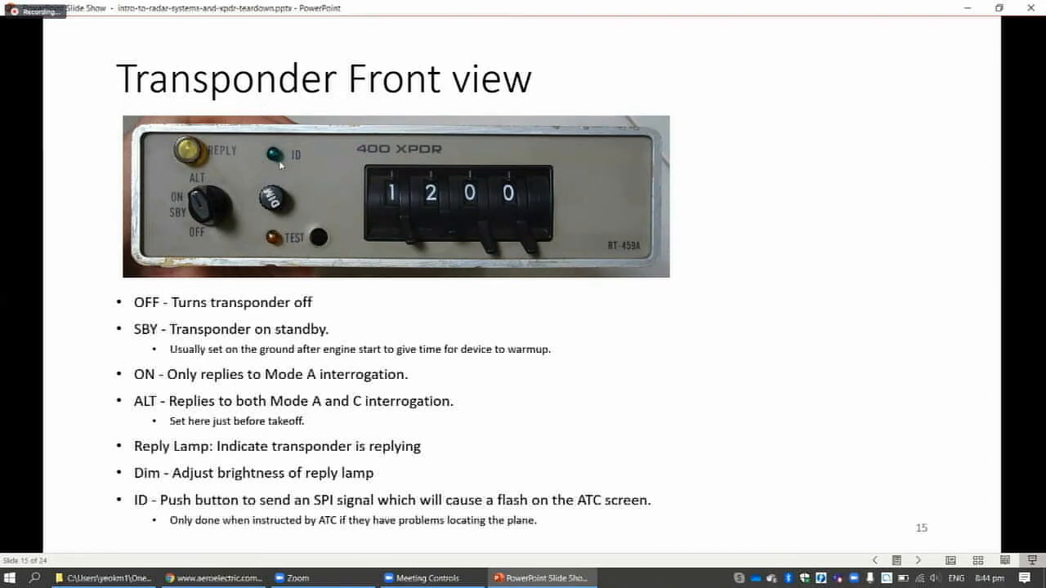
{"action": "mouse_move", "coordinate": [499, 208]}
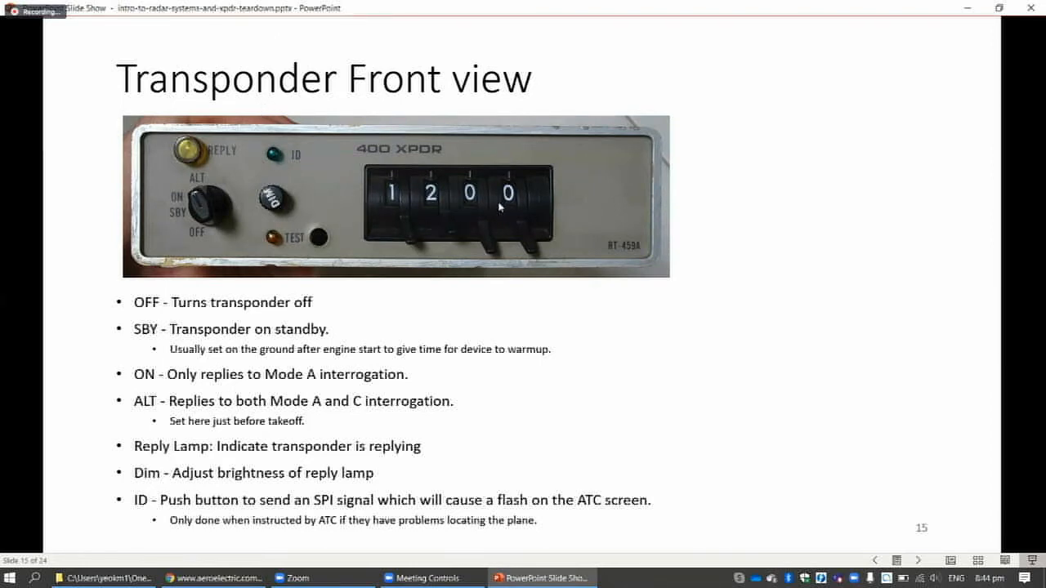
{"action": "mouse_move", "coordinate": [343, 202]}
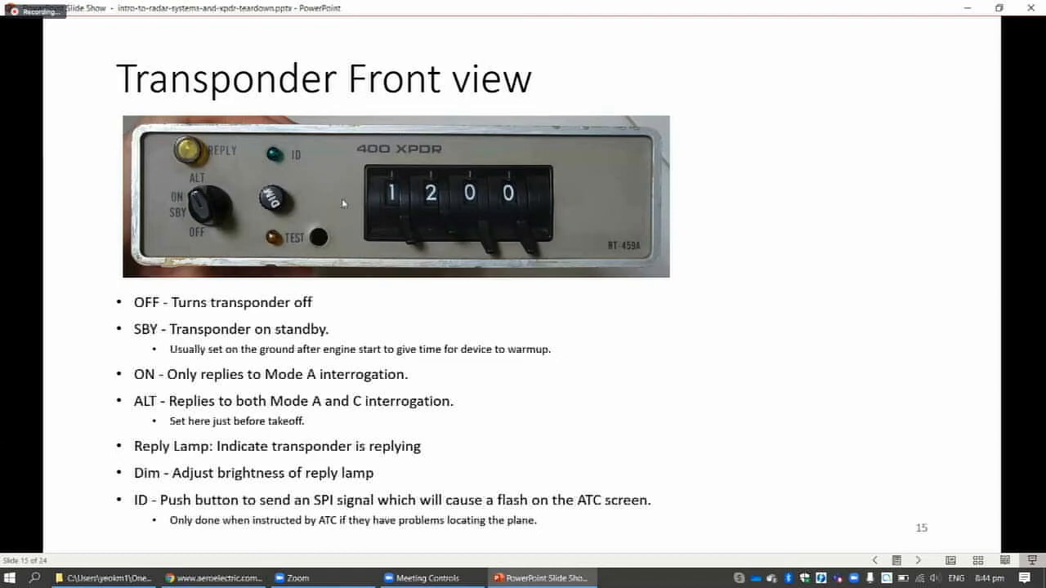
{"action": "mouse_move", "coordinate": [347, 206]}
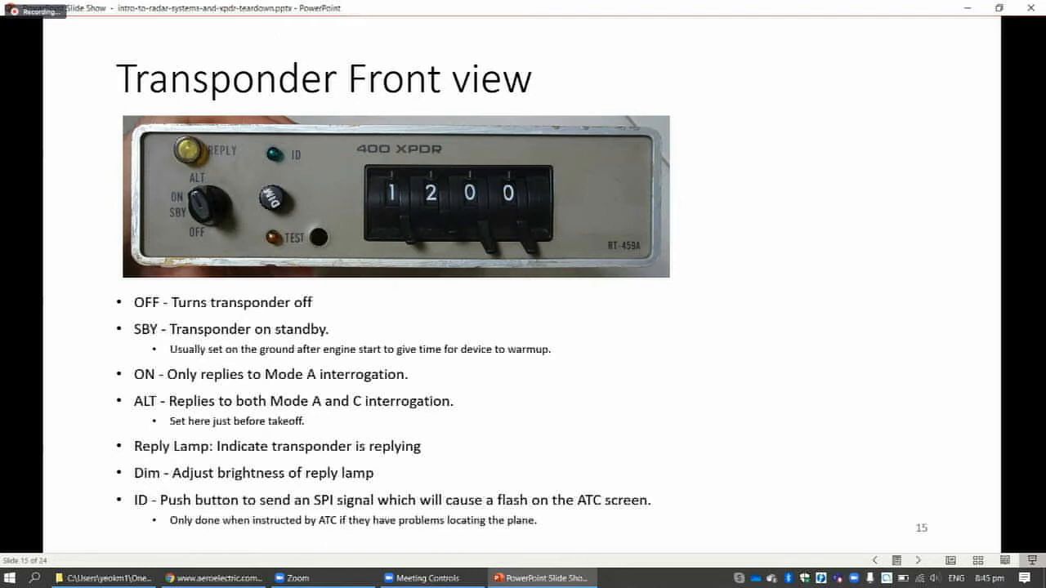
- Advance past the revealed Reply Lamp, Dim and ID bullets to slide 16, Transponder Rear View
{"action": "key", "text": "right"}
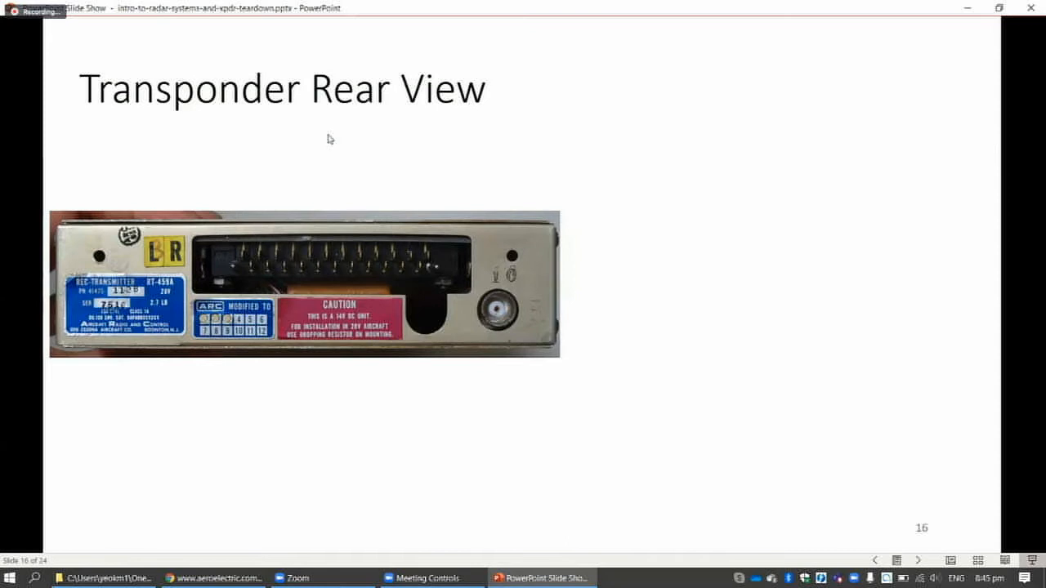
{"action": "mouse_move", "coordinate": [350, 242]}
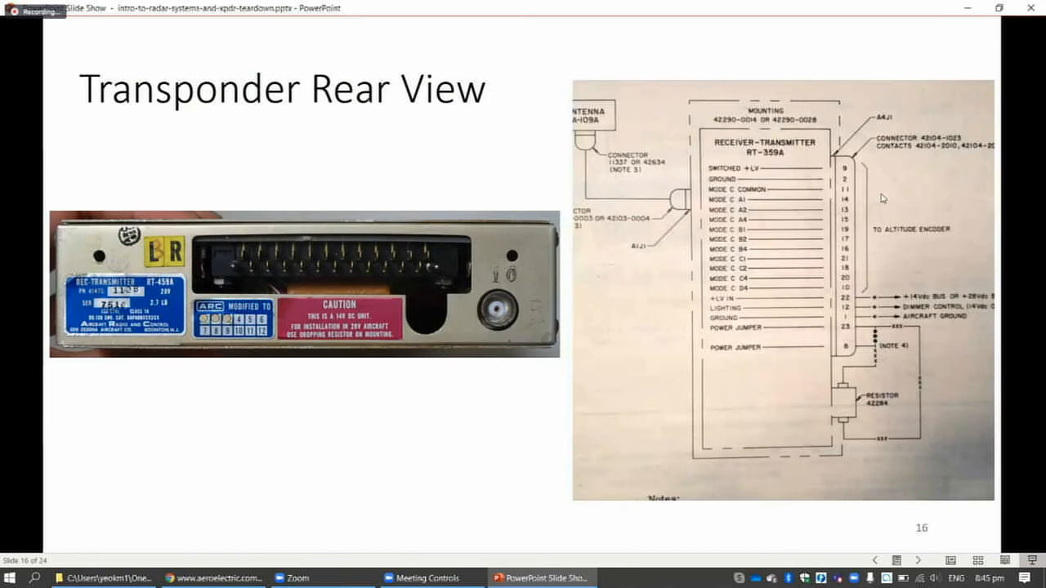
{"action": "mouse_move", "coordinate": [737, 331]}
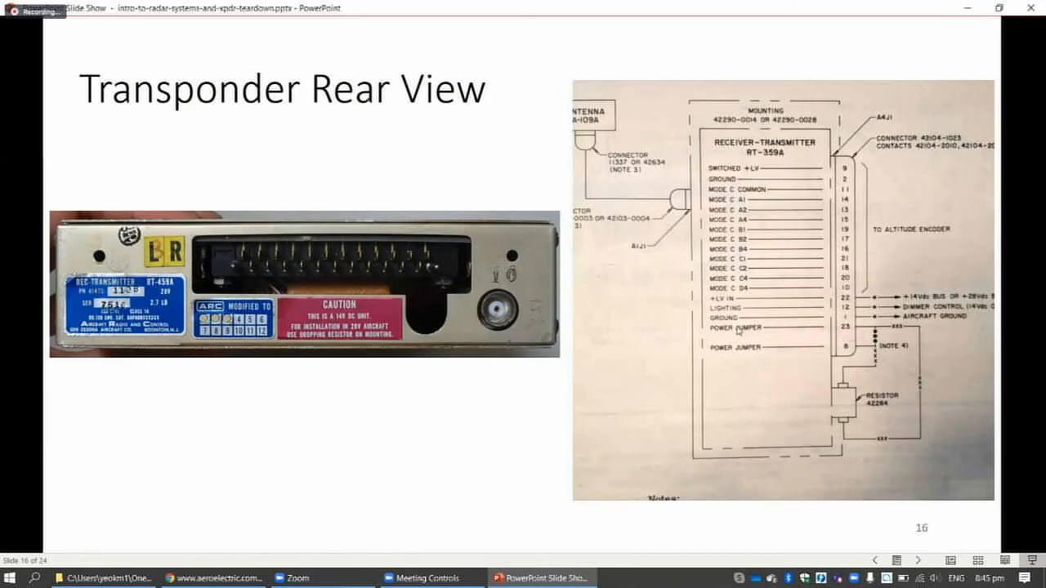
{"action": "mouse_move", "coordinate": [919, 284]}
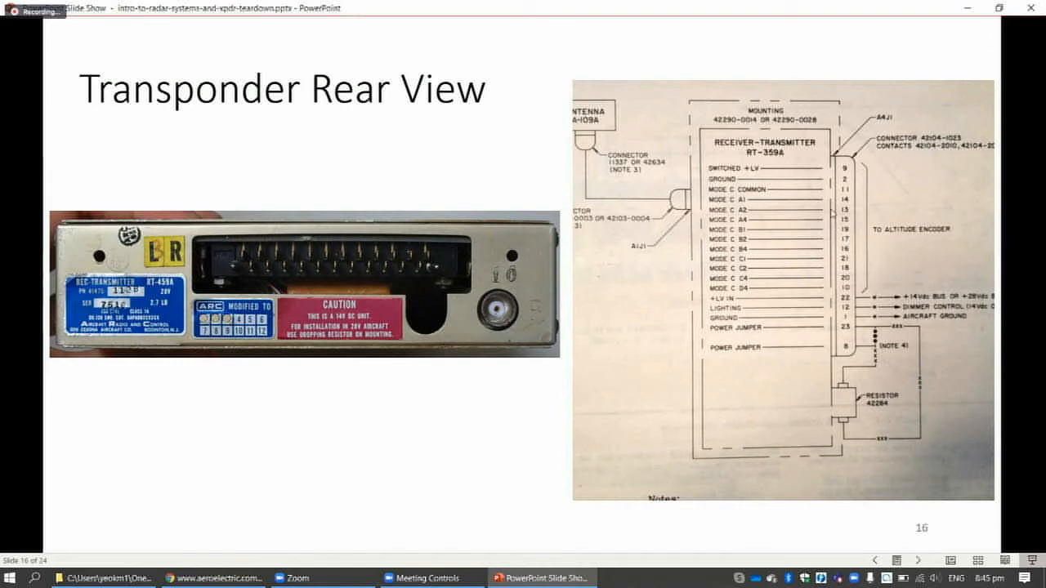
{"action": "mouse_move", "coordinate": [821, 280]}
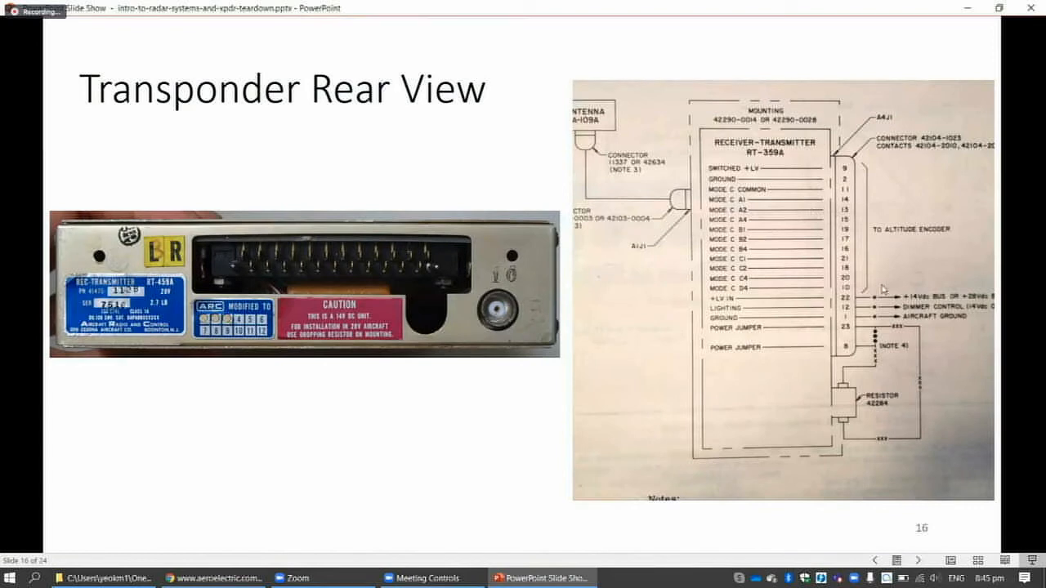
{"action": "mouse_move", "coordinate": [751, 196]}
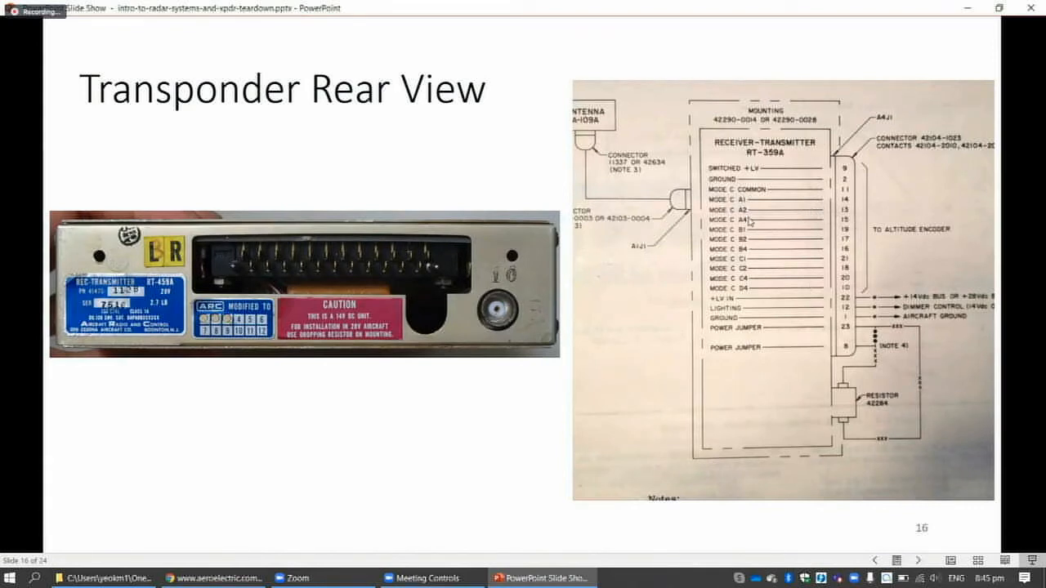
{"action": "mouse_move", "coordinate": [758, 298]}
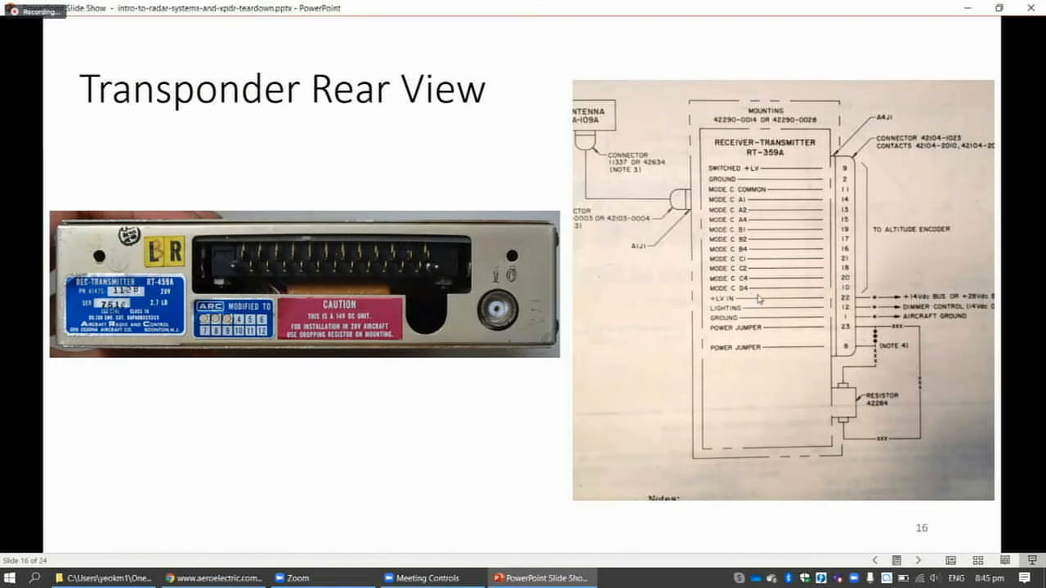
{"action": "mouse_move", "coordinate": [444, 360]}
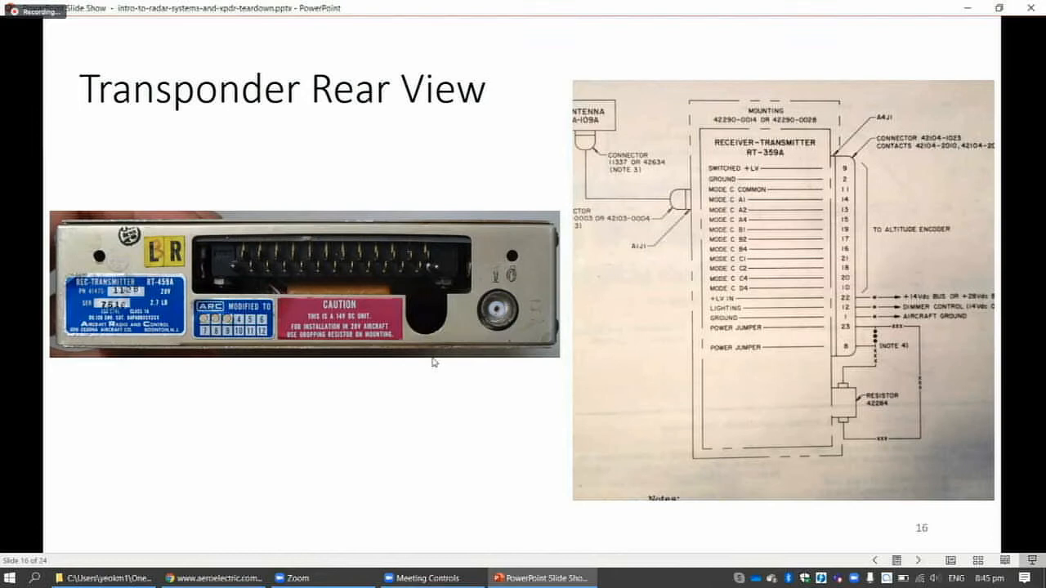
- Advance to slide 17, First impression, showing the opened transponder's circuit boards
{"action": "key", "text": "right"}
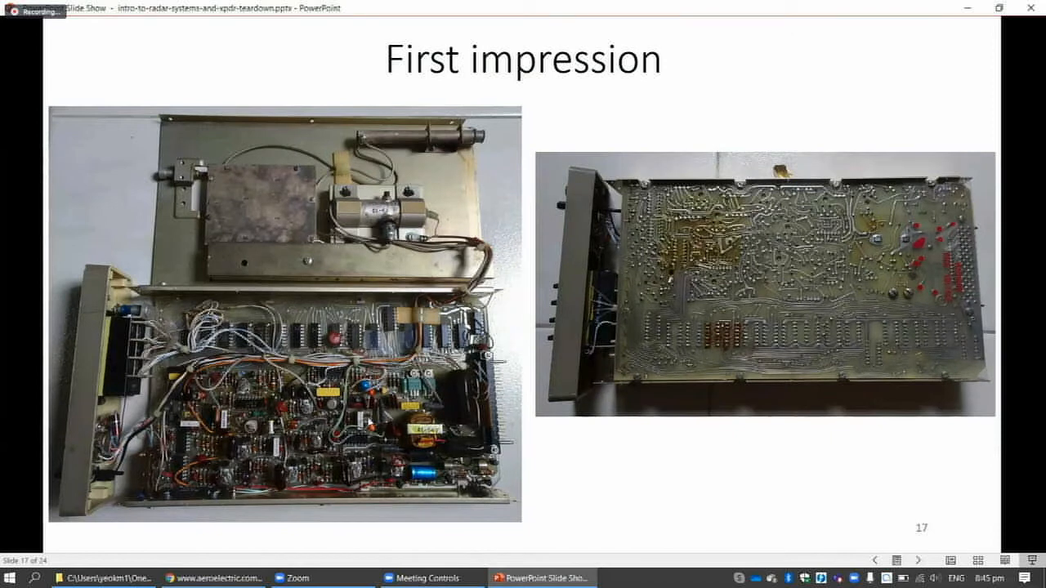
{"action": "mouse_move", "coordinate": [611, 353]}
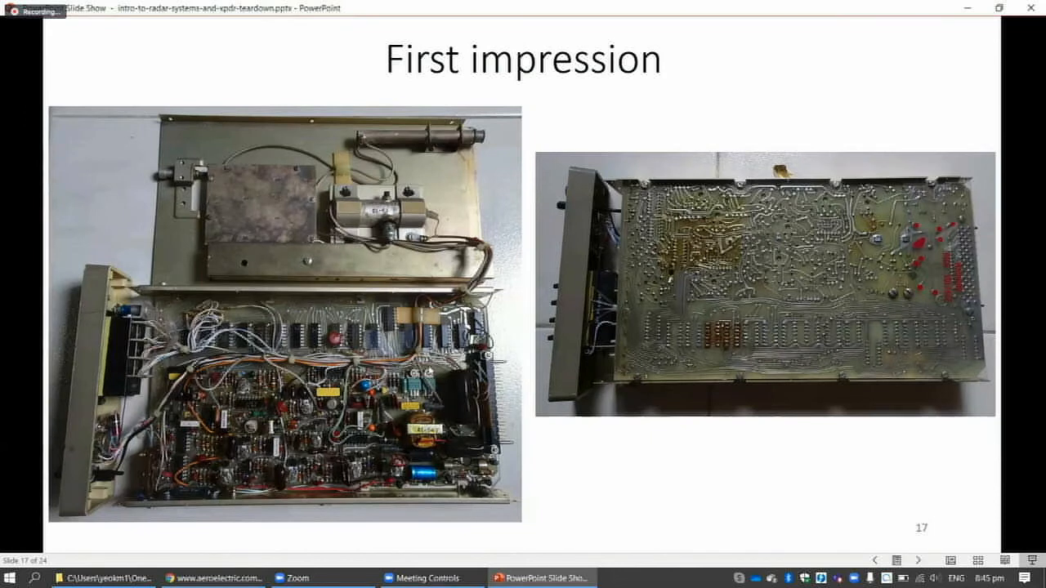
- Advance the slideshow to slide 18, RF Portion, with Tube Amplifier and Low-pass filters
{"action": "key", "text": "right"}
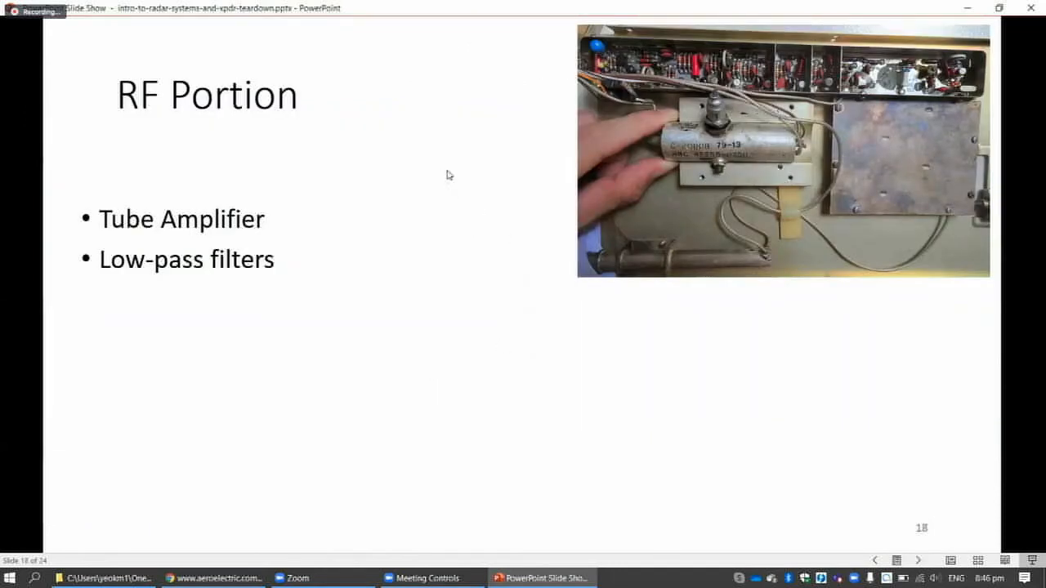
{"action": "mouse_move", "coordinate": [791, 211]}
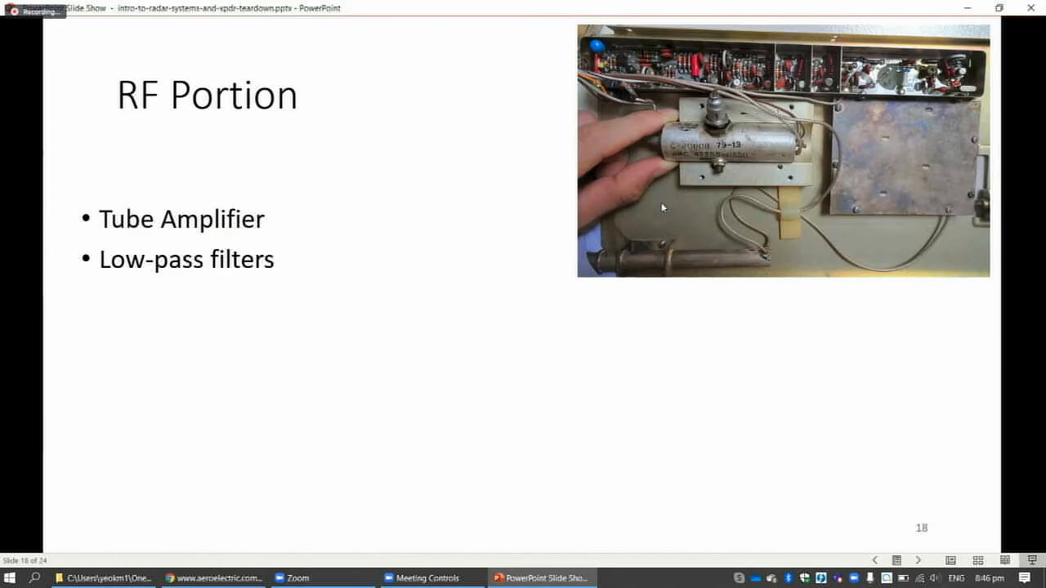
{"action": "mouse_move", "coordinate": [416, 23]}
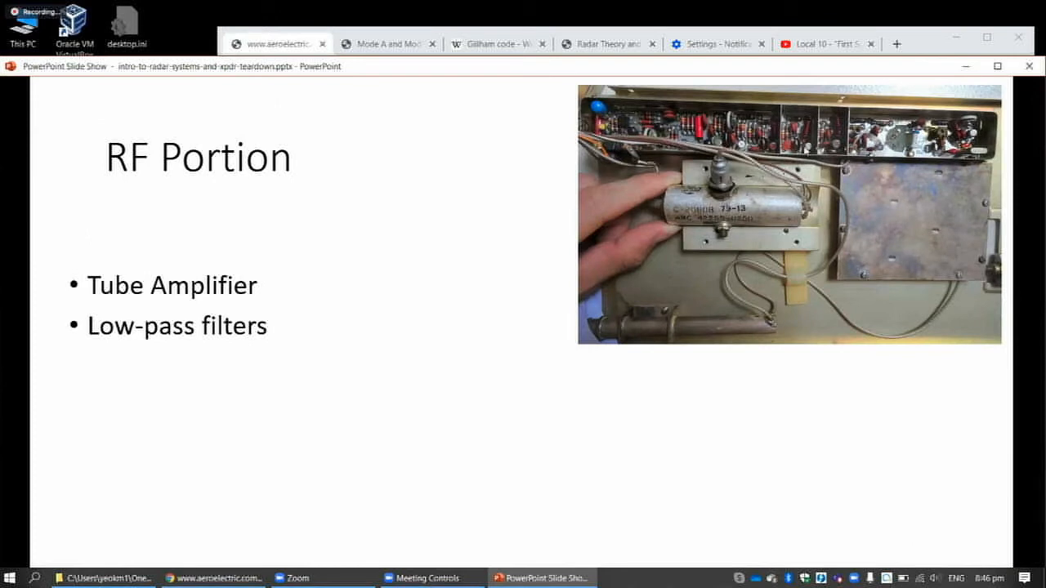
{"action": "mouse_move", "coordinate": [241, 317]}
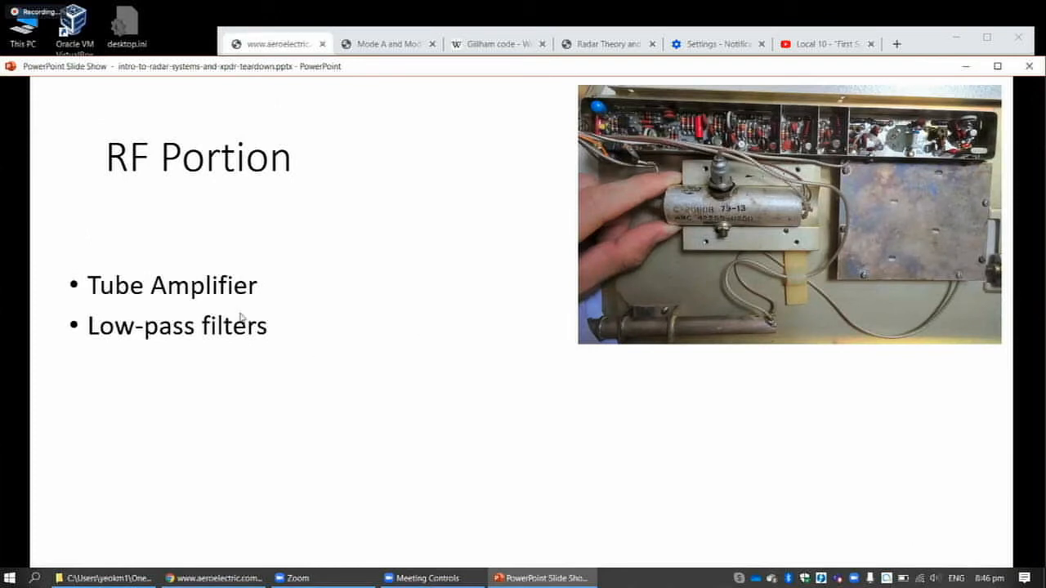
{"action": "mouse_move", "coordinate": [84, 365]}
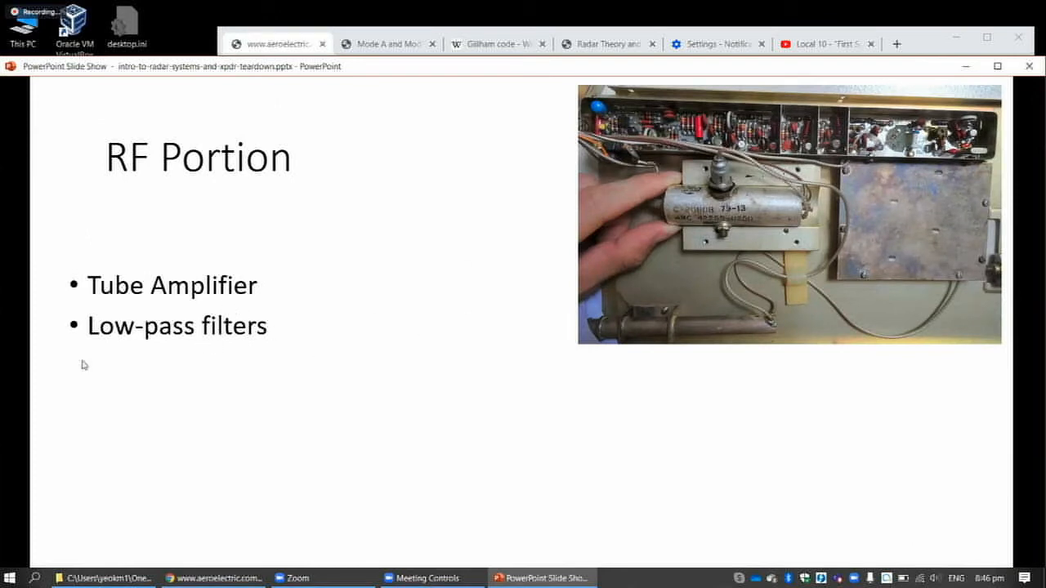
- Reveal the Diplexer bullet and photo, then advance to slide 19, Strange Crystal value
{"action": "key", "text": "right"}
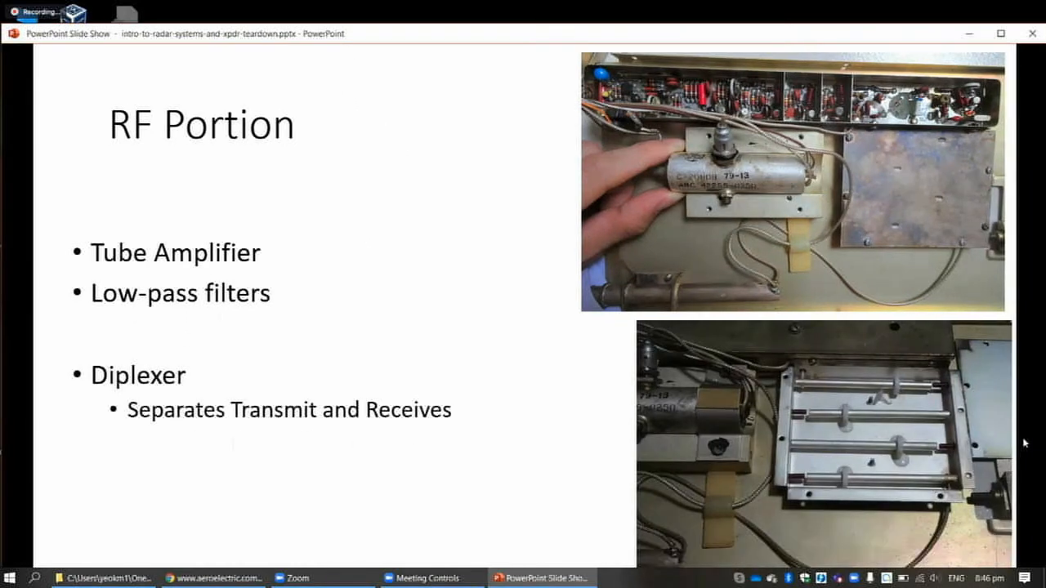
{"action": "mouse_move", "coordinate": [876, 433]}
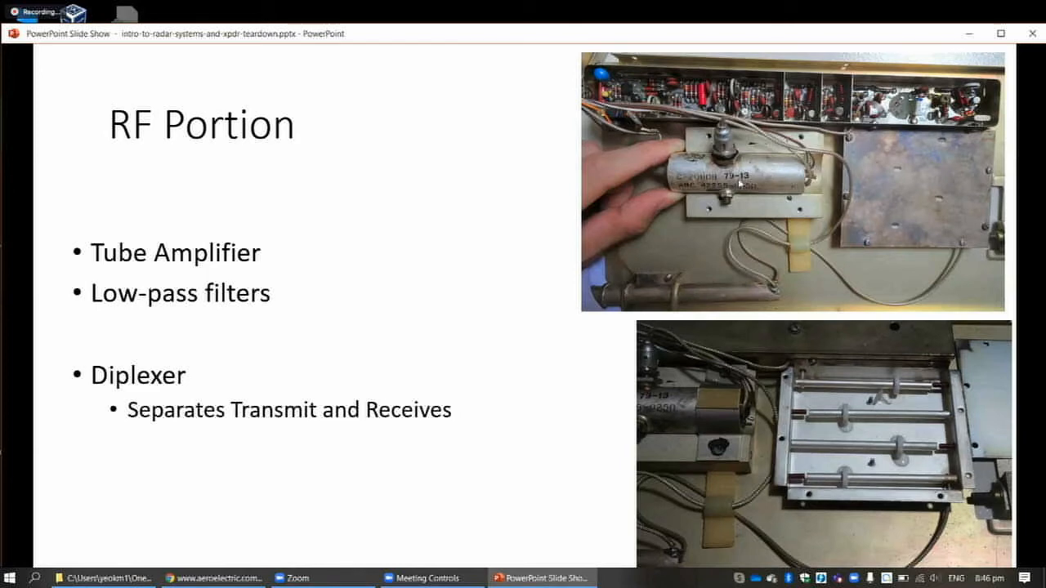
{"action": "mouse_move", "coordinate": [432, 260]}
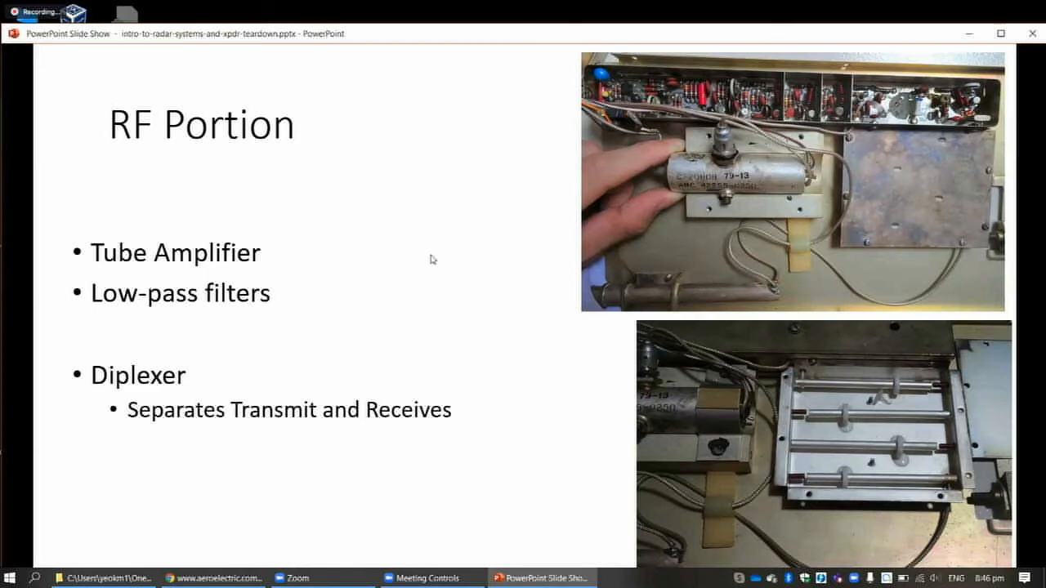
{"action": "mouse_move", "coordinate": [455, 287]}
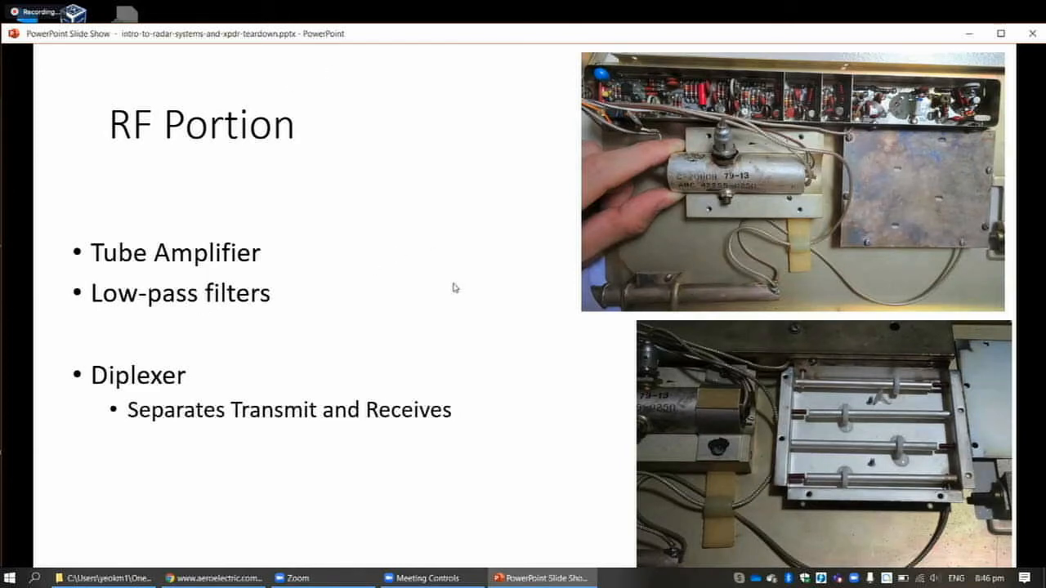
{"action": "key", "text": "right"}
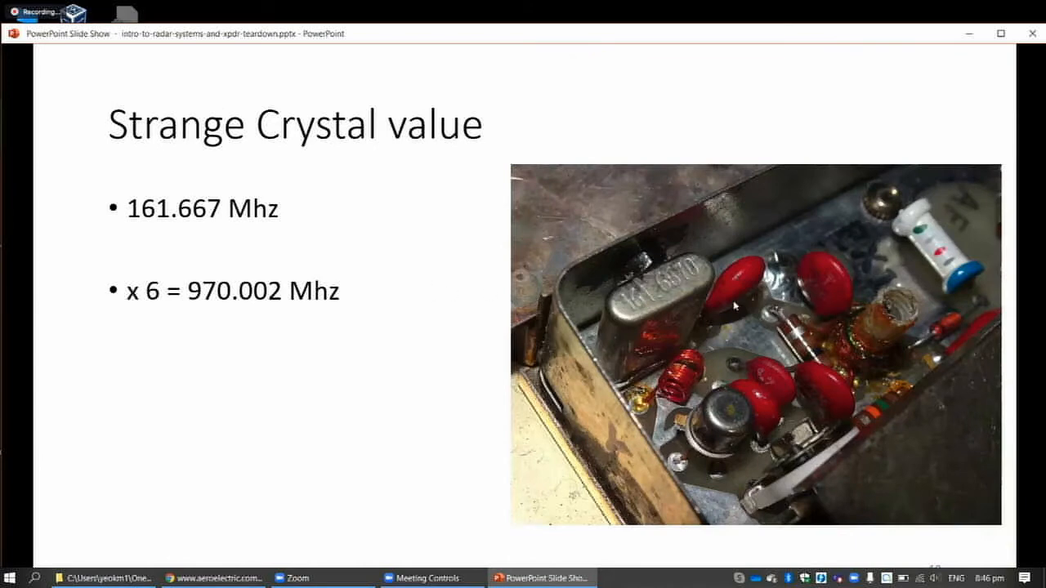
{"action": "mouse_move", "coordinate": [676, 313]}
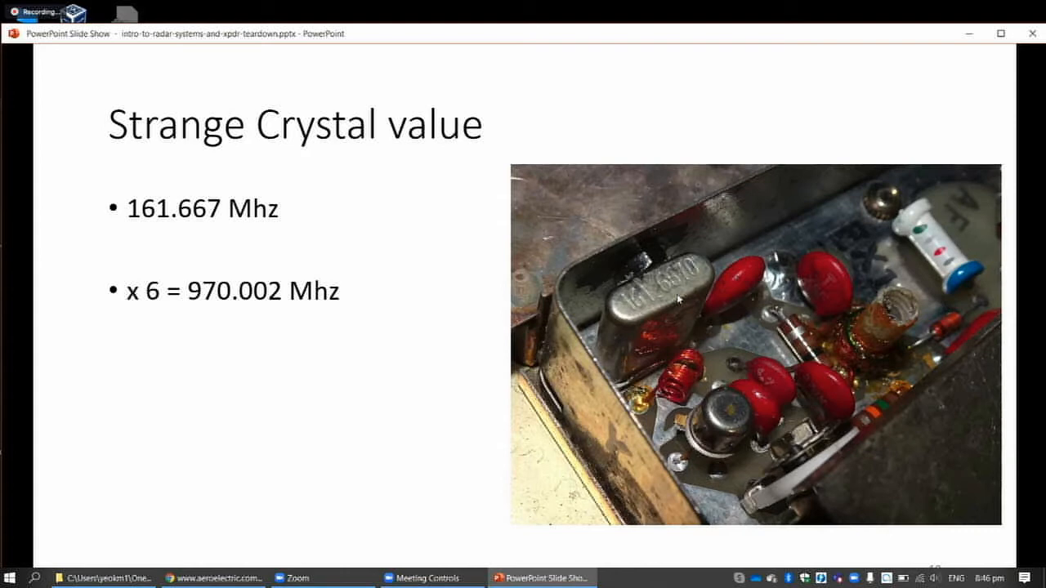
{"action": "mouse_move", "coordinate": [664, 319]}
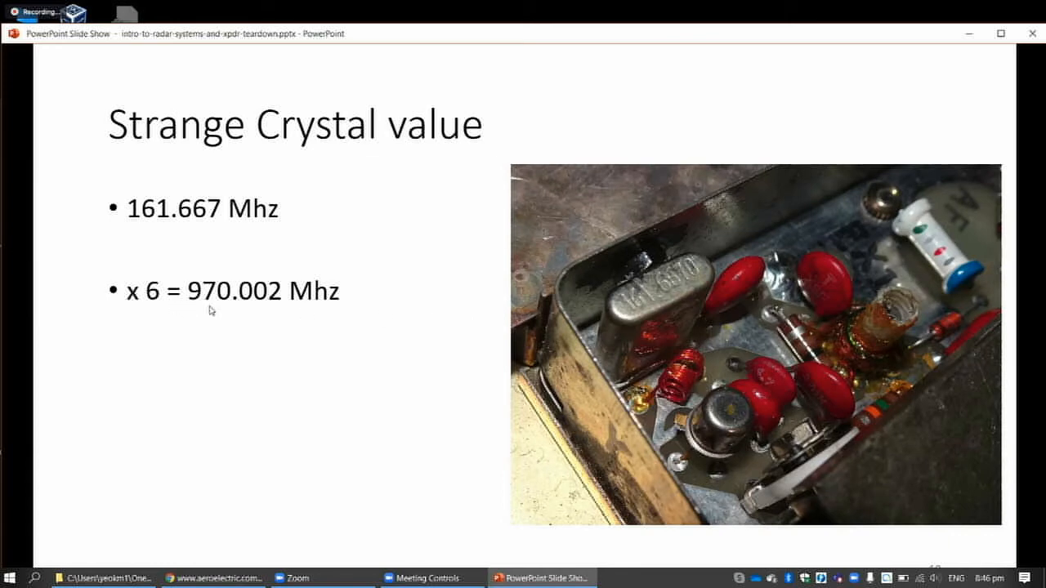
{"action": "mouse_move", "coordinate": [236, 311]}
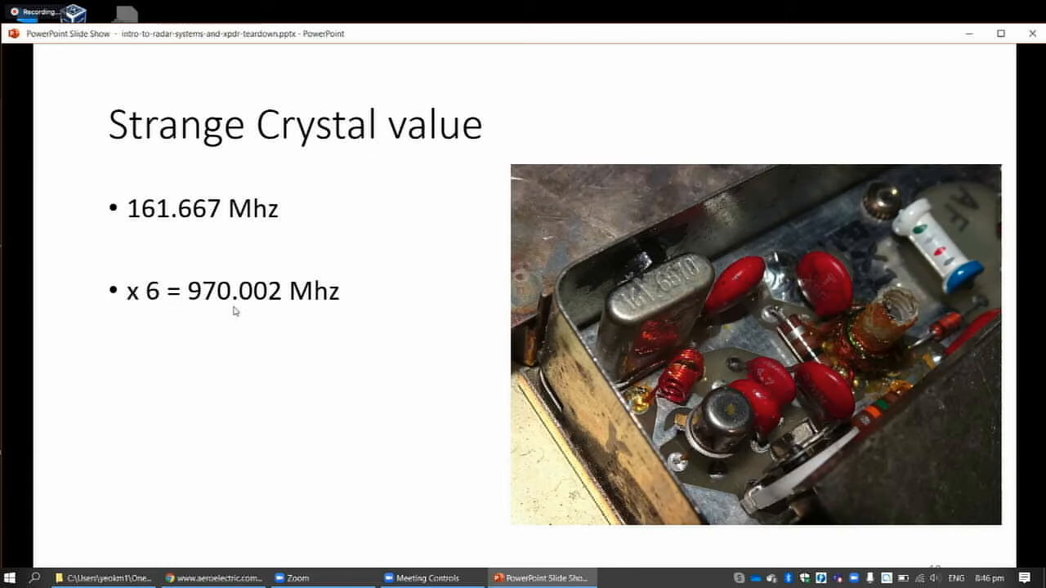
- Advance to slide 20, the Transponder Architecture Diagram with the ATCRBS block diagram
{"action": "key", "text": "right"}
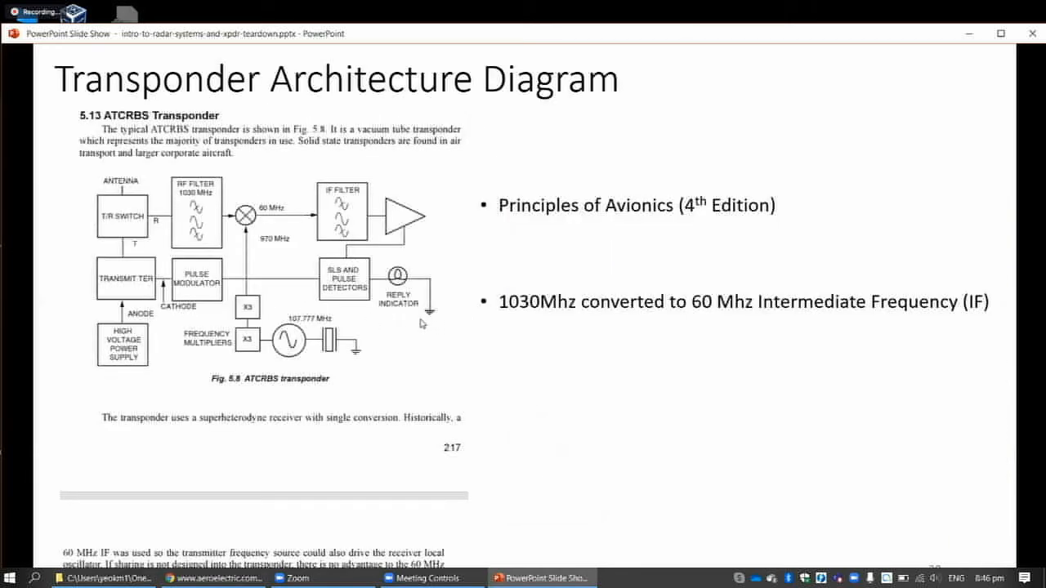
{"action": "mouse_move", "coordinate": [253, 241]}
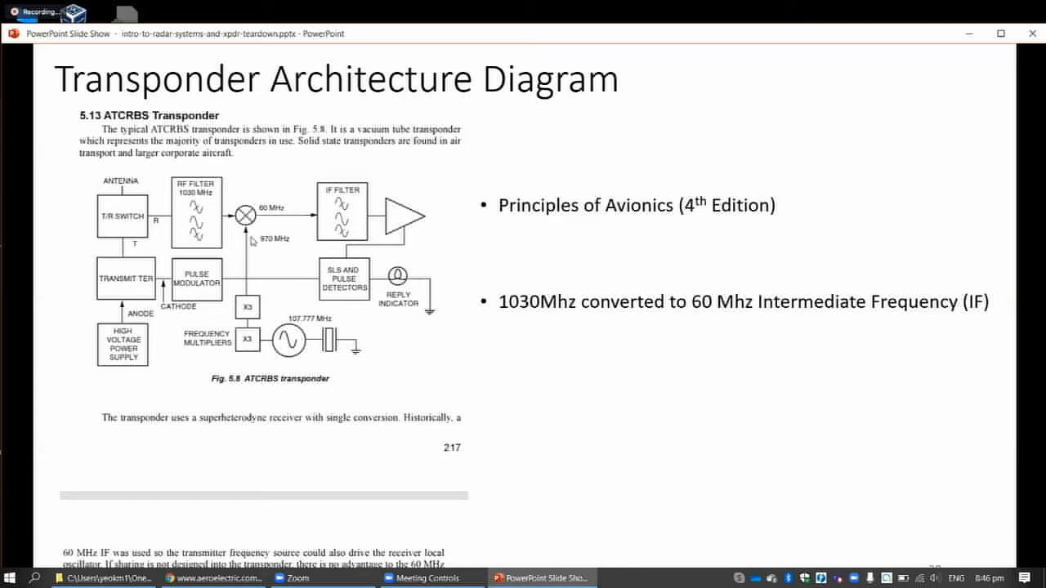
{"action": "mouse_move", "coordinate": [253, 241]}
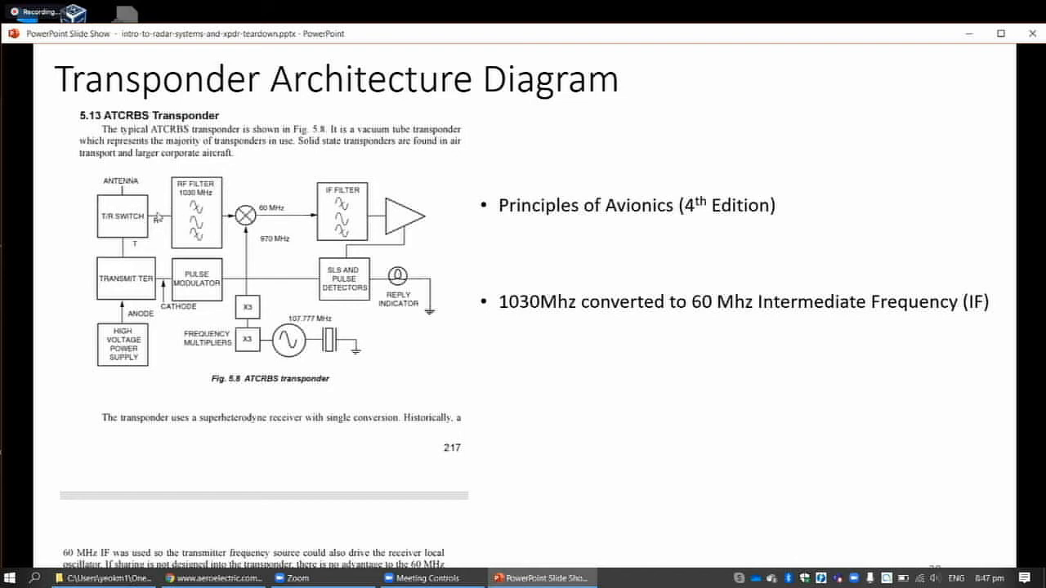
{"action": "mouse_move", "coordinate": [288, 223]}
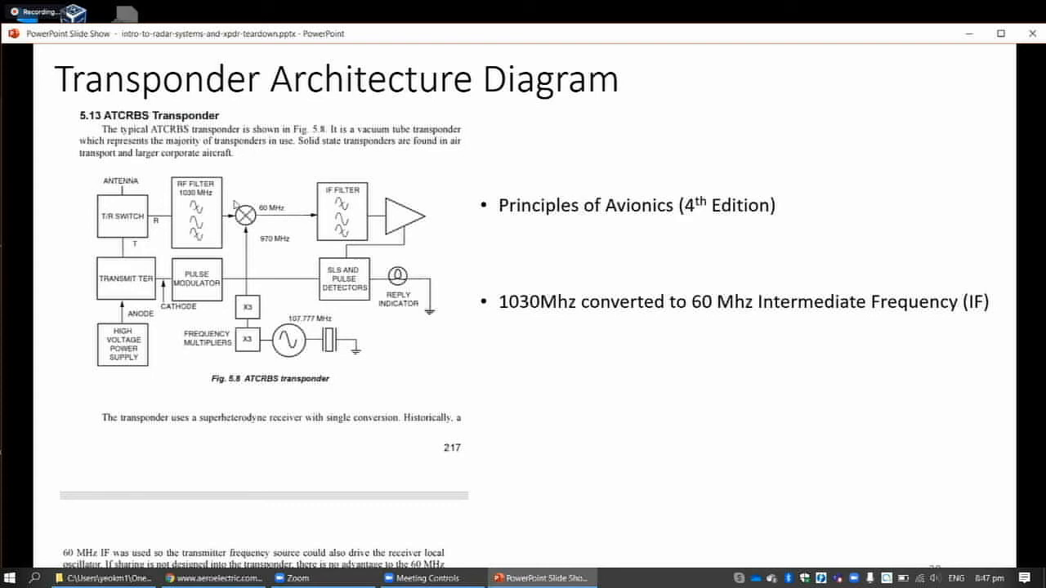
{"action": "mouse_move", "coordinate": [217, 211]}
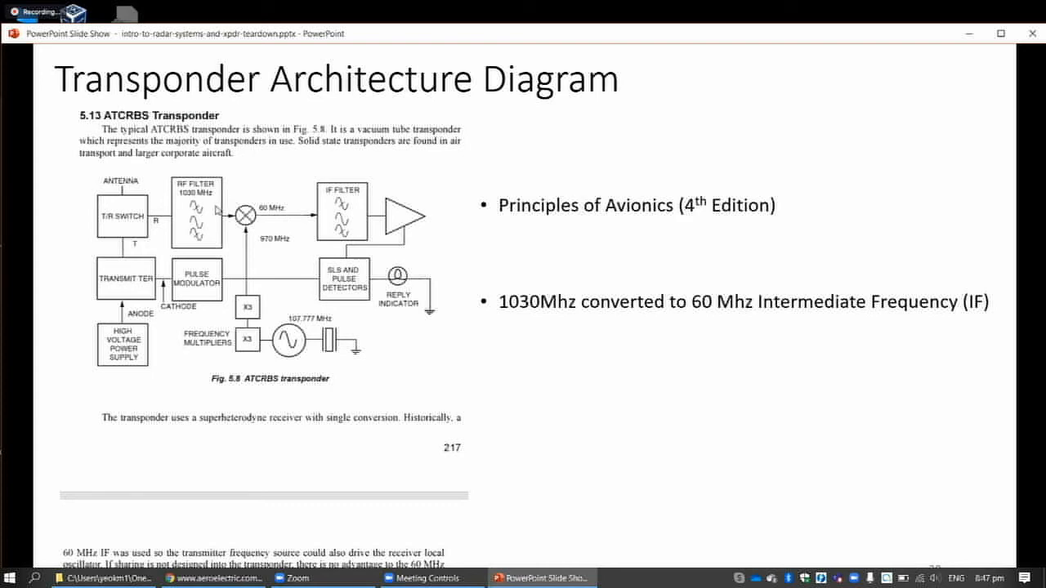
{"action": "mouse_move", "coordinate": [239, 217]}
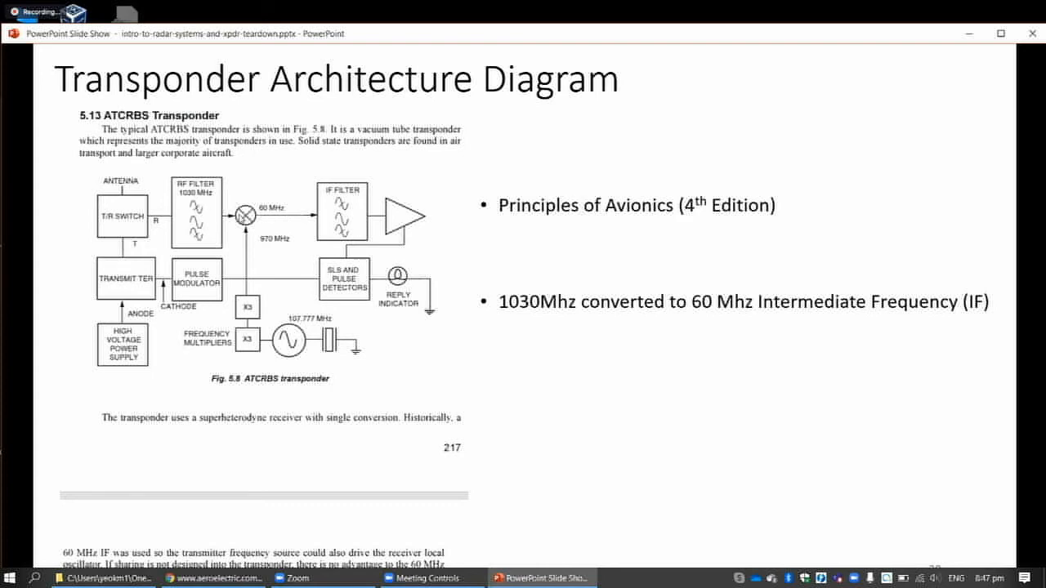
{"action": "mouse_move", "coordinate": [286, 230]}
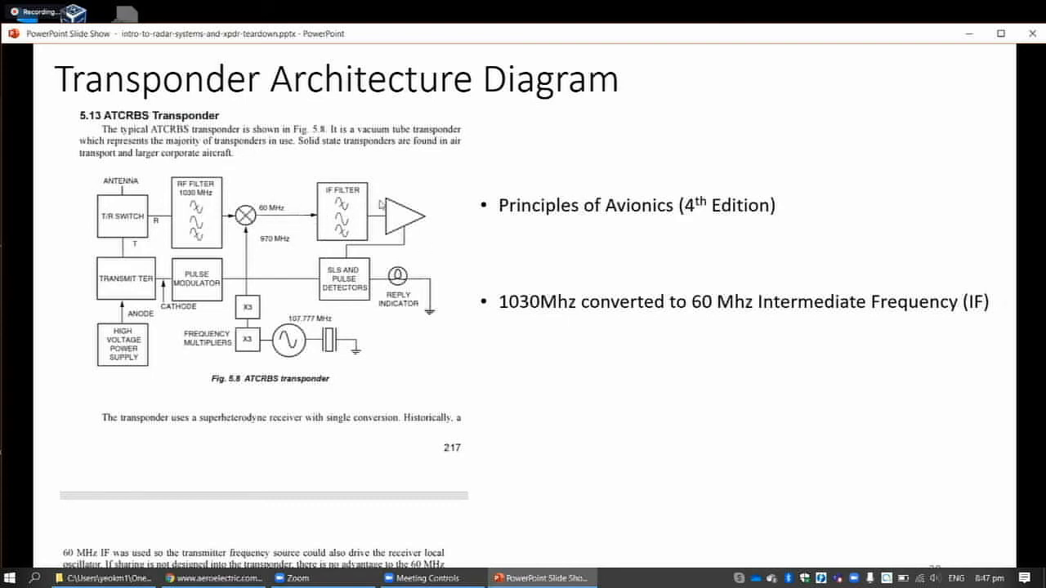
{"action": "mouse_move", "coordinate": [482, 90]}
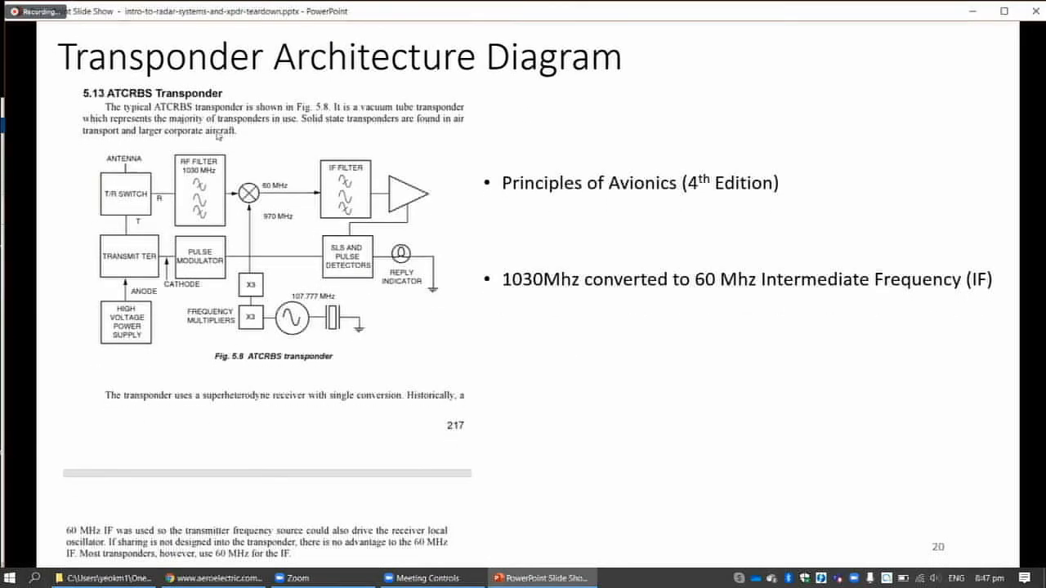
- Advance to slide 21, the circuit board with circled trimpots and calibration bullets
{"action": "key", "text": "right"}
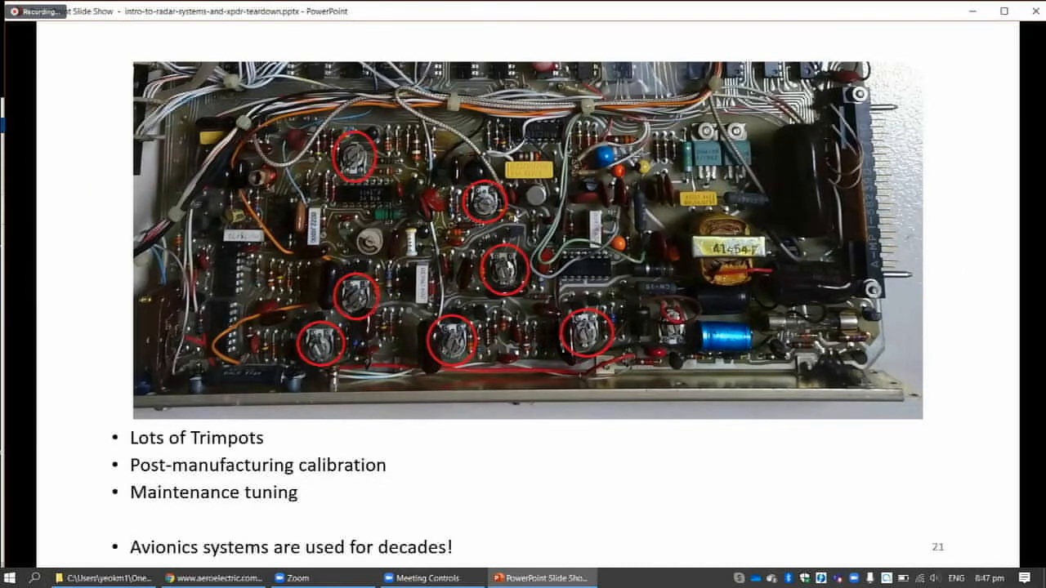
{"action": "mouse_move", "coordinate": [514, 219]}
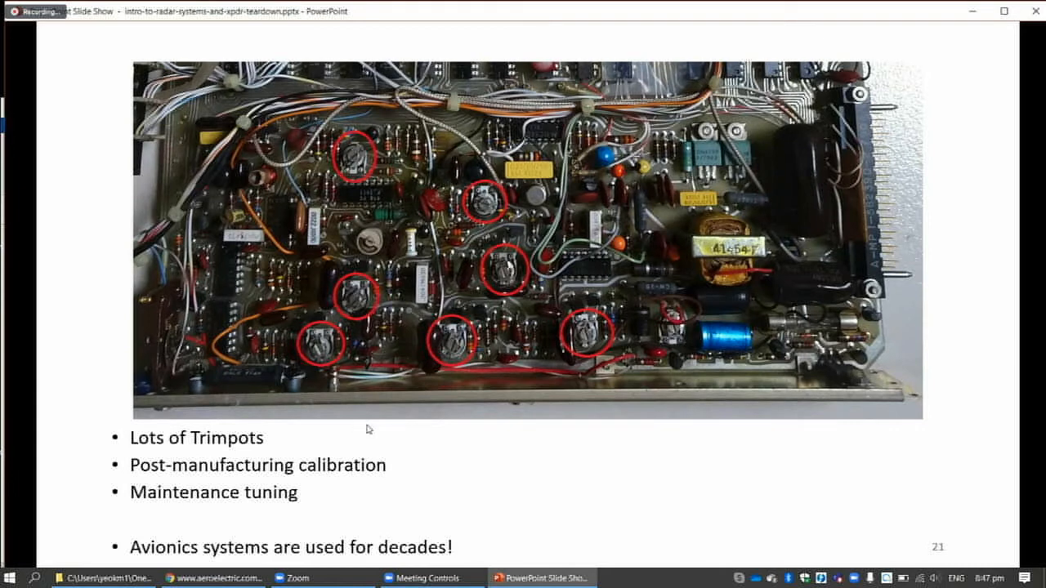
{"action": "mouse_move", "coordinate": [479, 287]}
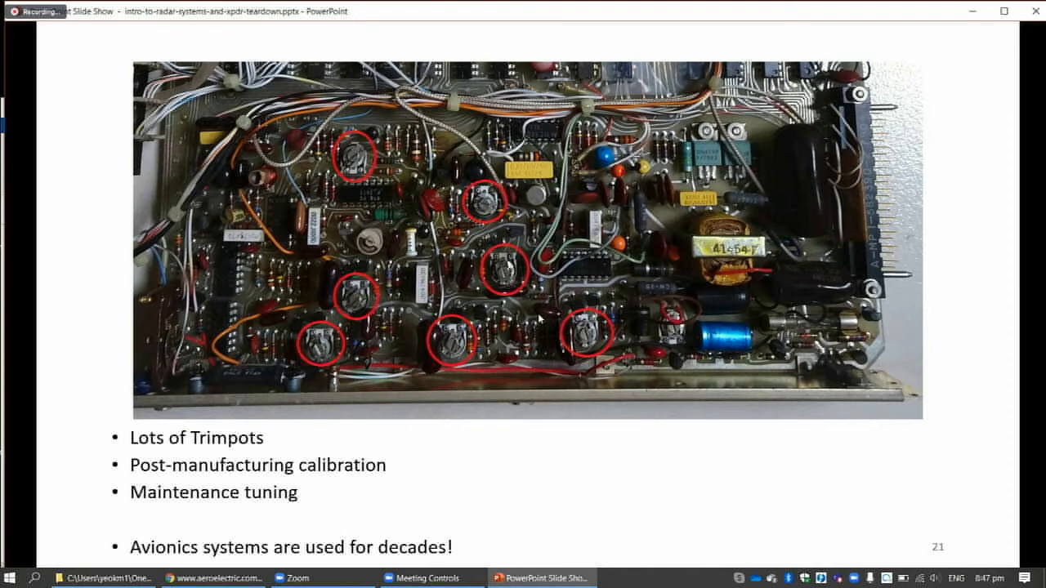
{"action": "mouse_move", "coordinate": [539, 318]}
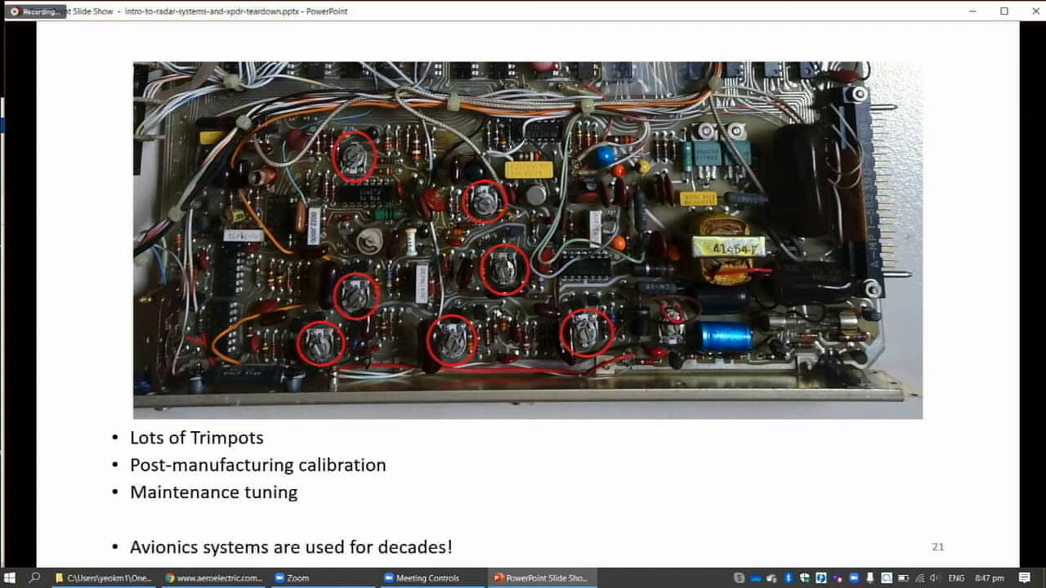
{"action": "mouse_move", "coordinate": [518, 312]}
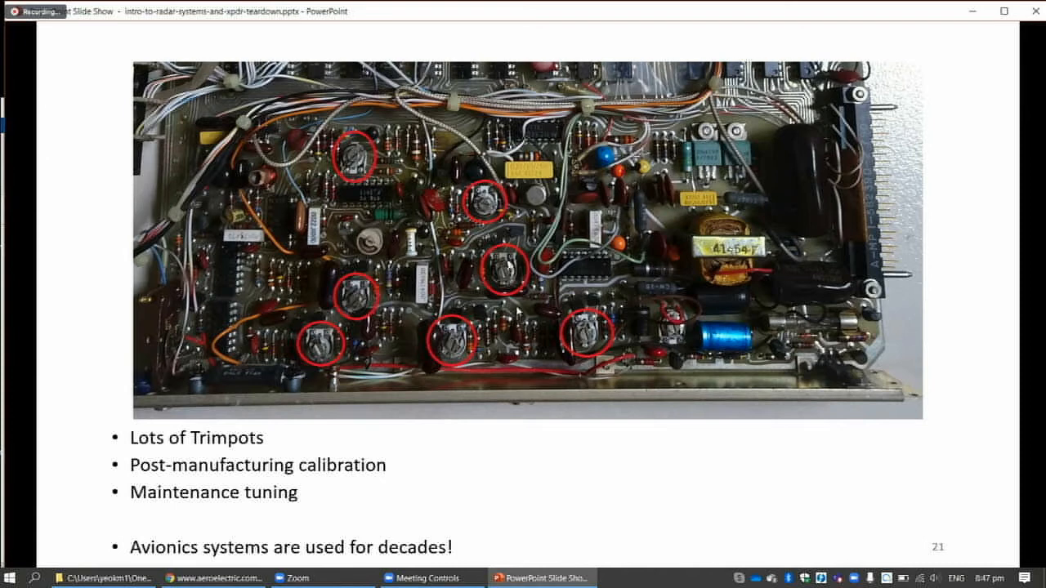
{"action": "mouse_move", "coordinate": [517, 315]}
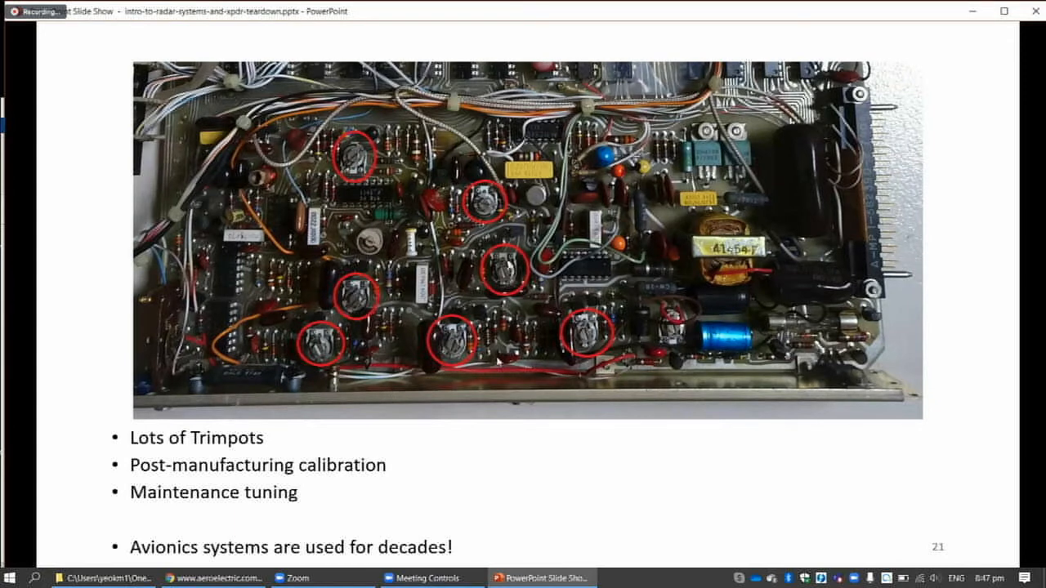
{"action": "mouse_move", "coordinate": [343, 390]}
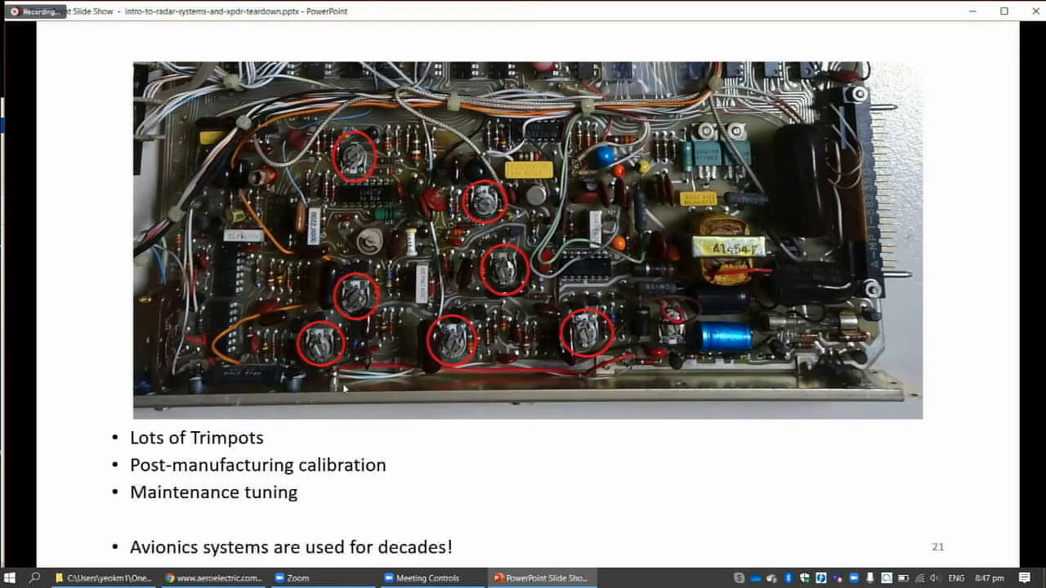
{"action": "mouse_move", "coordinate": [391, 194]}
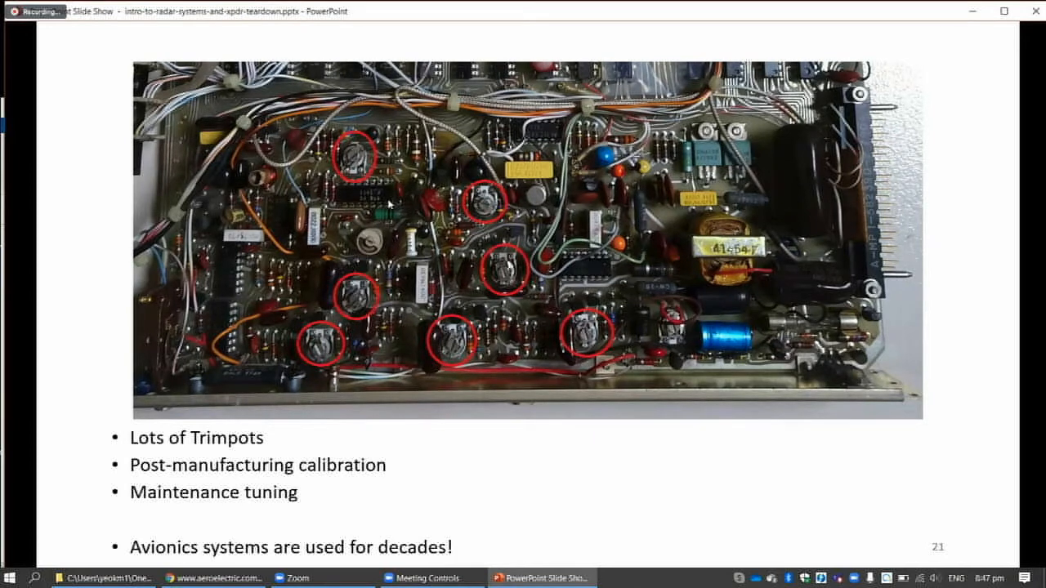
{"action": "mouse_move", "coordinate": [365, 325]}
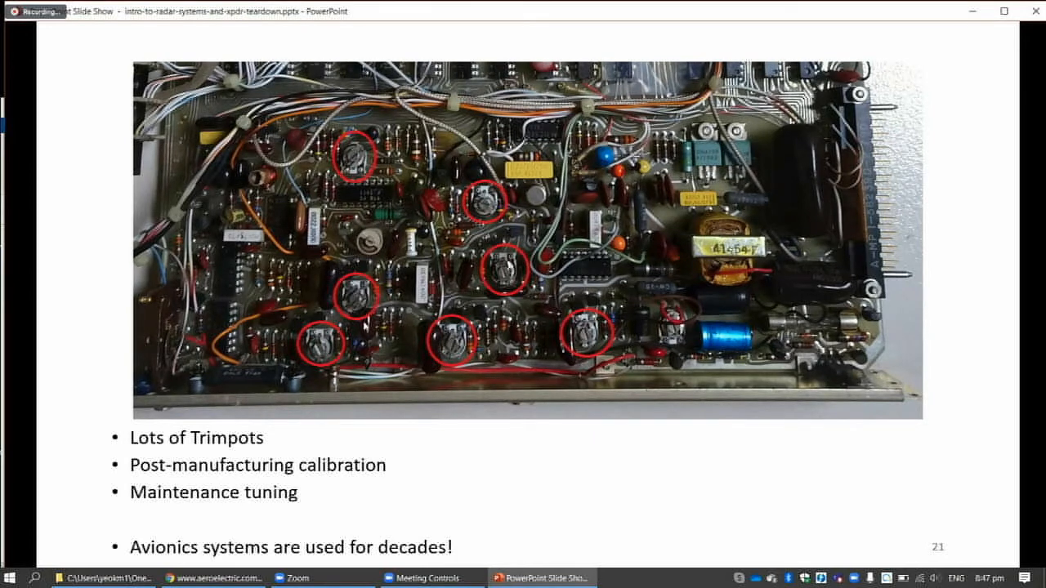
{"action": "mouse_move", "coordinate": [417, 347]}
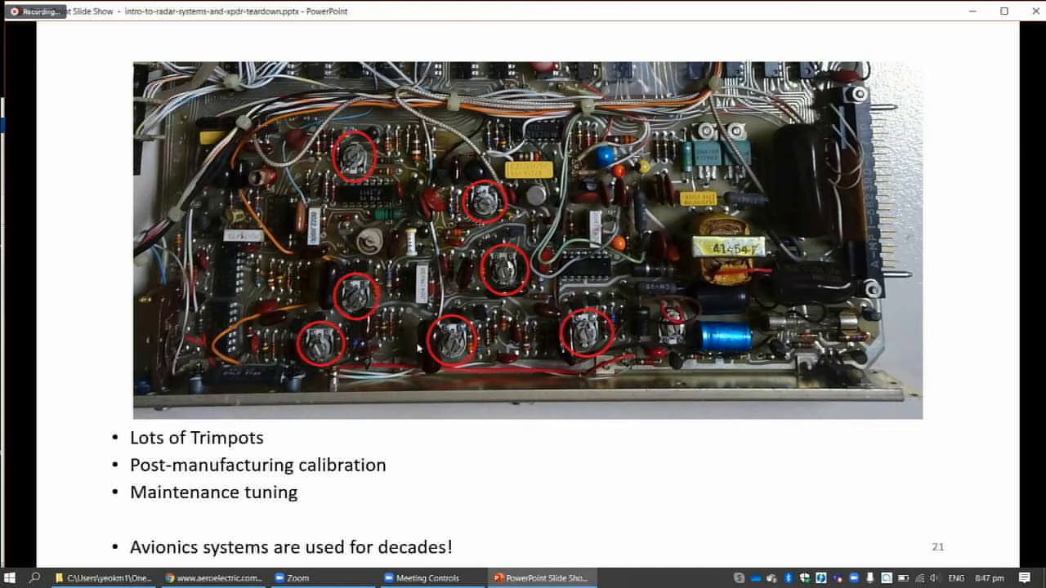
{"action": "mouse_move", "coordinate": [613, 319]}
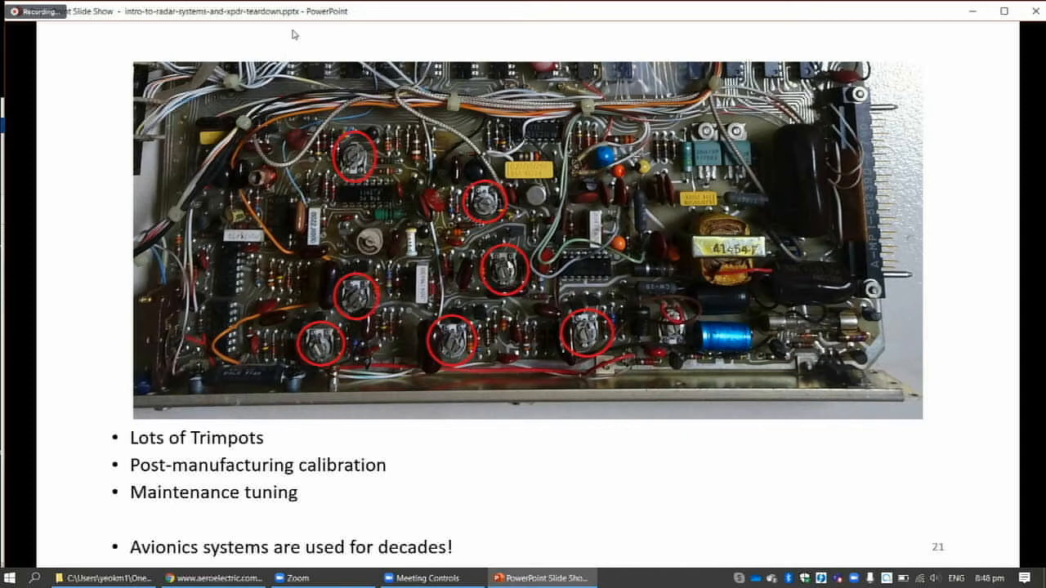
{"action": "key", "text": "right"}
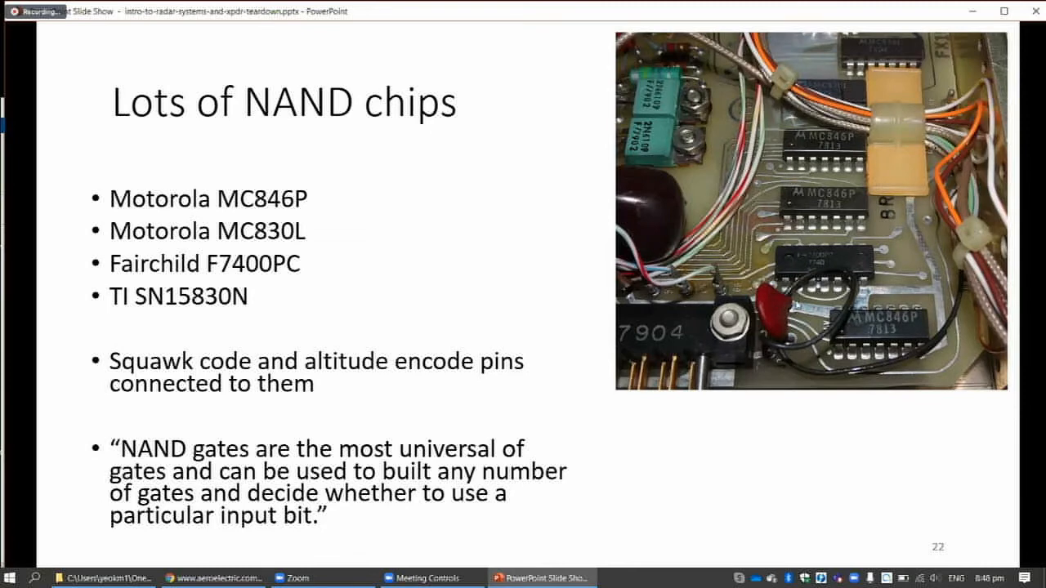
{"action": "mouse_move", "coordinate": [807, 249]}
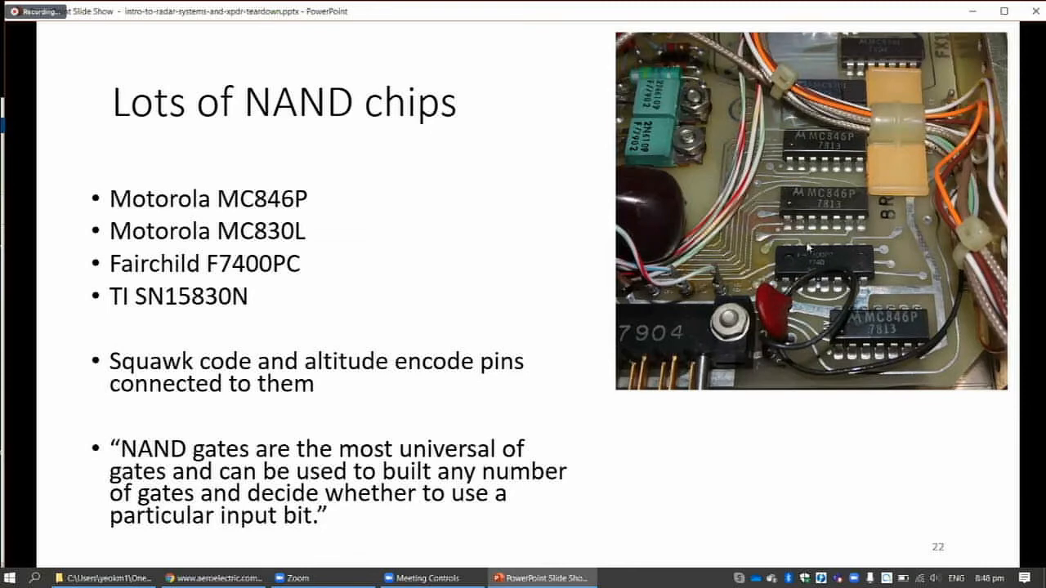
{"action": "mouse_move", "coordinate": [372, 378]}
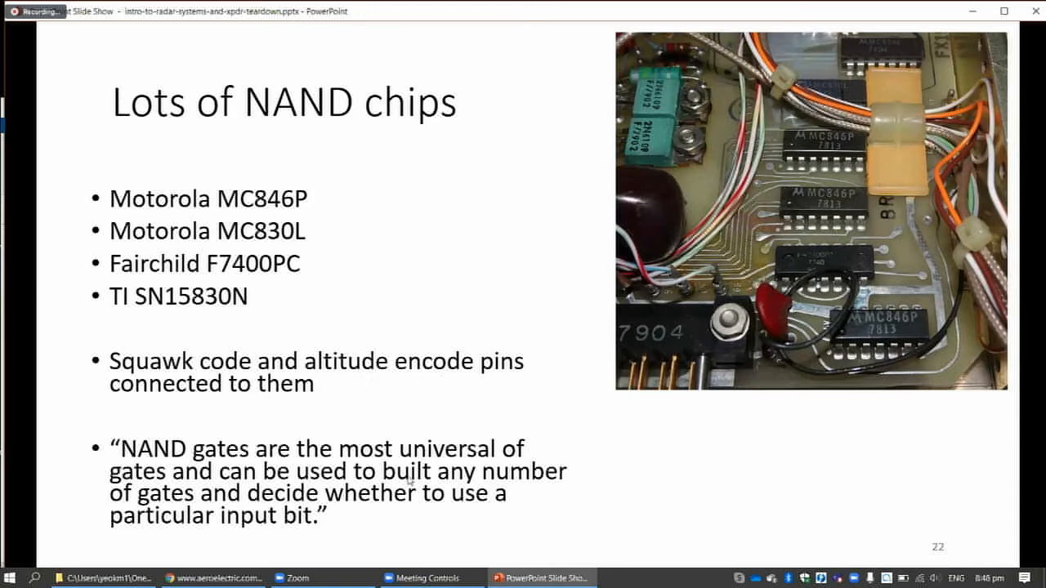
{"action": "mouse_move", "coordinate": [266, 468]}
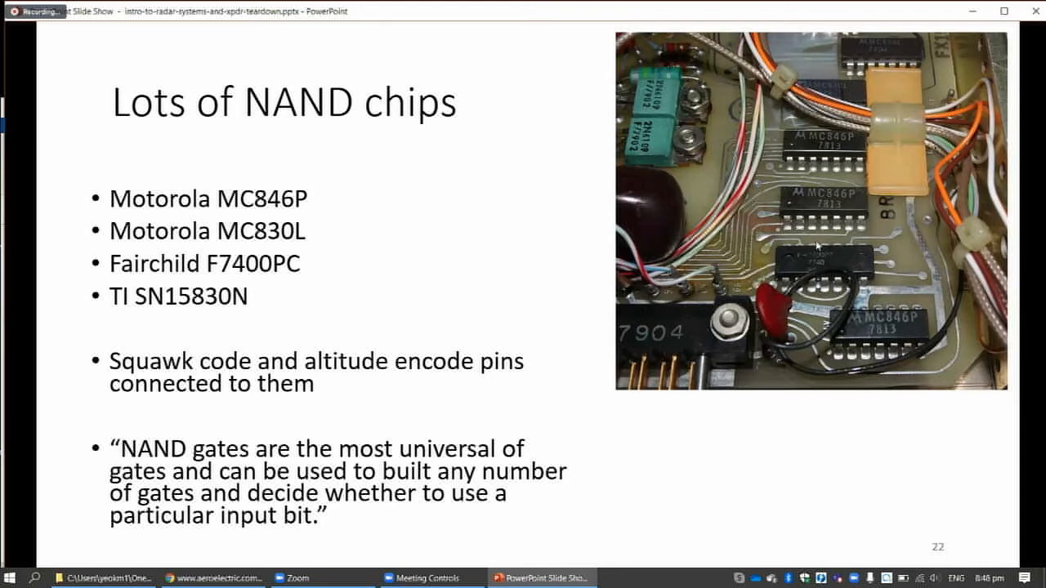
{"action": "mouse_move", "coordinate": [831, 254]}
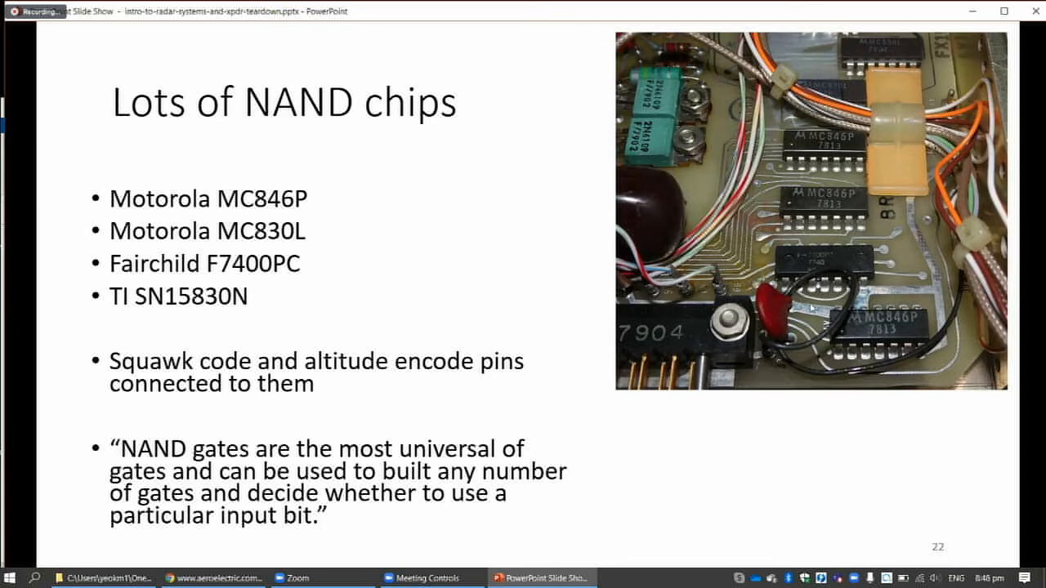
{"action": "mouse_move", "coordinate": [808, 202]}
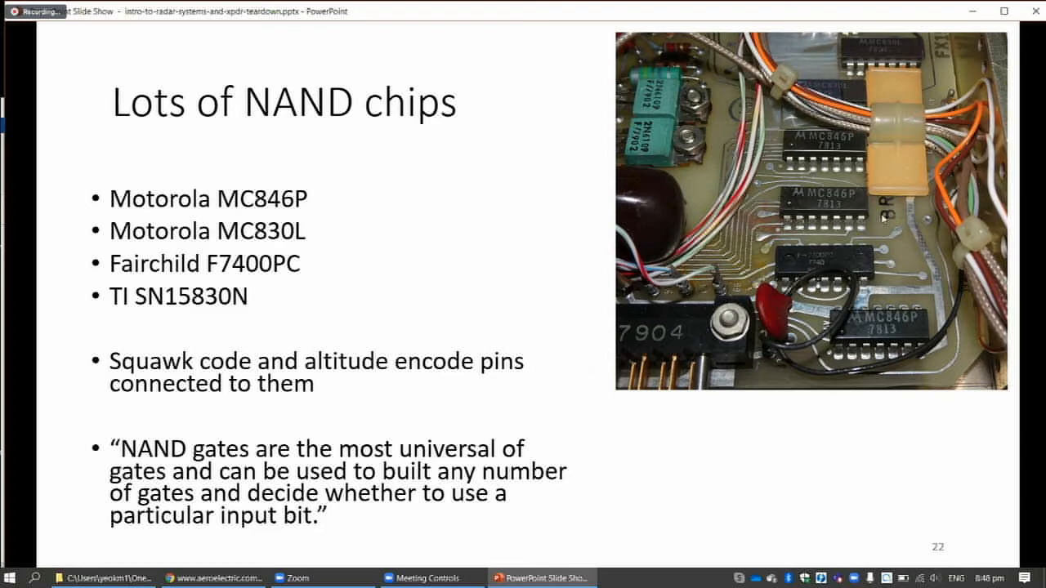
{"action": "mouse_move", "coordinate": [595, 350]}
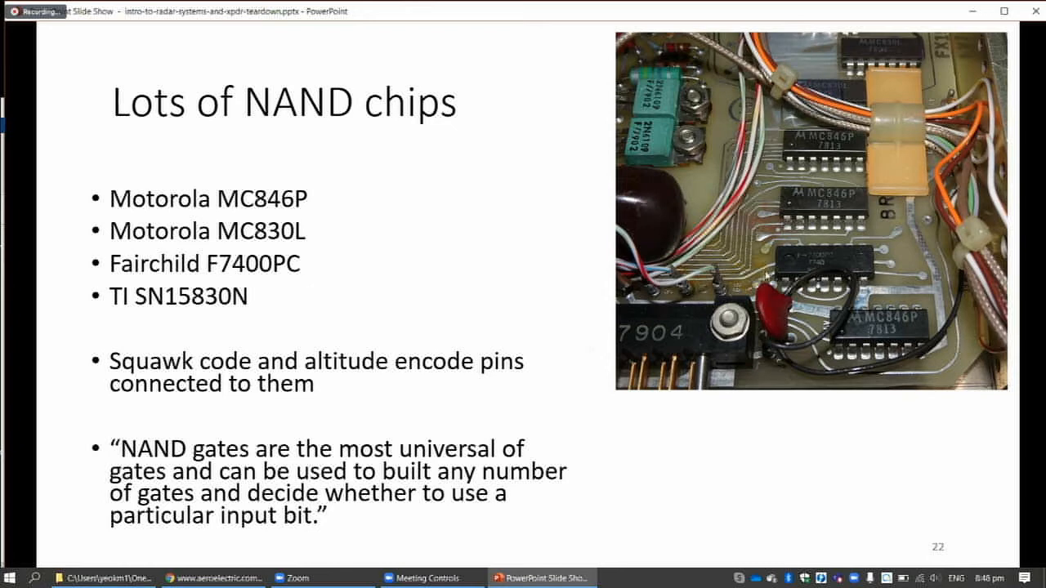
{"action": "mouse_move", "coordinate": [853, 250]}
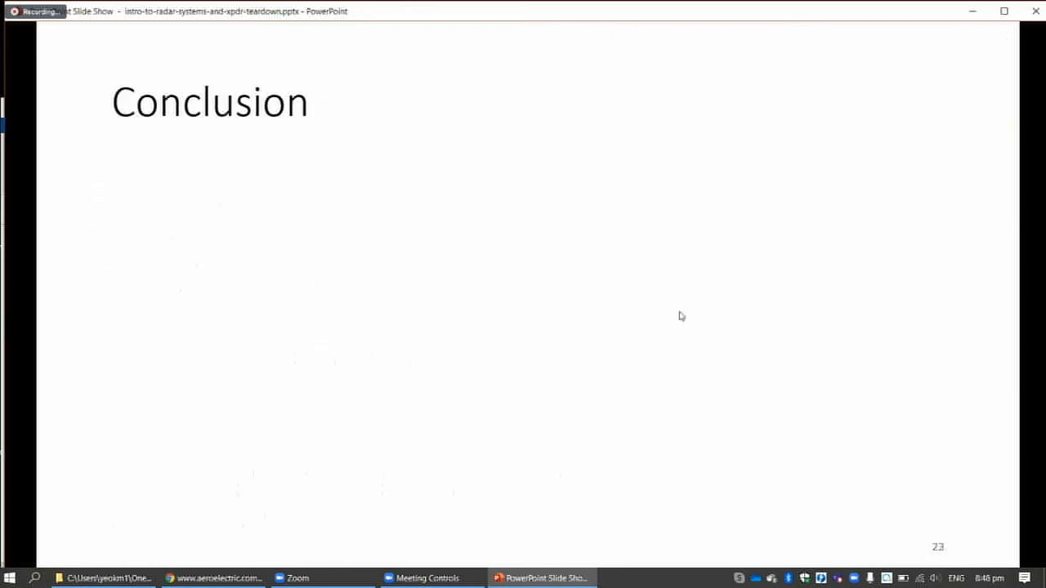
- Reveal the Challenging process bullets on the Conclusion slide
{"action": "key", "text": "Right"}
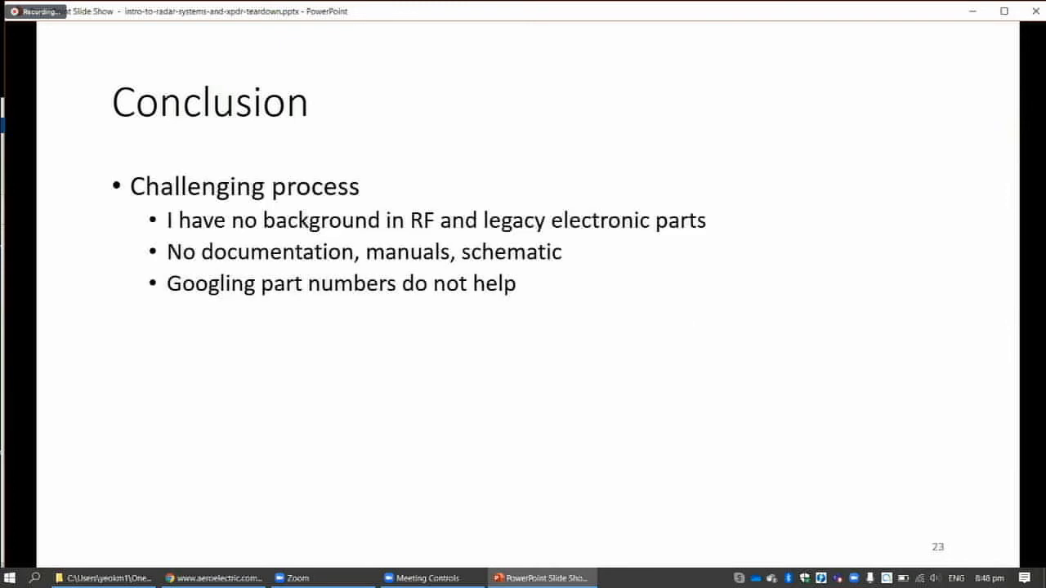
{"action": "mouse_move", "coordinate": [572, 301]}
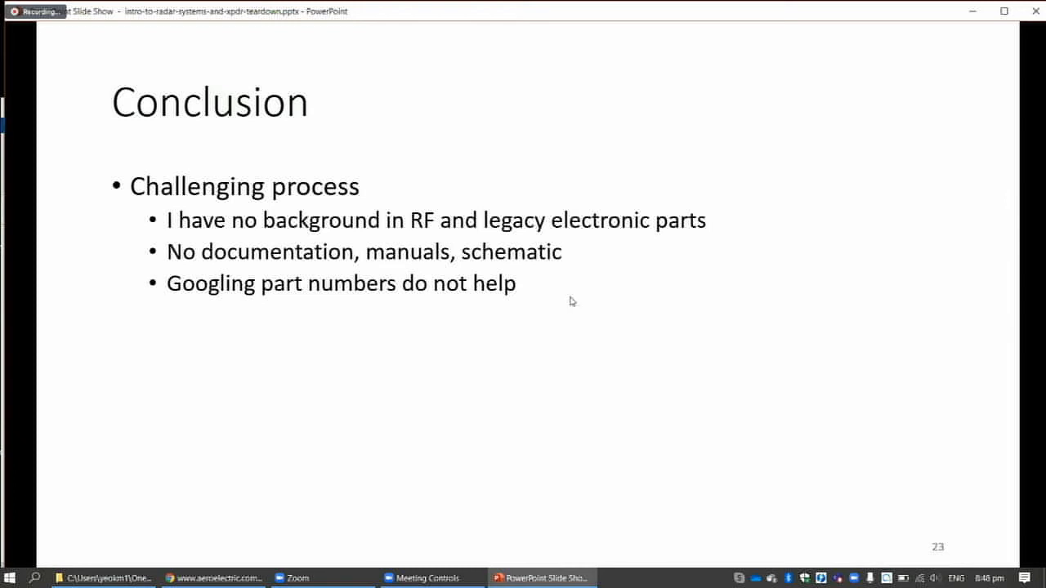
{"action": "mouse_move", "coordinate": [575, 305]}
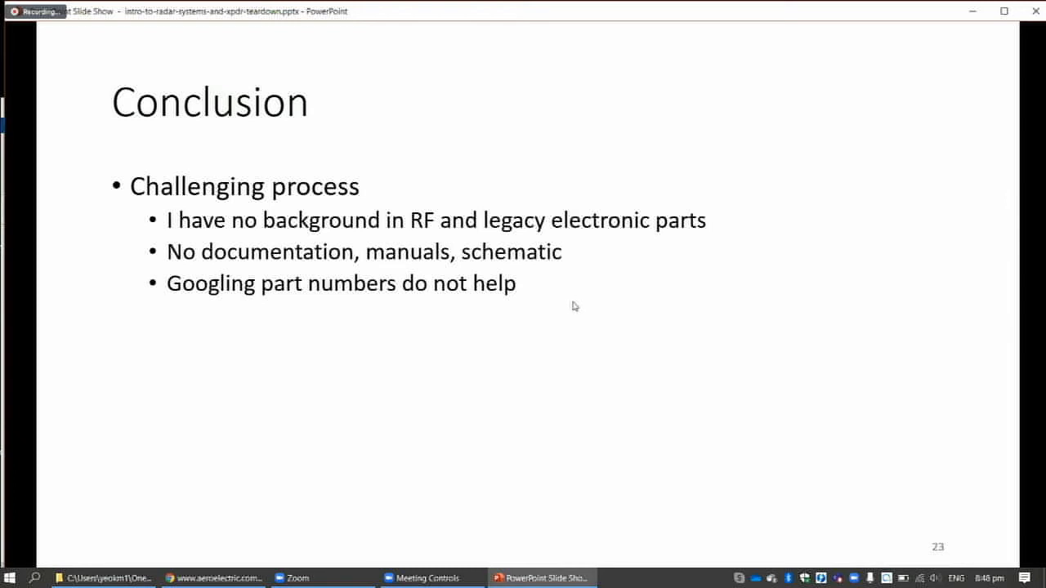
{"action": "mouse_move", "coordinate": [576, 309]}
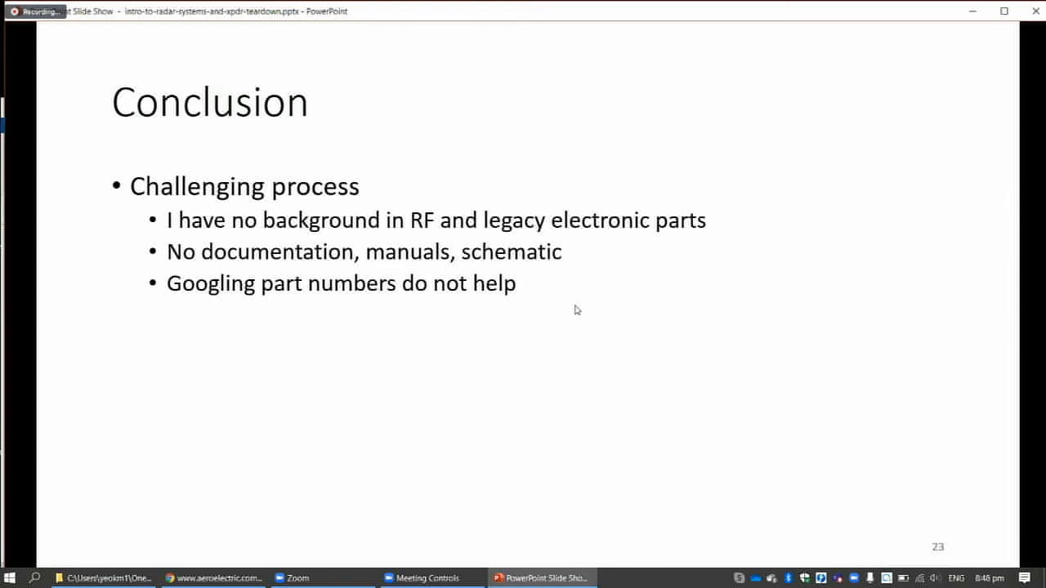
{"action": "mouse_move", "coordinate": [584, 309]}
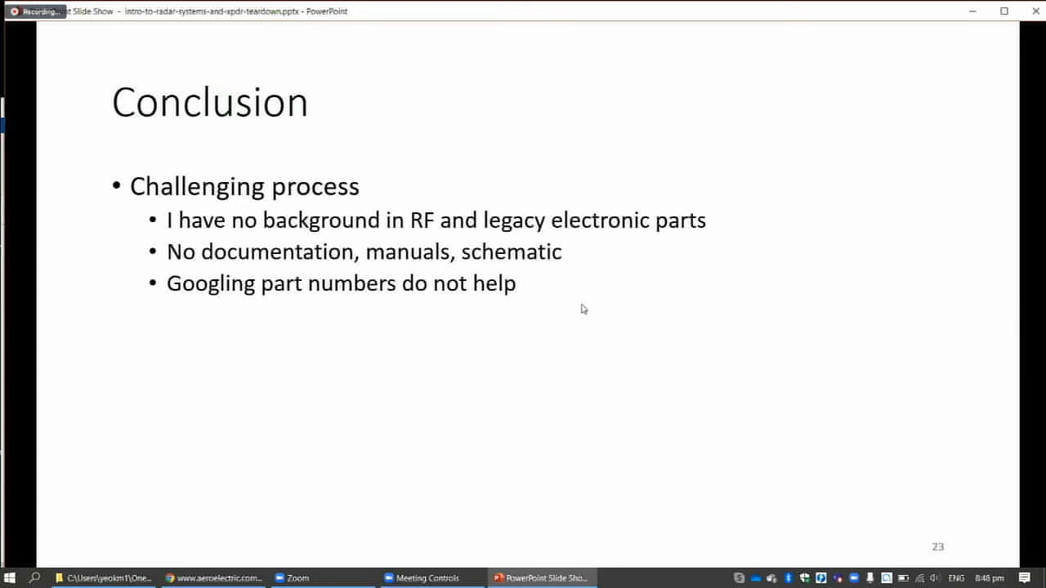
{"action": "mouse_move", "coordinate": [567, 309]}
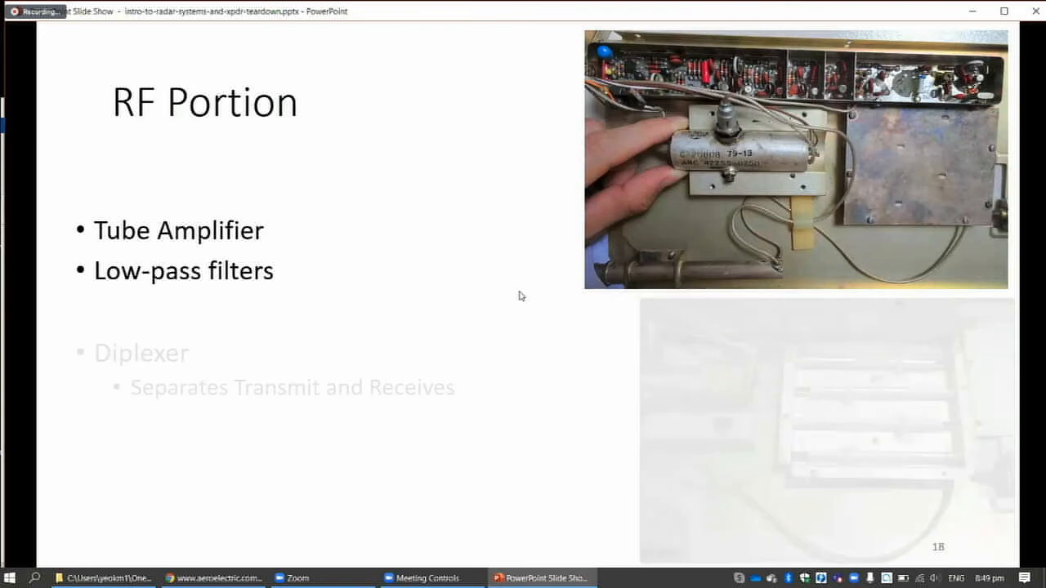
{"action": "key", "text": "right"}
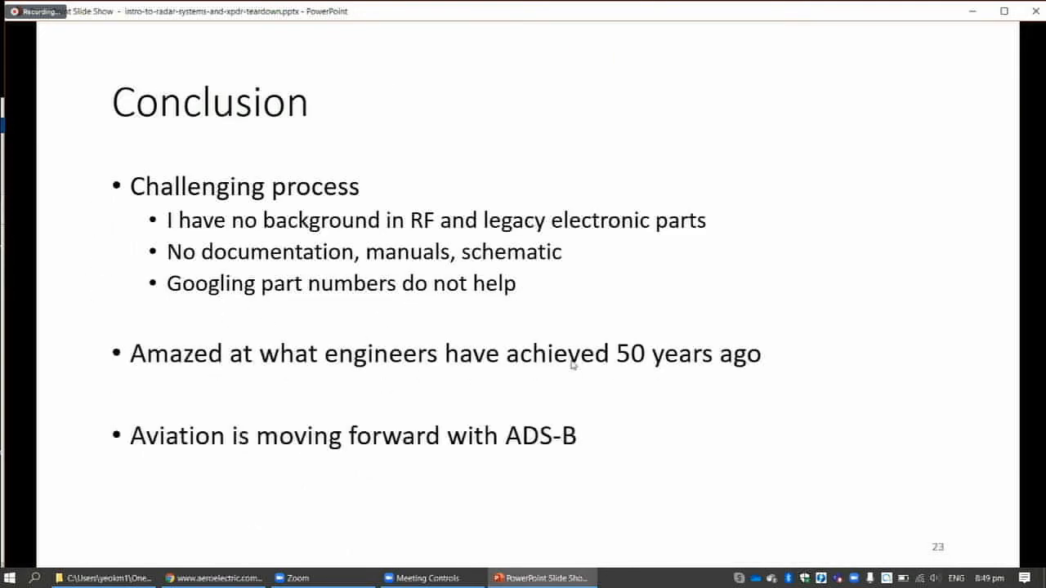
{"action": "mouse_move", "coordinate": [688, 380]}
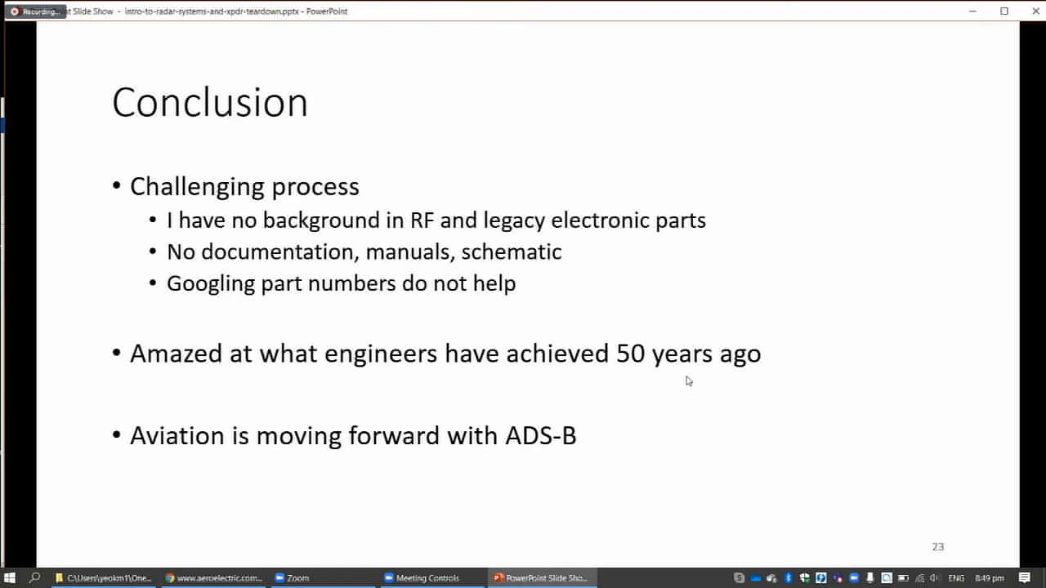
{"action": "mouse_move", "coordinate": [633, 359]}
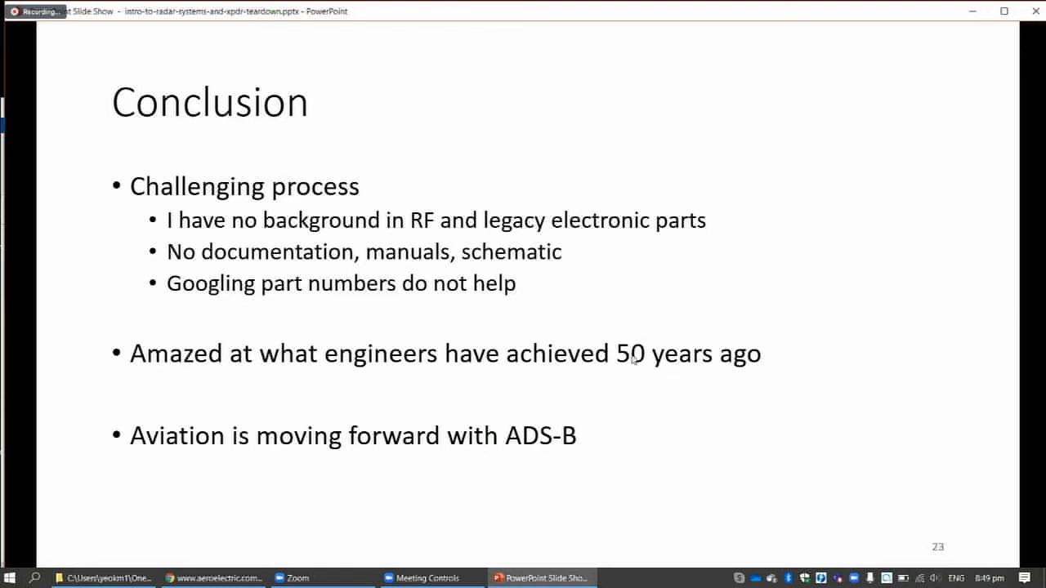
{"action": "mouse_move", "coordinate": [481, 418]}
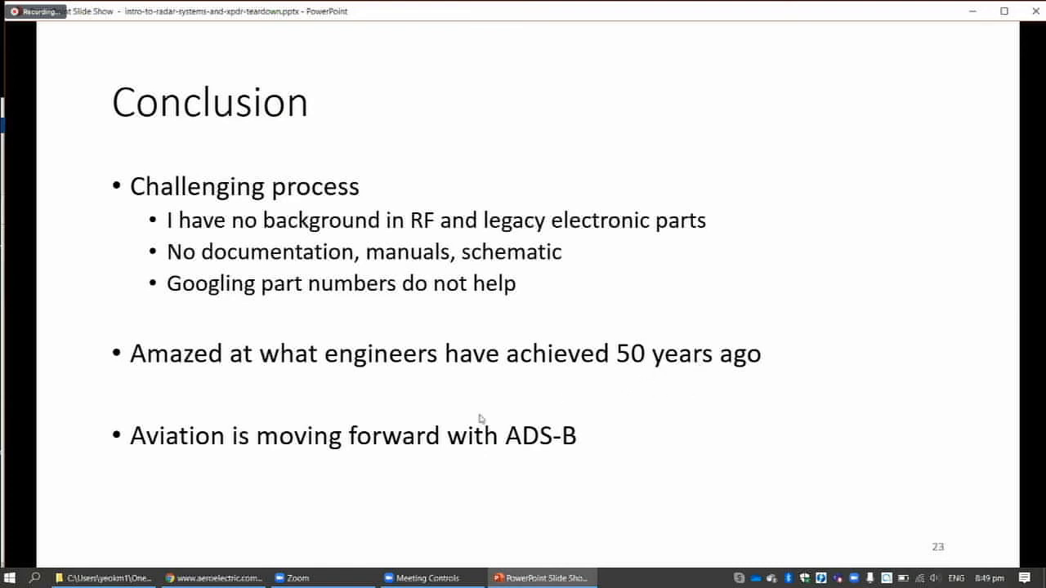
{"action": "mouse_move", "coordinate": [333, 461]}
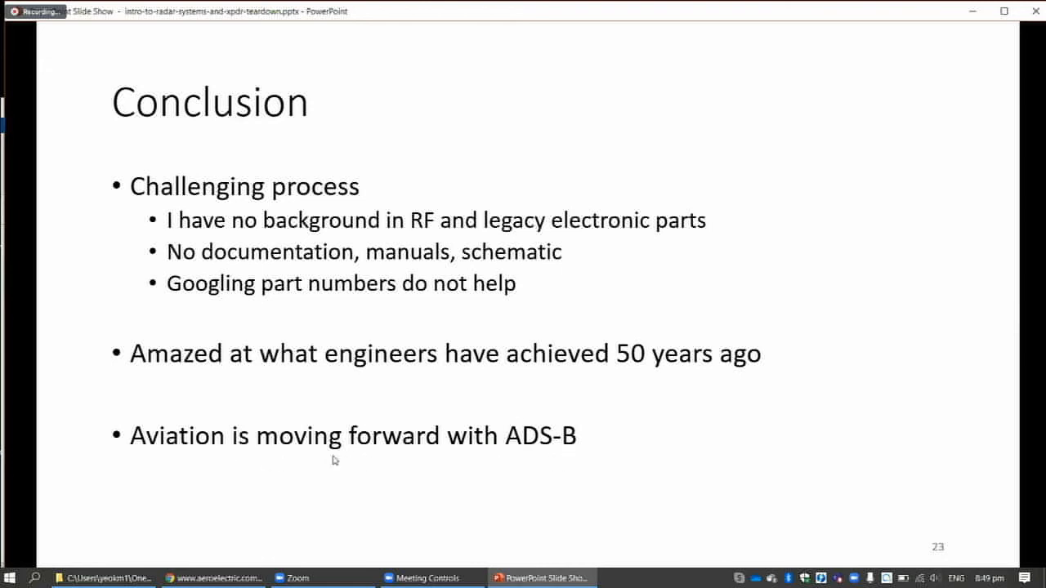
{"action": "mouse_move", "coordinate": [675, 434]}
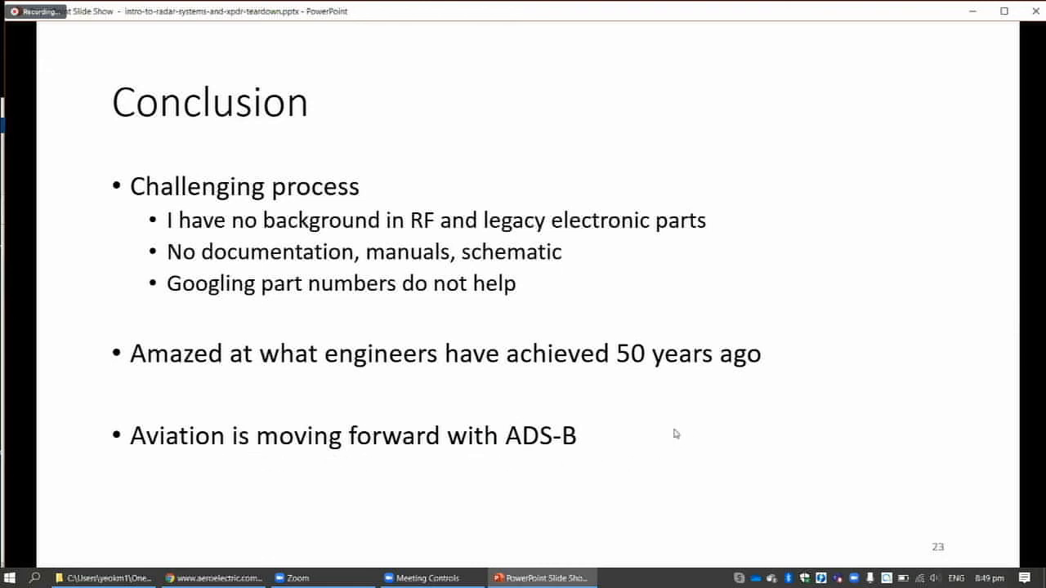
{"action": "mouse_move", "coordinate": [539, 417]}
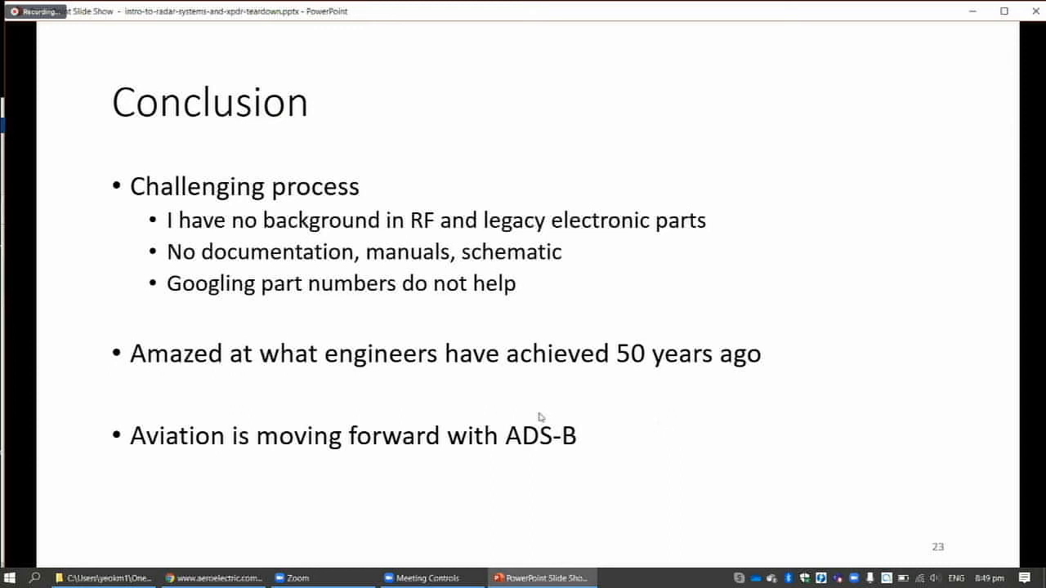
{"action": "mouse_move", "coordinate": [576, 462]}
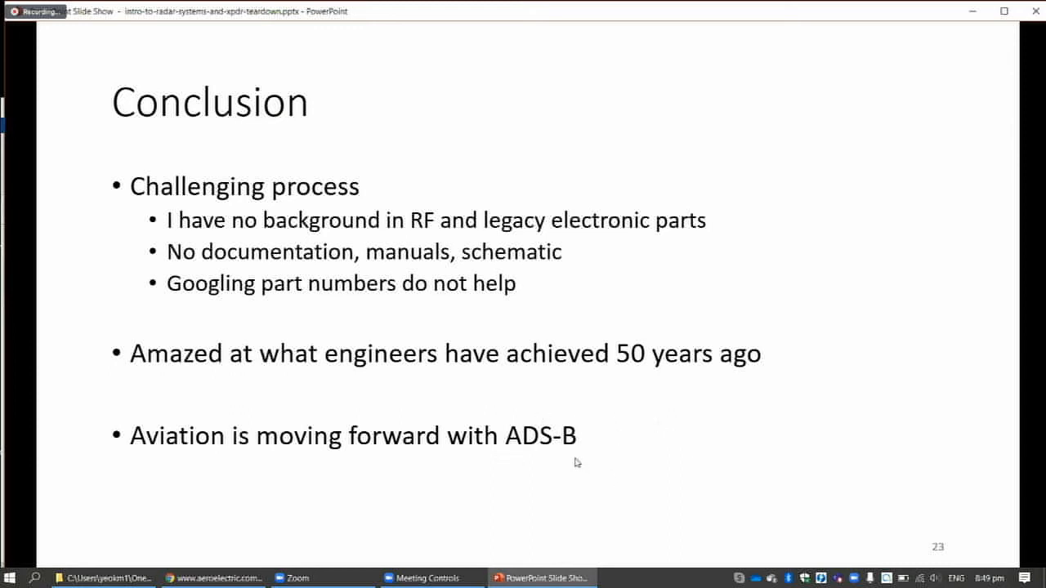
{"action": "mouse_move", "coordinate": [573, 450]}
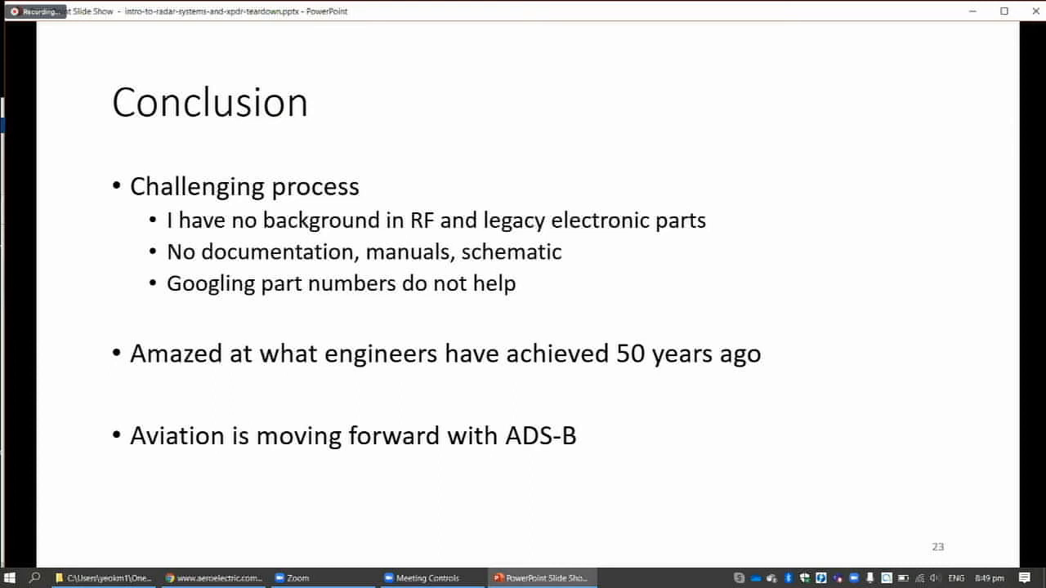
{"action": "mouse_move", "coordinate": [363, 346]}
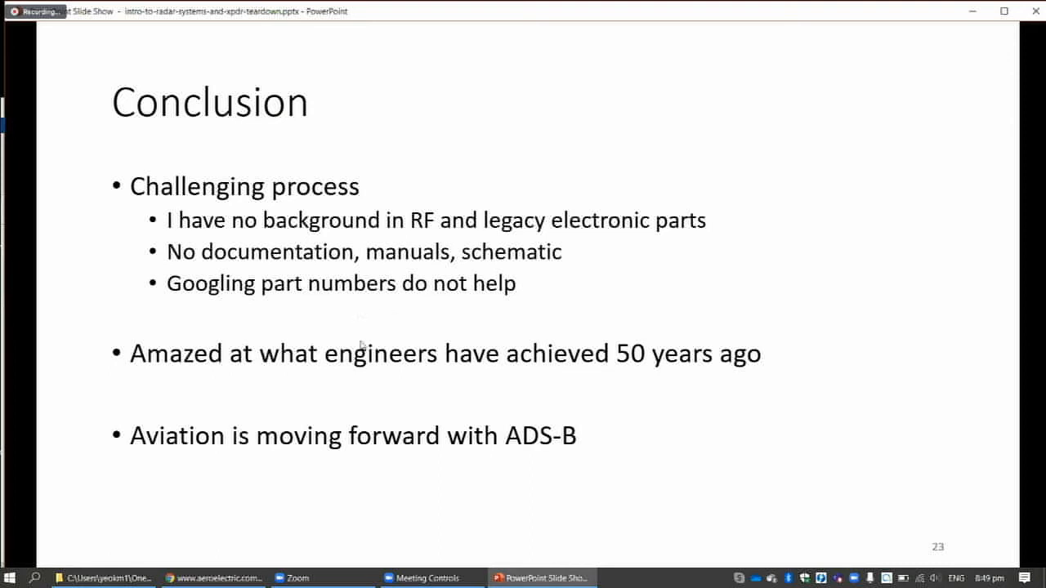
{"action": "mouse_move", "coordinate": [581, 450]}
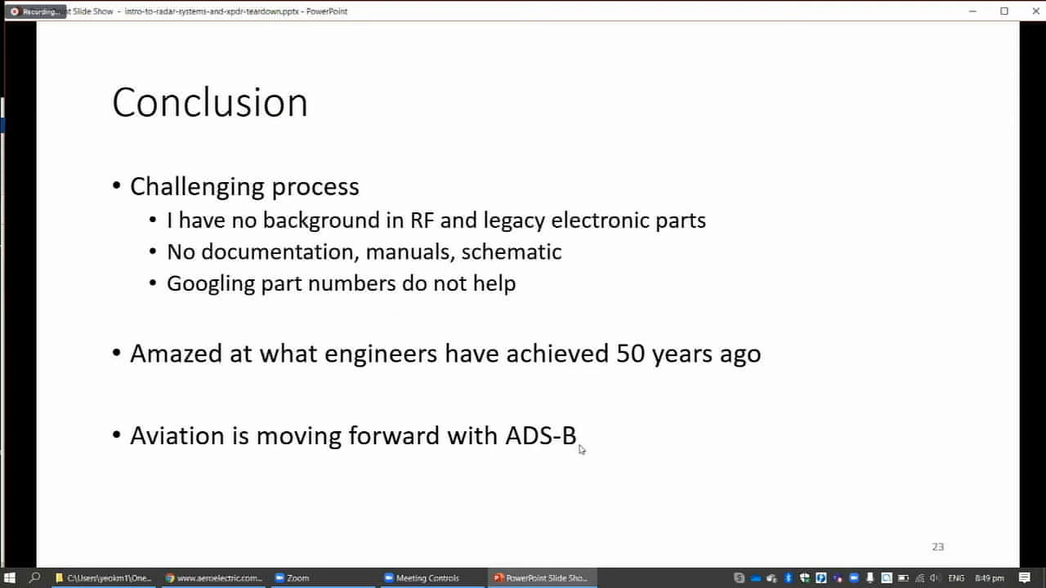
{"action": "mouse_move", "coordinate": [564, 449]}
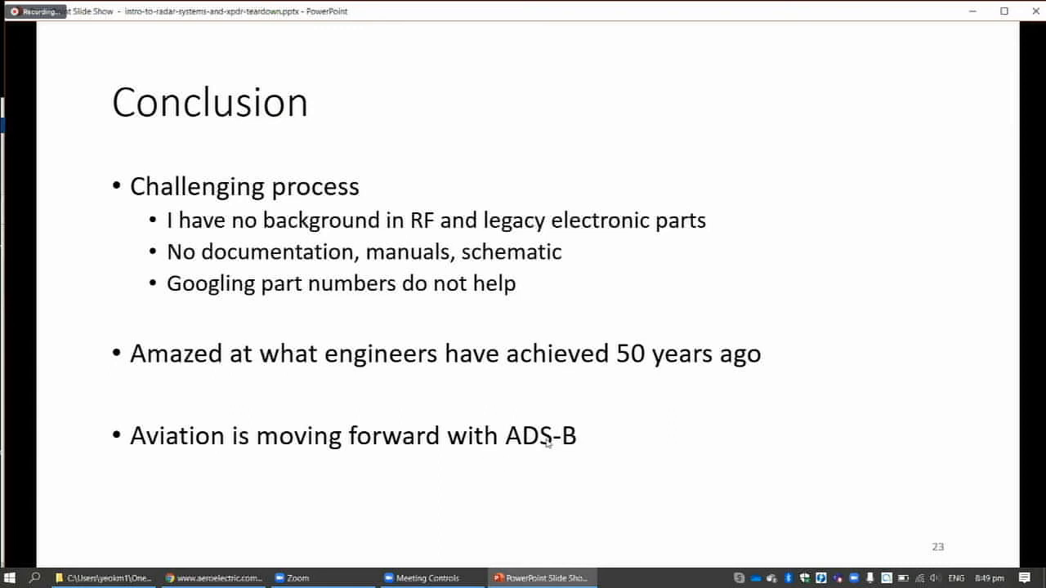
{"action": "mouse_move", "coordinate": [553, 443]}
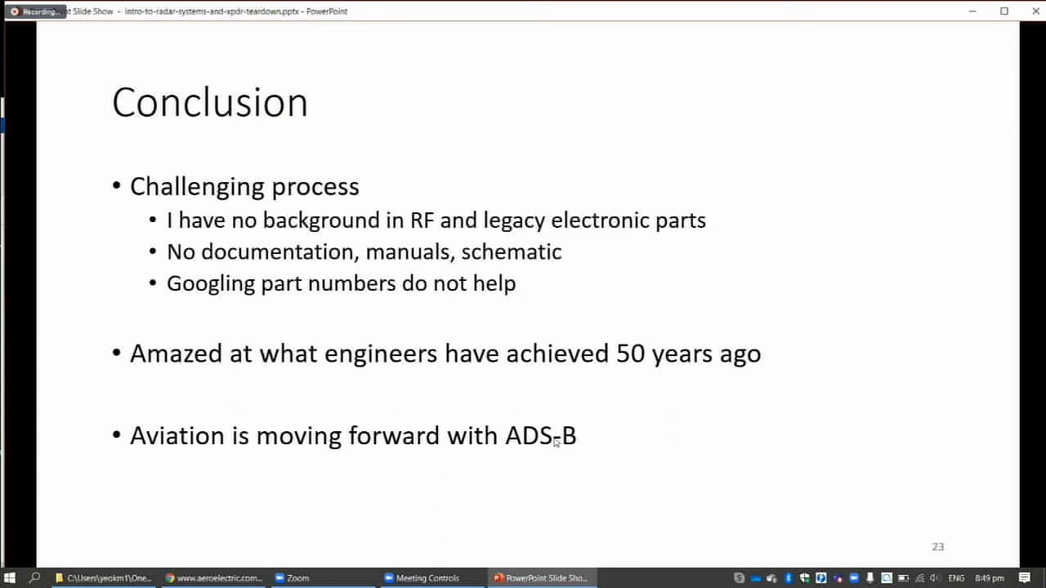
{"action": "mouse_move", "coordinate": [571, 418]}
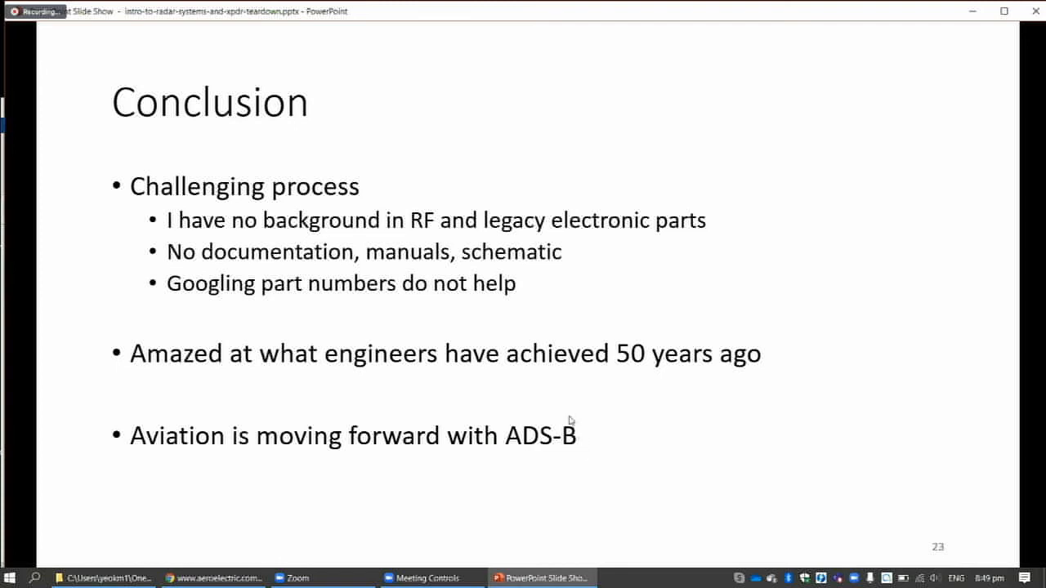
{"action": "mouse_move", "coordinate": [568, 419]}
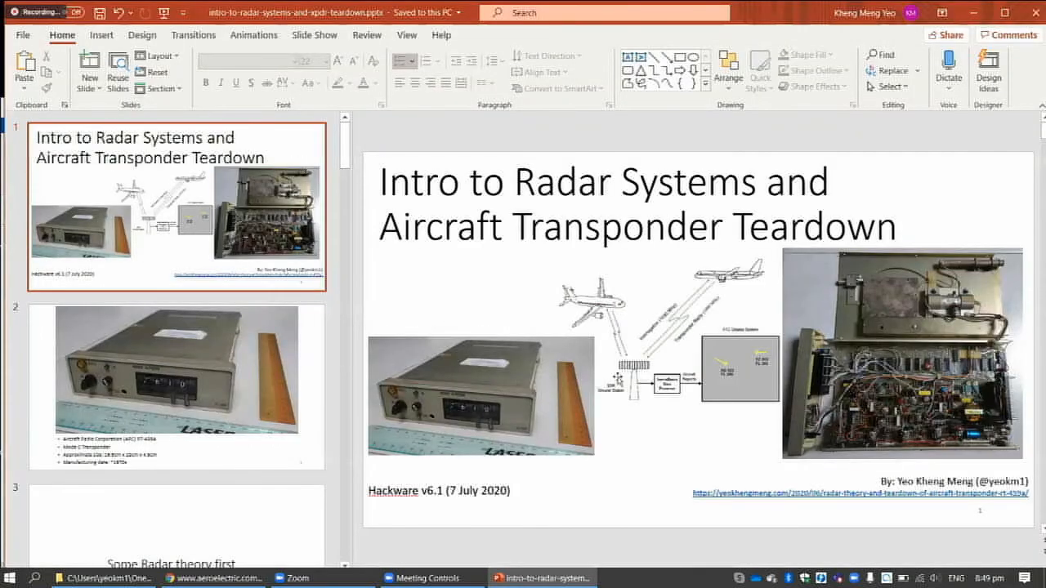
{"action": "mouse_move", "coordinate": [769, 158]}
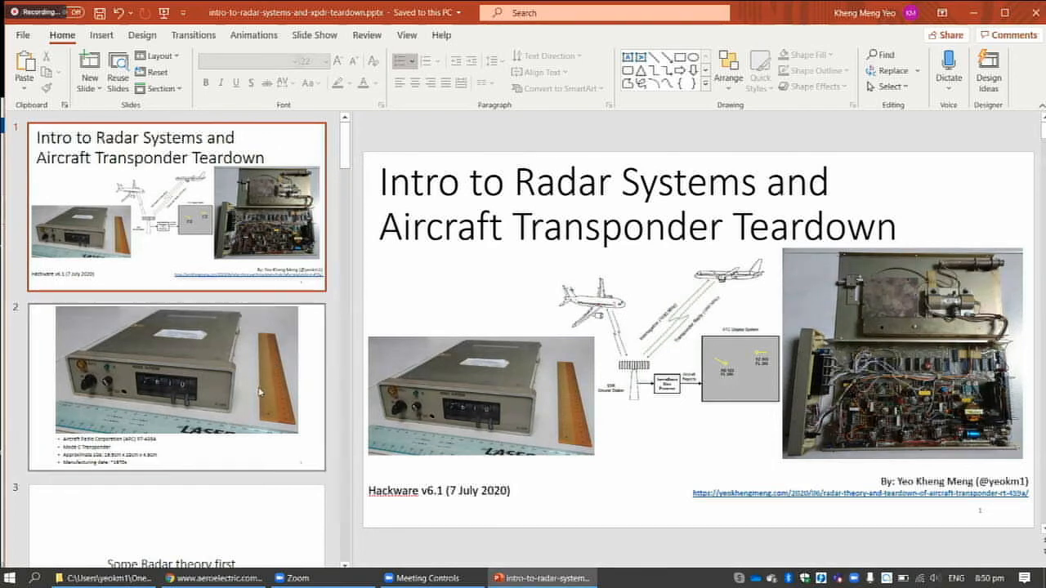
- Open slide 2, the Aircraft Radio Corporation RT-459A Mode C transponder photo
{"action": "left_click", "coordinate": [175, 387]}
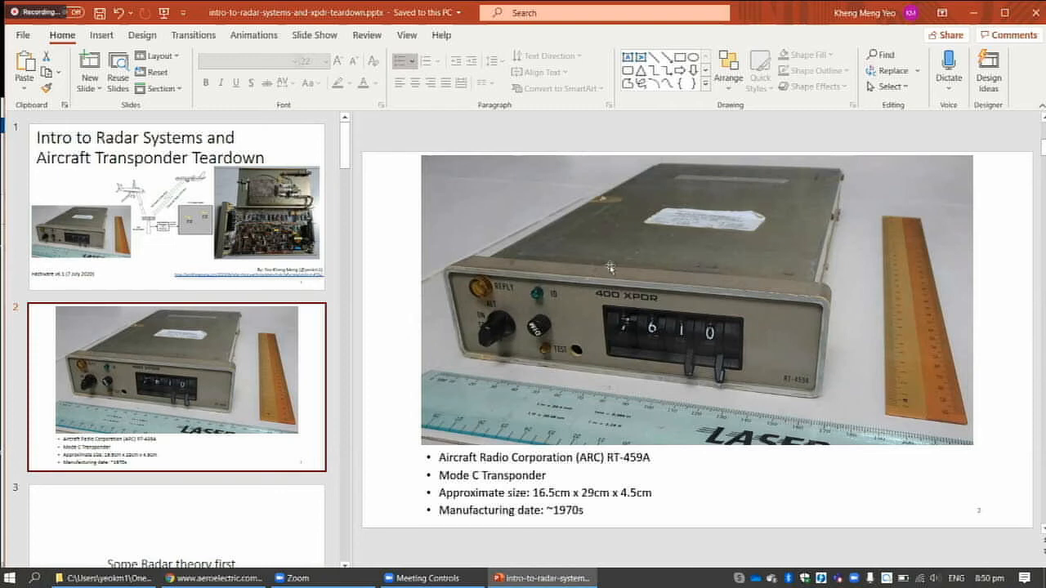
{"action": "mouse_move", "coordinate": [376, 321]}
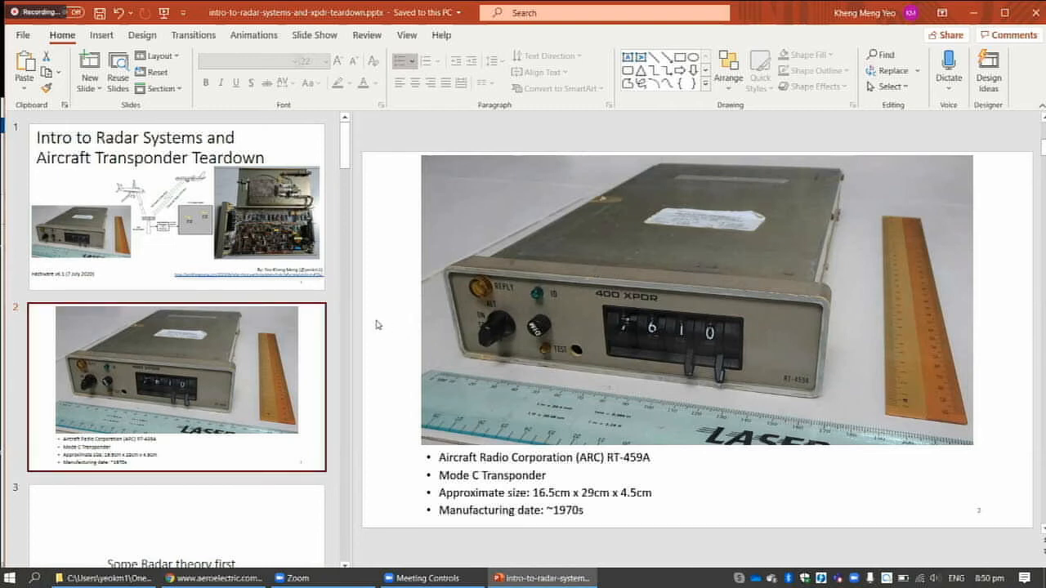
{"action": "mouse_move", "coordinate": [408, 323]}
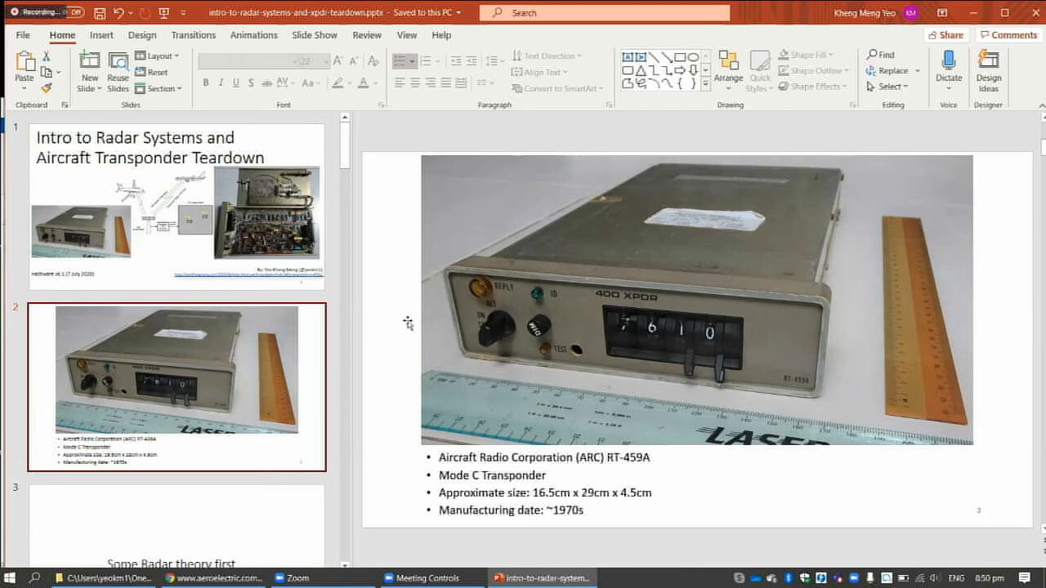
{"action": "mouse_move", "coordinate": [453, 321]}
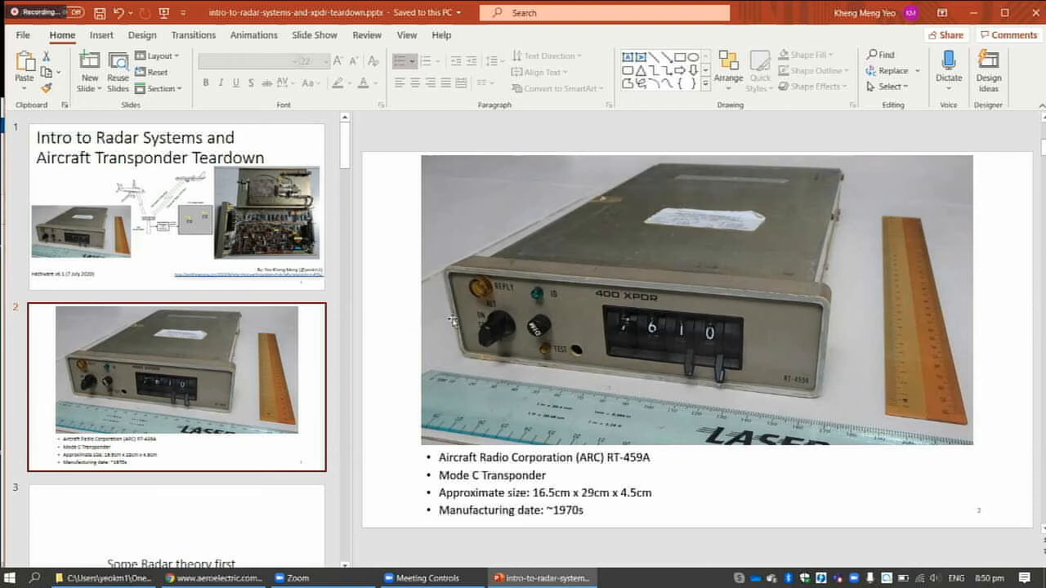
{"action": "mouse_move", "coordinate": [573, 315]}
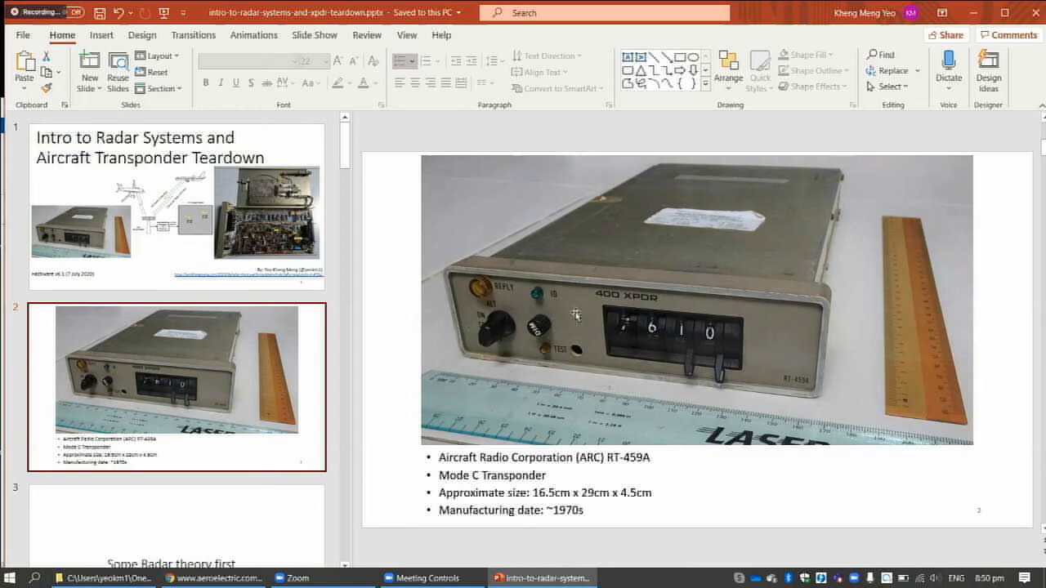
{"action": "mouse_move", "coordinate": [591, 317]}
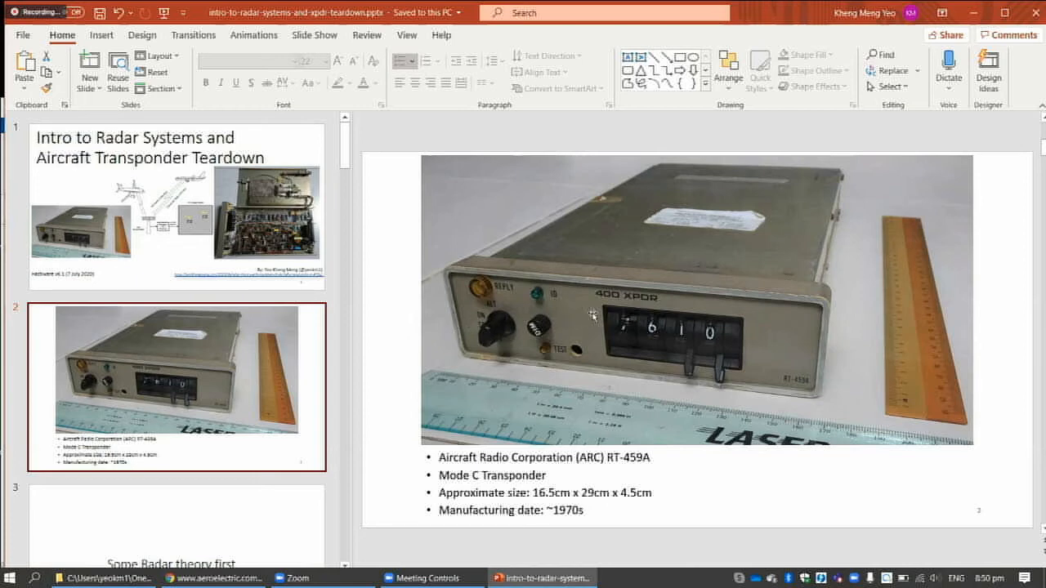
{"action": "mouse_move", "coordinate": [598, 319]}
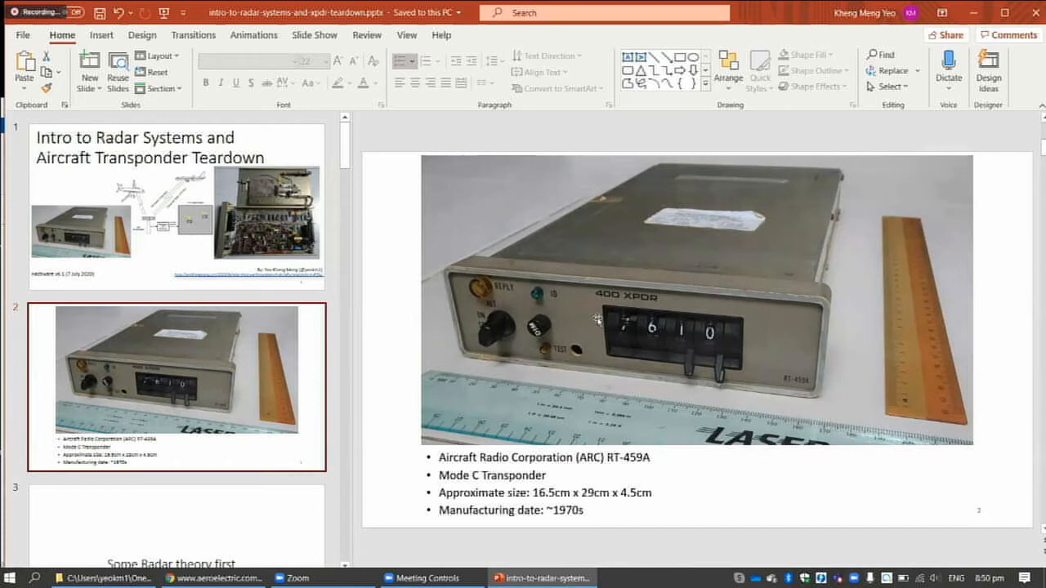
{"action": "mouse_move", "coordinate": [598, 321]}
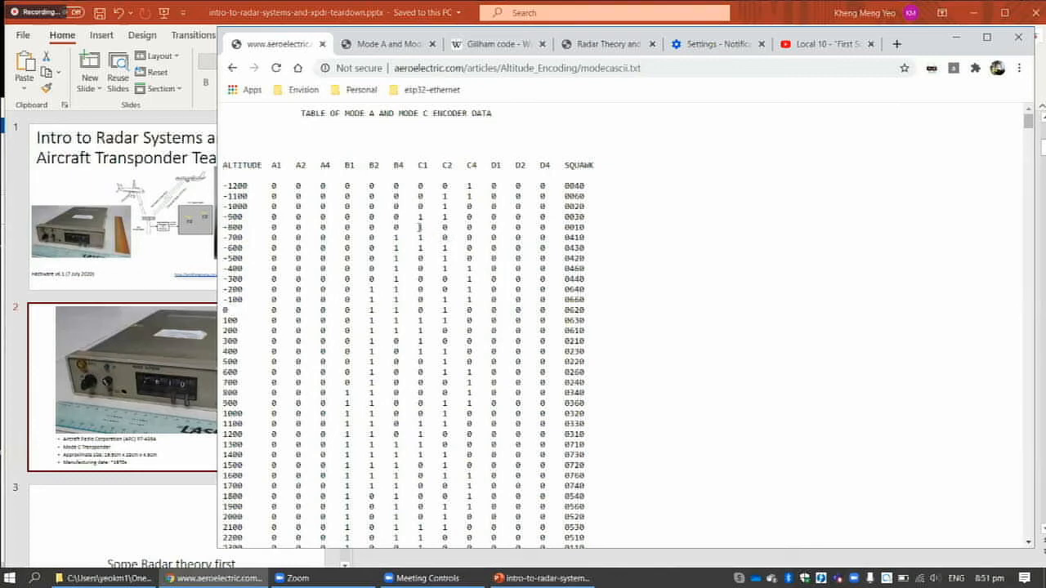
{"action": "left_click_drag", "start_coordinate": [230, 206], "coordinate": [587, 282]}
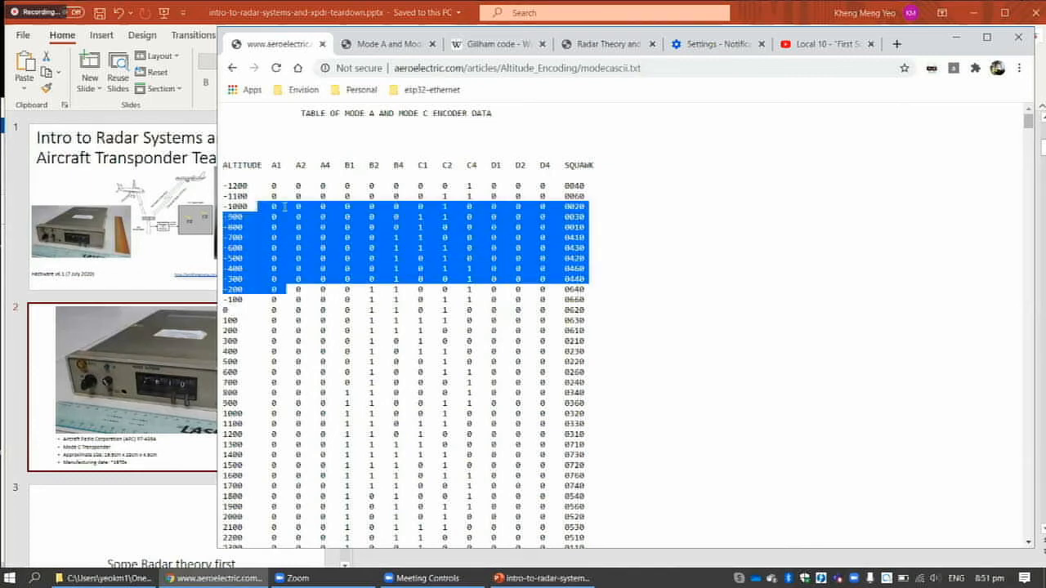
{"action": "left_click", "coordinate": [343, 205]}
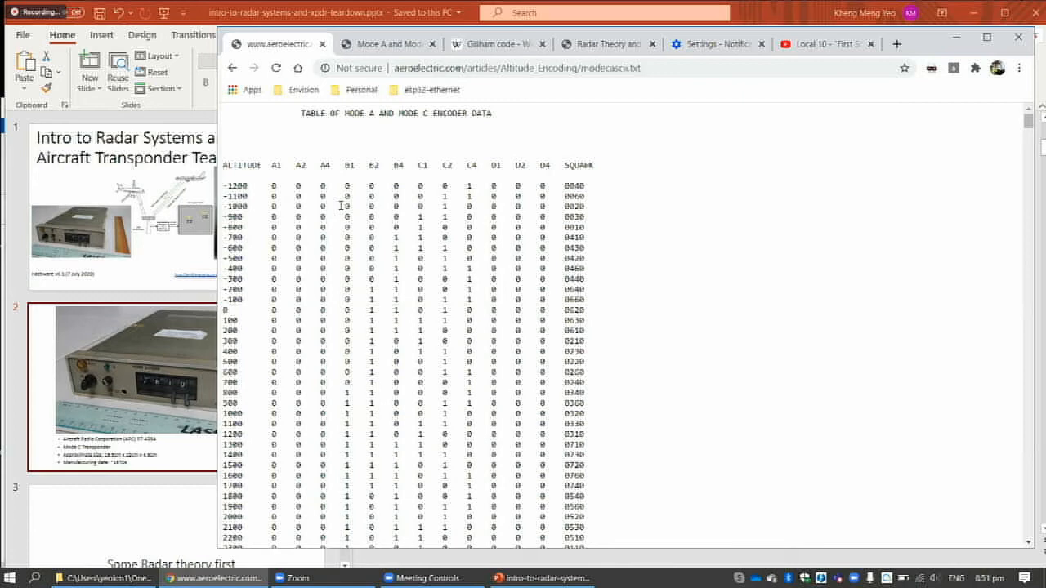
{"action": "mouse_move", "coordinate": [347, 206]}
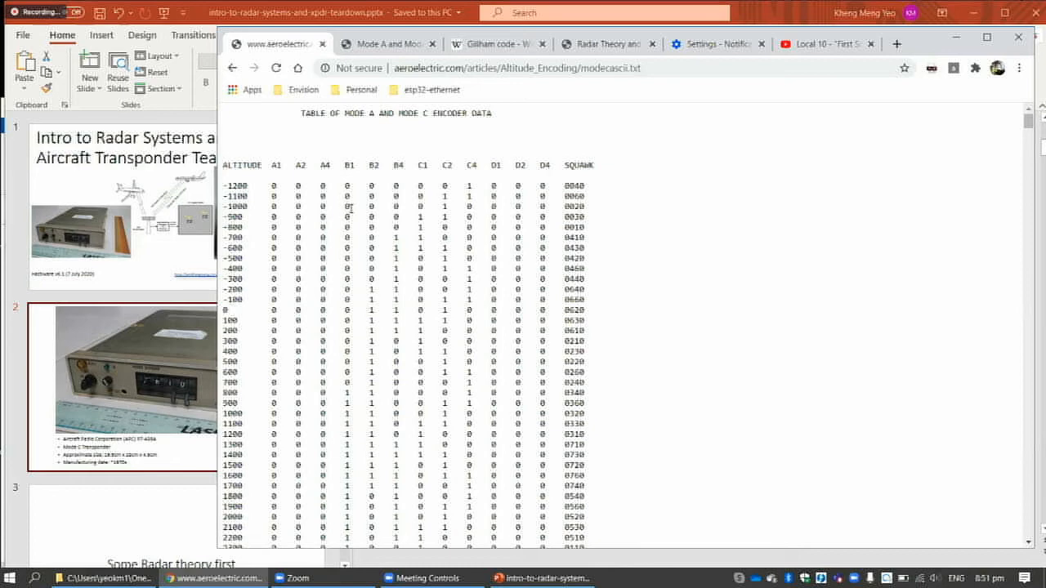
{"action": "mouse_move", "coordinate": [399, 225]}
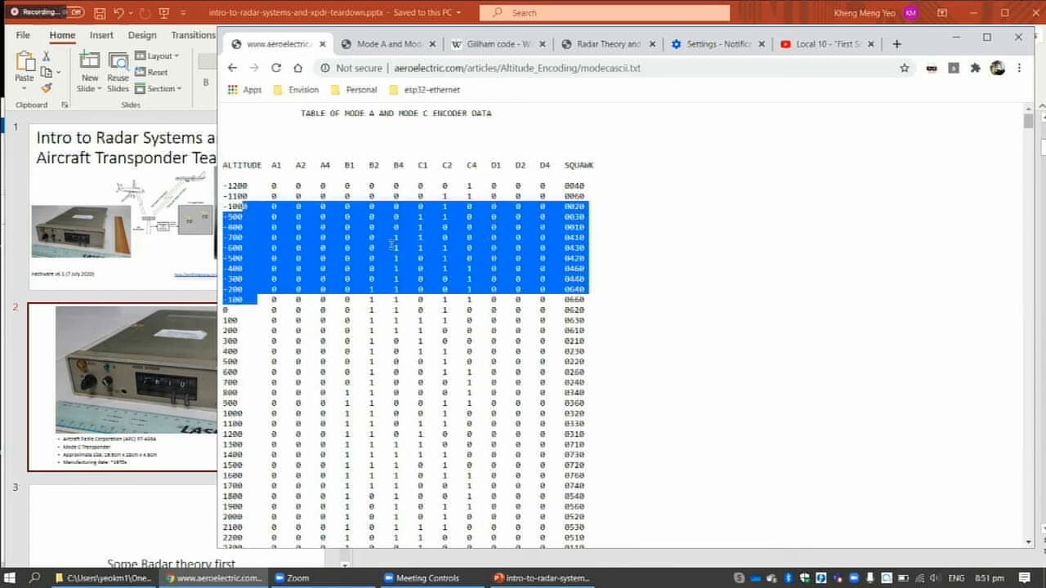
{"action": "mouse_move", "coordinate": [258, 186]}
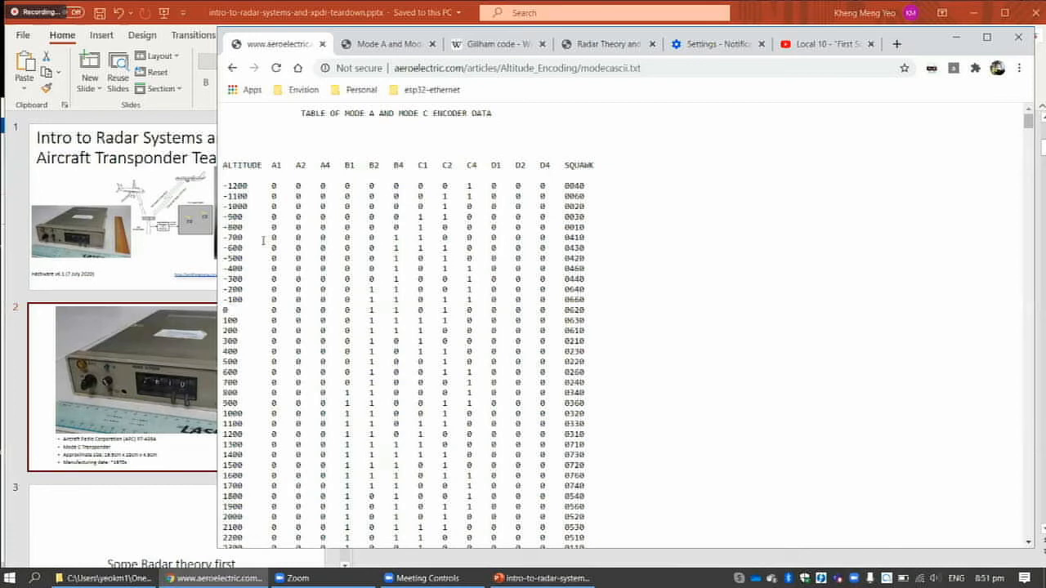
{"action": "mouse_move", "coordinate": [263, 217]}
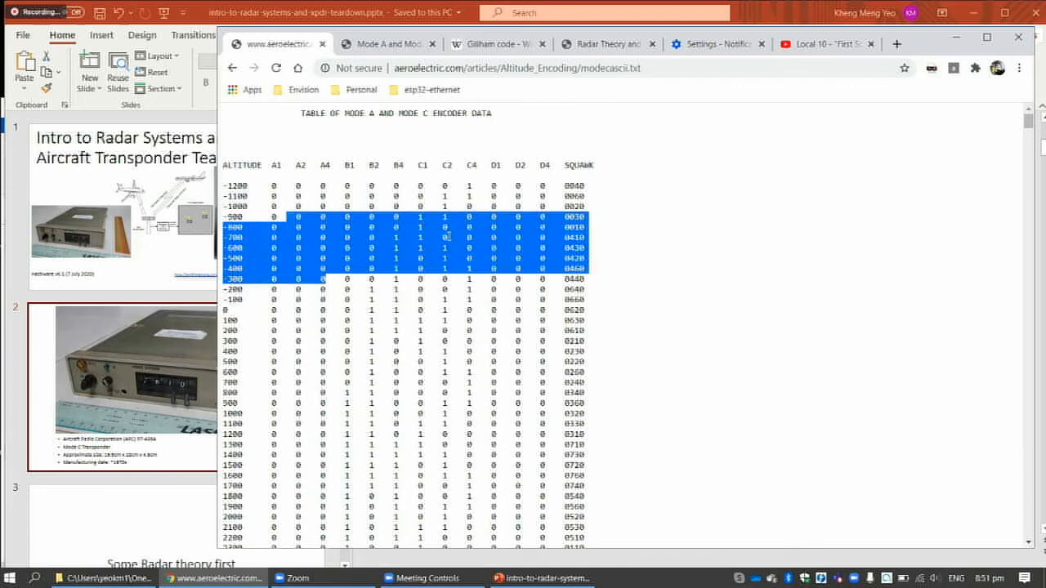
{"action": "left_click", "coordinate": [296, 268]}
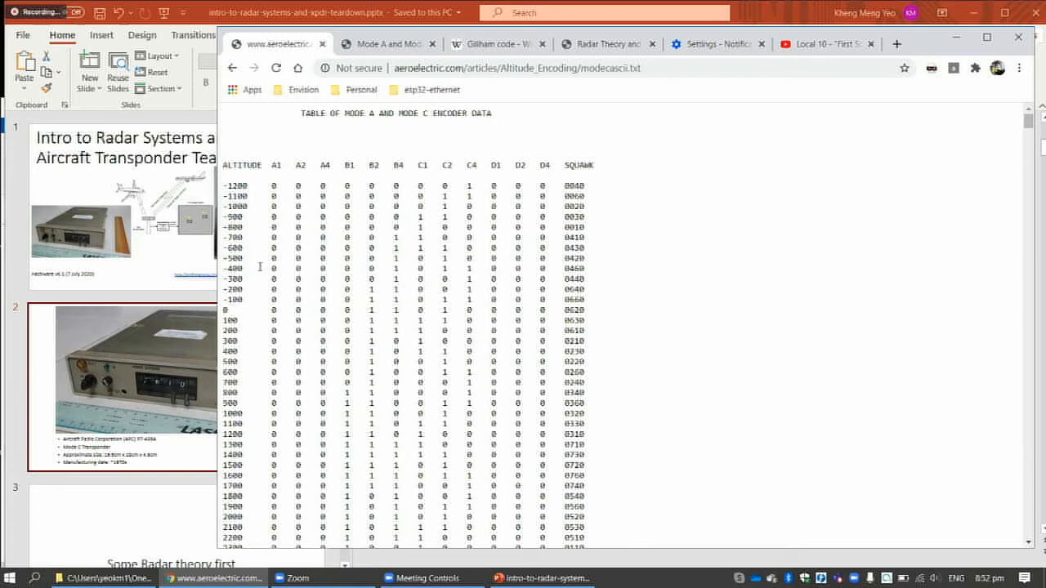
{"action": "mouse_move", "coordinate": [263, 235]}
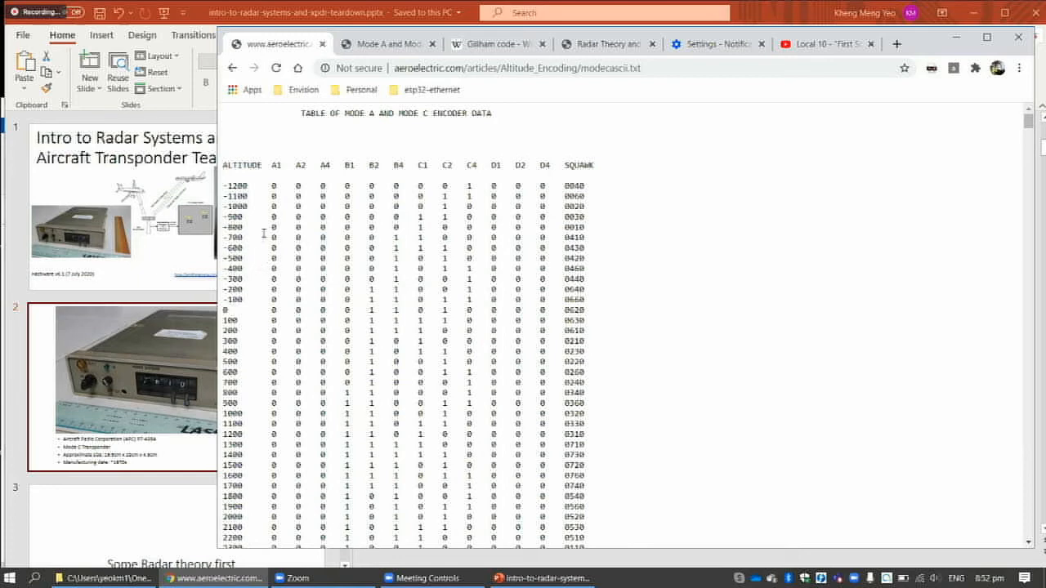
{"action": "mouse_move", "coordinate": [264, 190]}
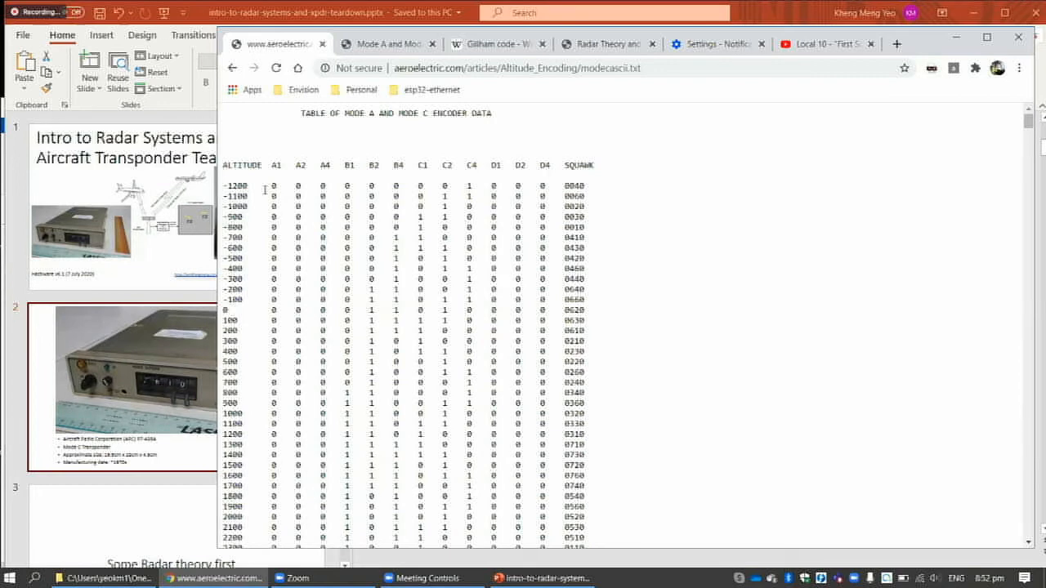
{"action": "left_click_drag", "start_coordinate": [254, 268], "coordinate": [572, 299]}
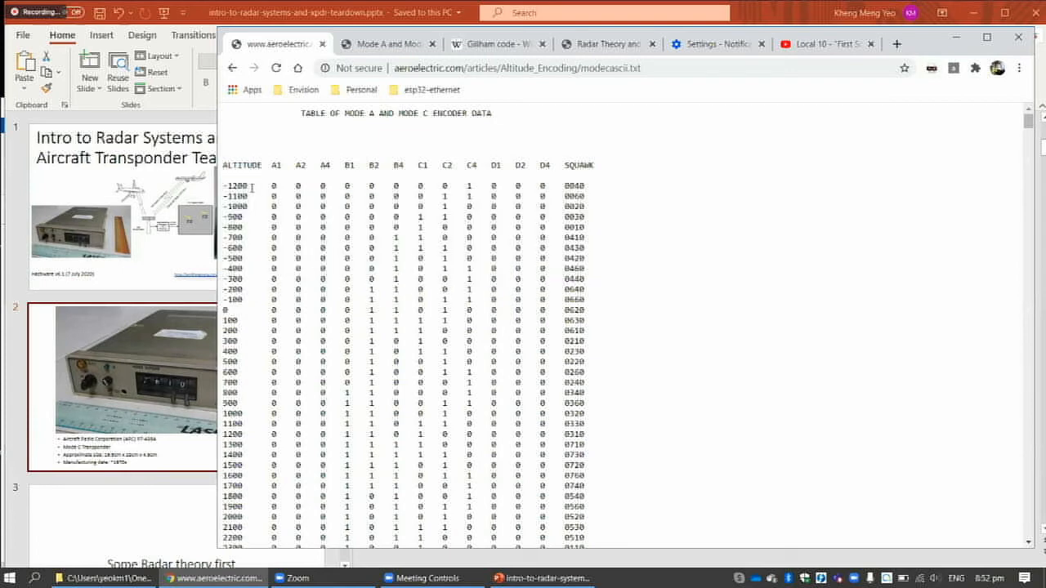
{"action": "mouse_move", "coordinate": [252, 212]}
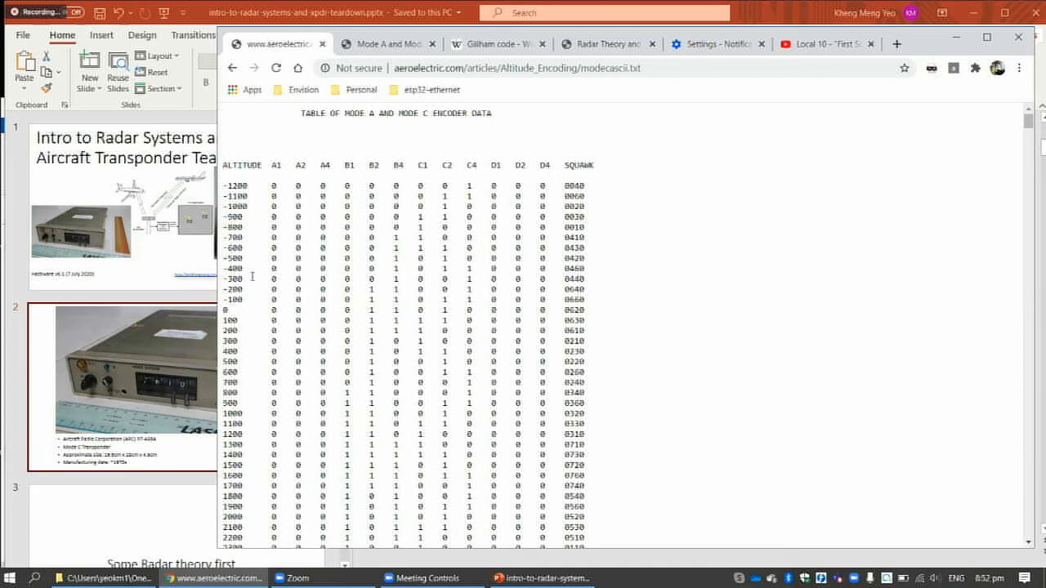
{"action": "left_click", "coordinate": [539, 578]}
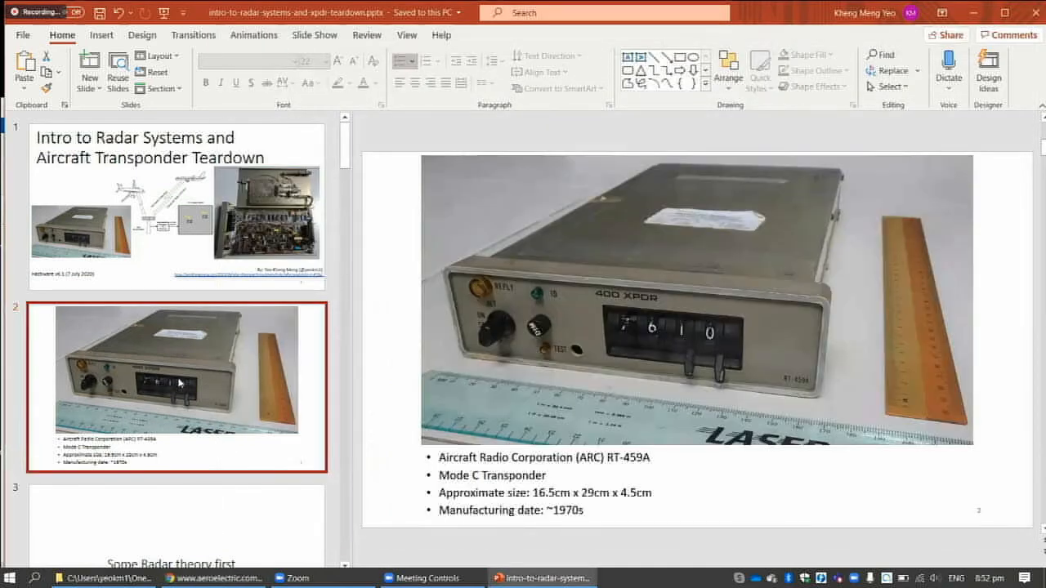
{"action": "scroll", "scroll_direction": "down", "scroll_amount": 3}
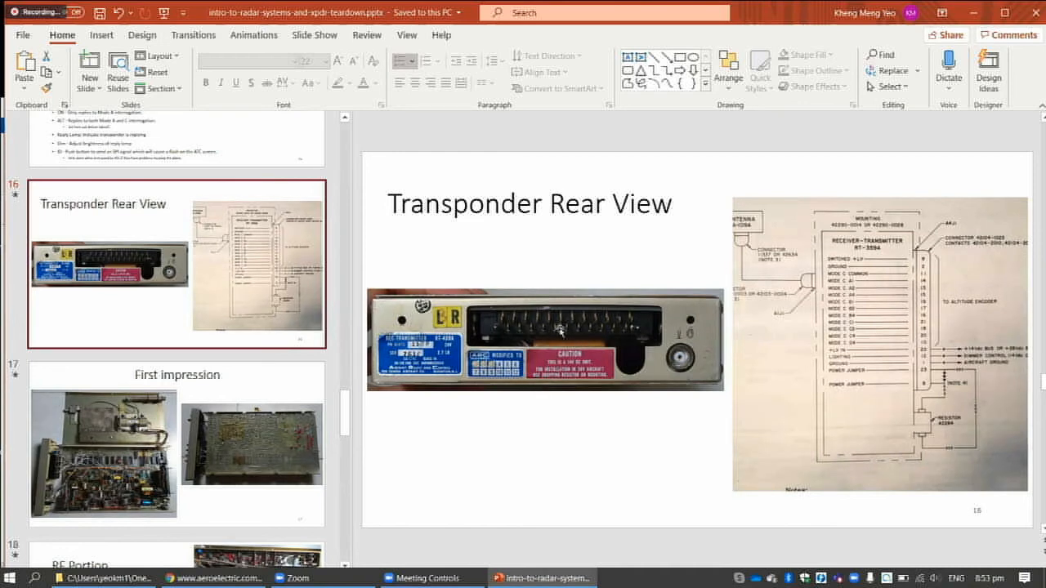
{"action": "mouse_move", "coordinate": [574, 341]}
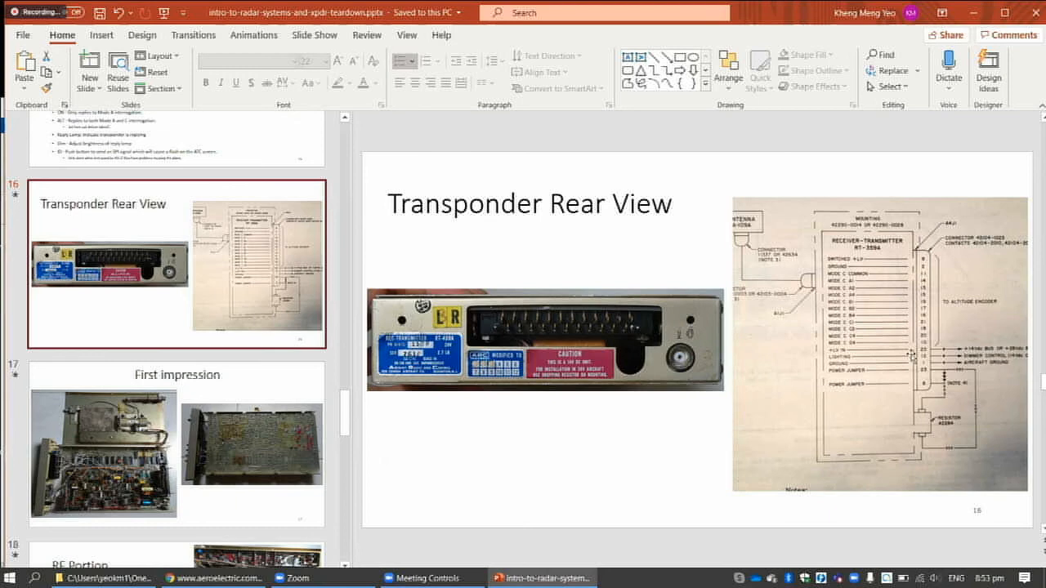
{"action": "mouse_move", "coordinate": [929, 166]}
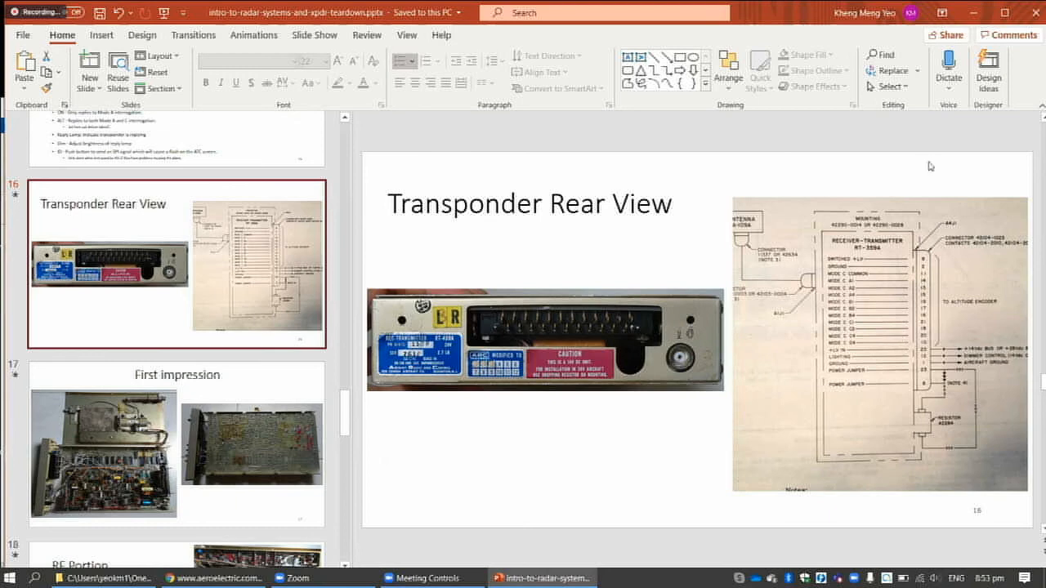
{"action": "mouse_move", "coordinate": [854, 309]}
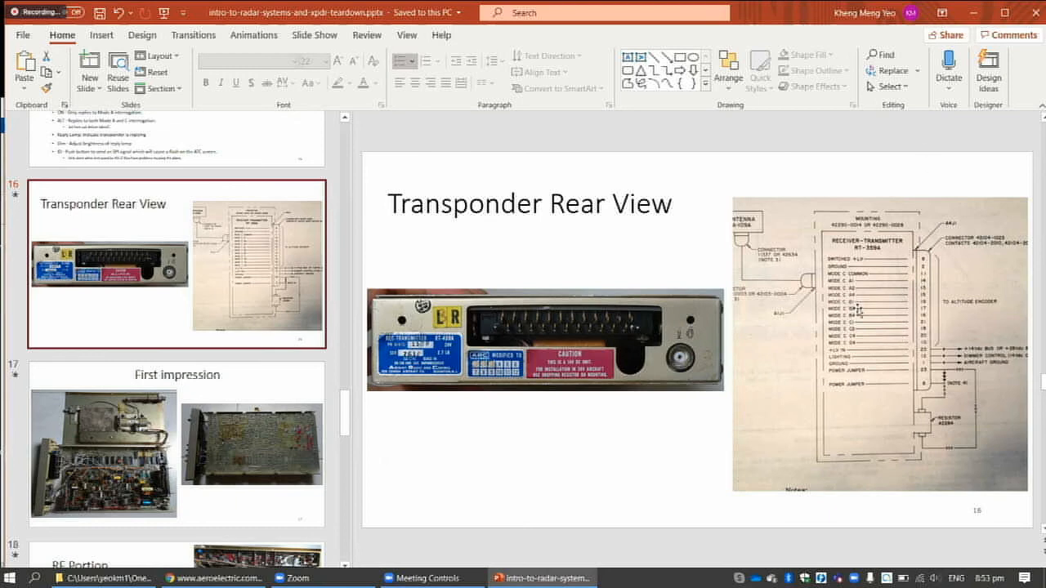
{"action": "mouse_move", "coordinate": [853, 317]}
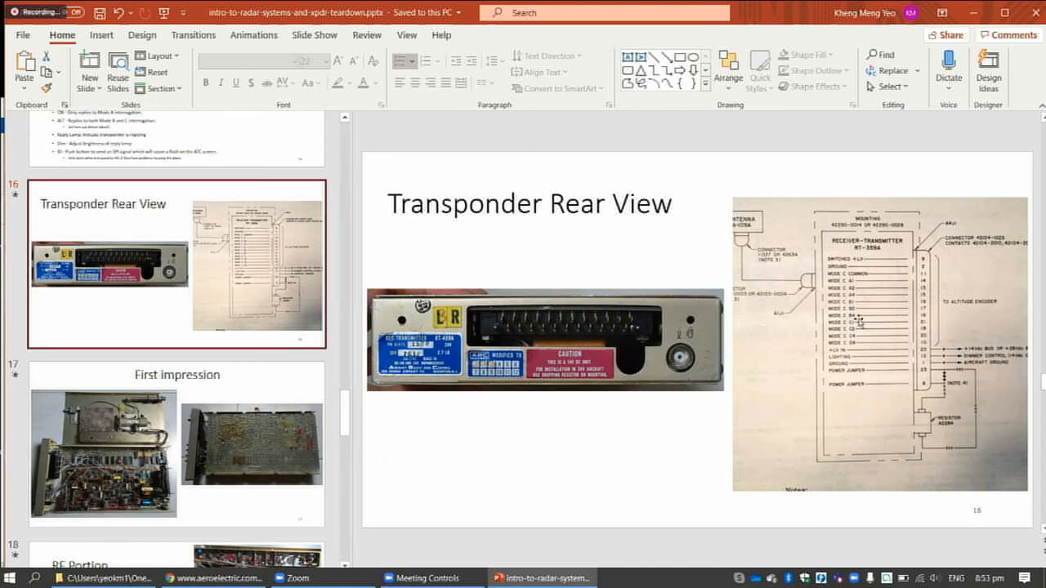
{"action": "mouse_move", "coordinate": [865, 319]}
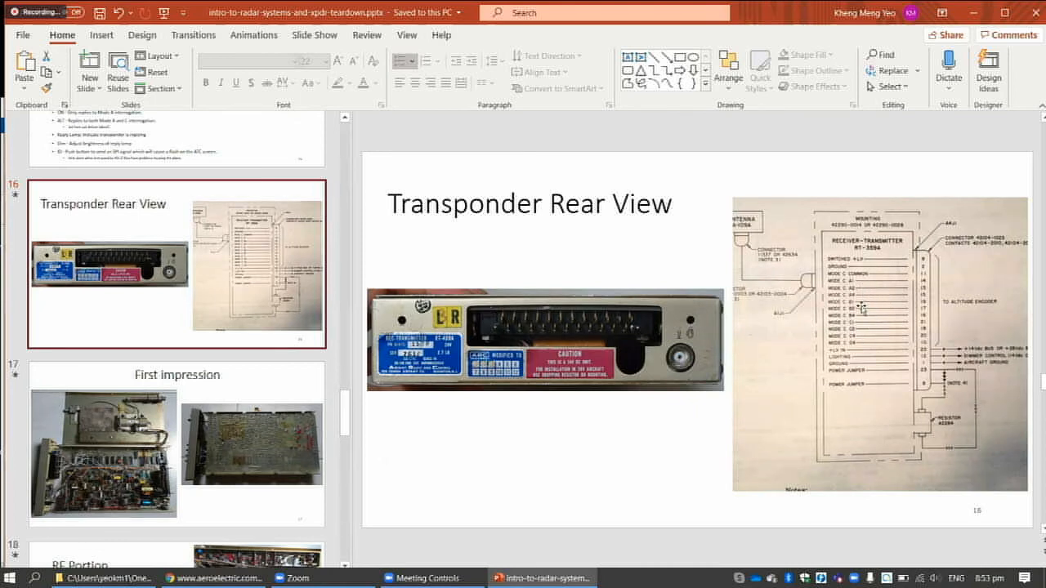
{"action": "mouse_move", "coordinate": [858, 317]}
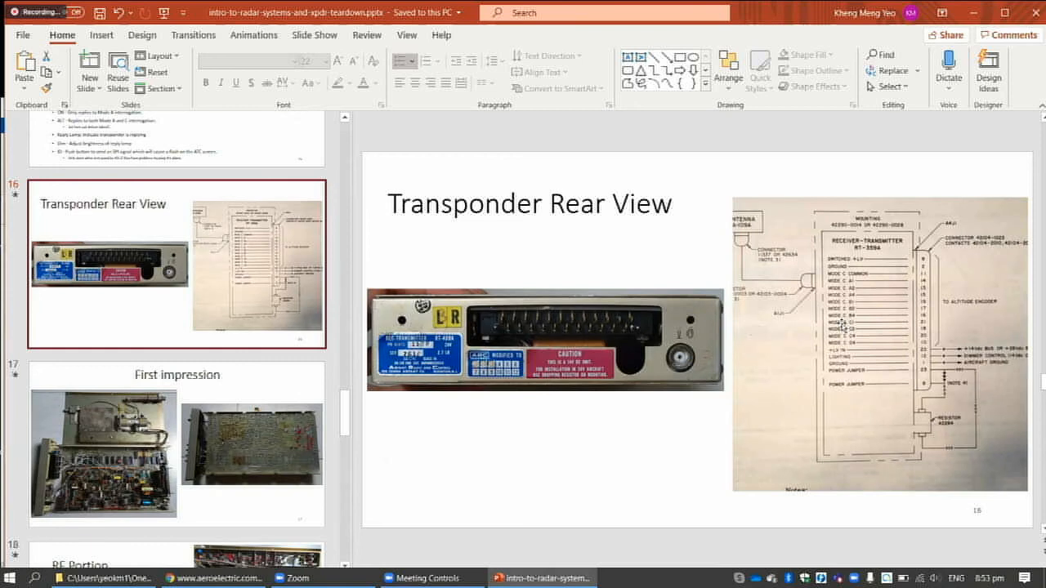
{"action": "mouse_move", "coordinate": [849, 310]}
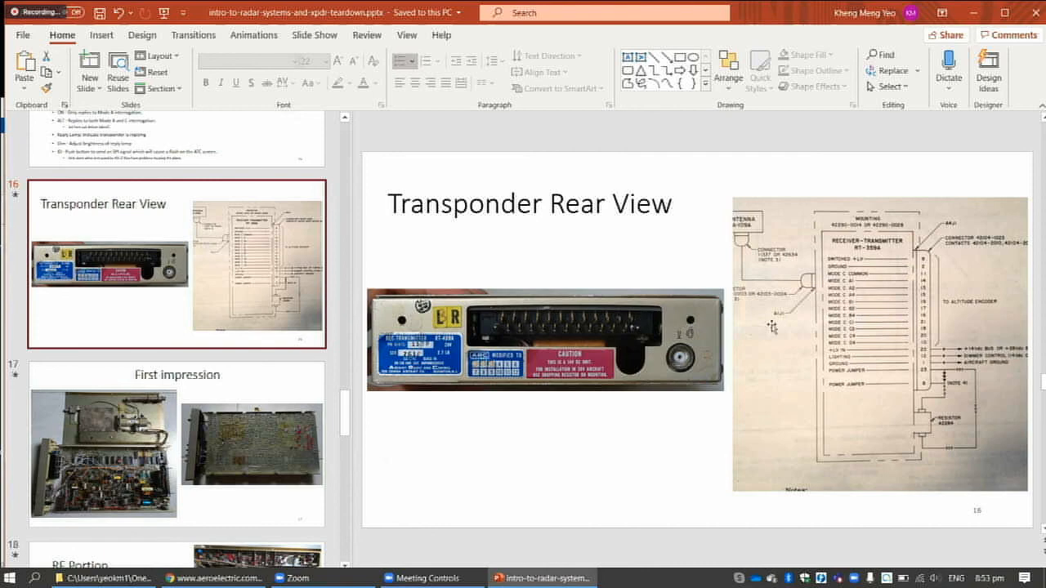
{"action": "mouse_move", "coordinate": [921, 304]}
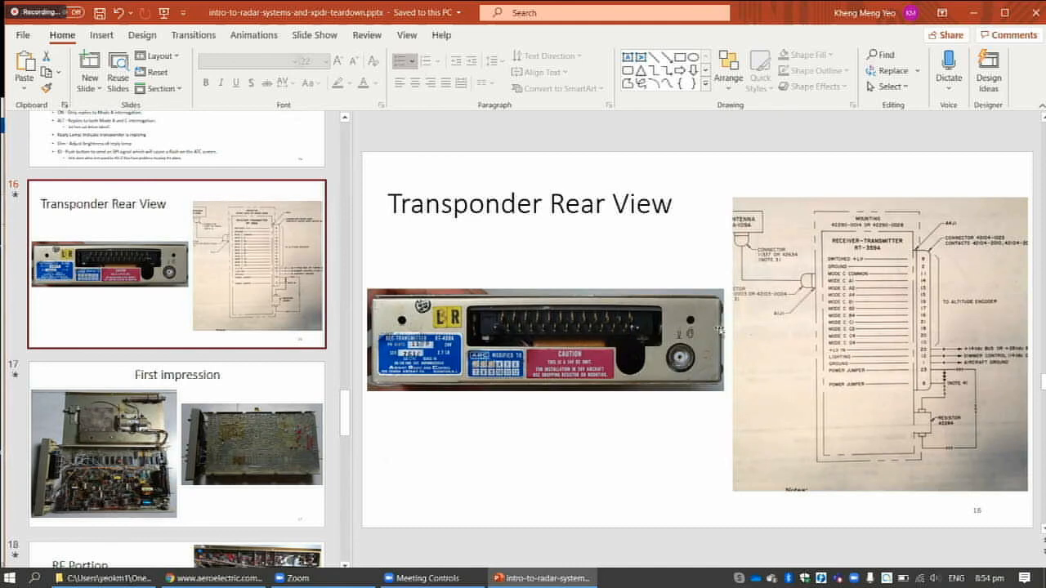
{"action": "mouse_move", "coordinate": [772, 286]}
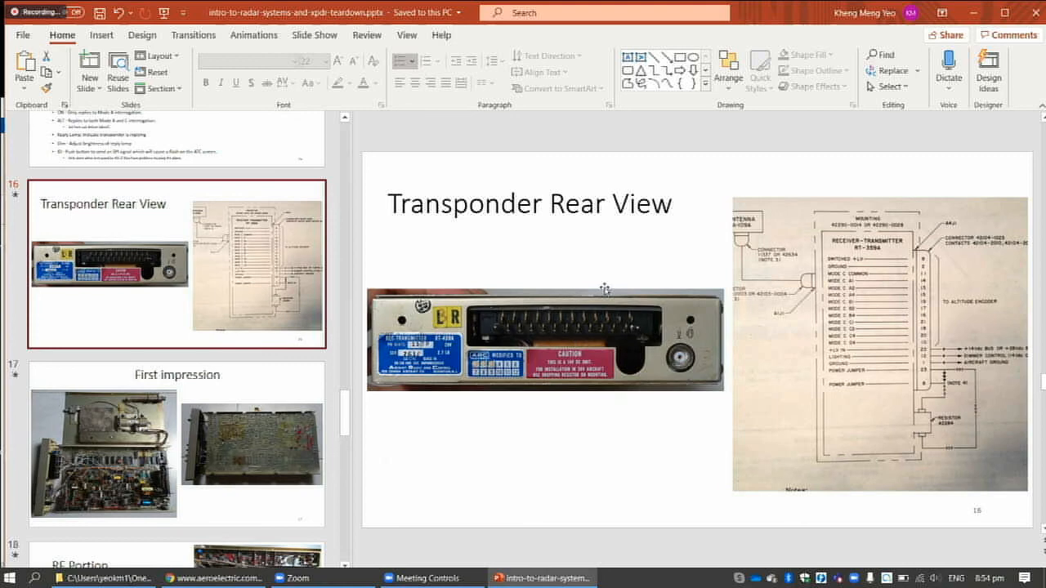
{"action": "mouse_move", "coordinate": [660, 271]}
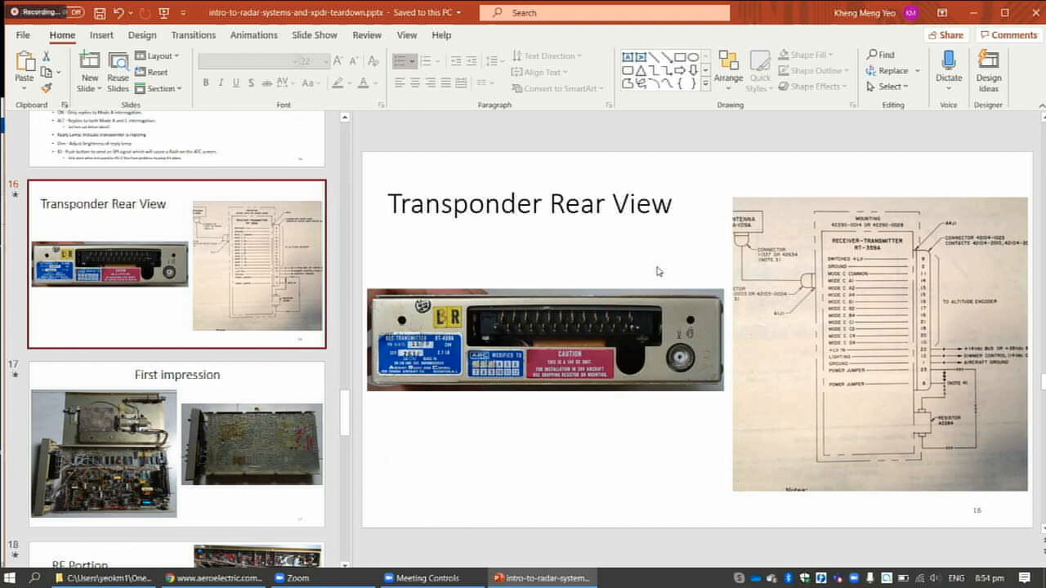
{"action": "mouse_move", "coordinate": [829, 282]}
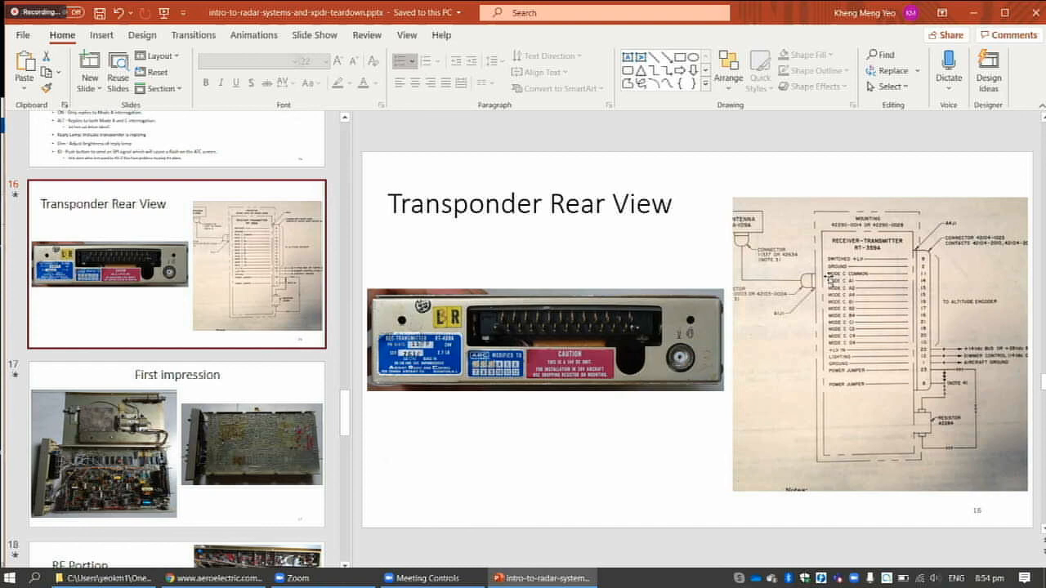
{"action": "mouse_move", "coordinate": [739, 312]}
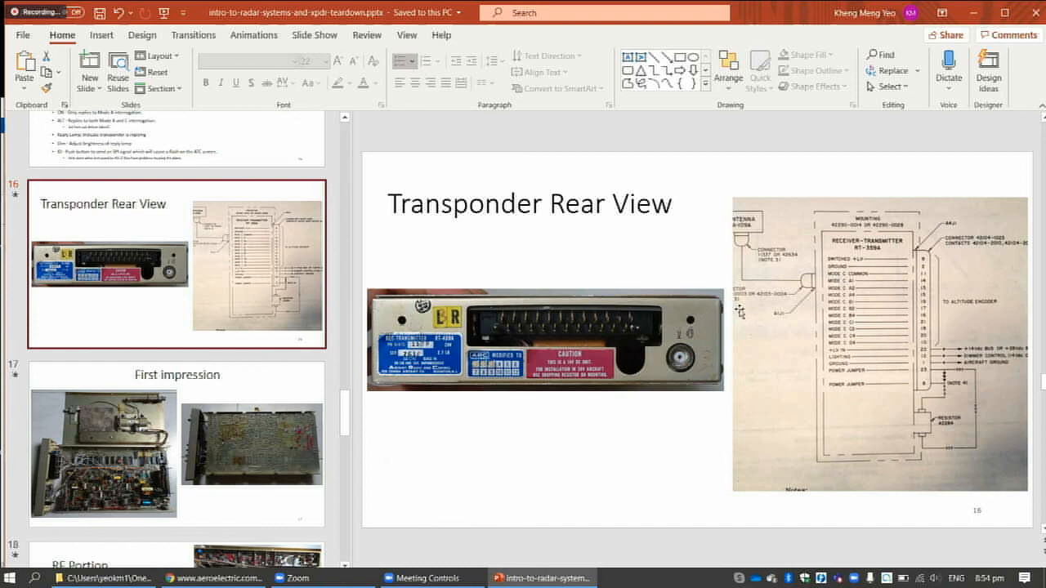
{"action": "mouse_move", "coordinate": [891, 286]}
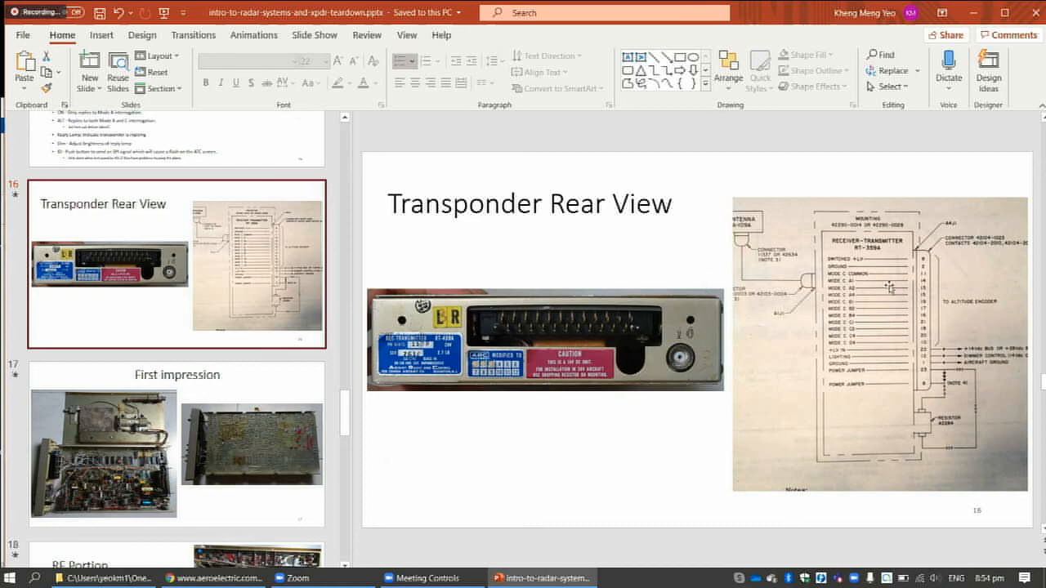
{"action": "mouse_move", "coordinate": [781, 378]}
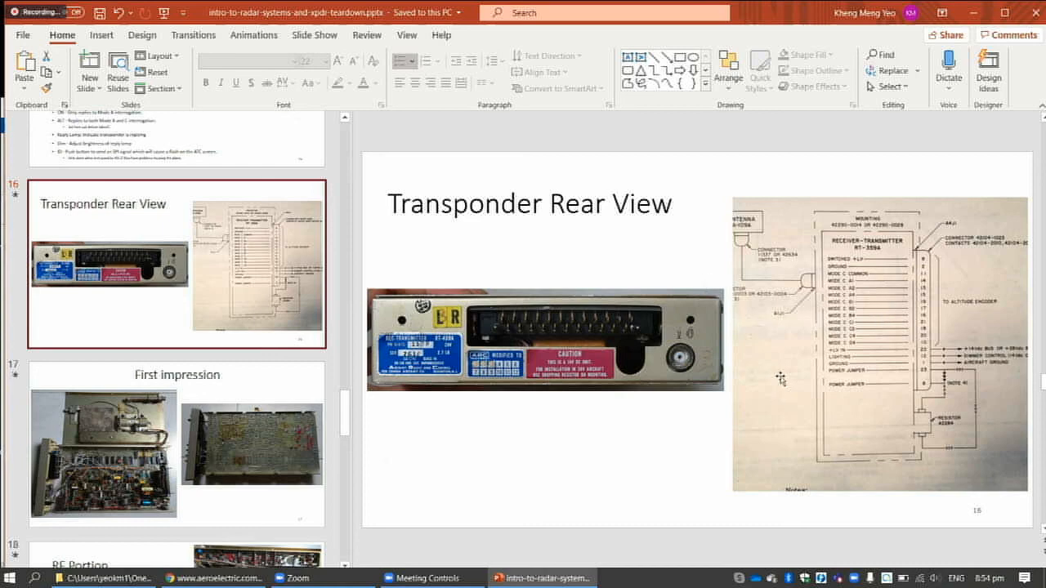
{"action": "mouse_move", "coordinate": [645, 380]}
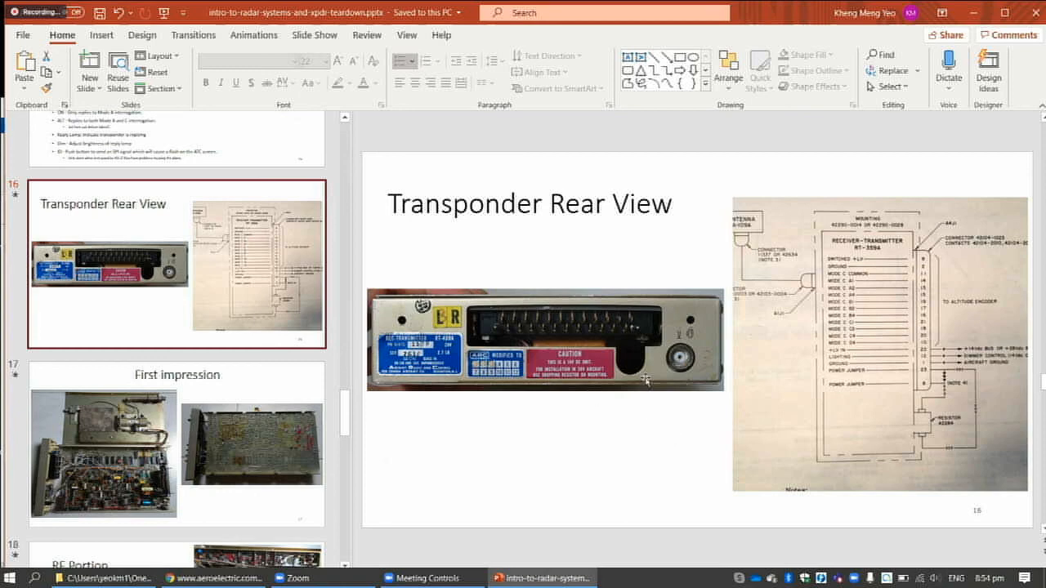
{"action": "mouse_move", "coordinate": [811, 386]}
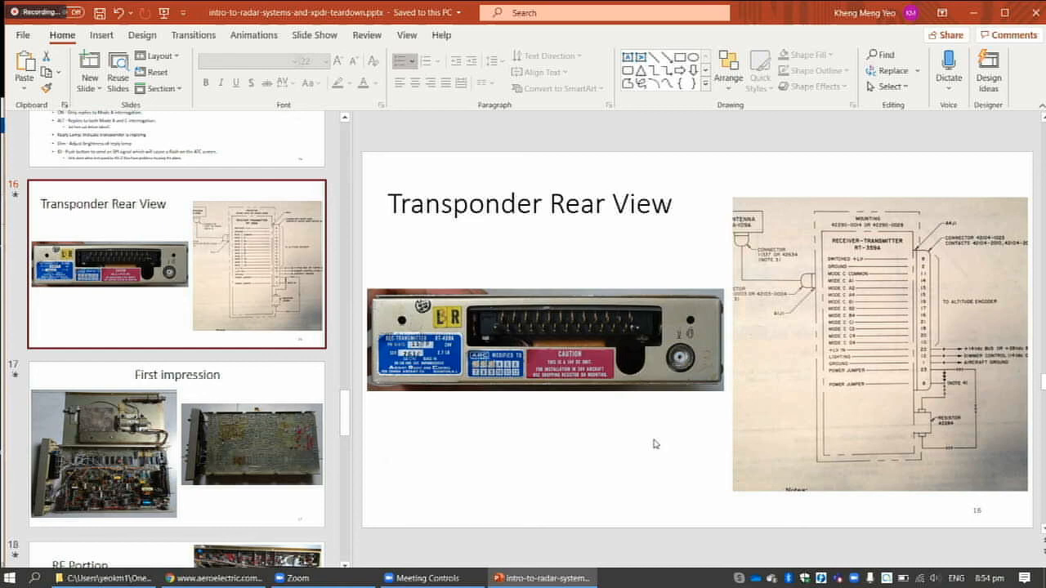
{"action": "mouse_move", "coordinate": [590, 442]}
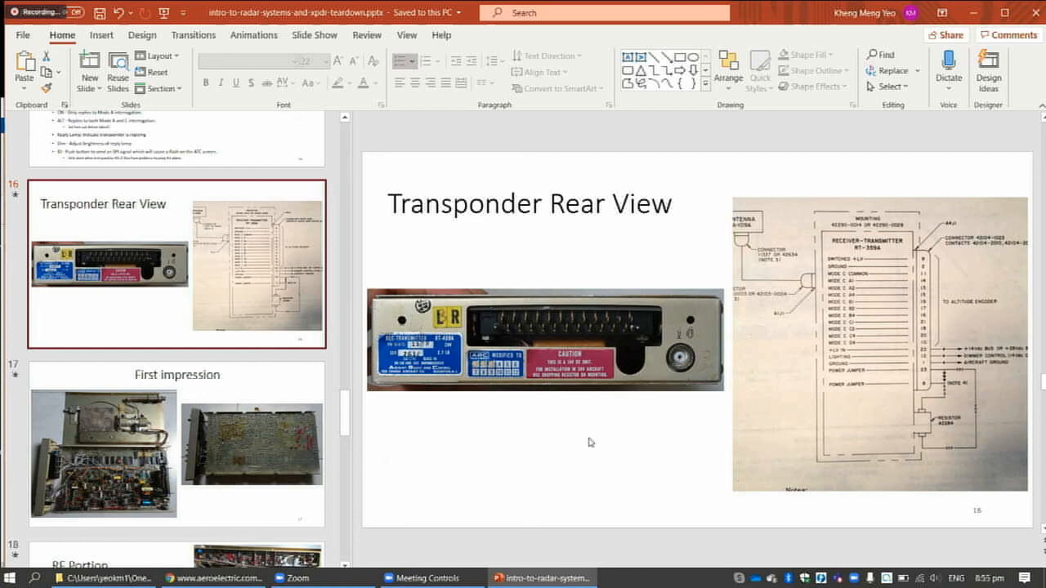
{"action": "mouse_move", "coordinate": [410, 424]}
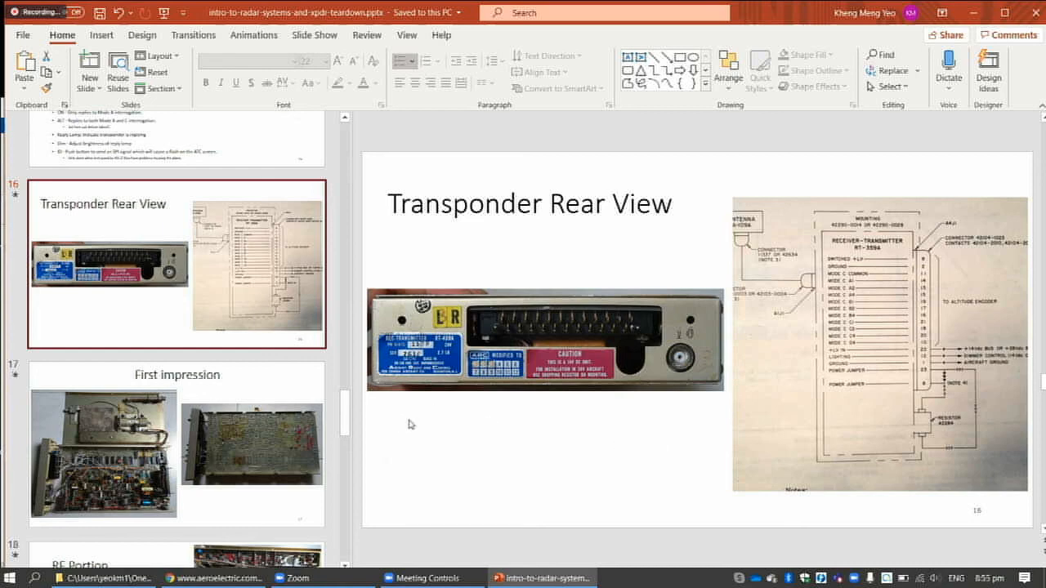
{"action": "mouse_move", "coordinate": [385, 424]}
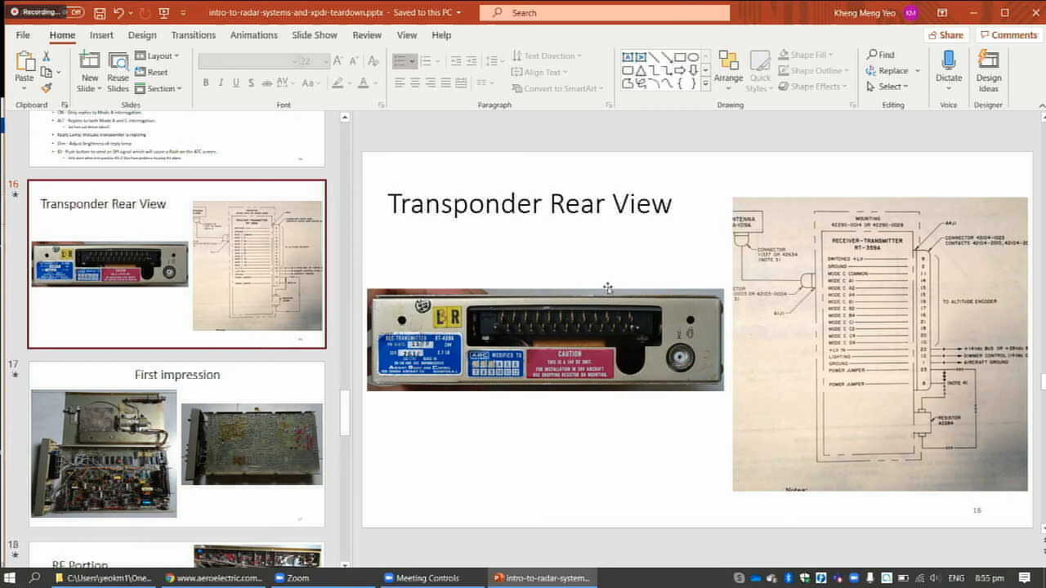
{"action": "mouse_move", "coordinate": [660, 184]}
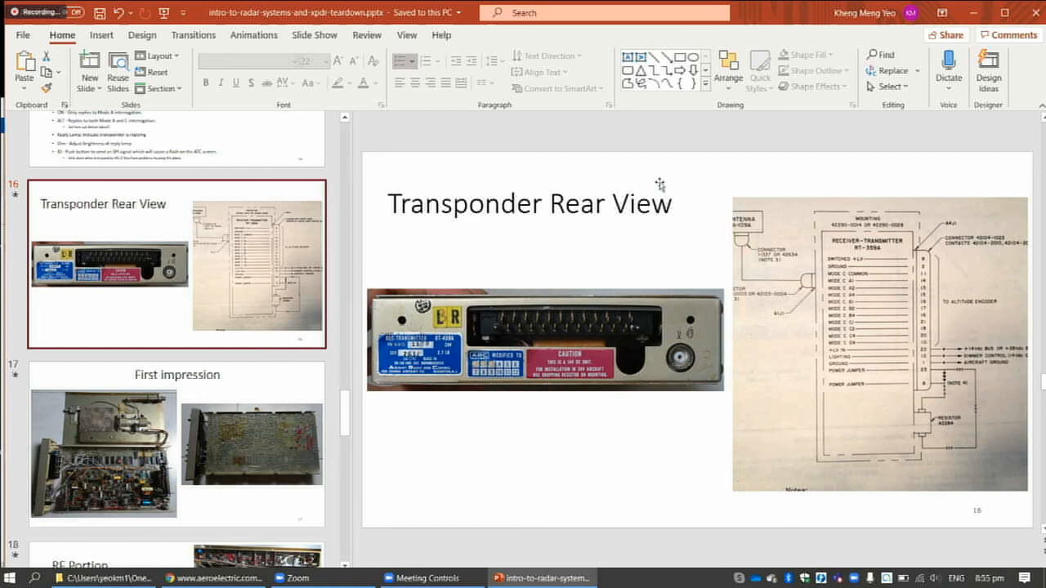
{"action": "mouse_move", "coordinate": [658, 180]}
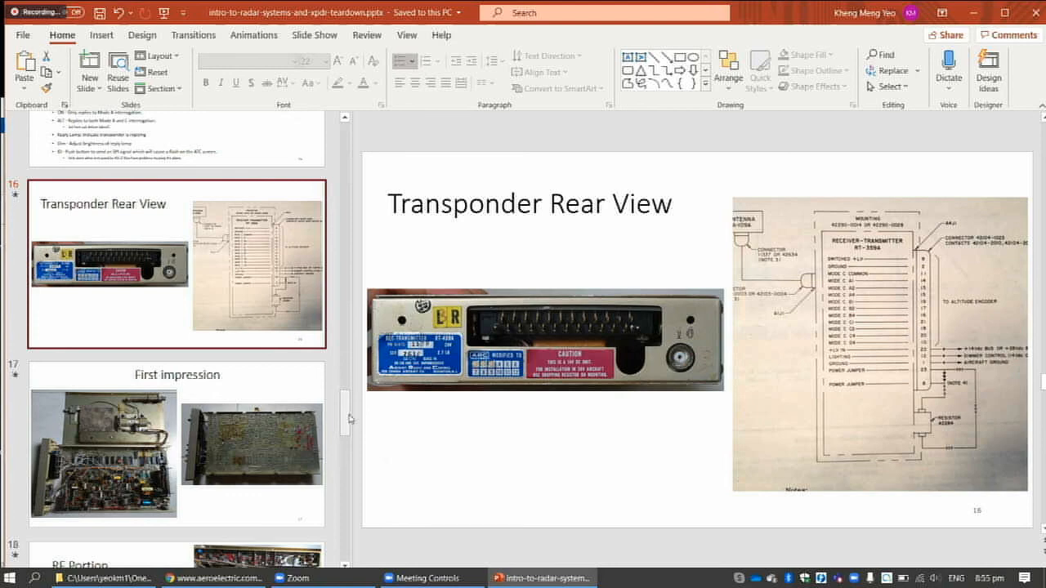
- Scroll the thumbnail pane down and select slide 23, Conclusion, for editing
{"action": "scroll", "scroll_direction": "down", "scroll_amount": 3}
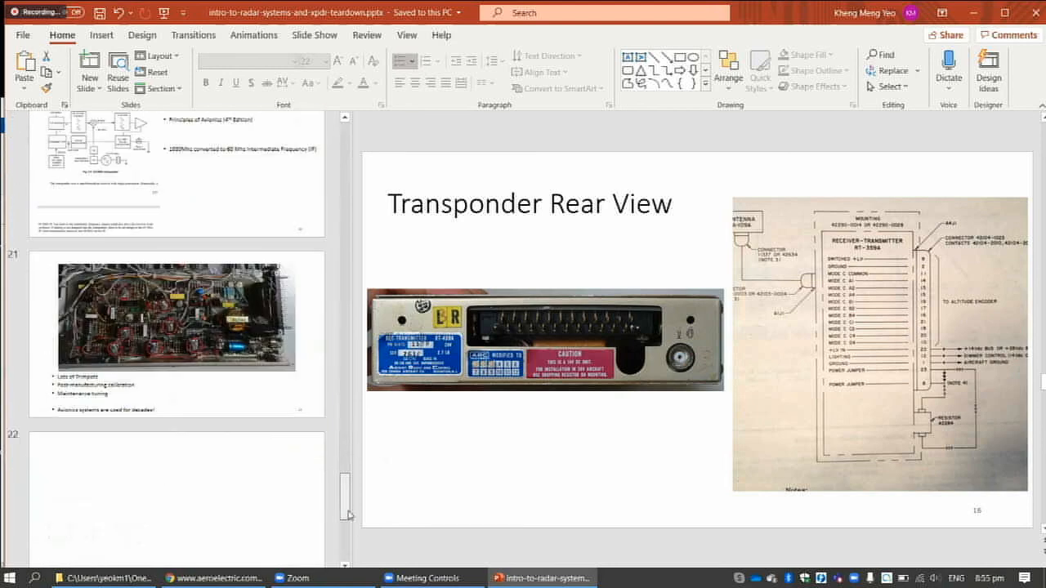
{"action": "scroll", "scroll_direction": "down", "scroll_amount": 3}
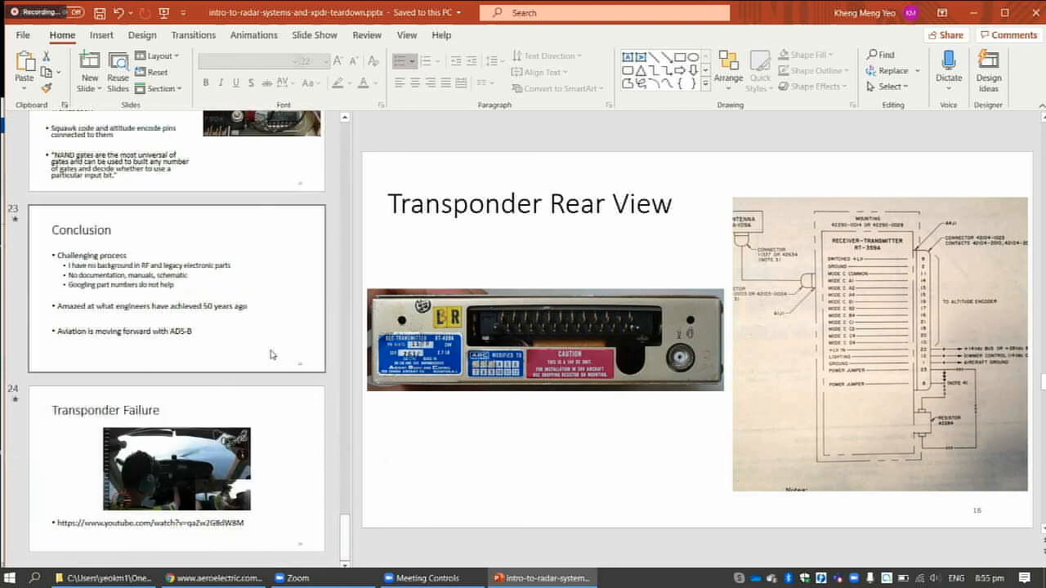
{"action": "left_click", "coordinate": [176, 288]}
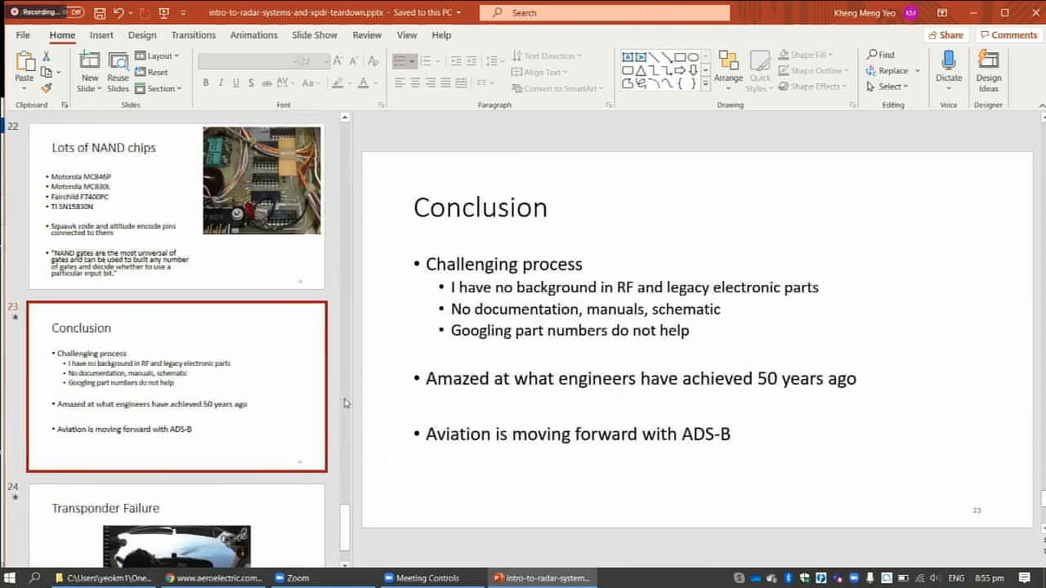
{"action": "mouse_move", "coordinate": [543, 395]}
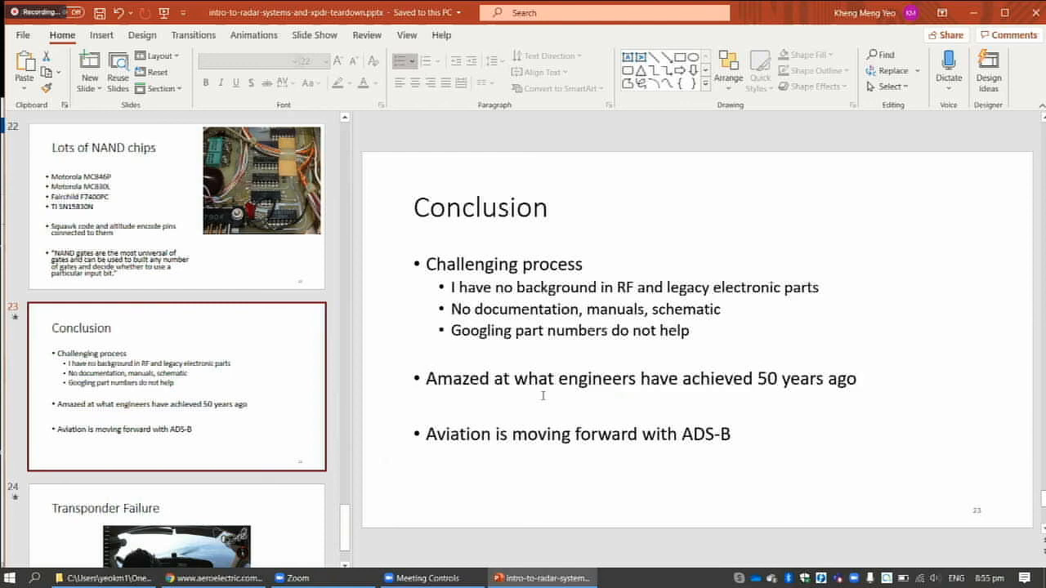
{"action": "mouse_move", "coordinate": [286, 399]}
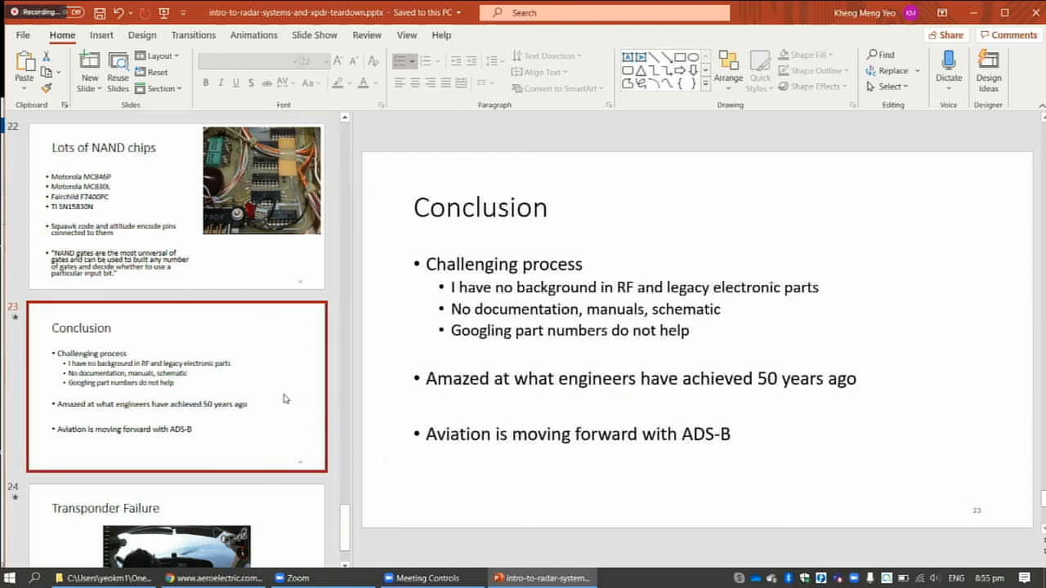
{"action": "mouse_move", "coordinate": [286, 398]}
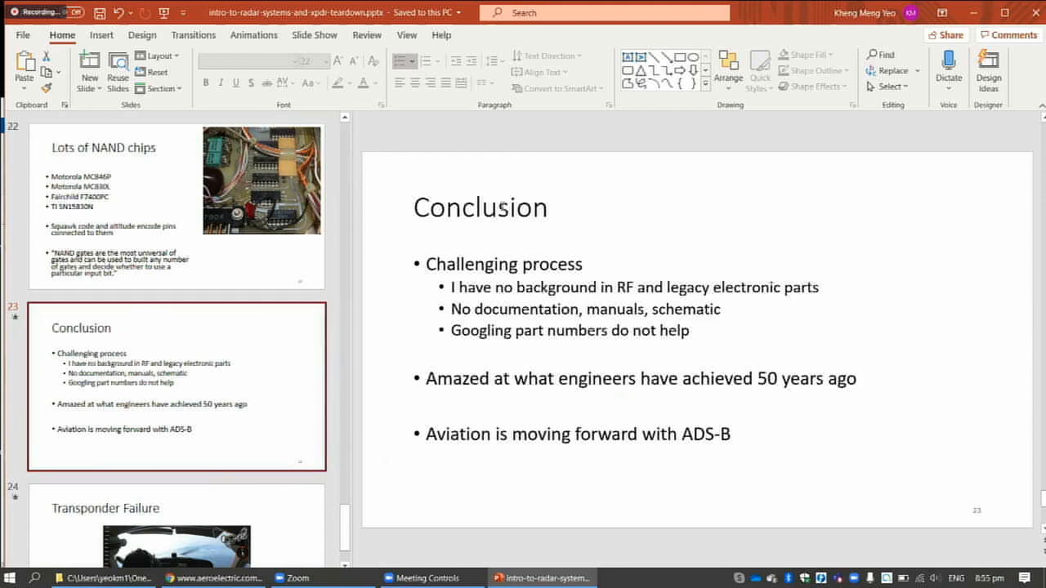
{"action": "mouse_move", "coordinate": [523, 125]}
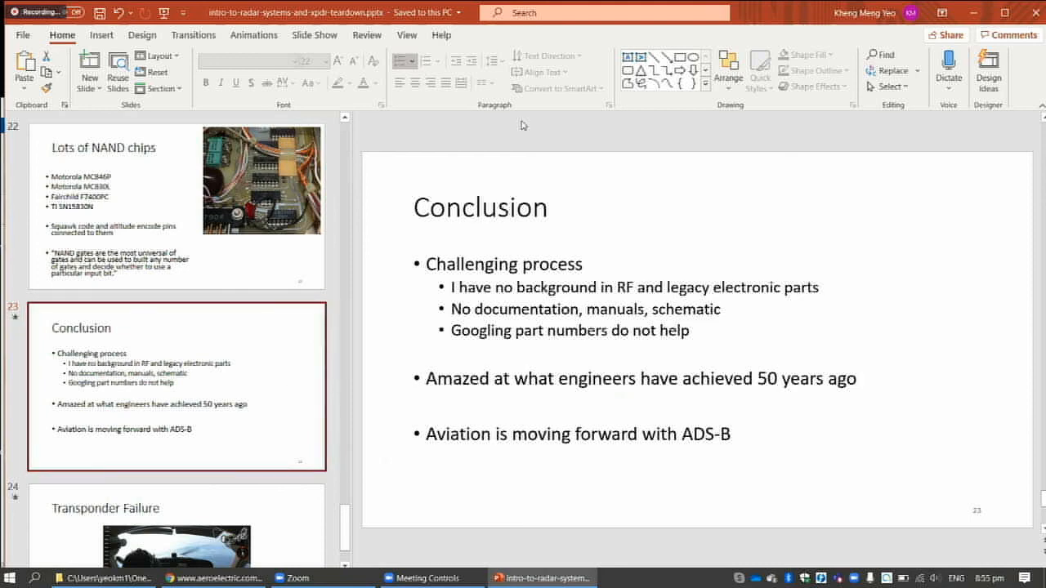